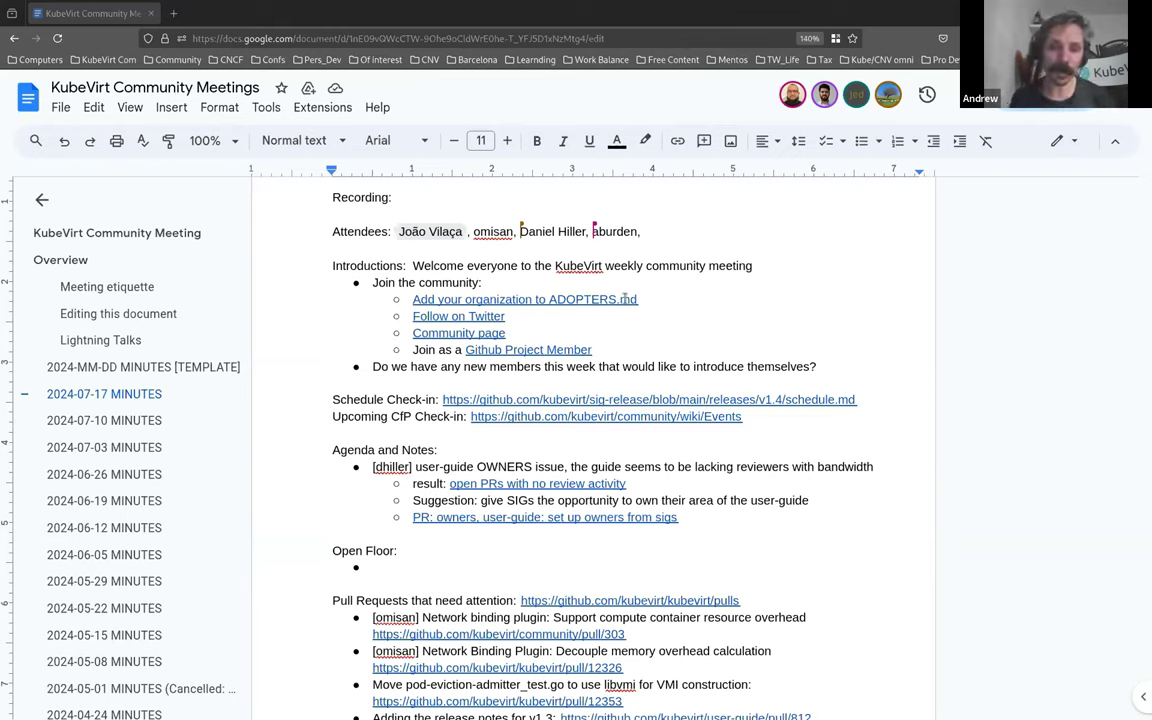
mouse_move(556, 400)
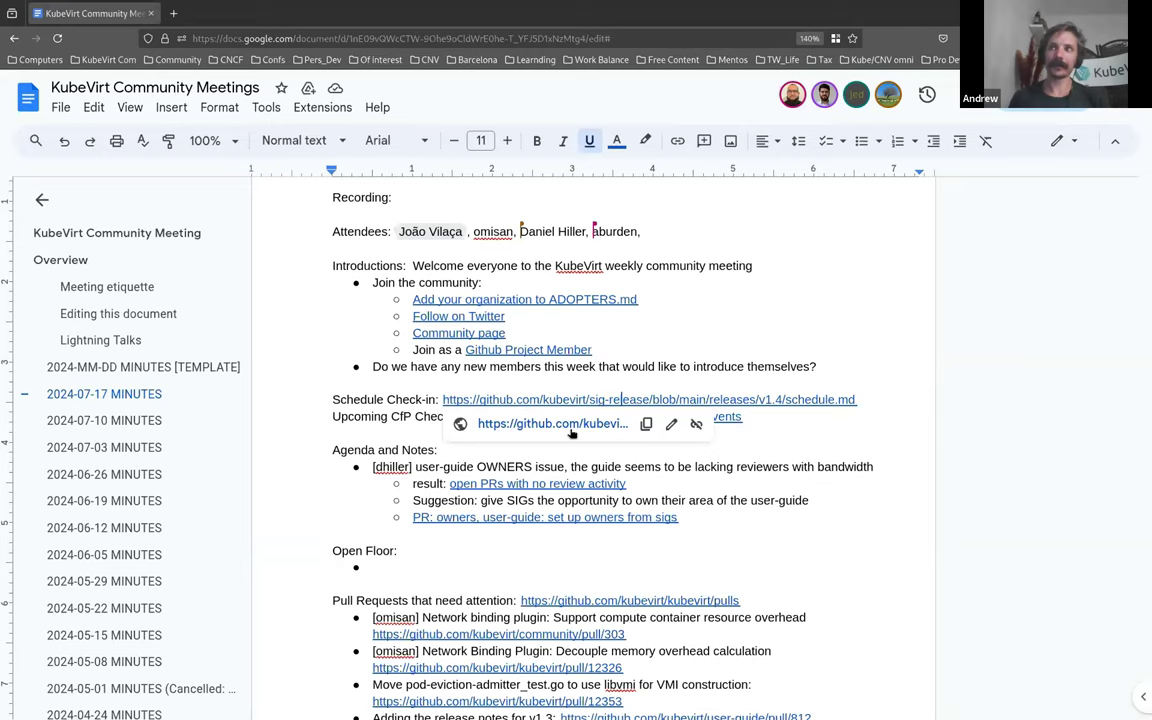
mouse_move(572, 434)
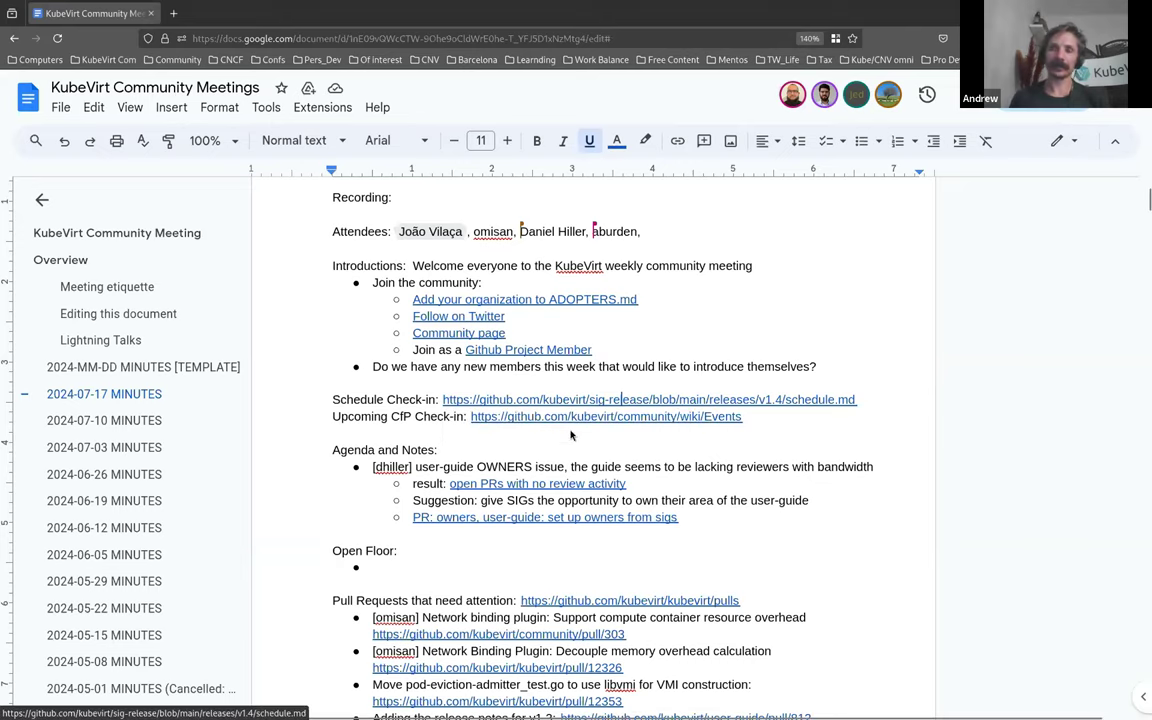
- Open the linked KubeVirt 1.4 release schedule (schedule.md) in the sig-release repo
left_click(648, 400)
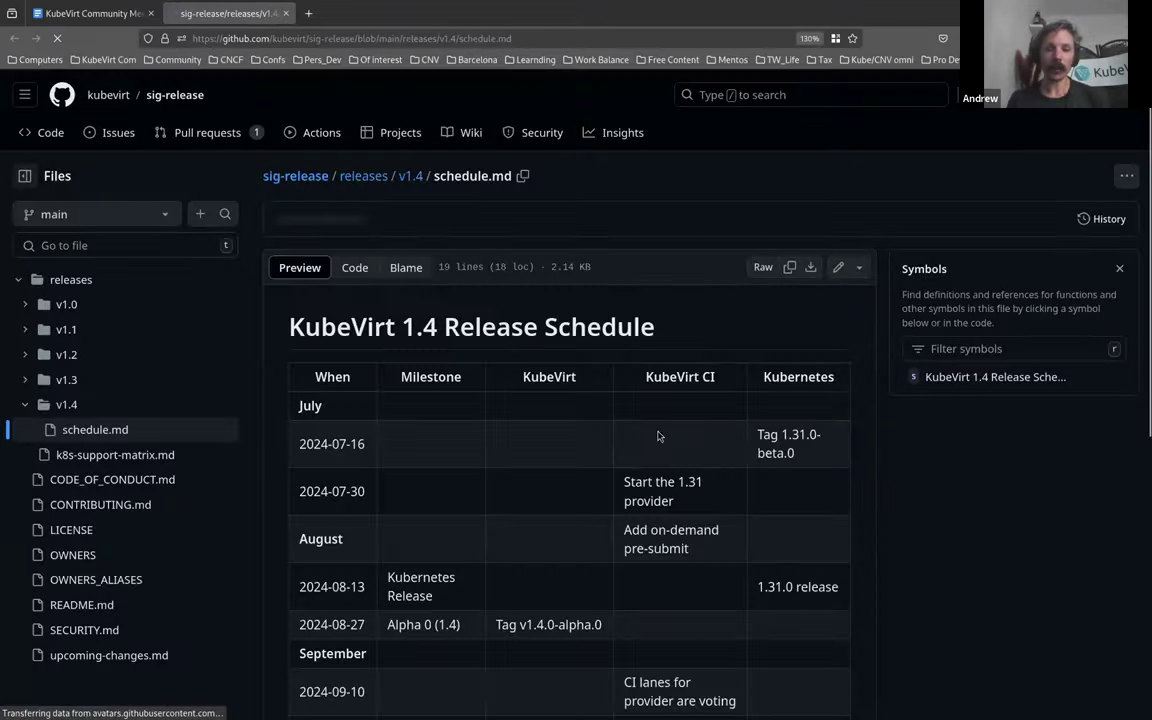
mouse_move(628, 466)
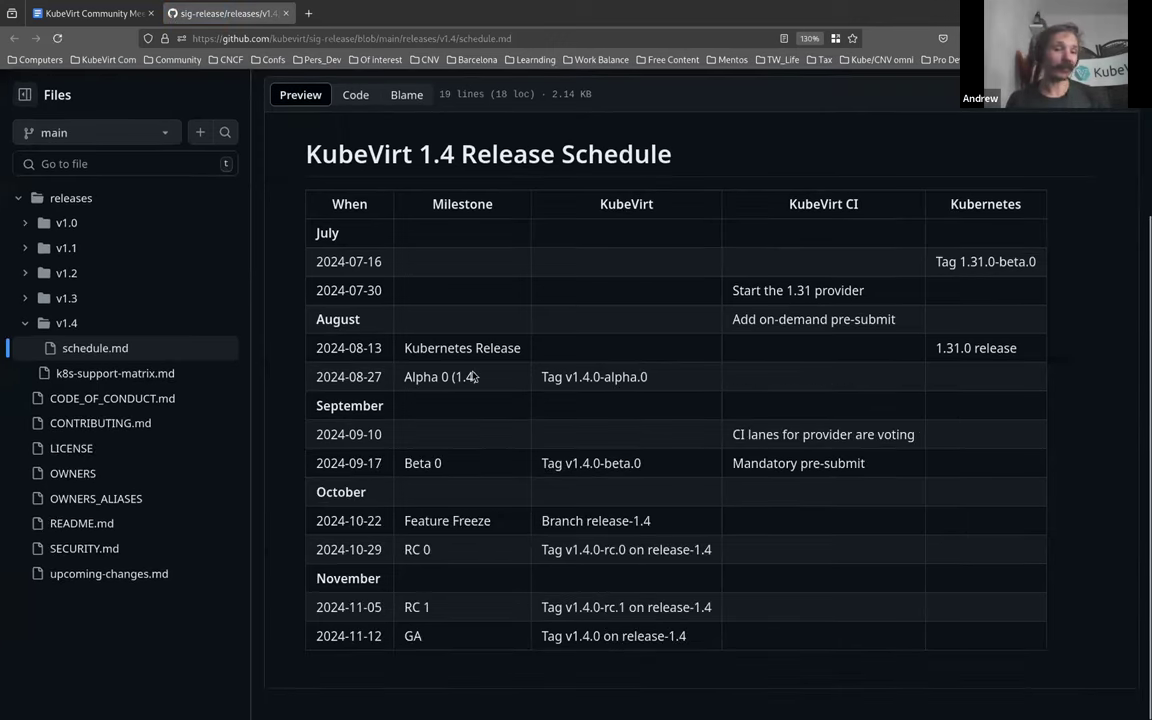
mouse_move(460, 374)
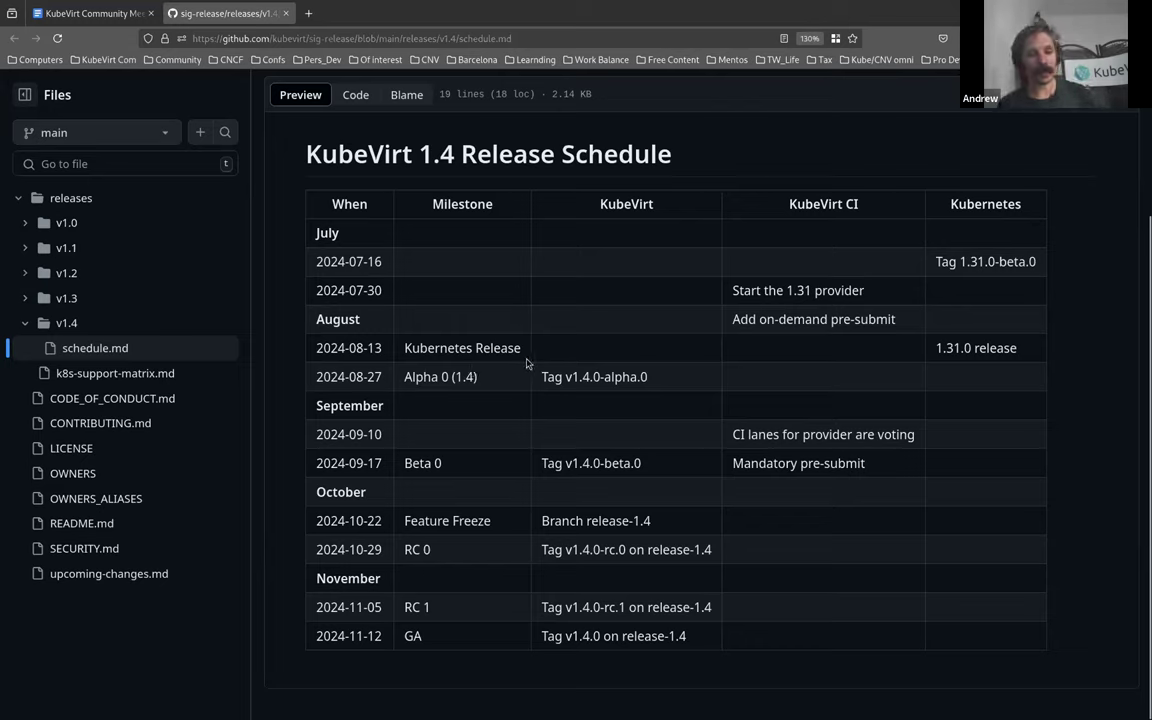
mouse_move(388, 528)
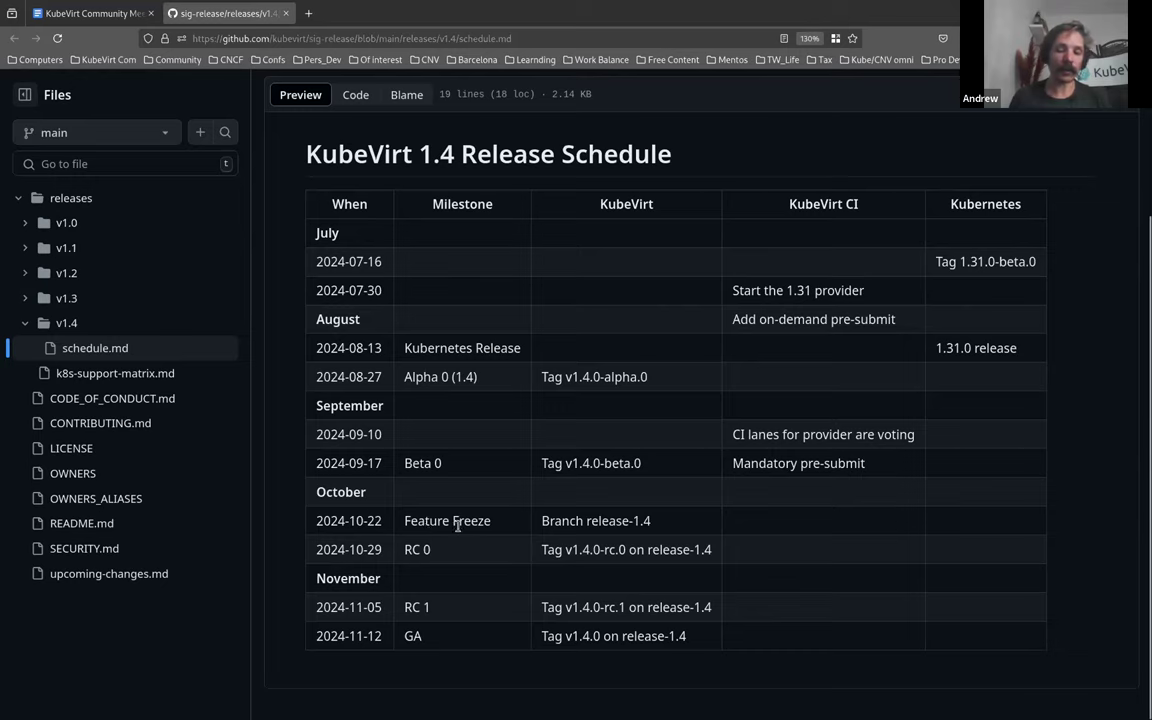
mouse_move(700, 538)
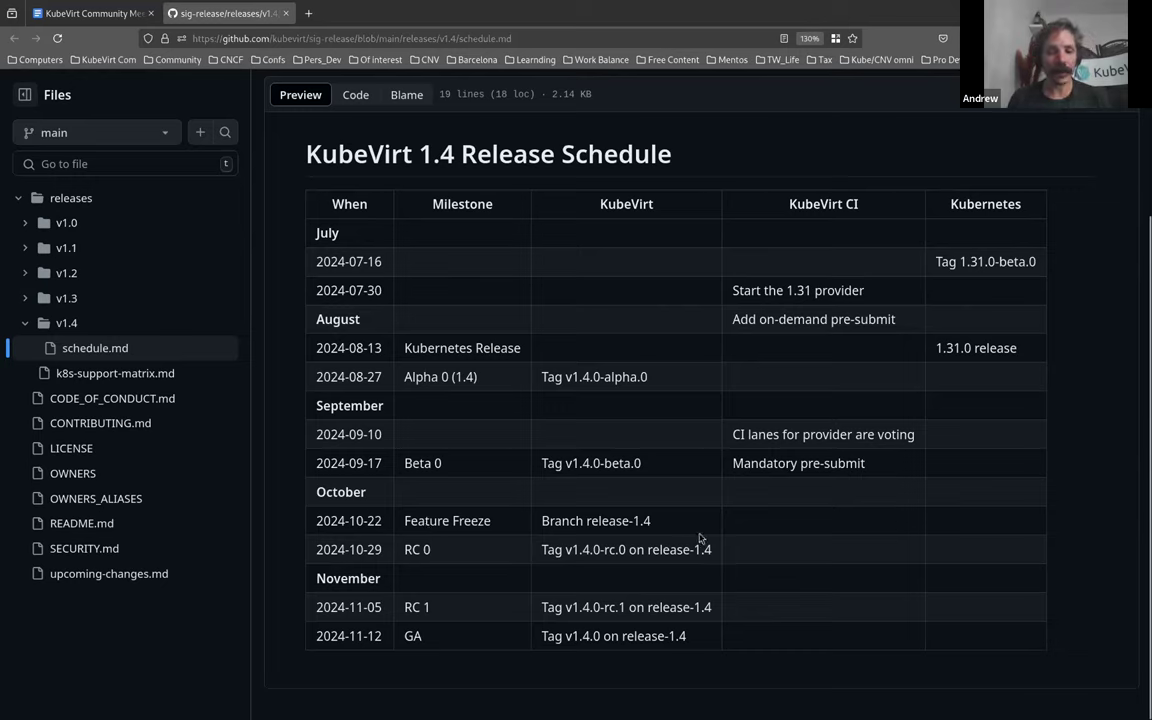
mouse_move(376, 652)
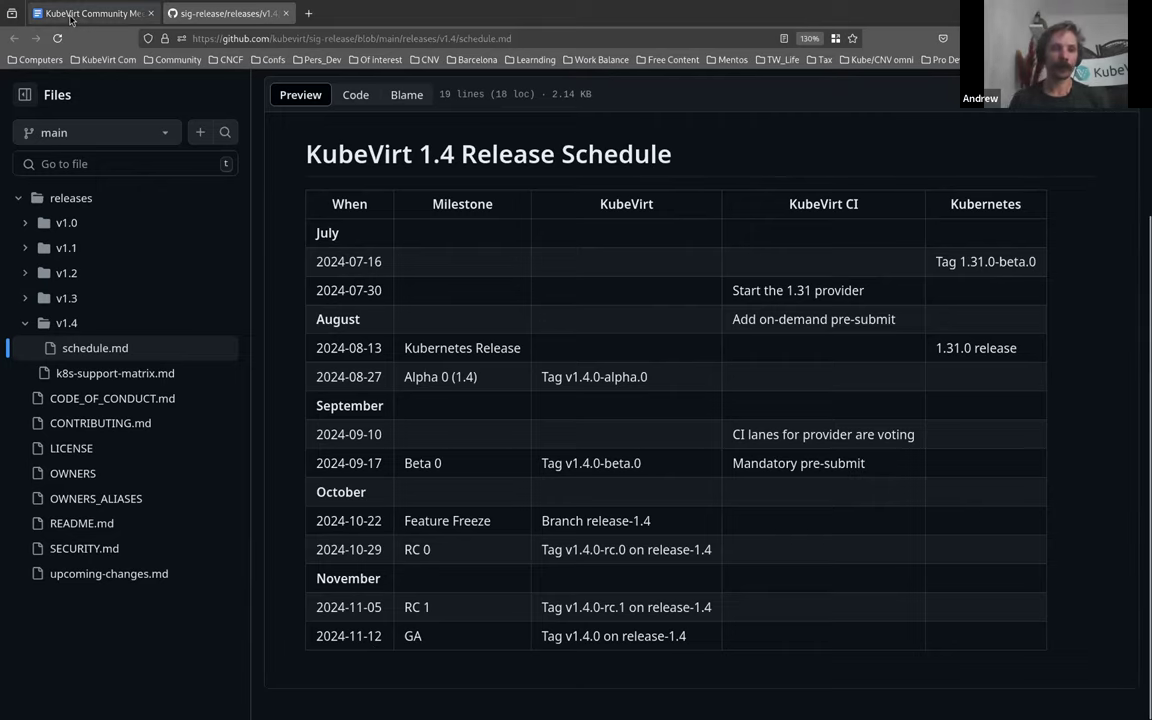
- Switch to the 2024-07-17 meeting notes and scroll through Agenda and Notes to the open floor
left_click(92, 12)
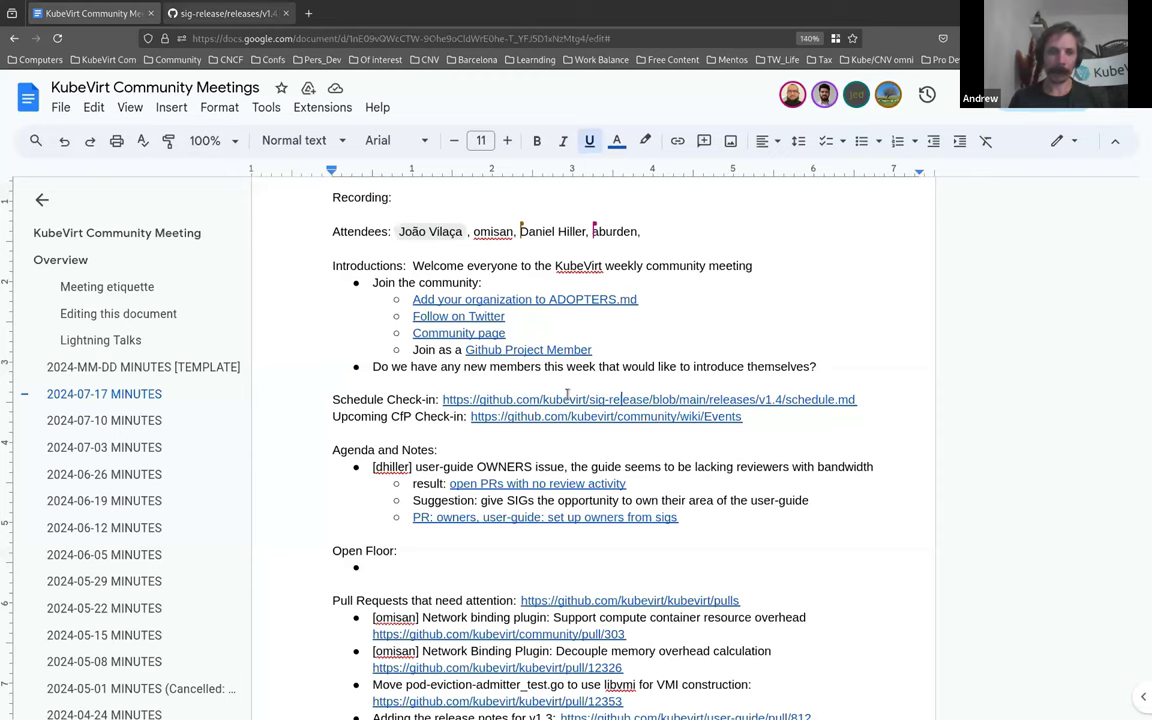
mouse_move(548, 428)
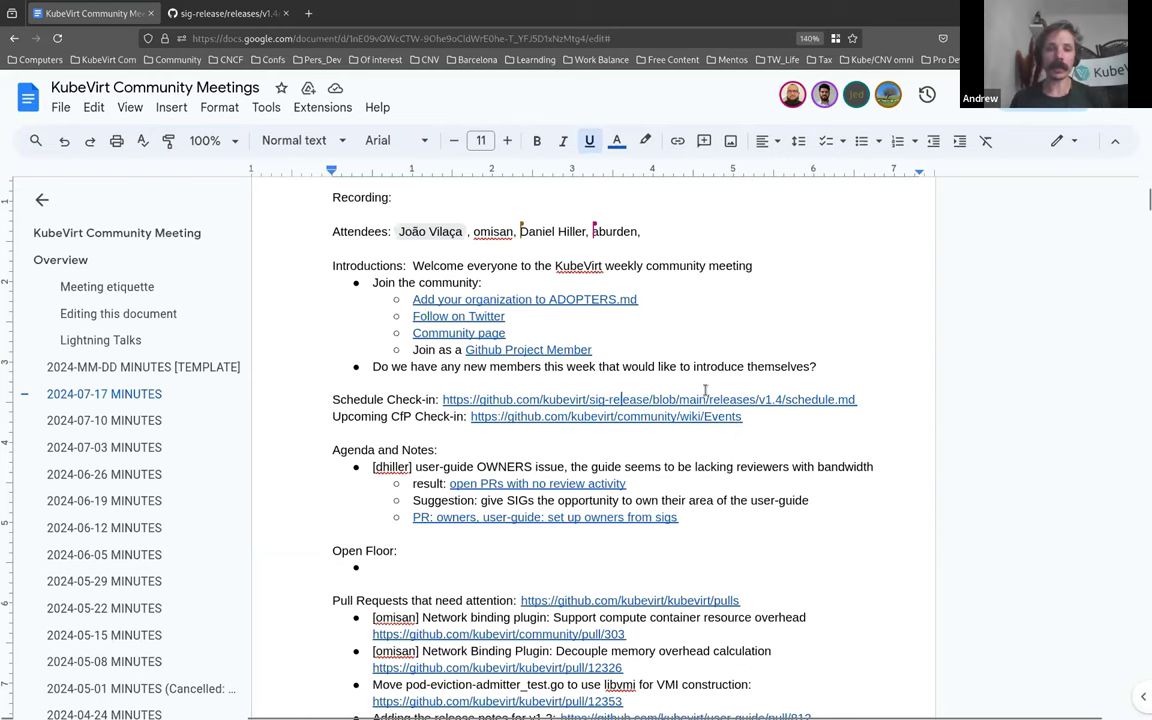
scroll("down", 3)
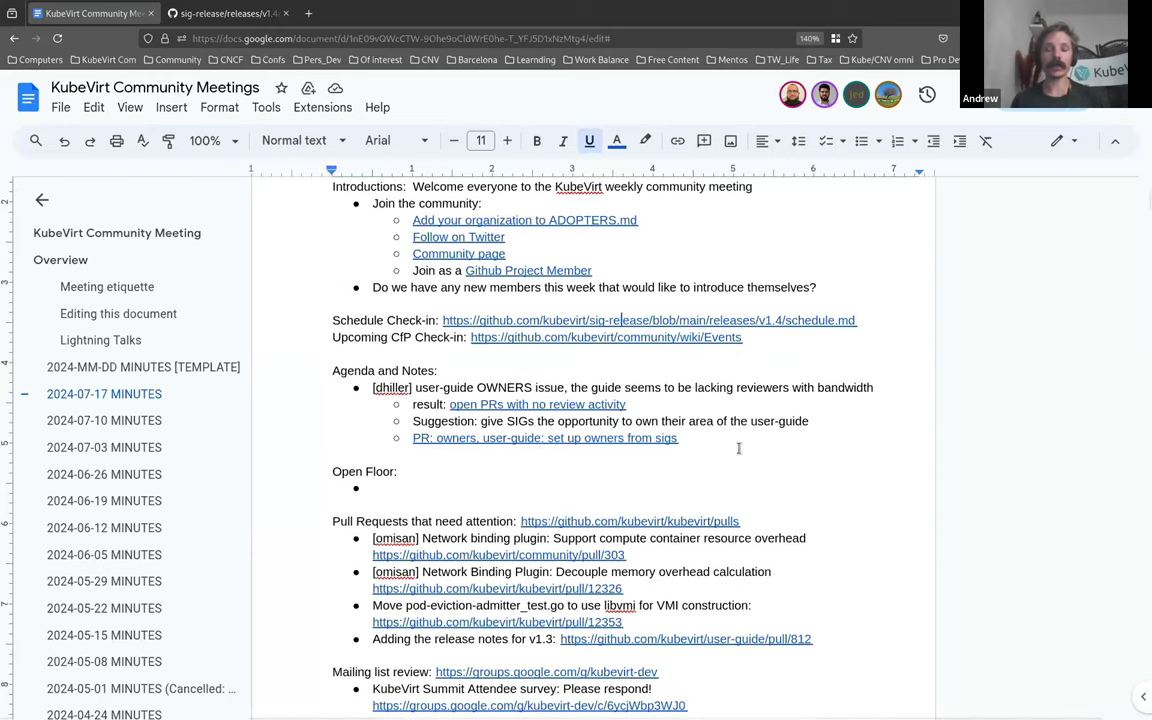
mouse_move(816, 400)
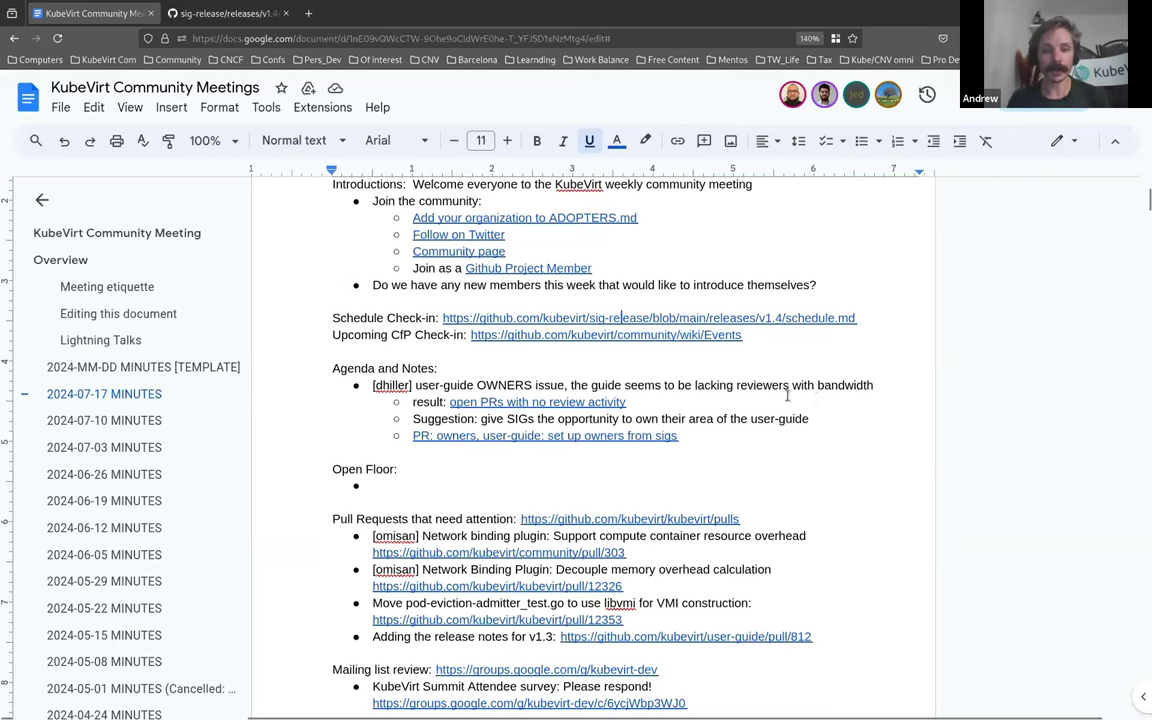
scroll("down", 3)
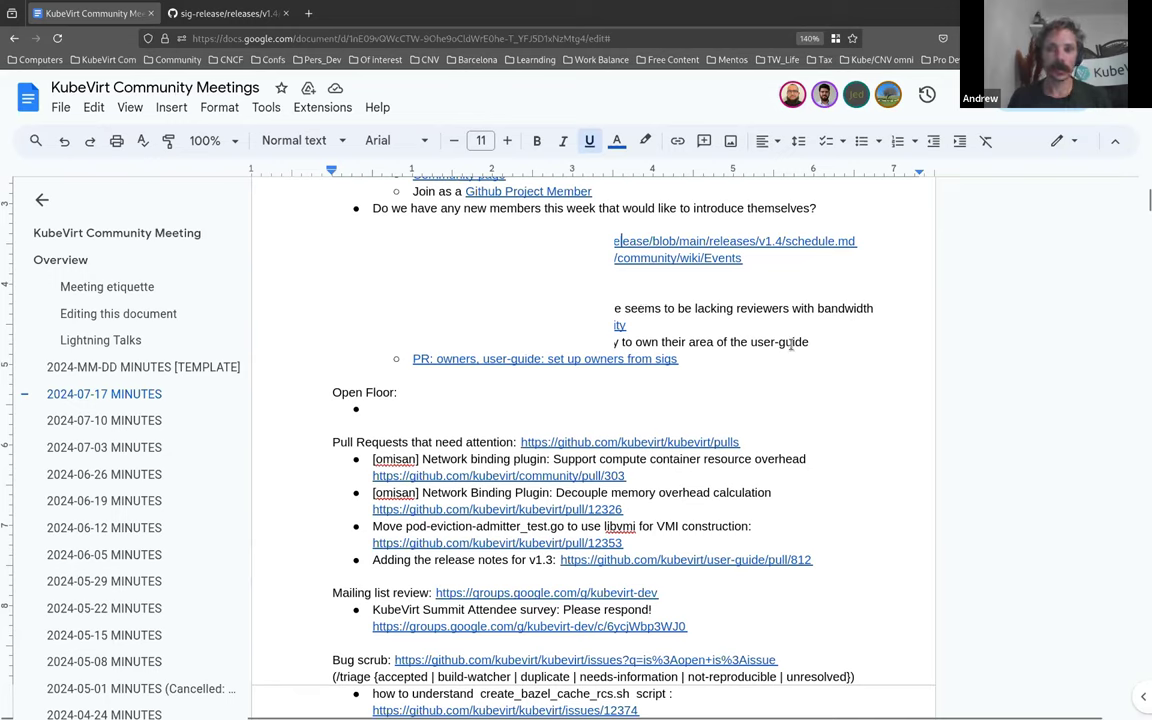
mouse_move(776, 302)
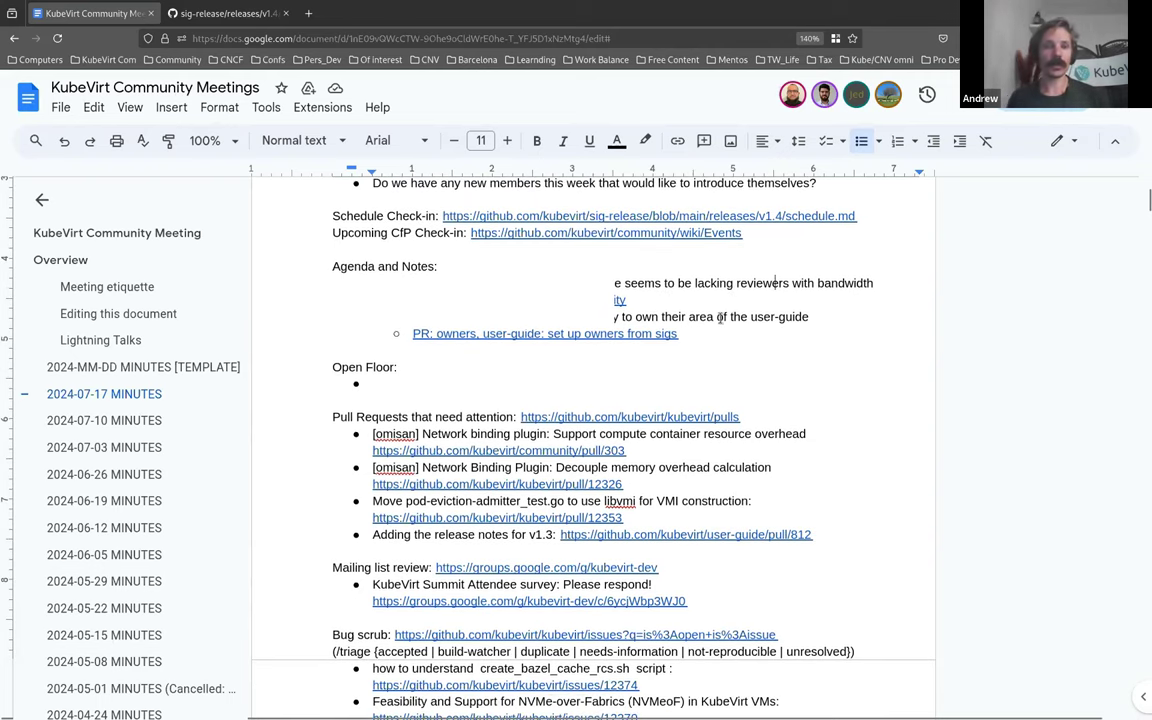
- Open the user-guide 'open PRs with no review activity' link in a new GitHub tab
scroll("down", 3)
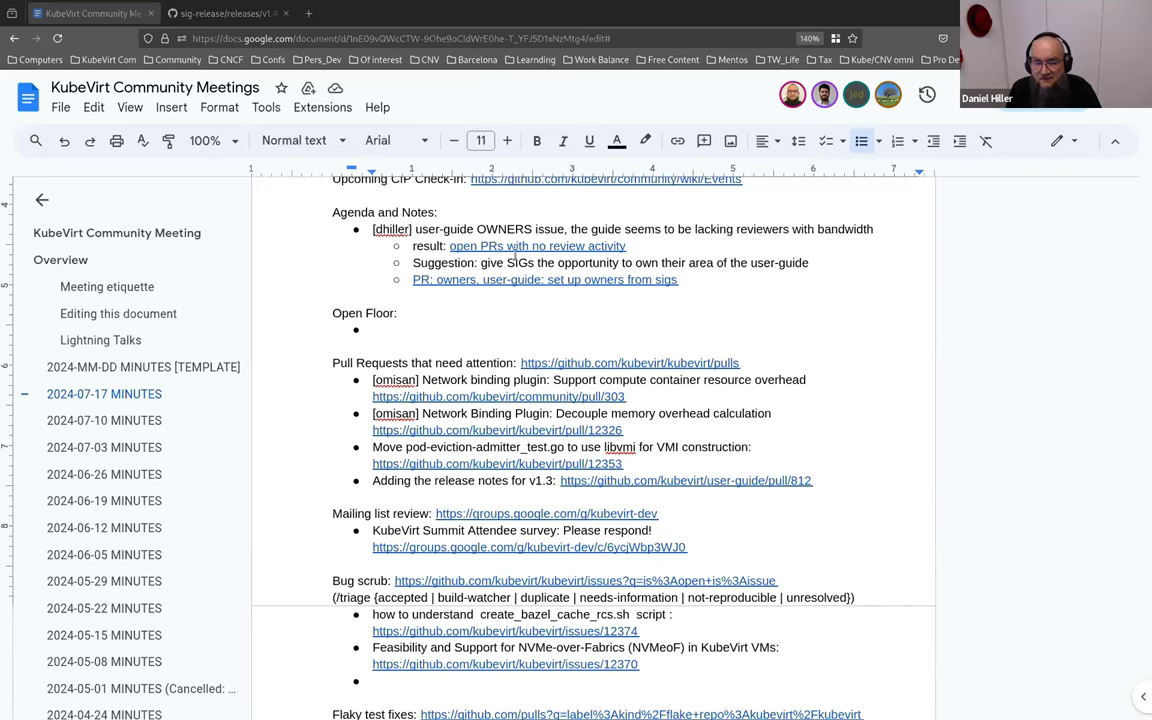
mouse_move(540, 296)
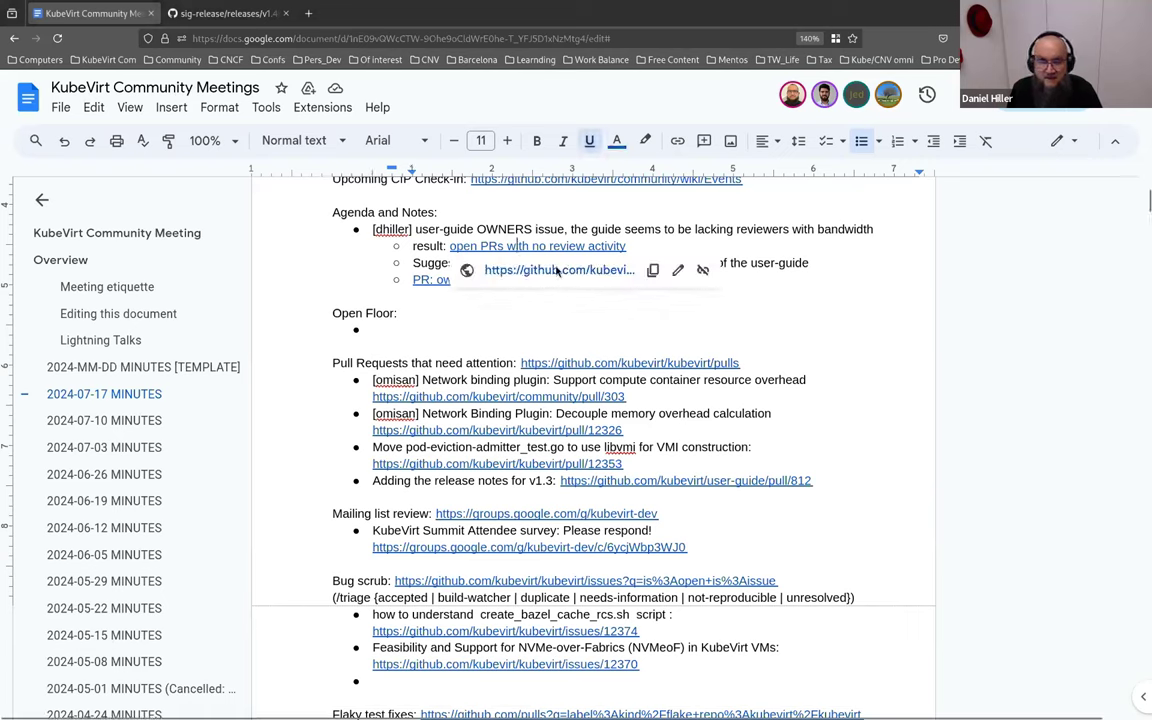
mouse_move(560, 270)
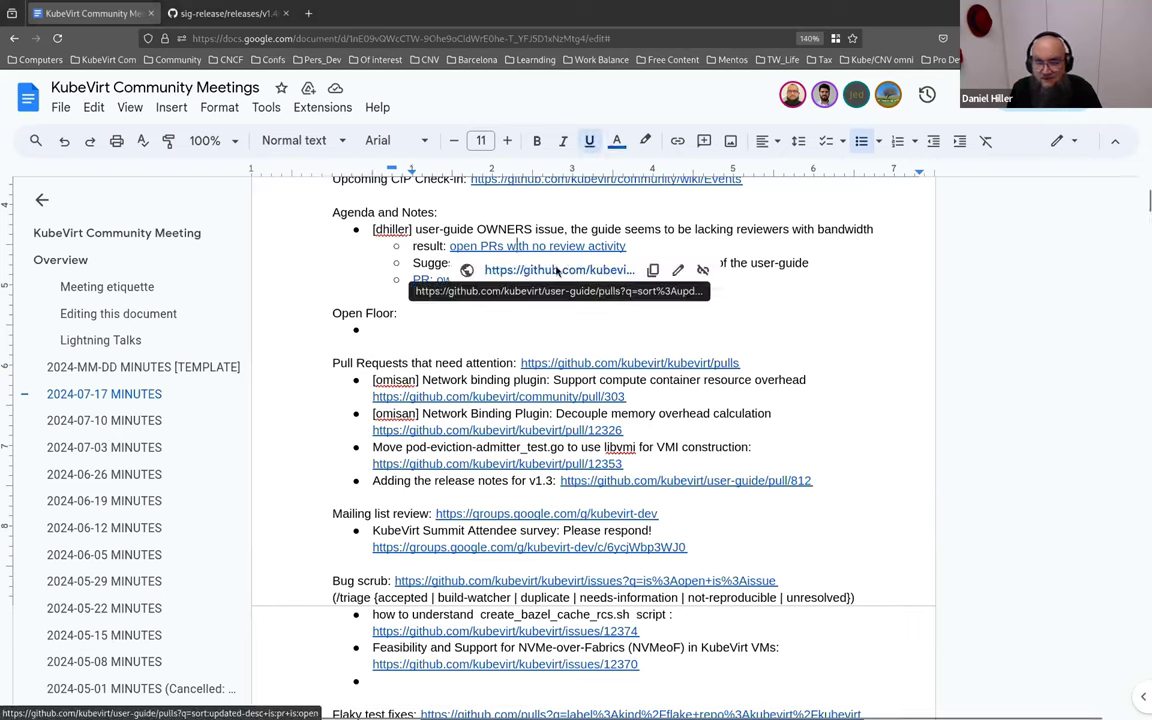
left_click(558, 270)
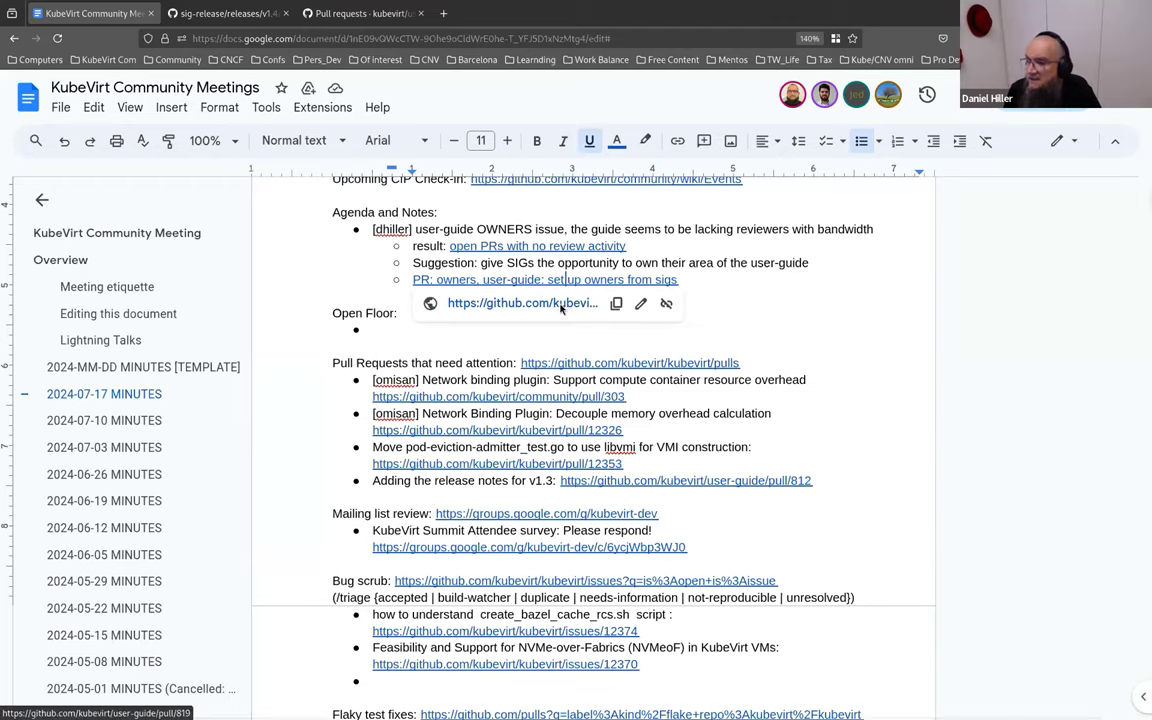
- Open user-guide PR #819 'owners, user-guide: set up owners from sigs' and read its description
left_click(520, 304)
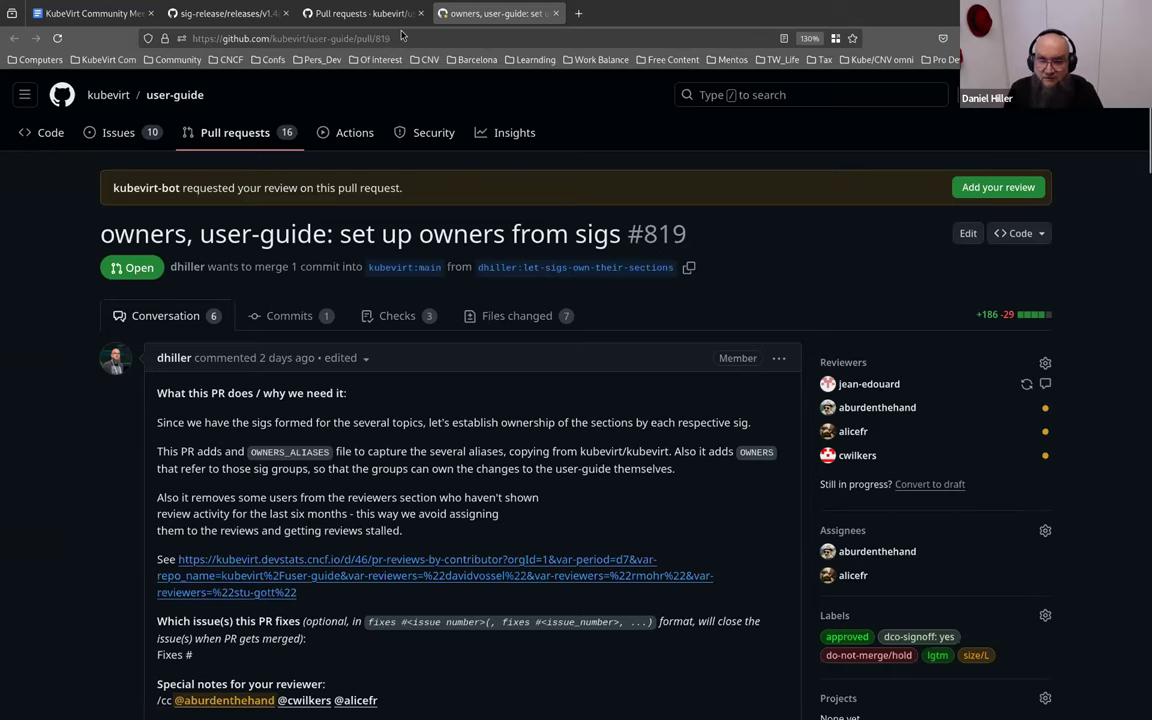
mouse_move(632, 348)
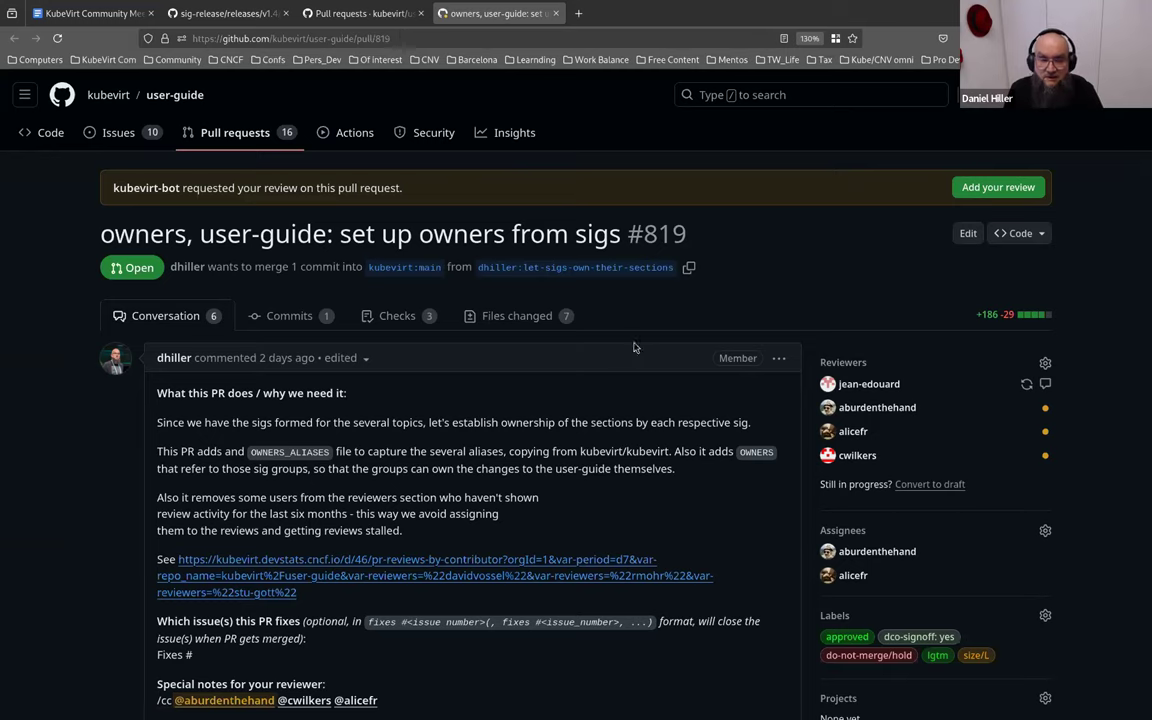
mouse_move(640, 296)
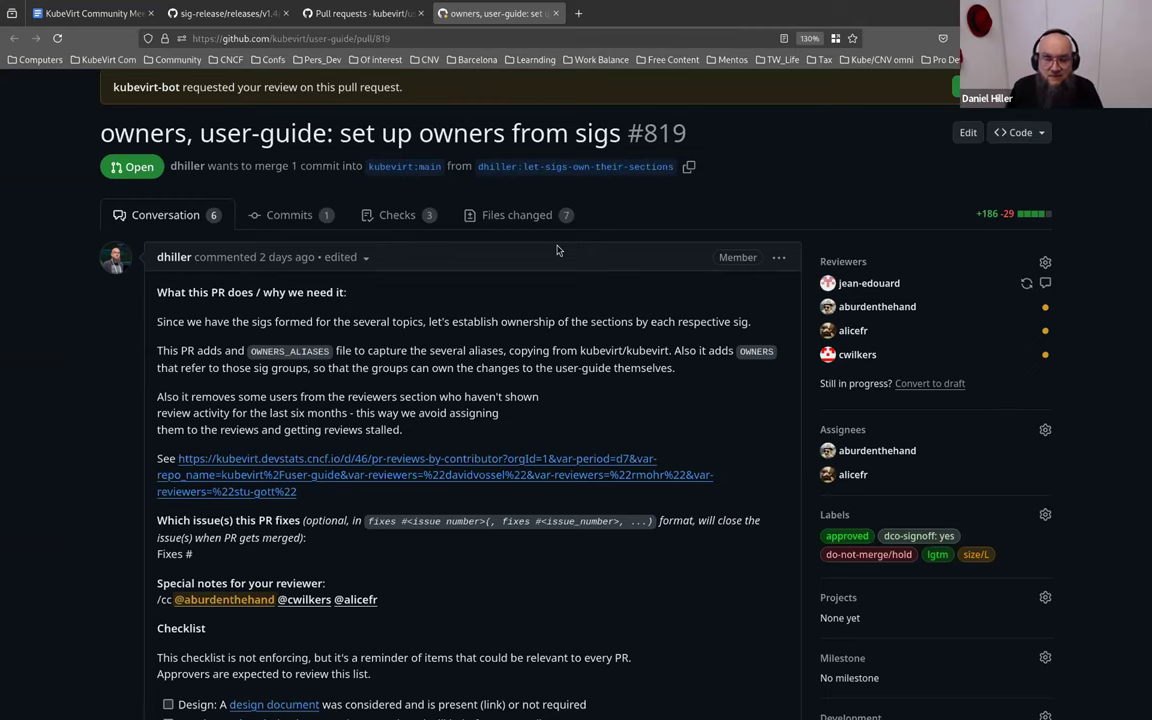
mouse_move(538, 244)
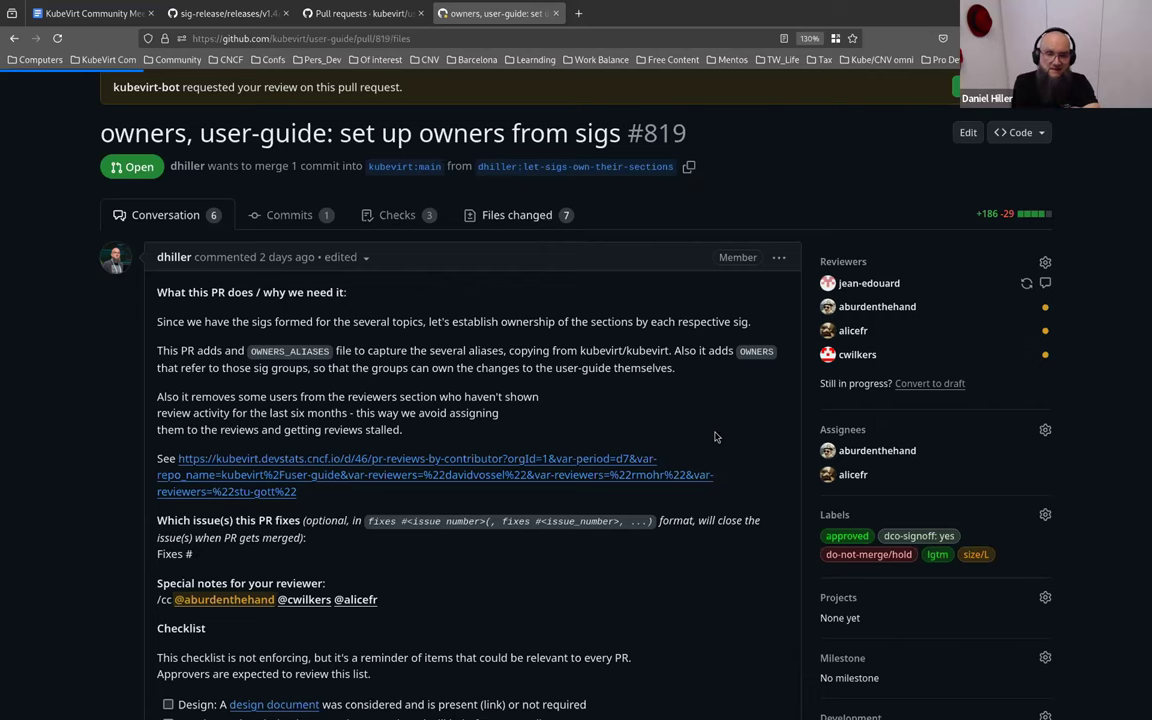
- Review PR #819's changed files from OWNERS_ALIASES down to docs/cluster_admin/OWNERS
left_click(516, 214)
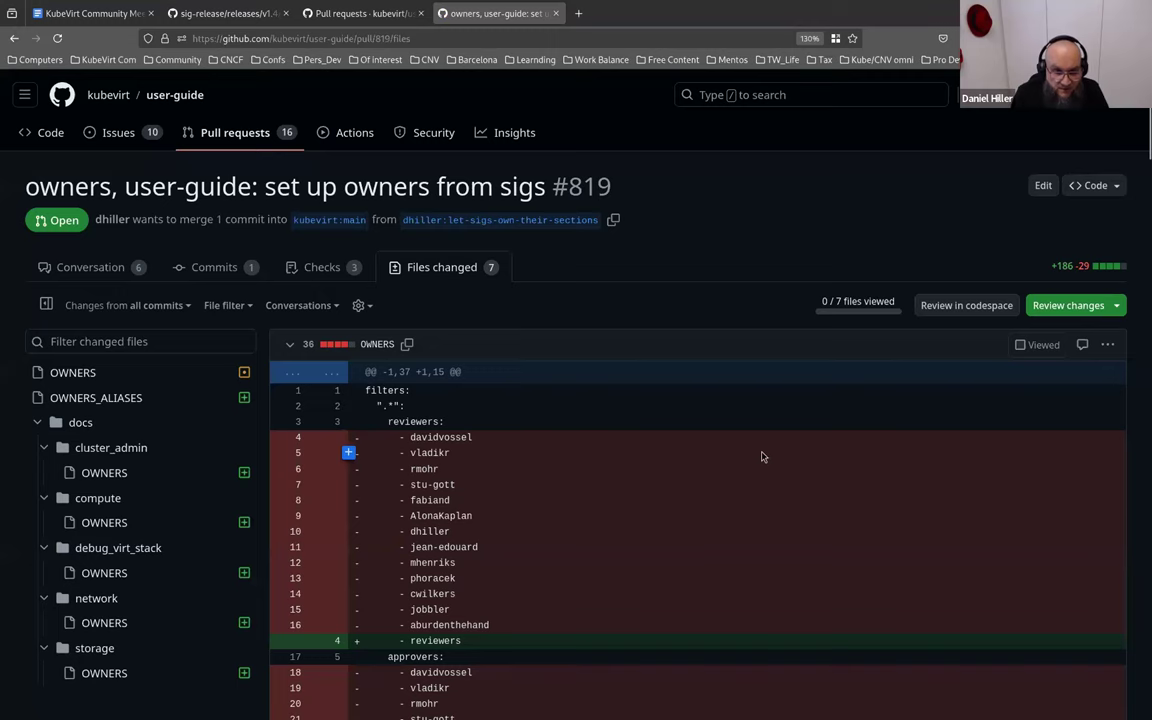
scroll("down", 3)
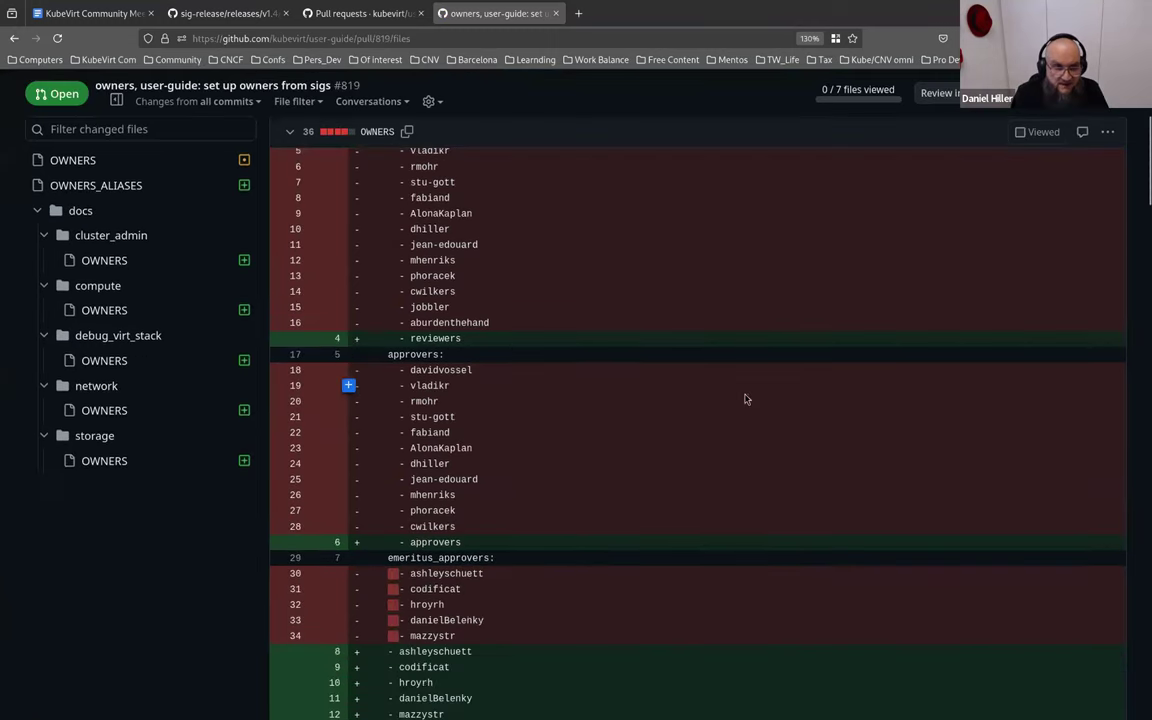
mouse_move(752, 428)
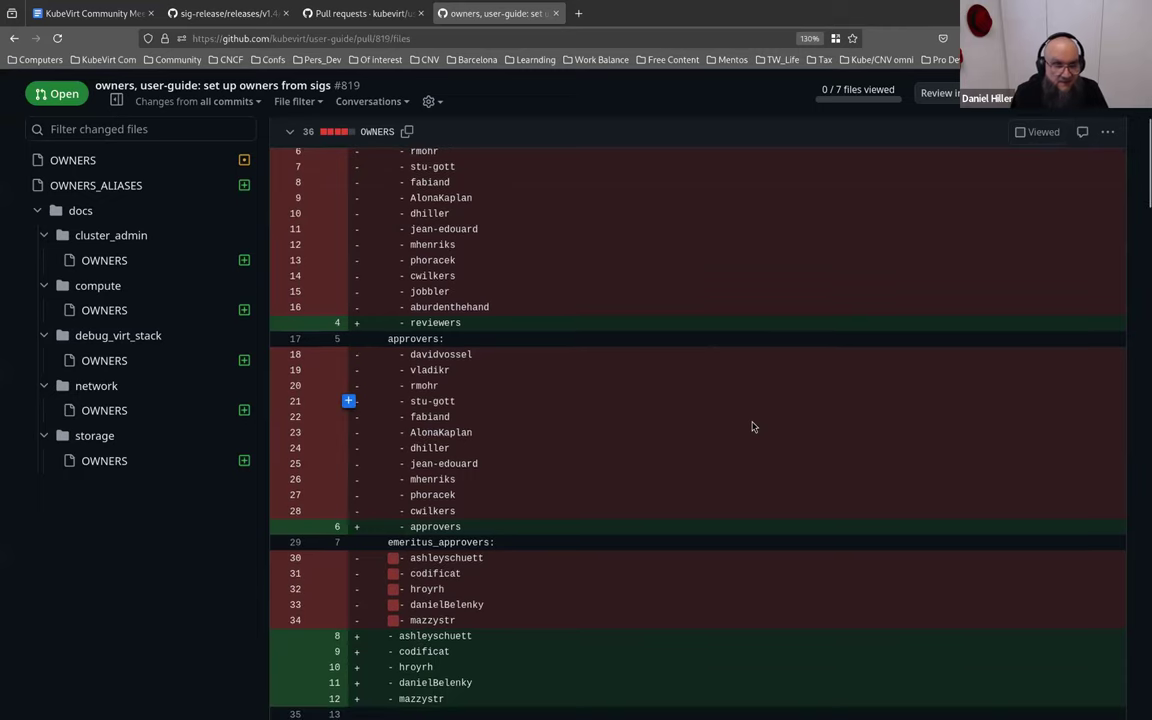
scroll("down", 3)
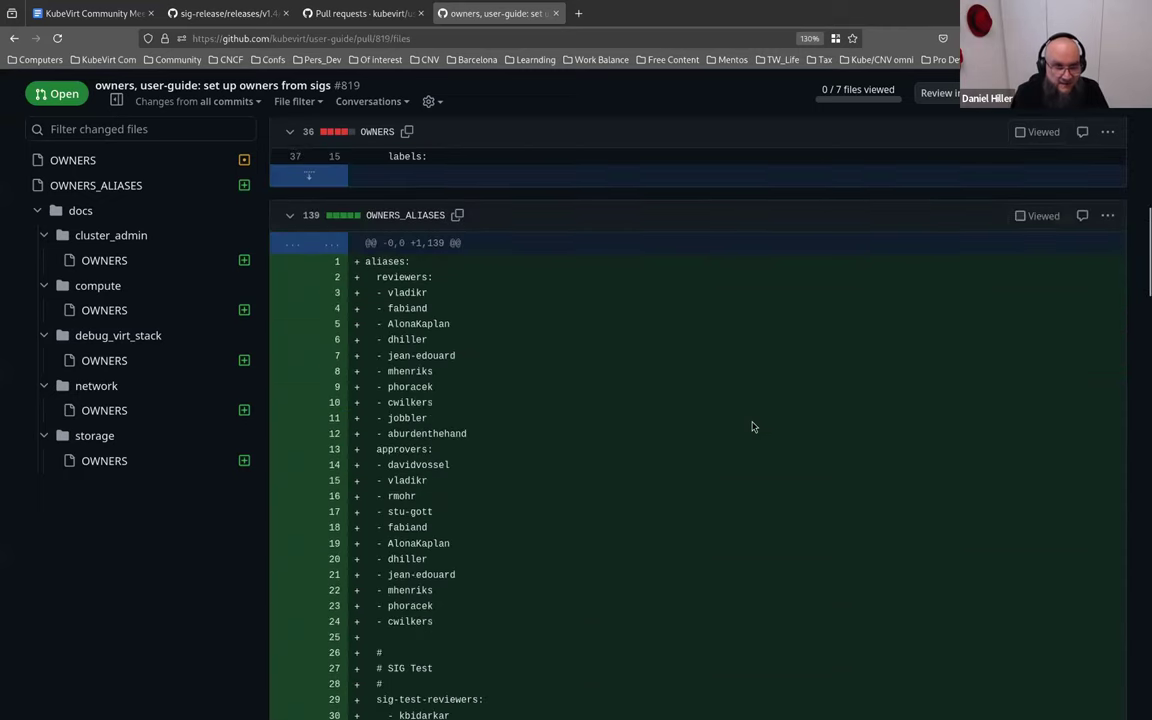
mouse_move(732, 468)
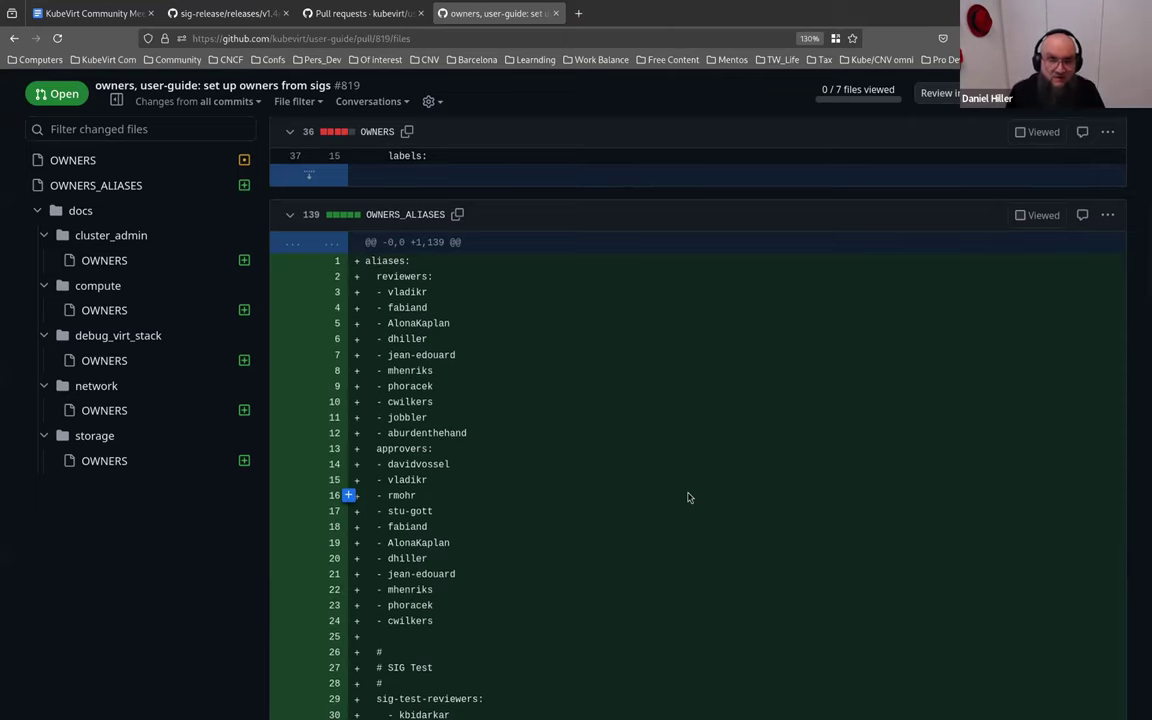
scroll("down", 3)
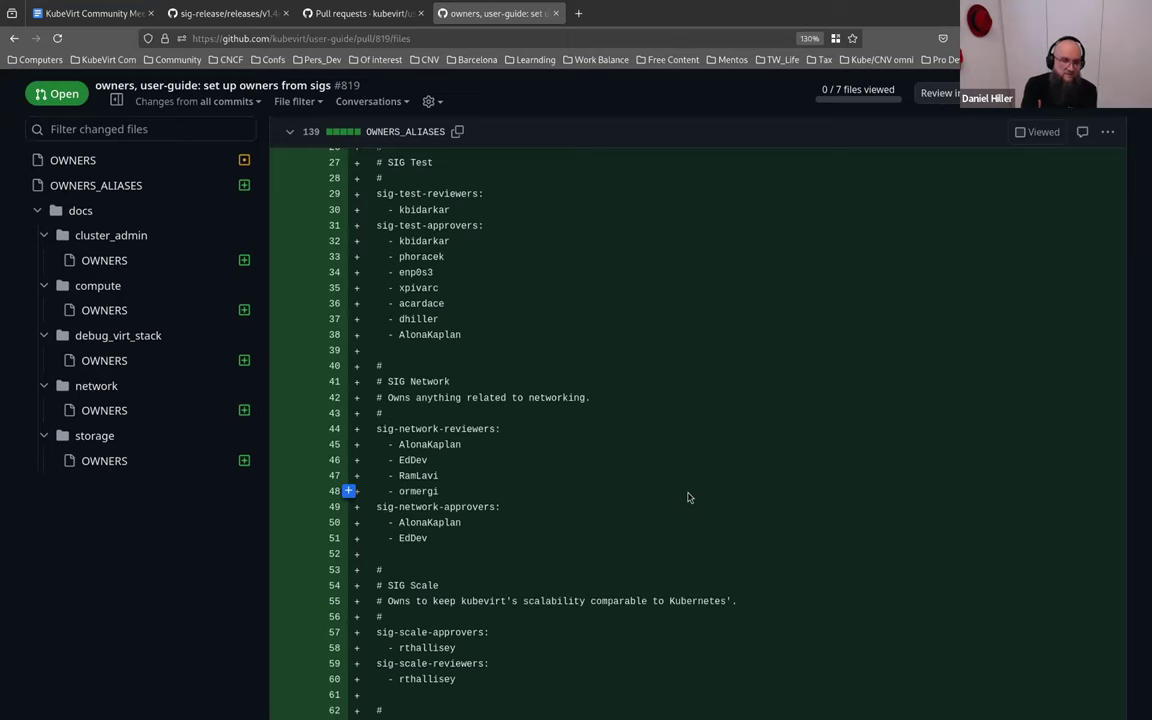
scroll("down", 3)
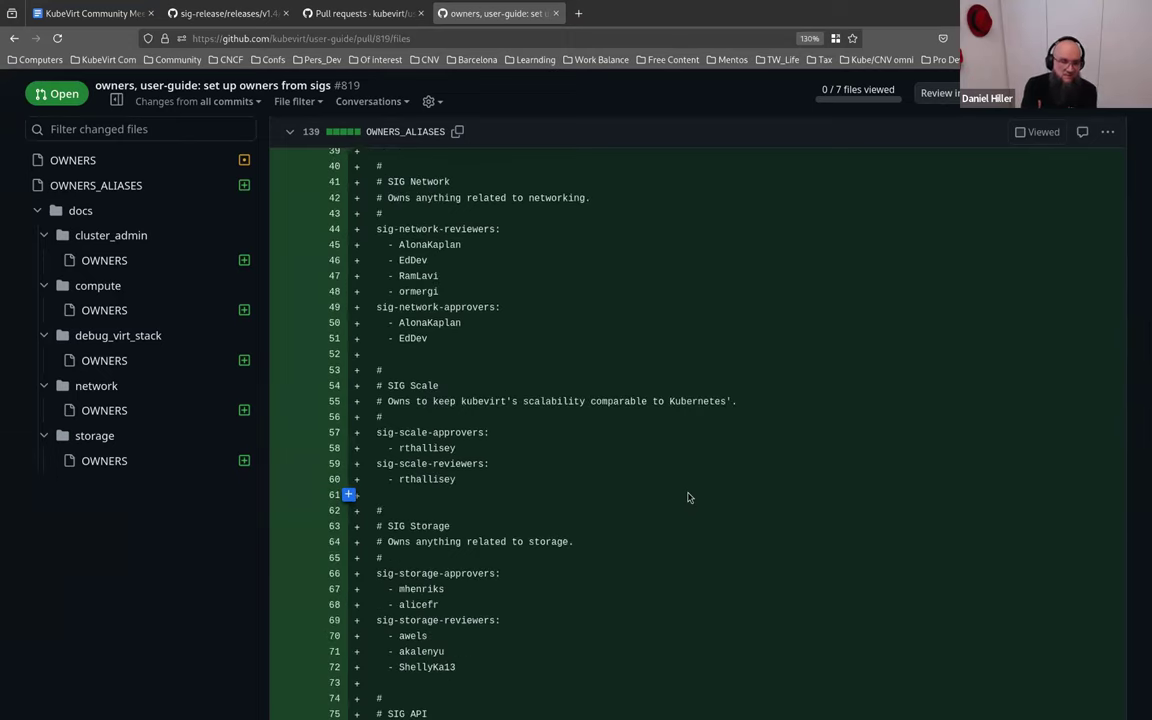
scroll("down", 3)
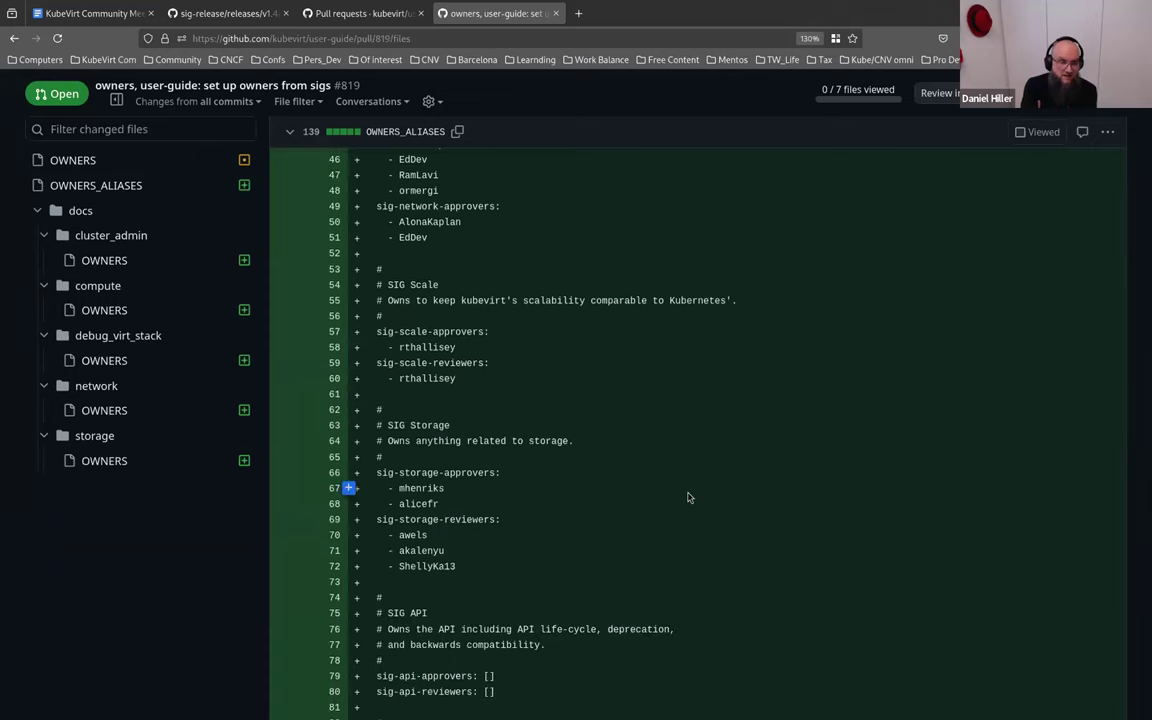
mouse_move(744, 452)
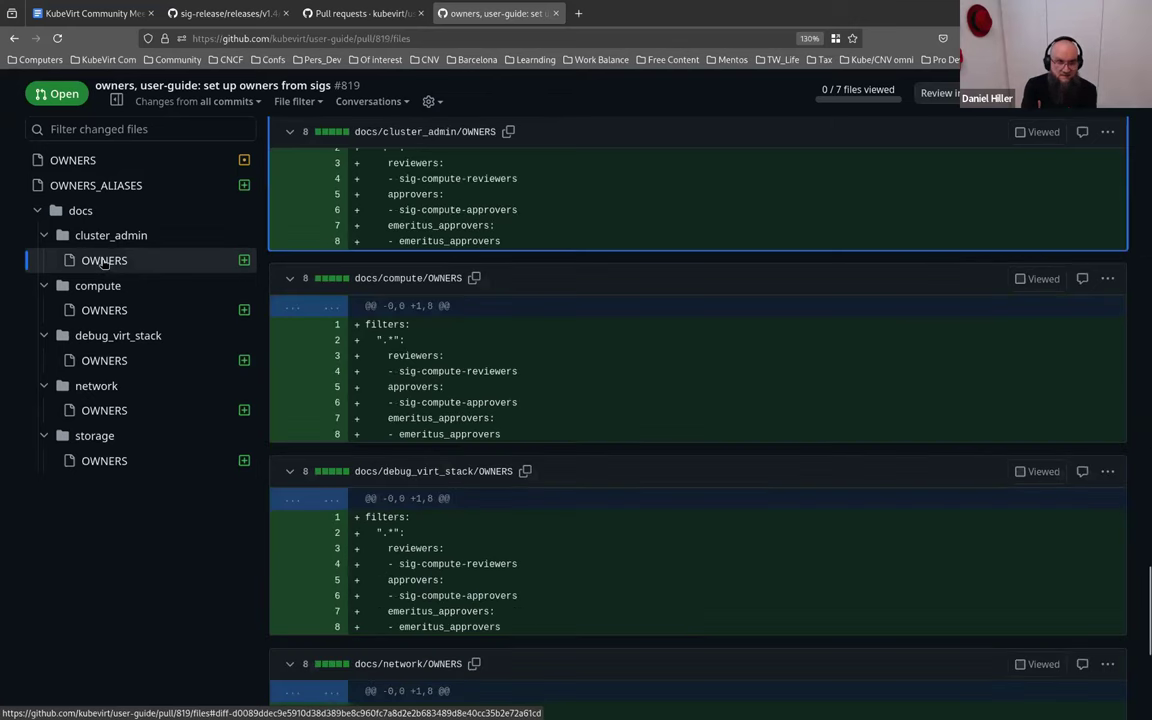
scroll("up", 3)
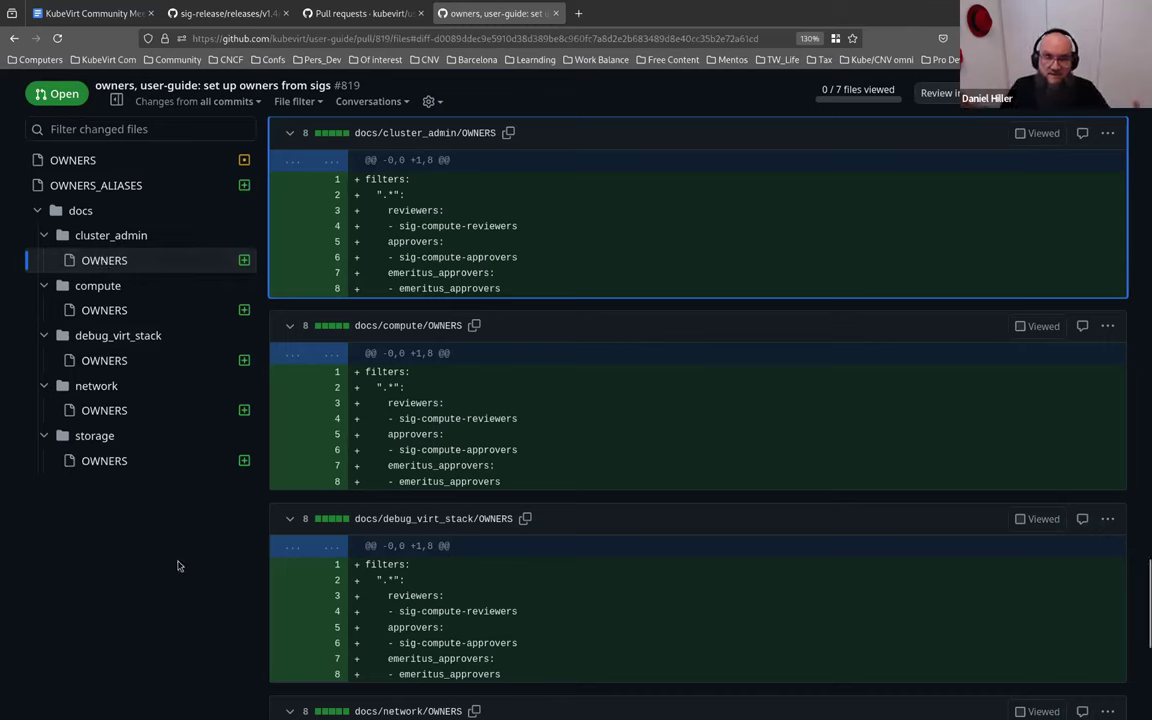
mouse_move(144, 480)
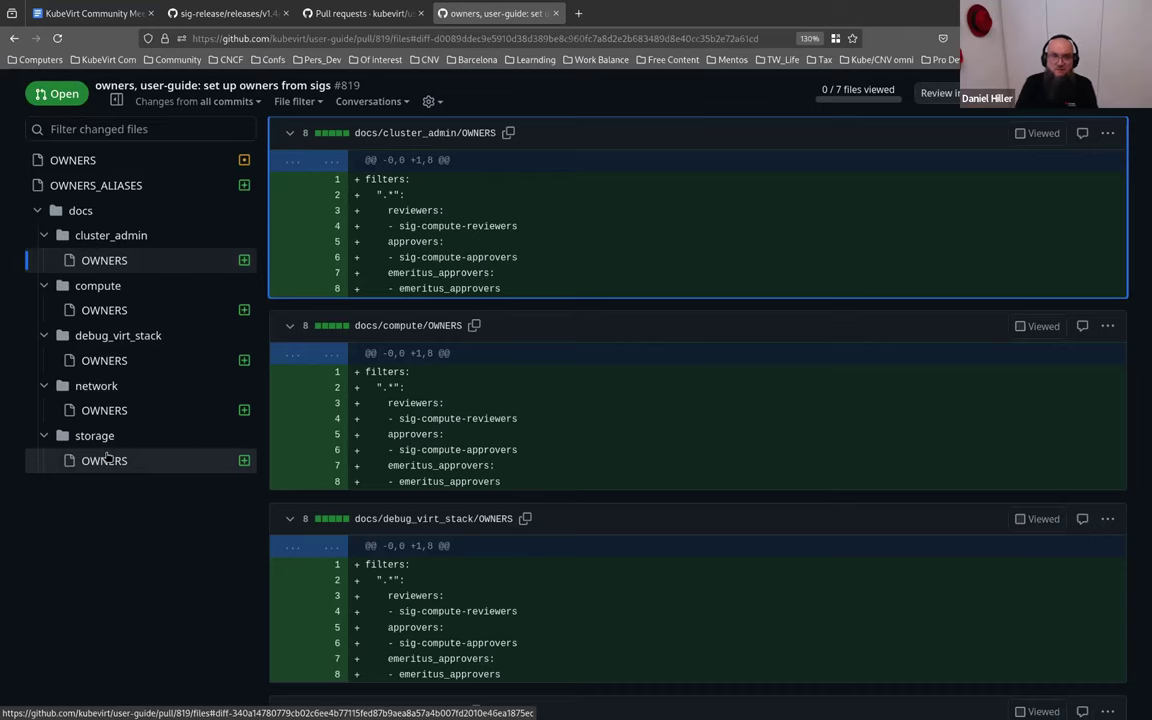
mouse_move(116, 468)
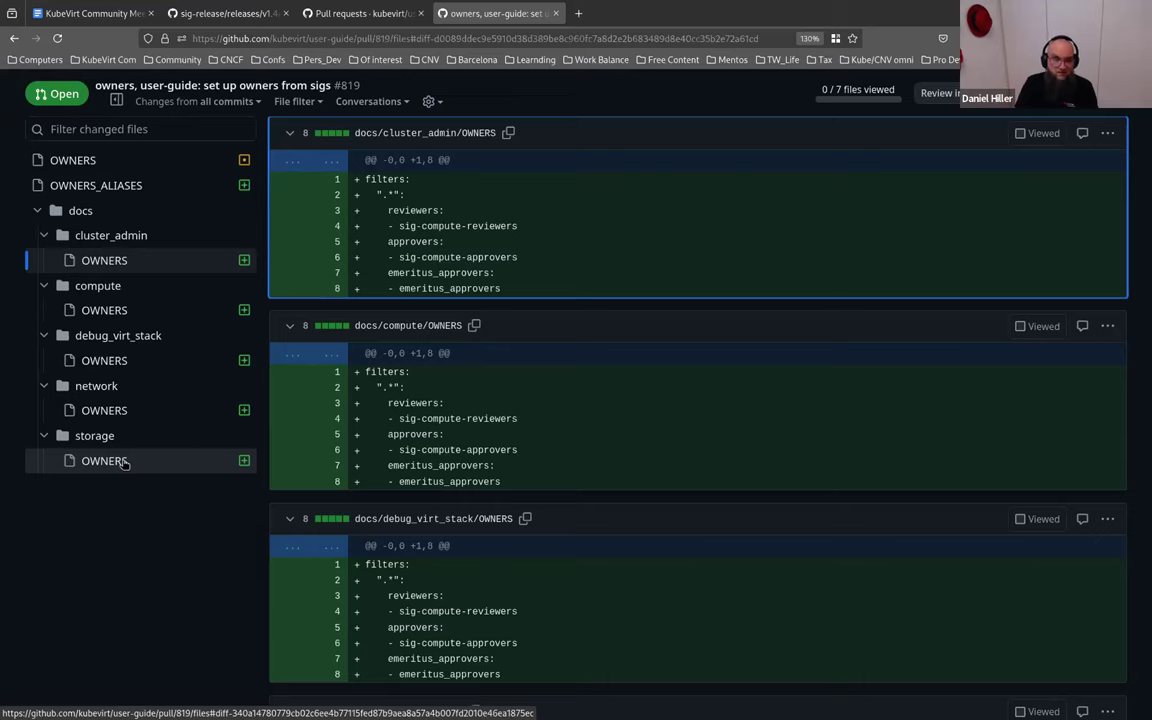
mouse_move(140, 464)
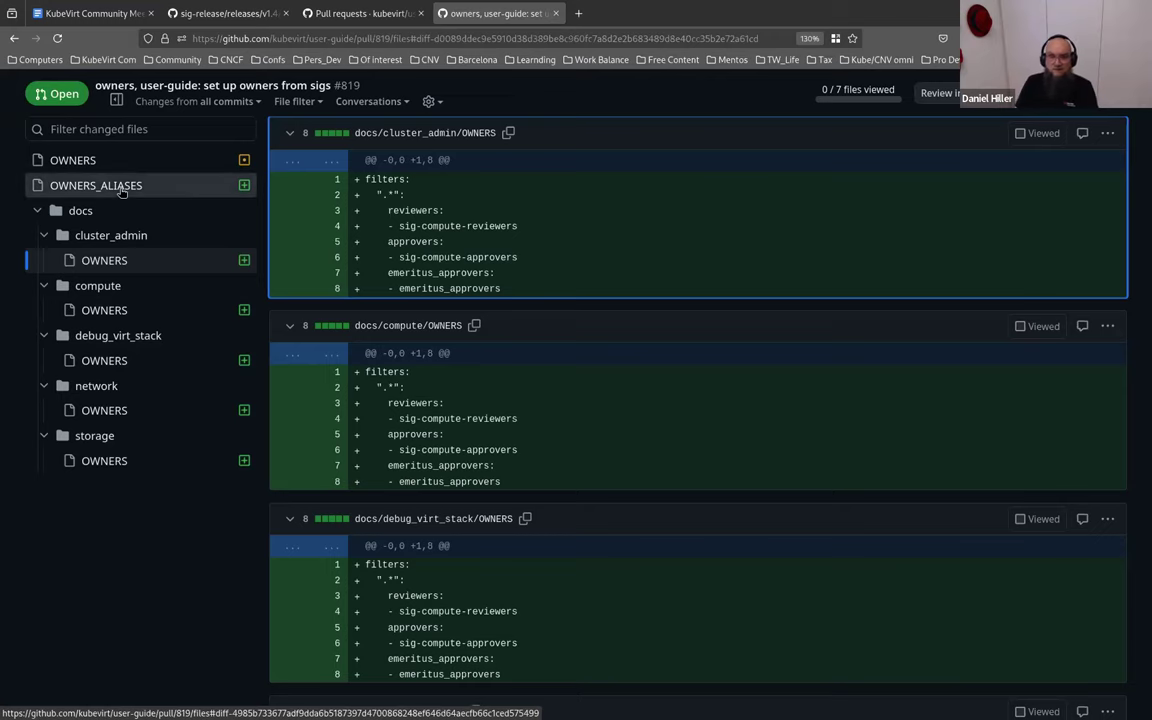
- Jump to the OWNERS_ALIASES diff and review the SIG Test, Network, Scale and Storage aliases
left_click(96, 184)
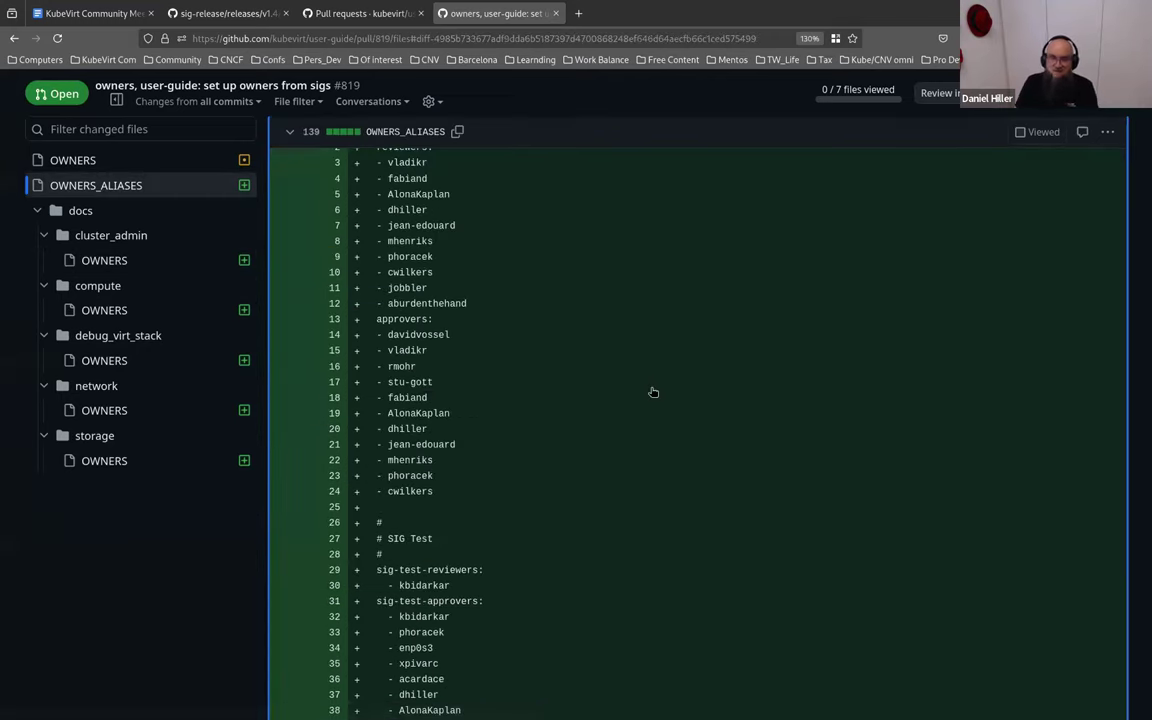
scroll("up", 3)
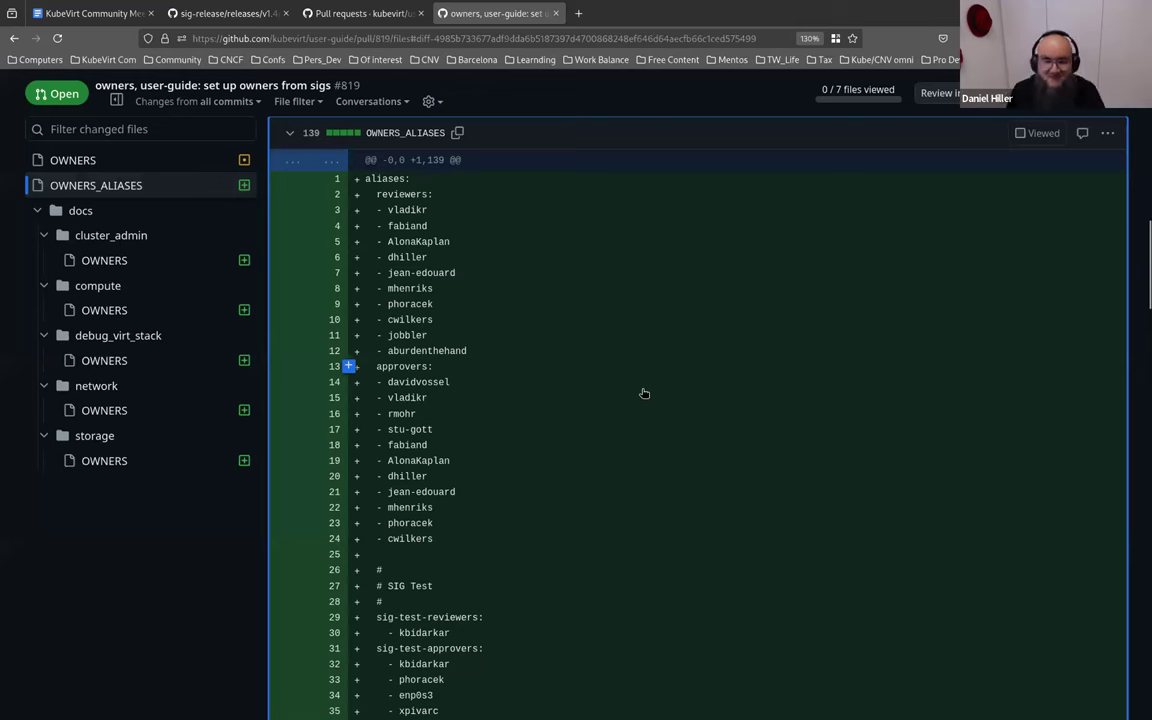
scroll("down", 3)
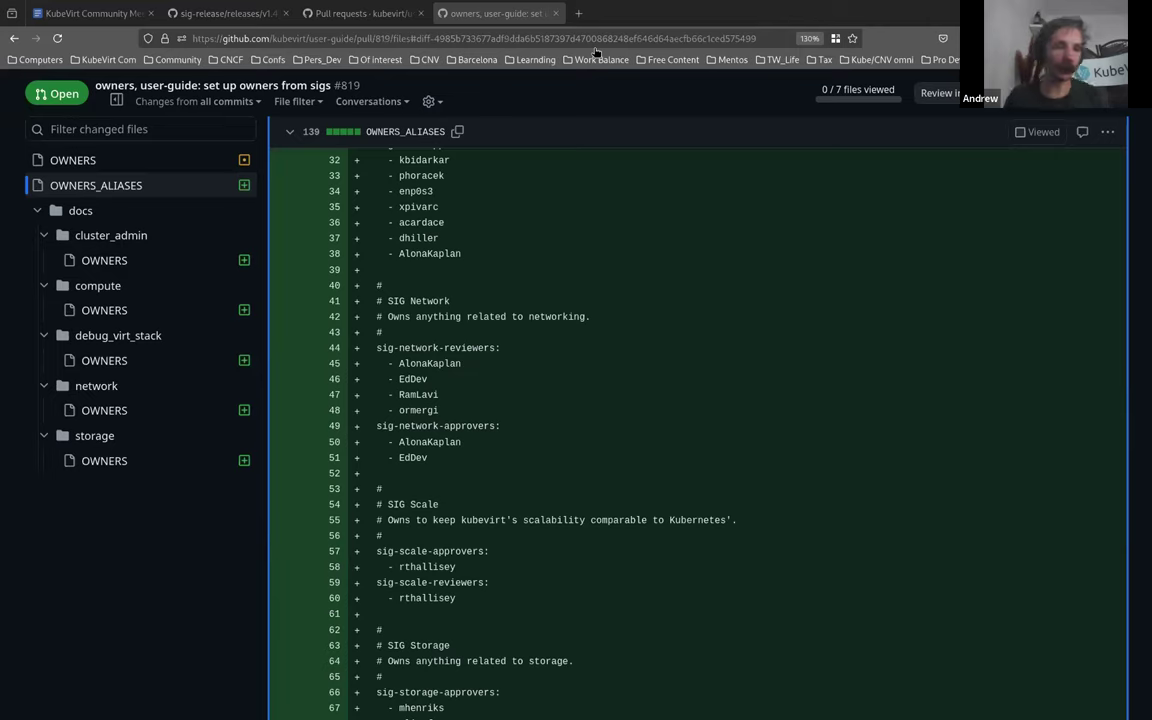
mouse_move(580, 166)
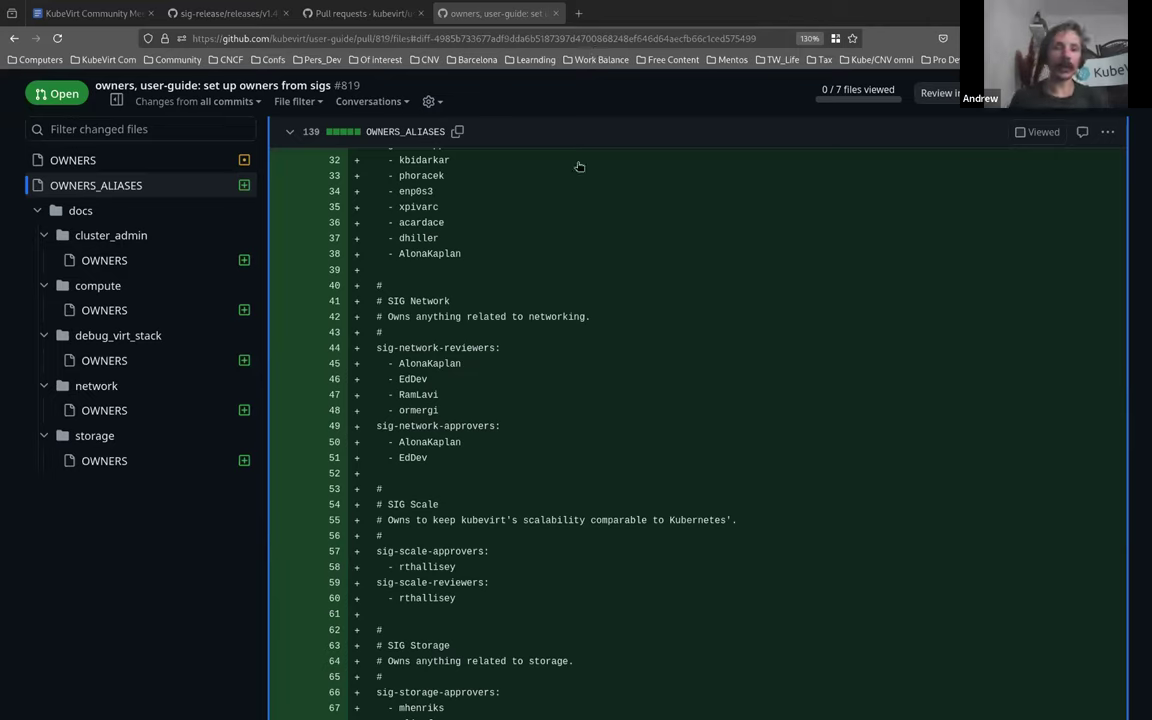
mouse_move(658, 322)
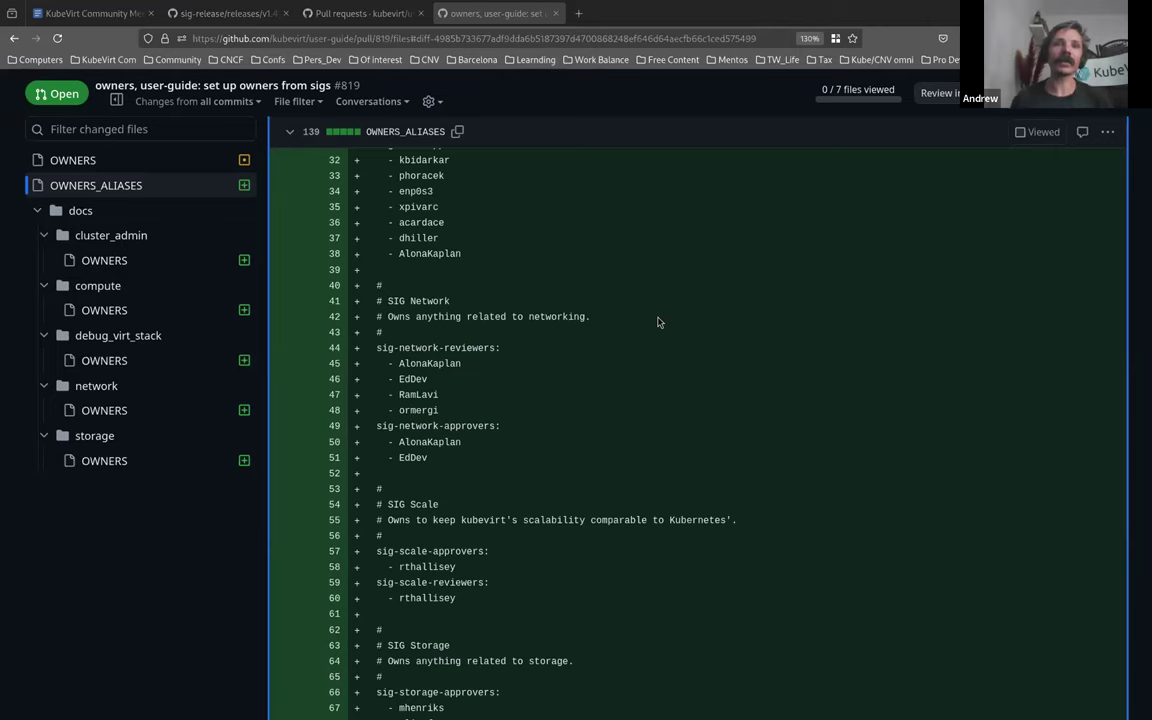
mouse_move(644, 312)
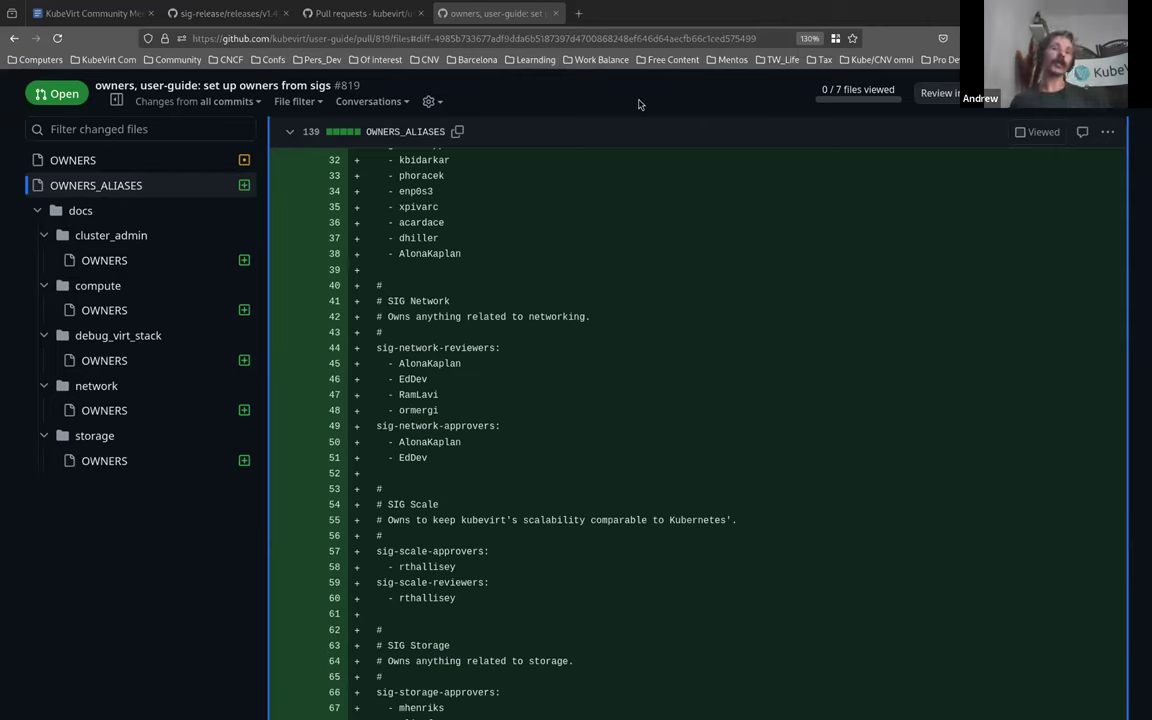
mouse_move(638, 144)
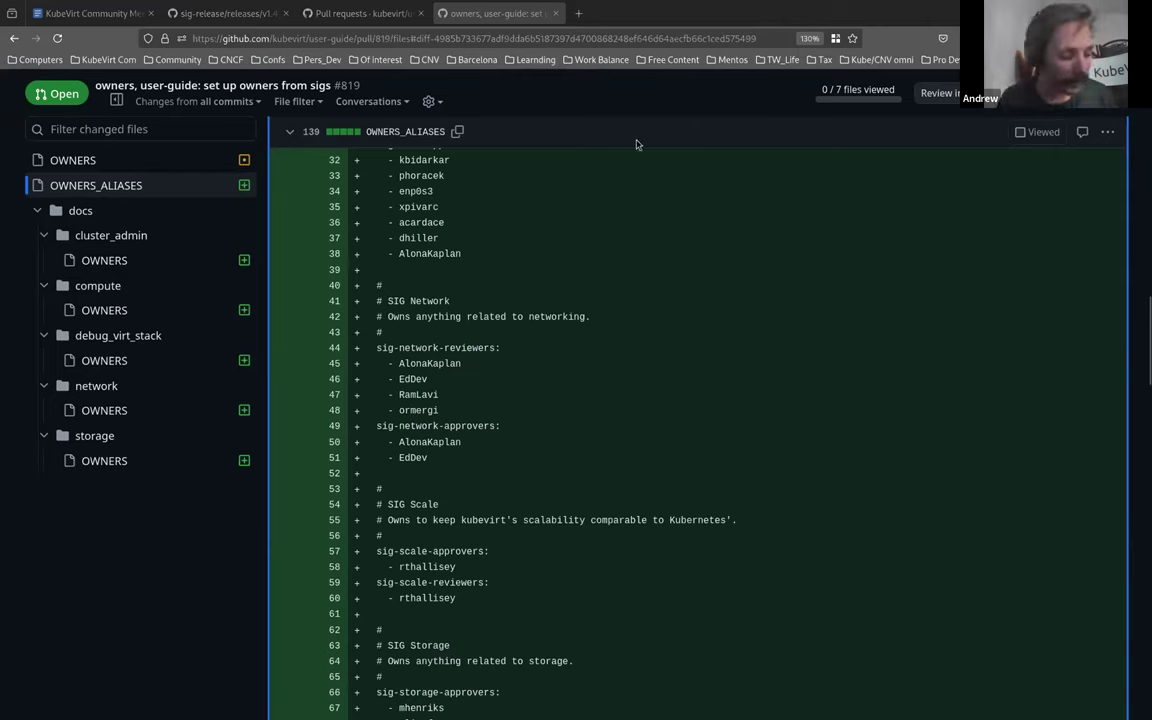
mouse_move(664, 90)
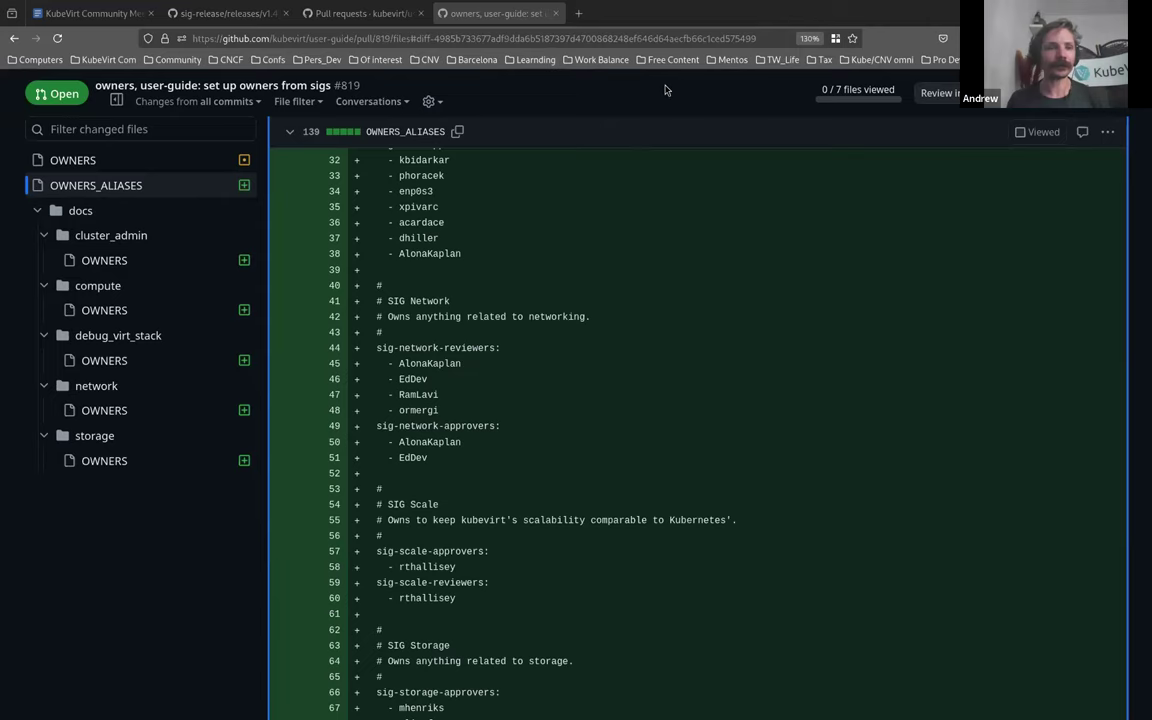
mouse_move(568, 86)
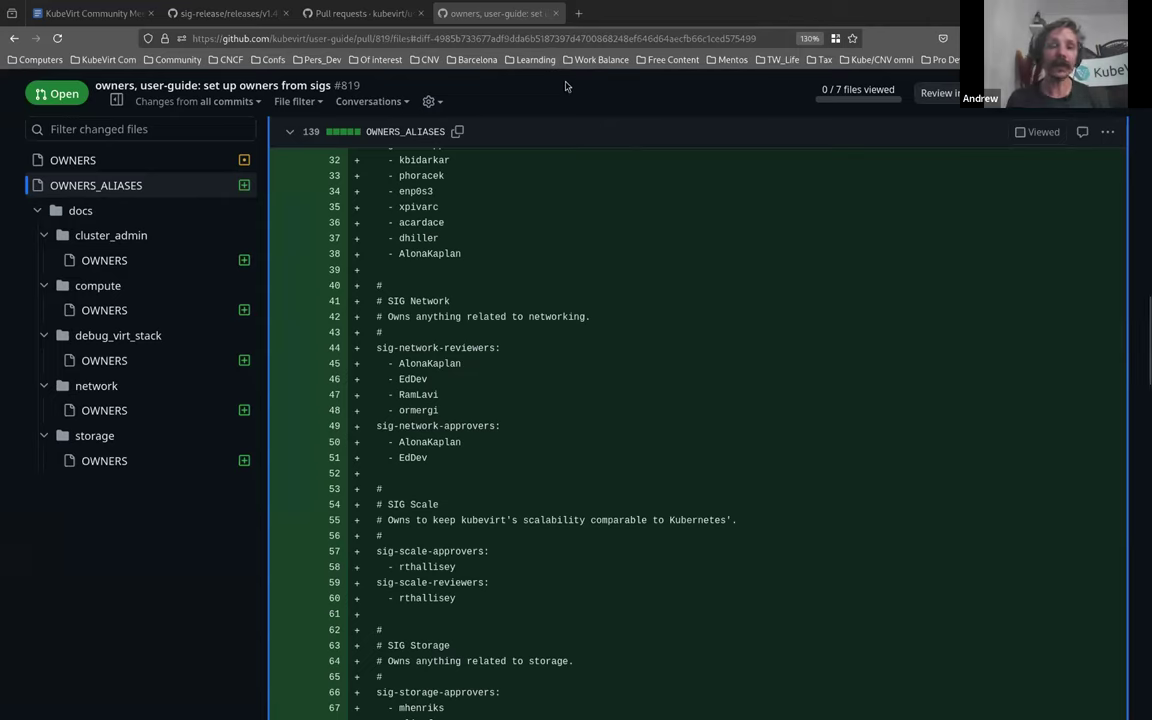
mouse_move(476, 28)
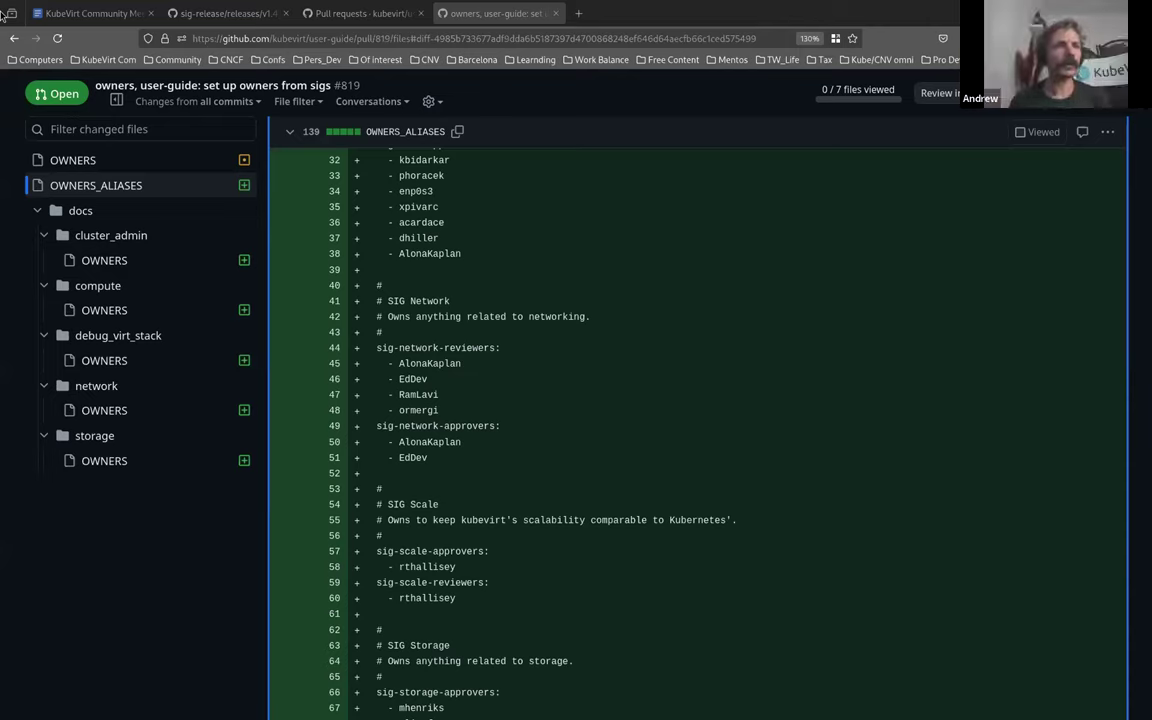
mouse_move(632, 366)
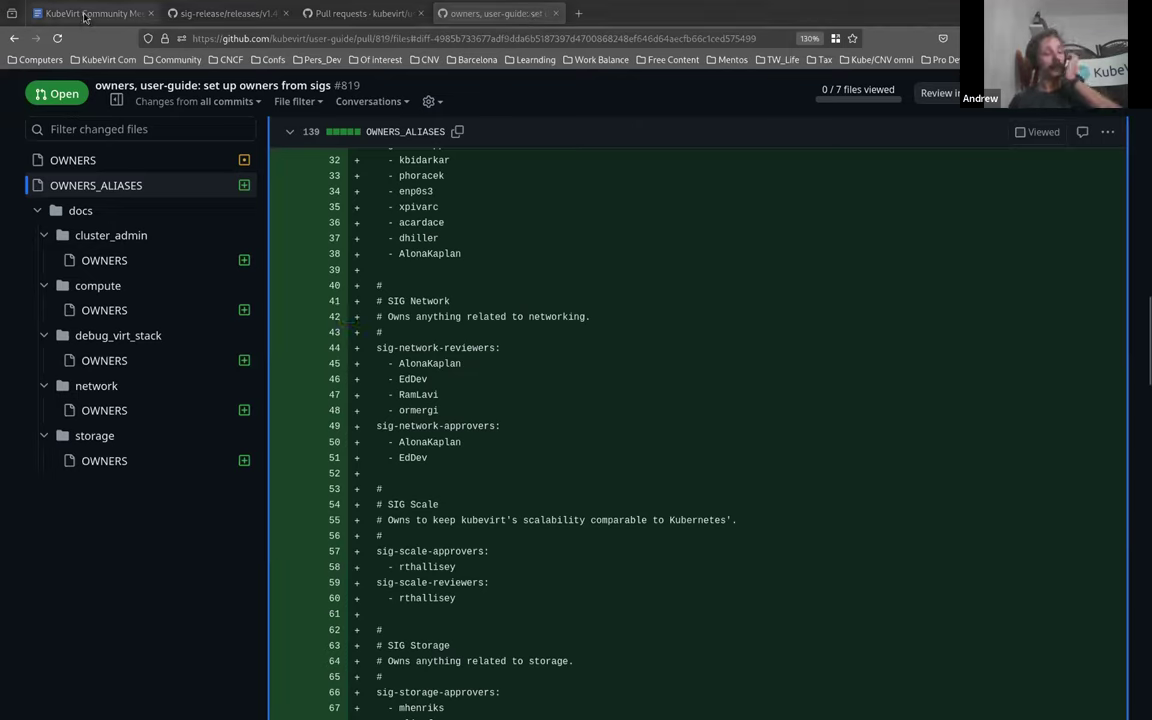
- Switch to the meeting notes and scroll to the Pull Requests that need attention list
left_click(92, 12)
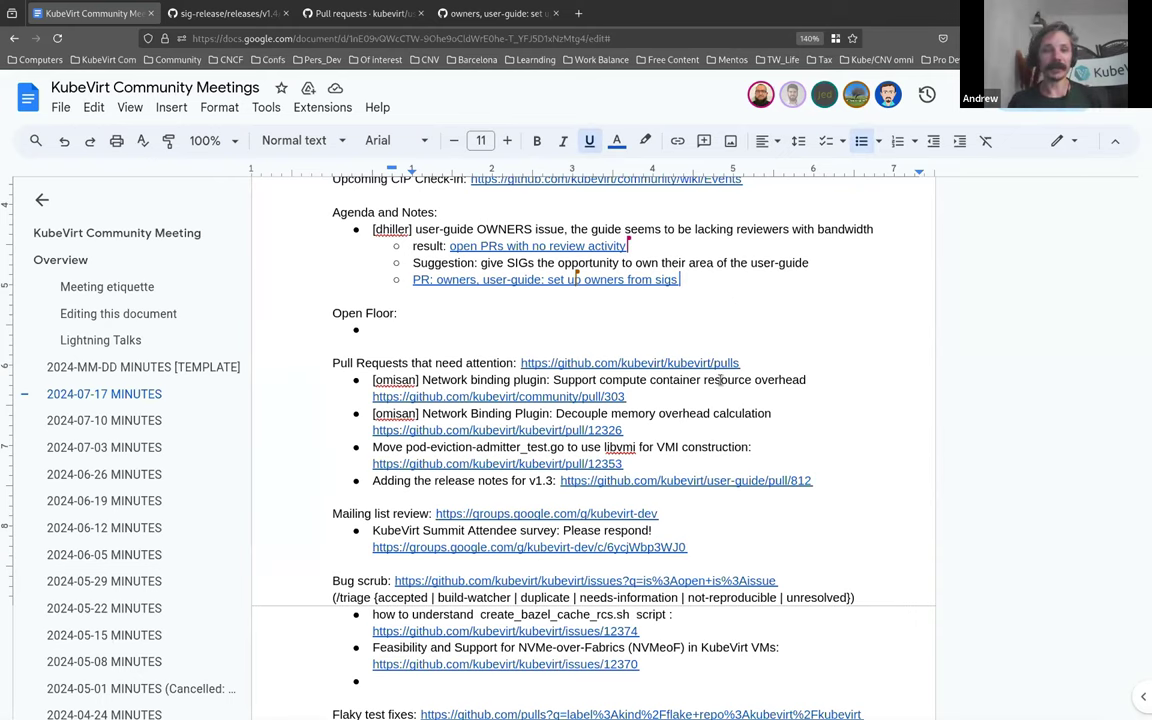
scroll("down", 3)
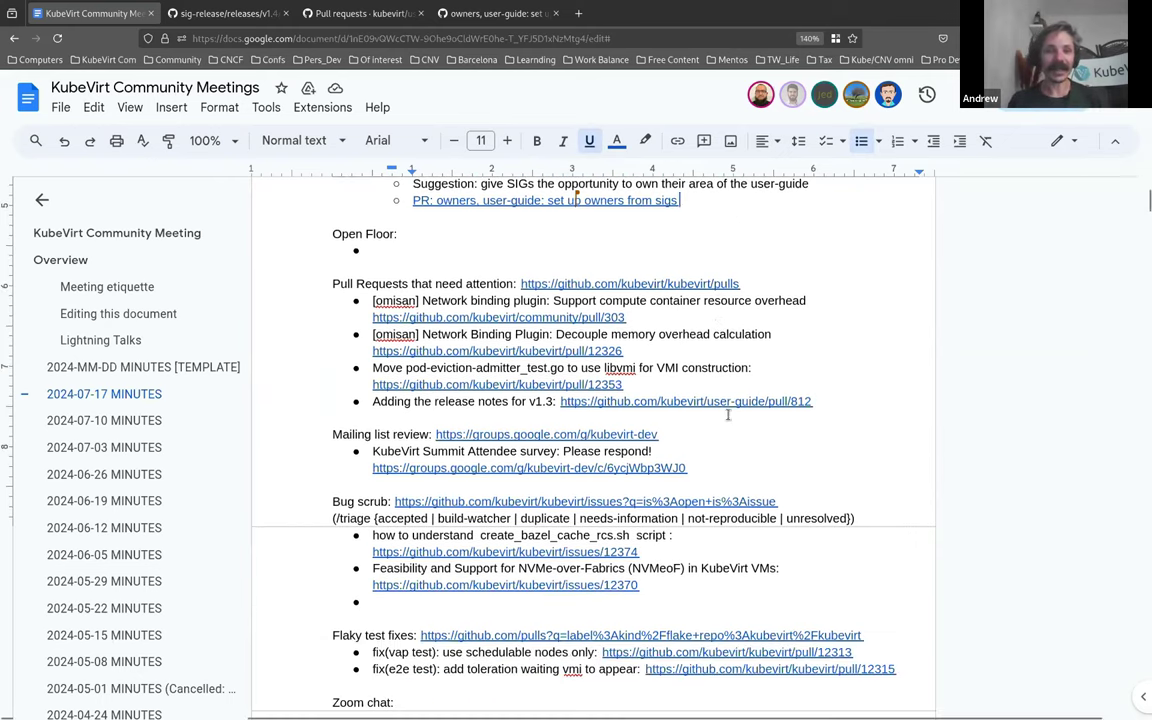
mouse_move(612, 244)
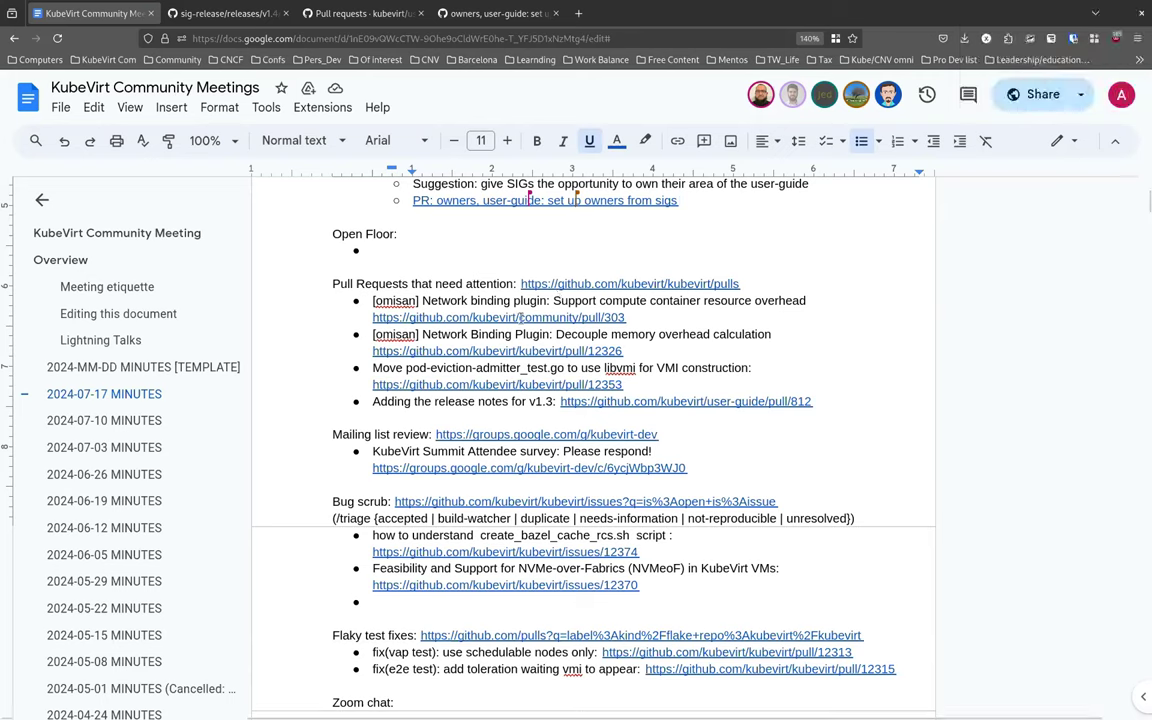
mouse_move(496, 350)
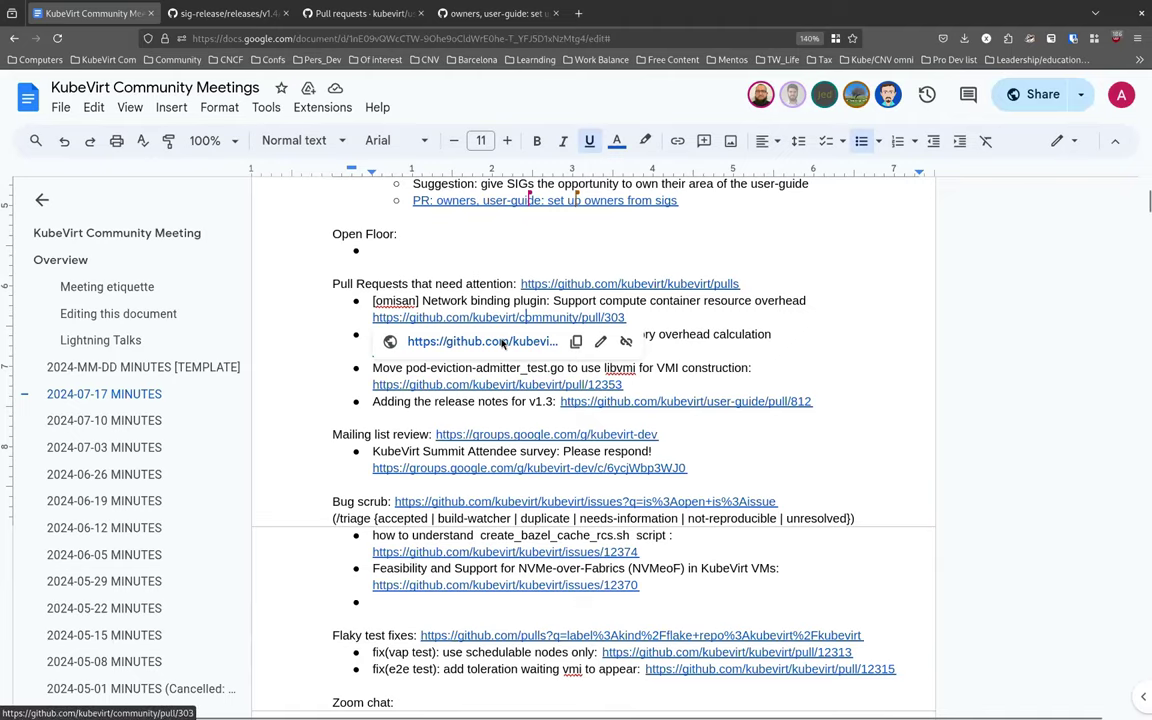
- Open community PR #303, Network binding plugin compute container resource overhead, and read its description
left_click(500, 316)
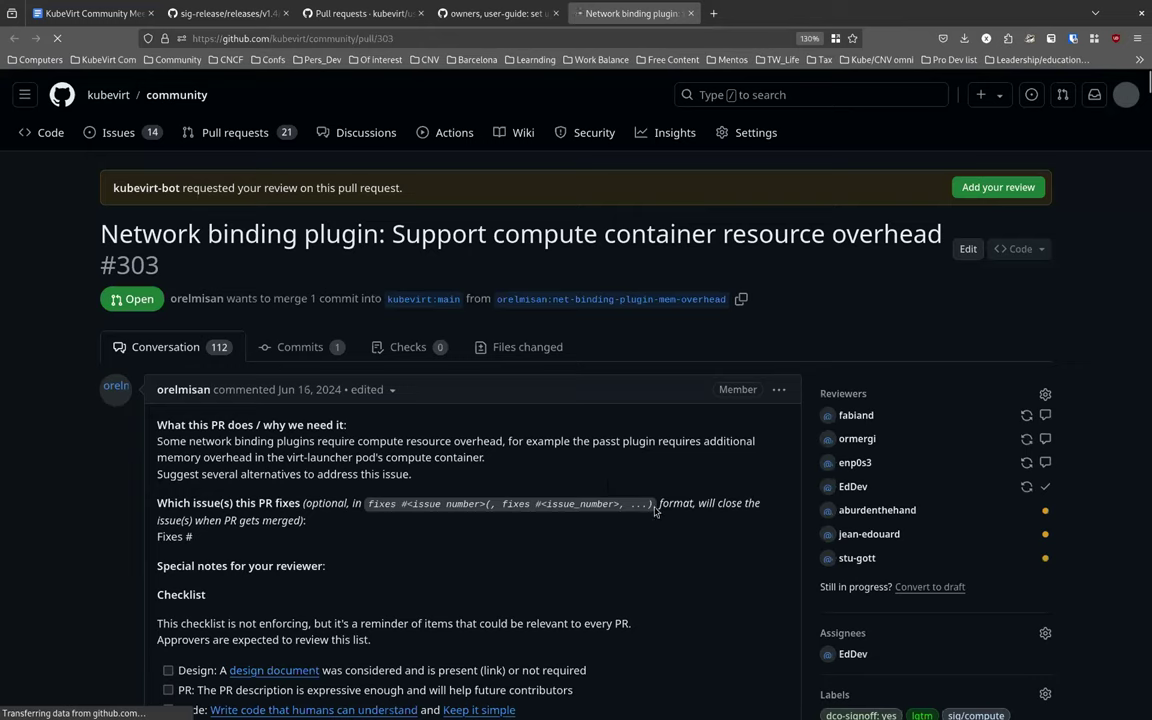
mouse_move(676, 500)
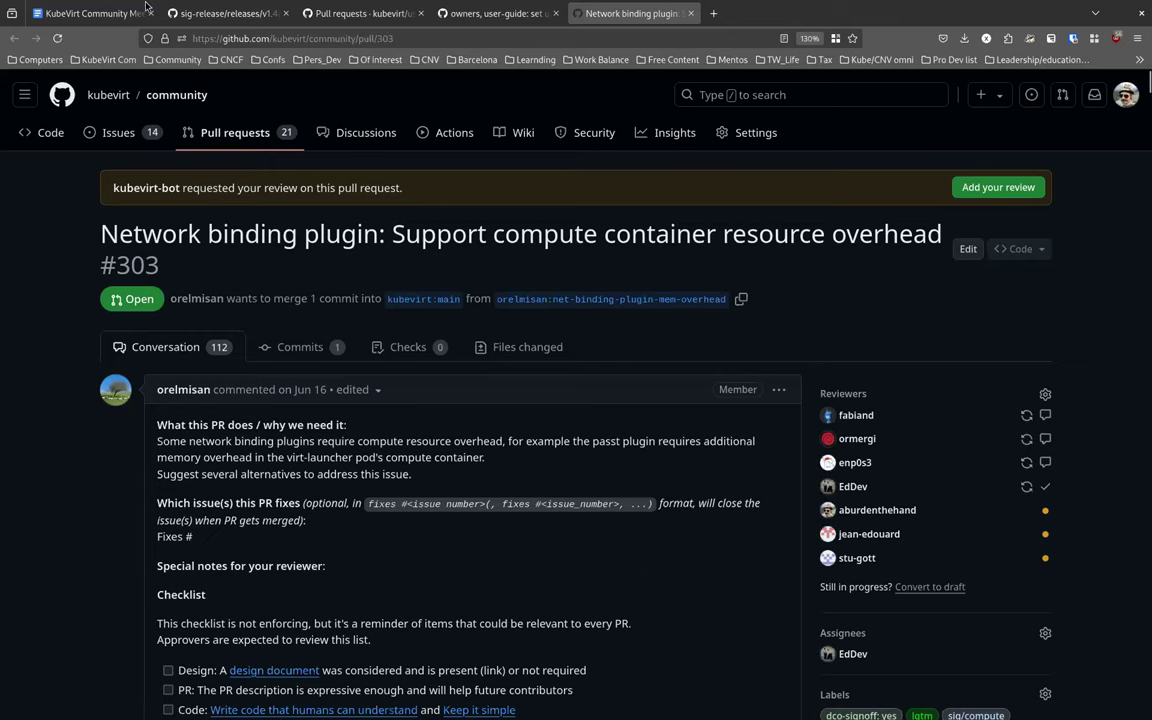
scroll("down", 3)
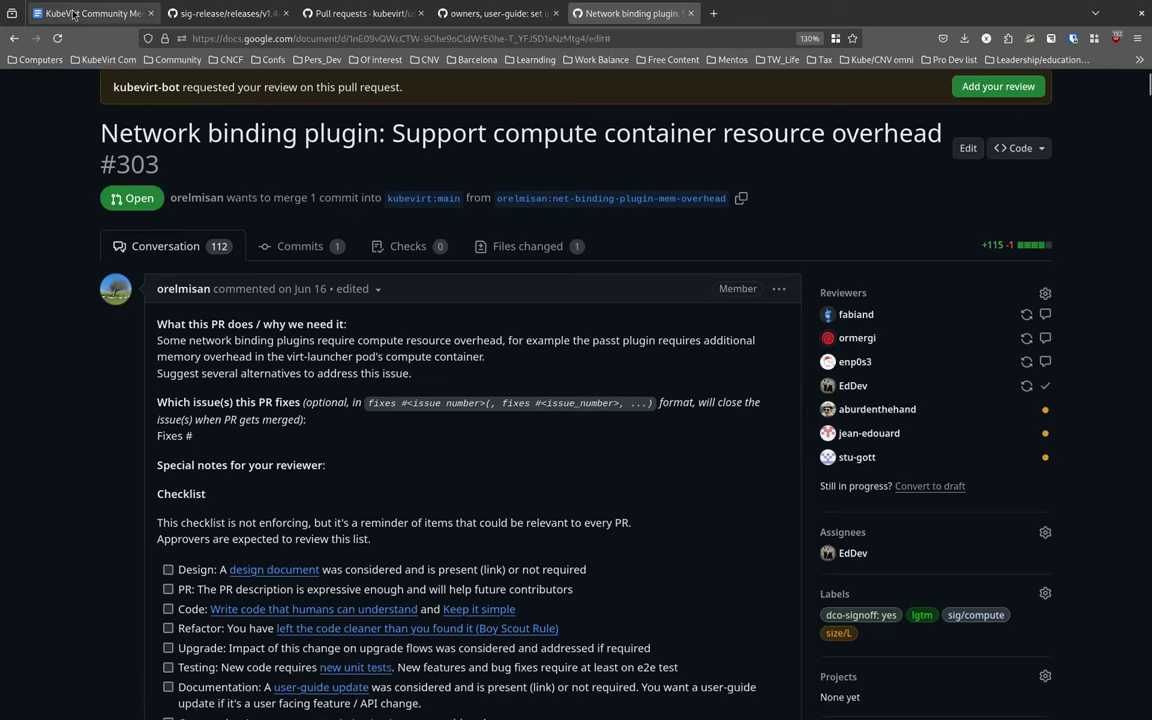
- From the agenda, open kubevirt PR #12326 Decouple memory overhead calculation
left_click(92, 12)
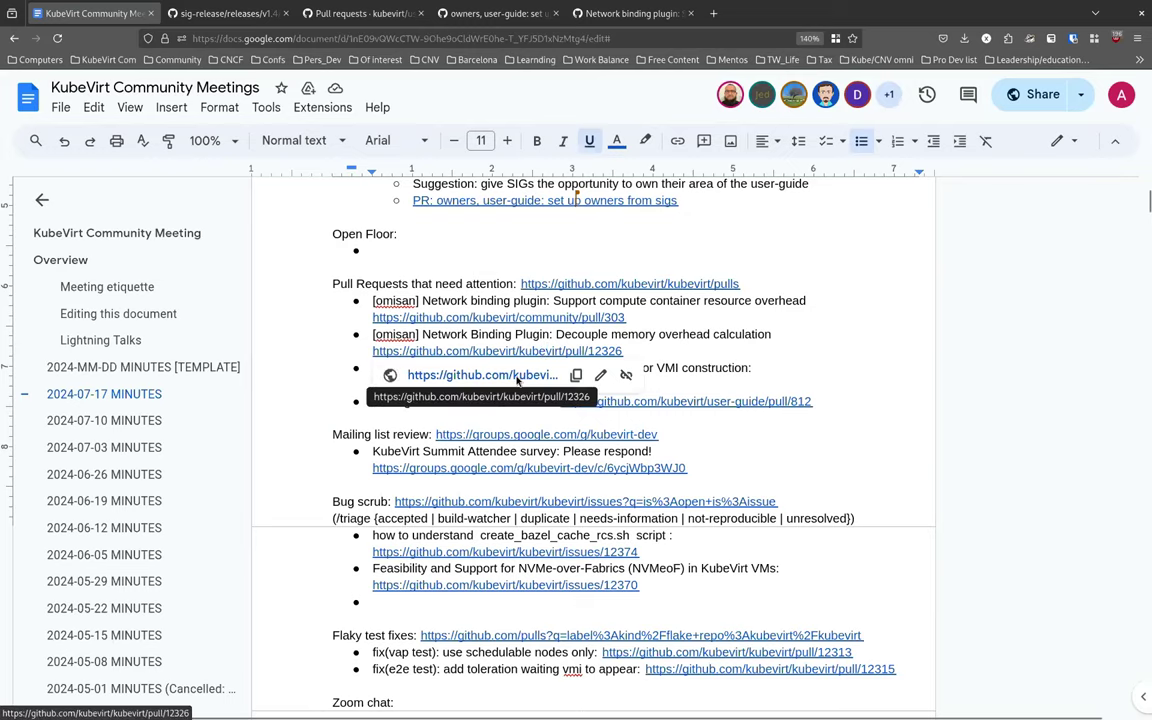
left_click(482, 374)
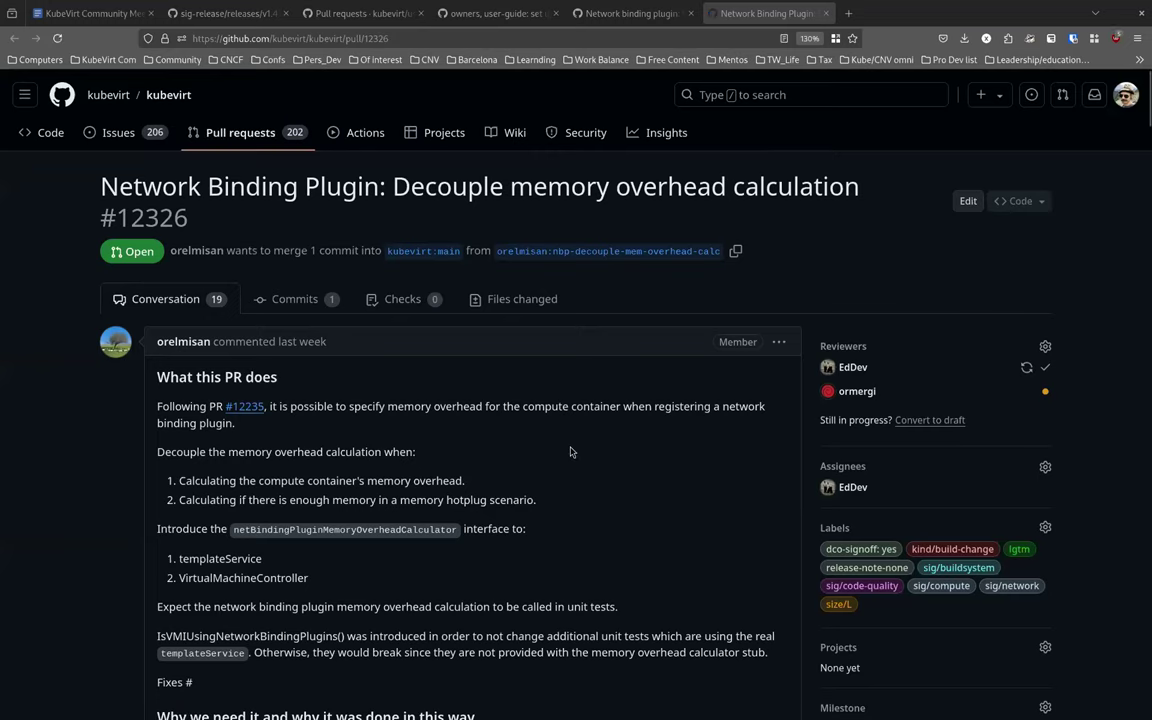
- Scroll PR #12326 past its approval comments to the pending required checks and merge section
scroll("down", 3)
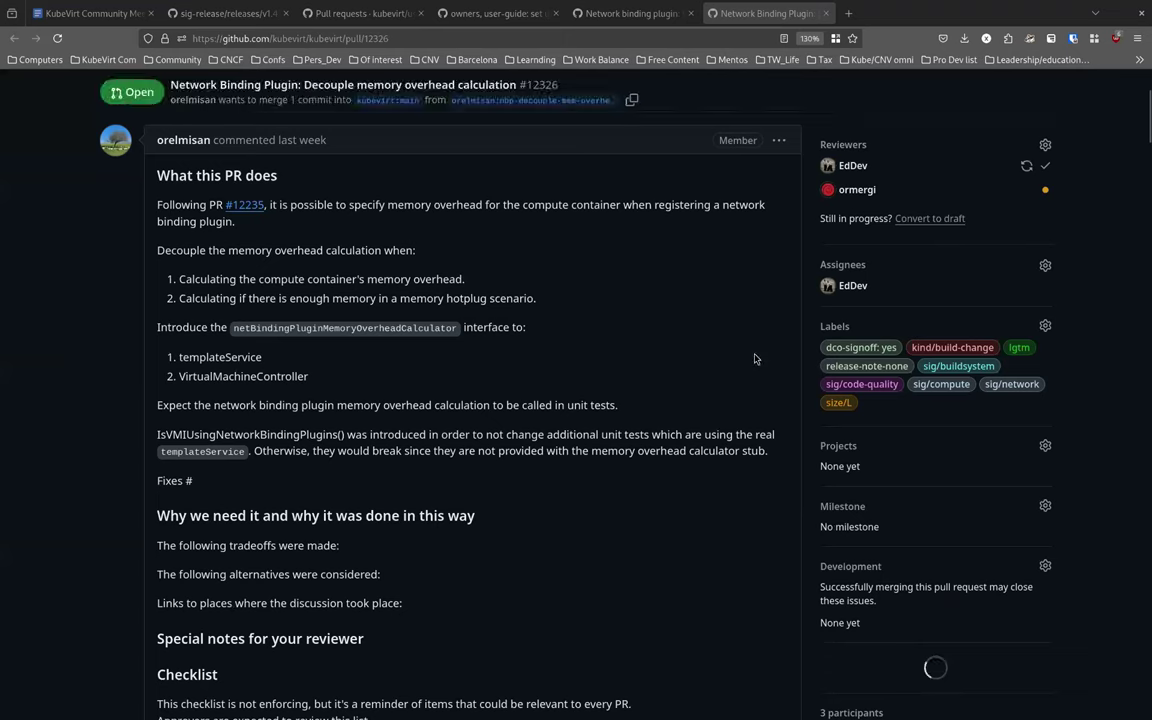
mouse_move(610, 446)
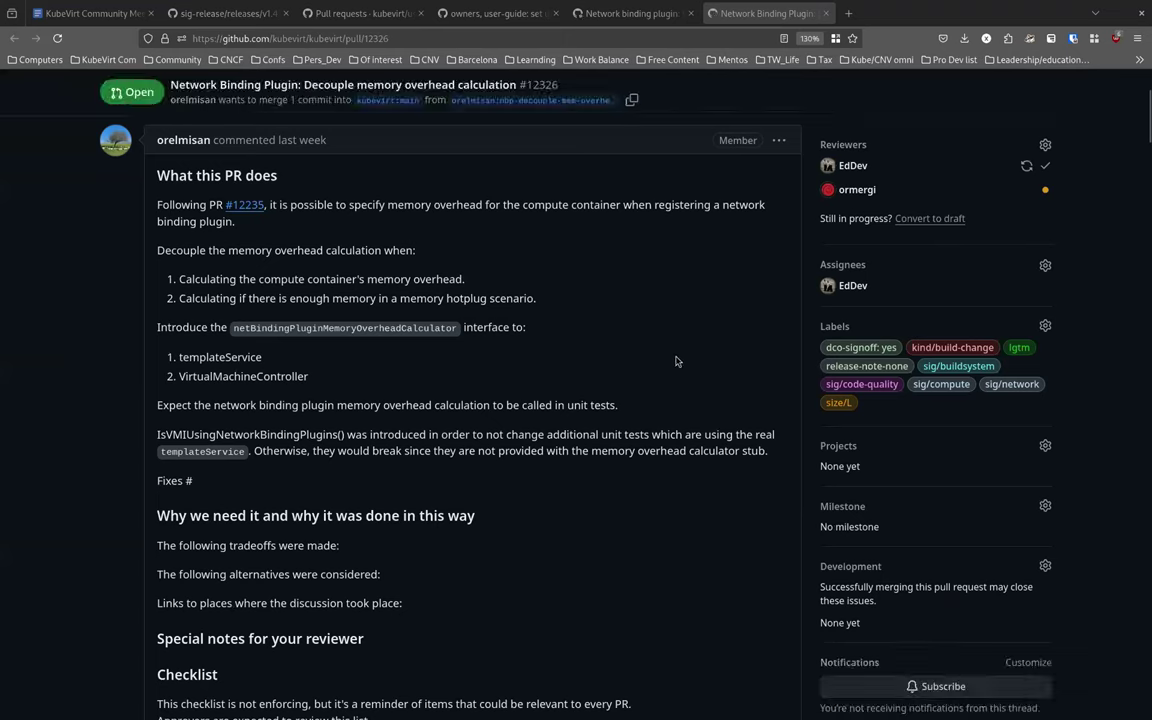
mouse_move(698, 376)
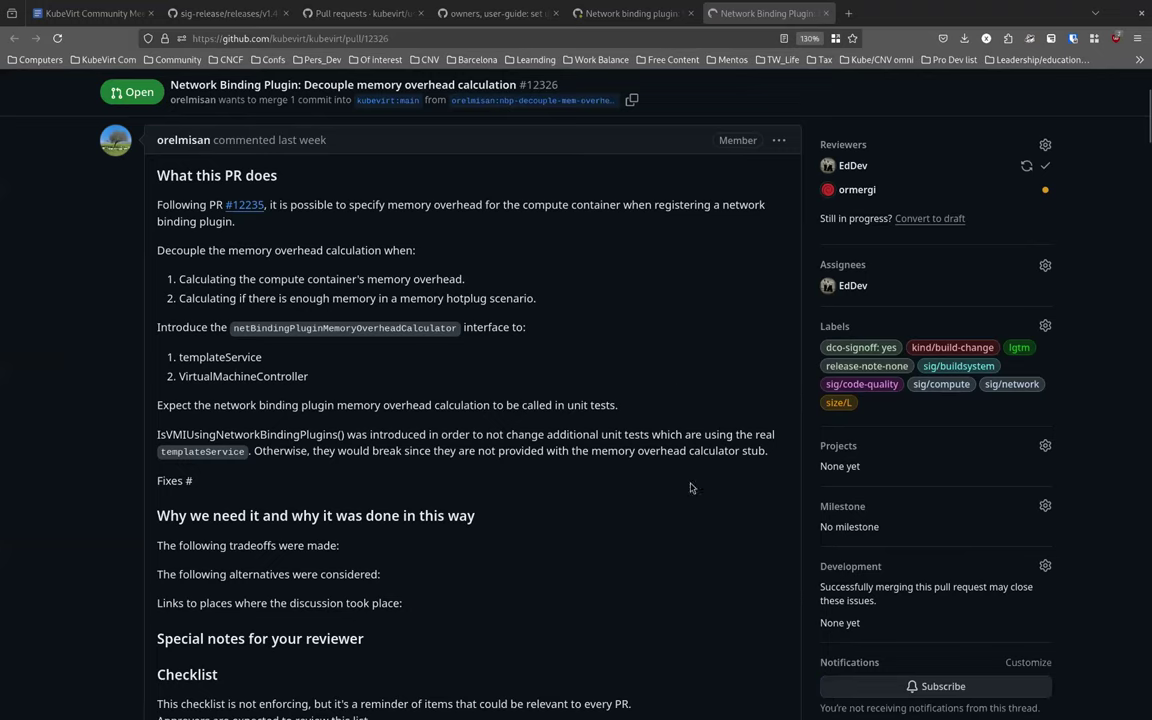
scroll("down", 3)
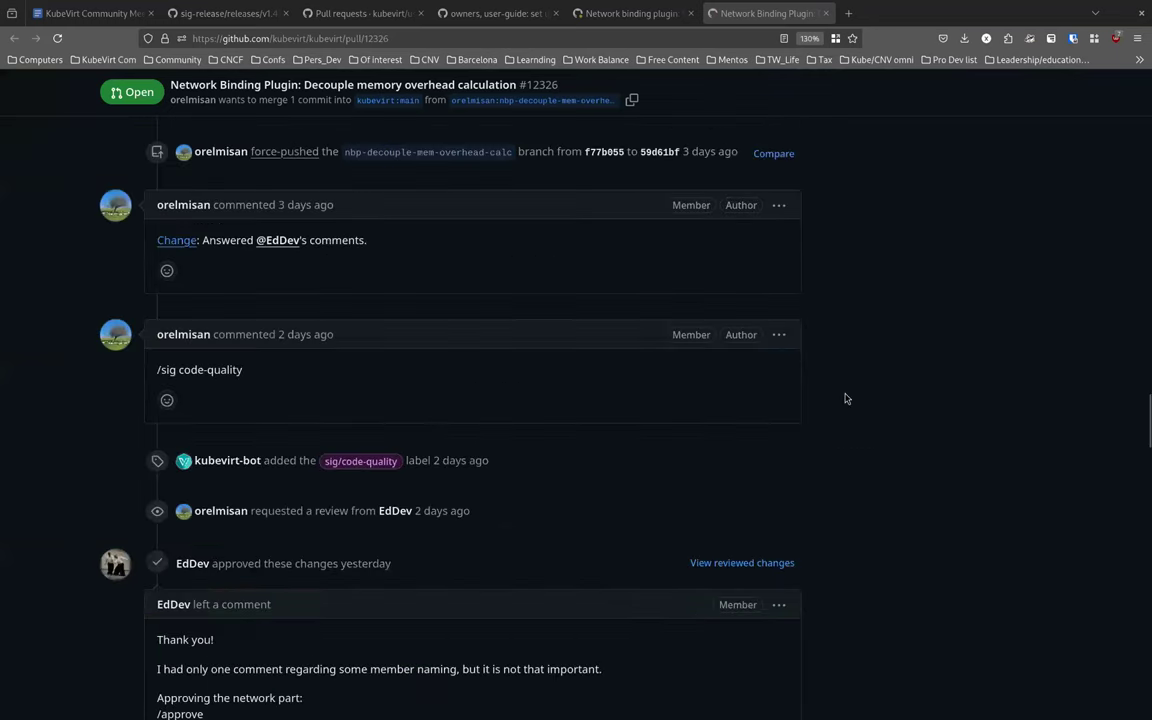
mouse_move(898, 508)
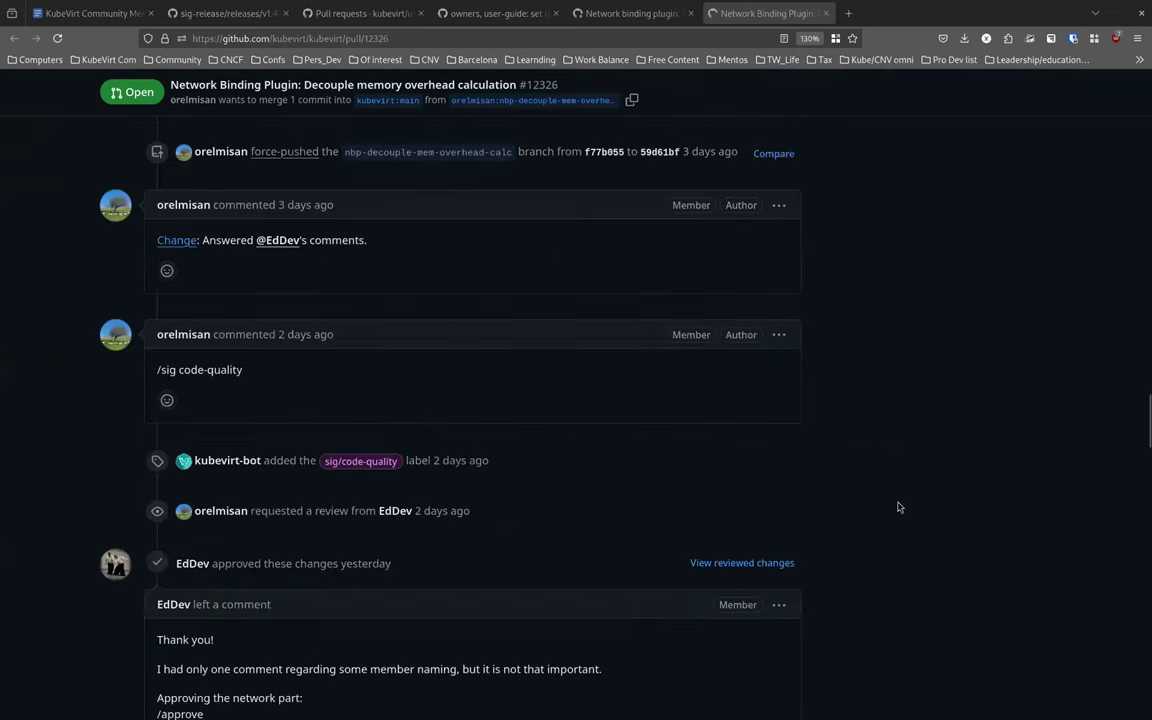
scroll("down", 3)
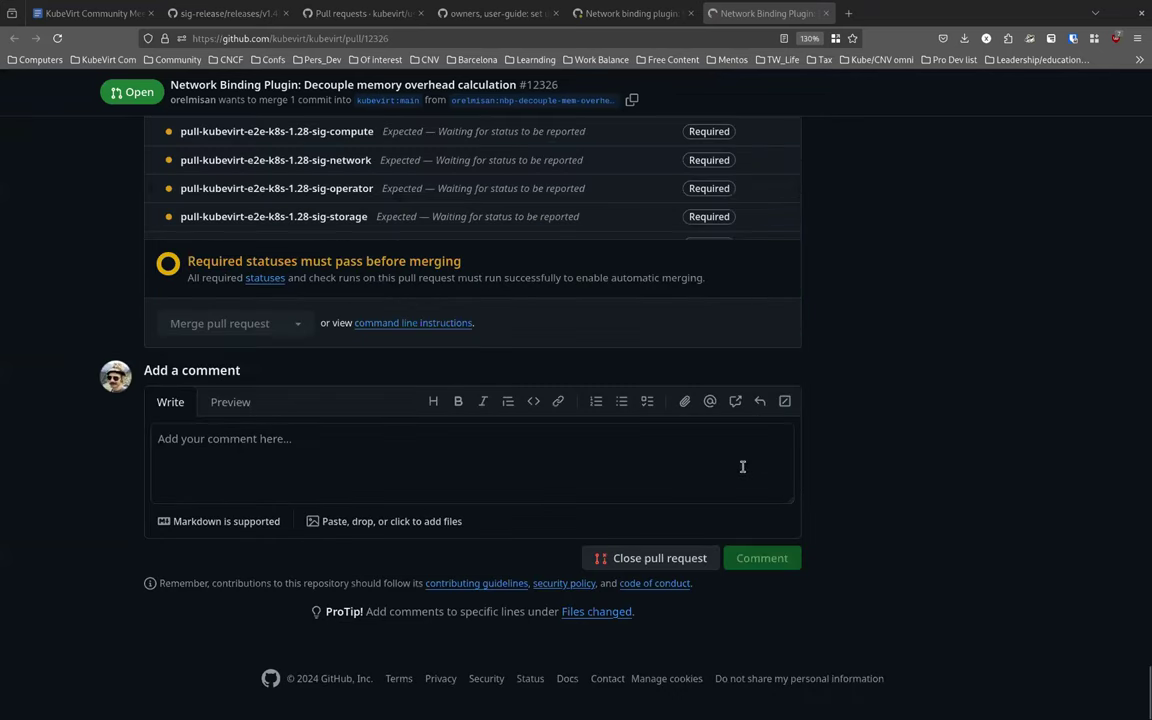
mouse_move(176, 10)
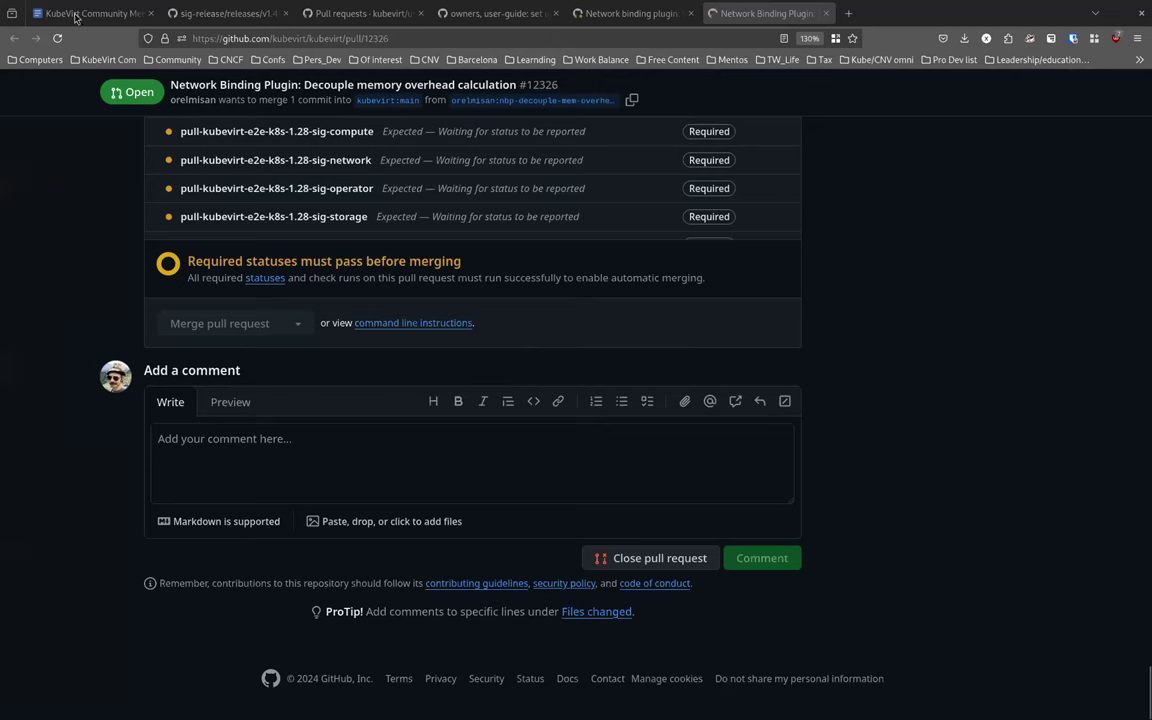
- Return to the agenda and follow the PR #12353 link for pod-eviction-admitter_test.go moving to libvmi
left_click(90, 12)
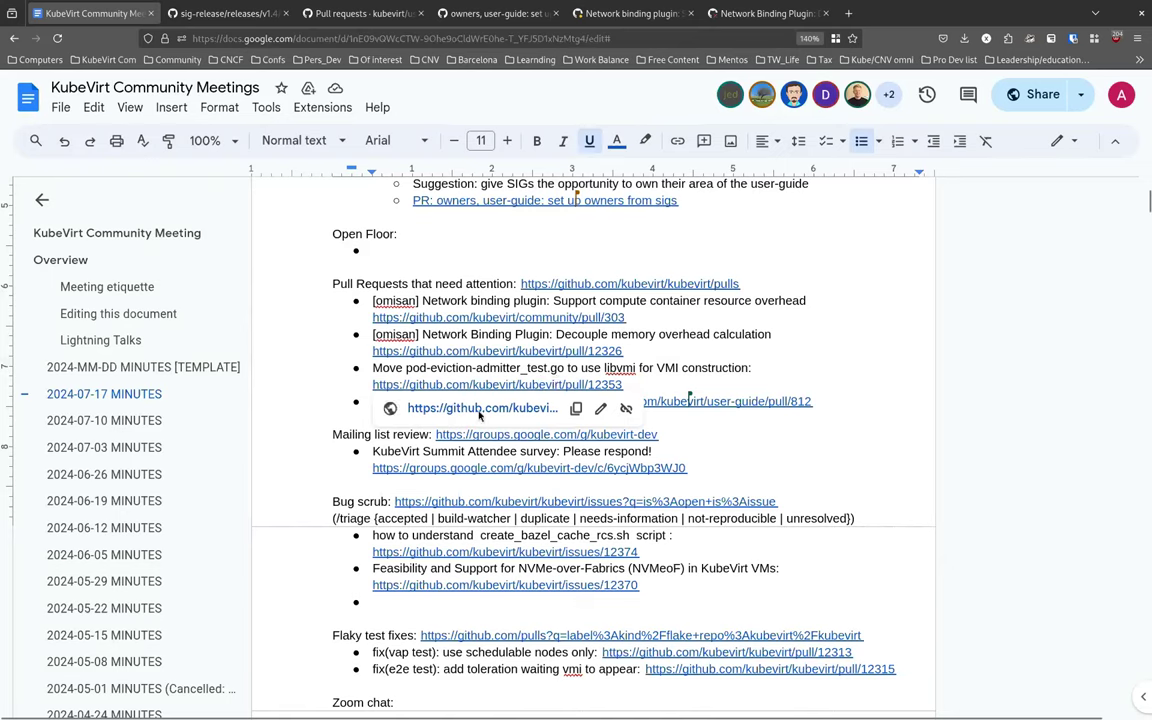
left_click(496, 384)
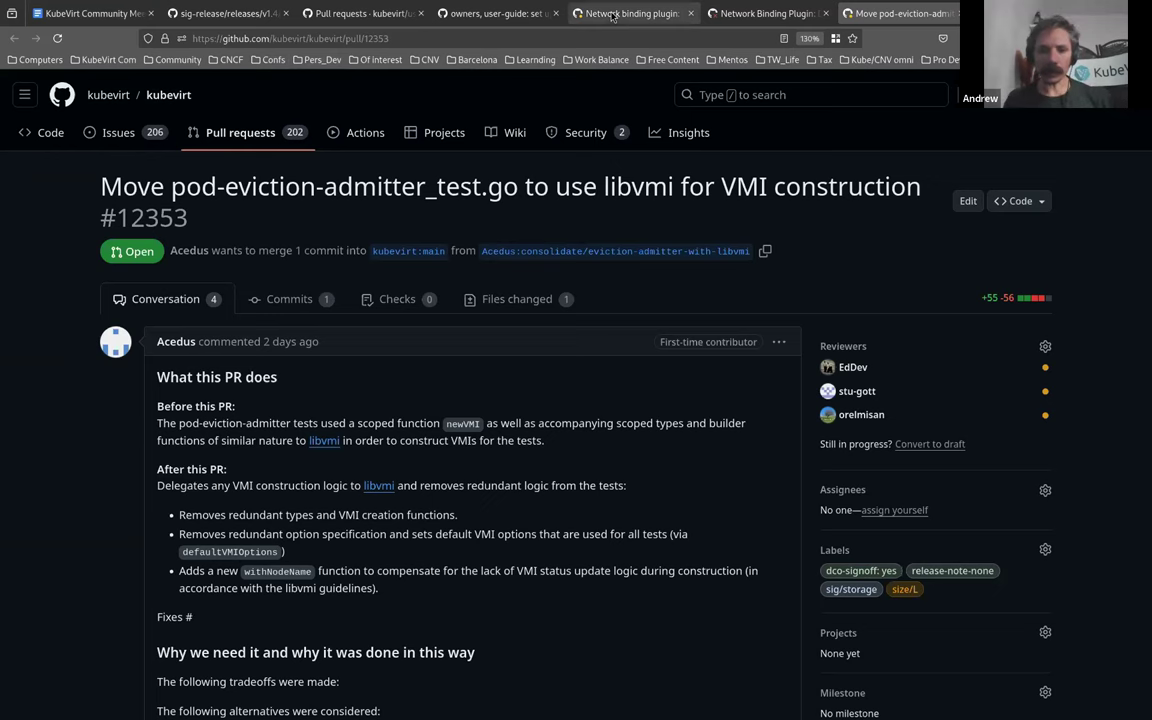
- Skim the compute container resource overhead proposal in community PR #303
left_click(630, 12)
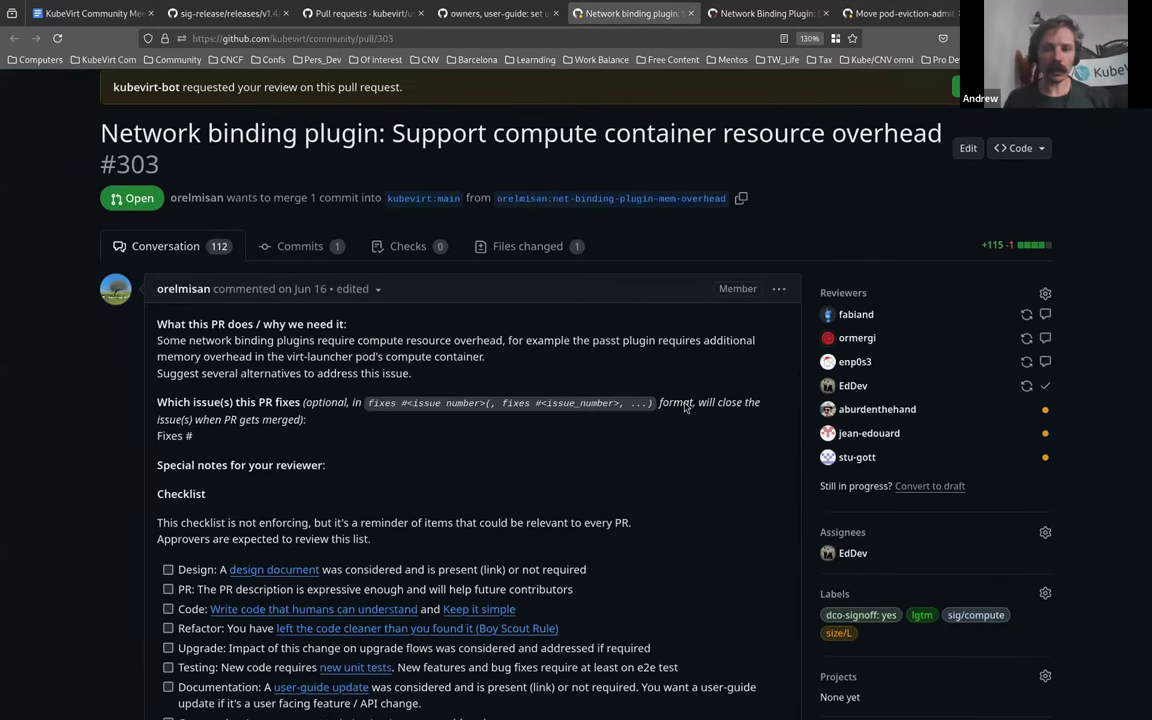
scroll("down", 3)
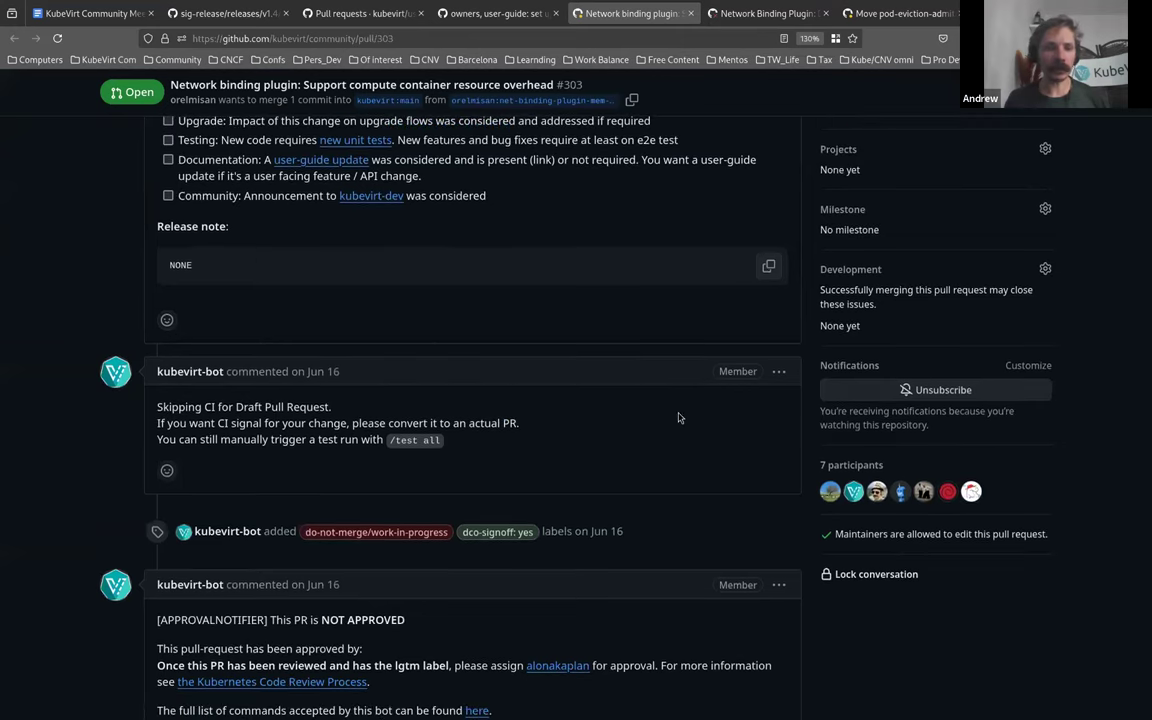
scroll("down", 3)
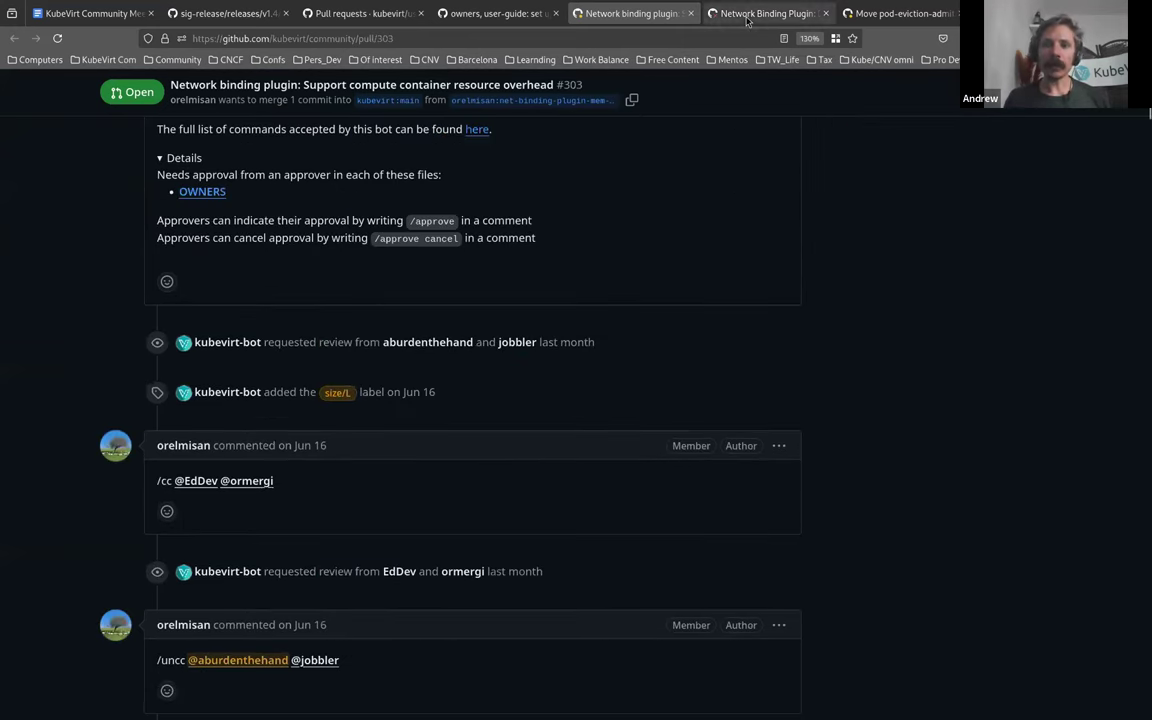
- Revisit memory overhead PR #12326 and look over its failing checks and merge section
left_click(768, 12)
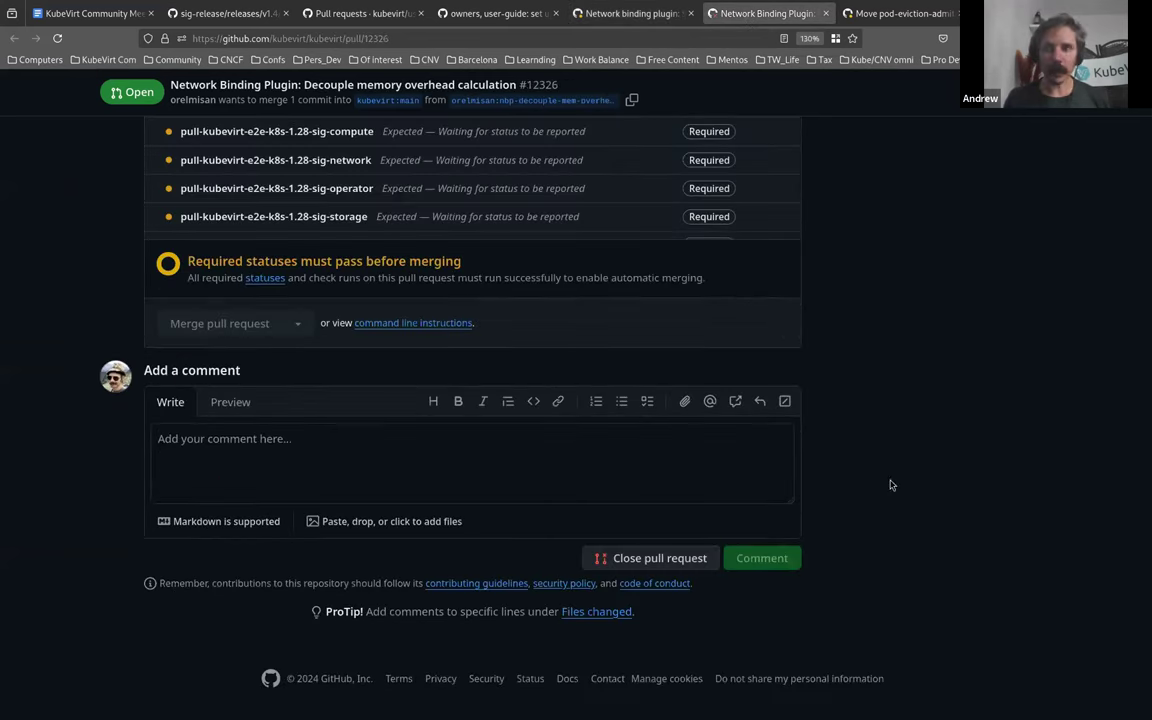
mouse_move(1026, 332)
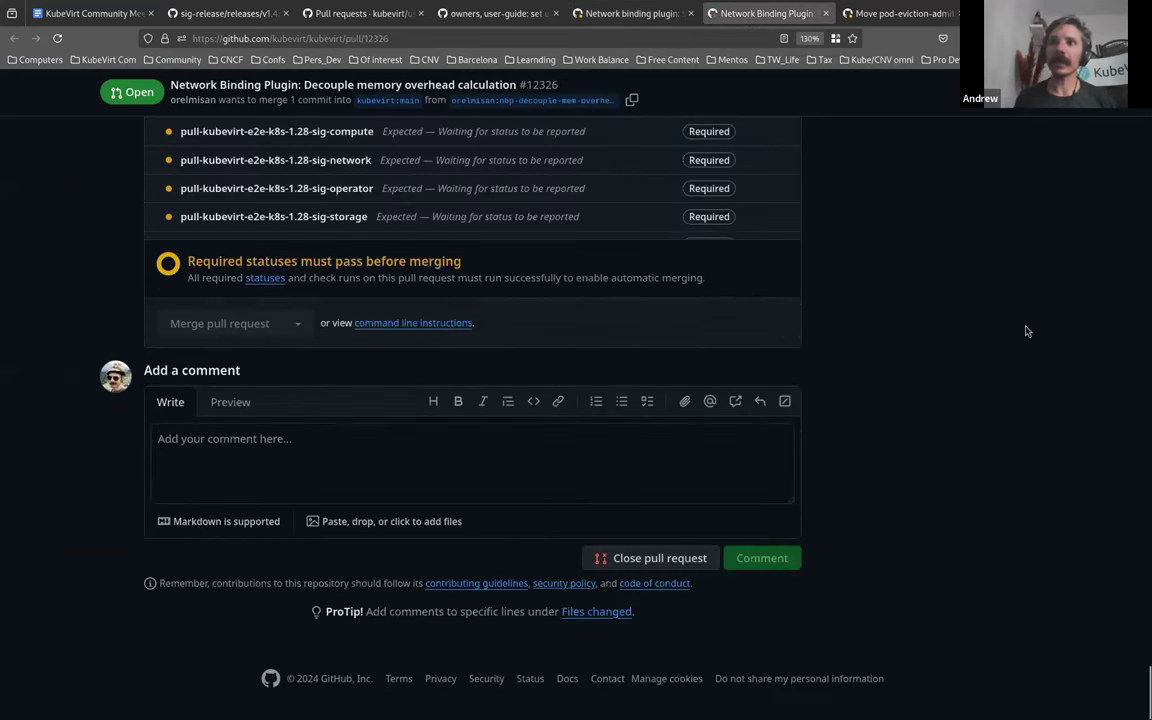
mouse_move(924, 450)
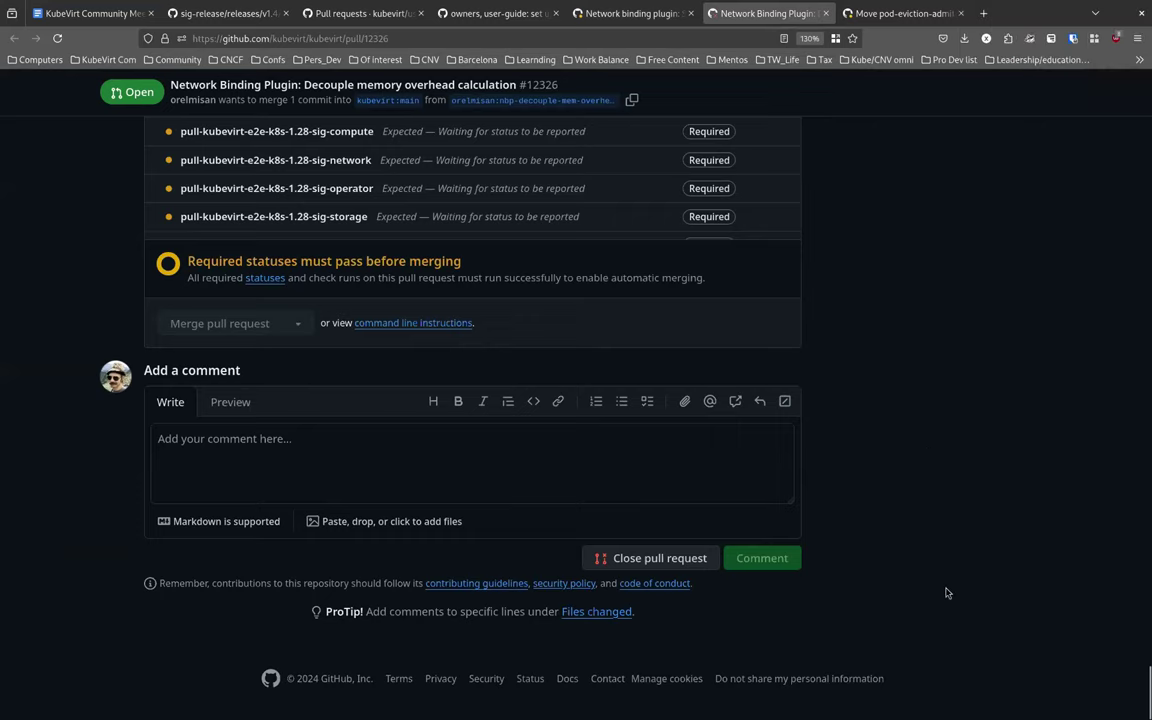
mouse_move(892, 456)
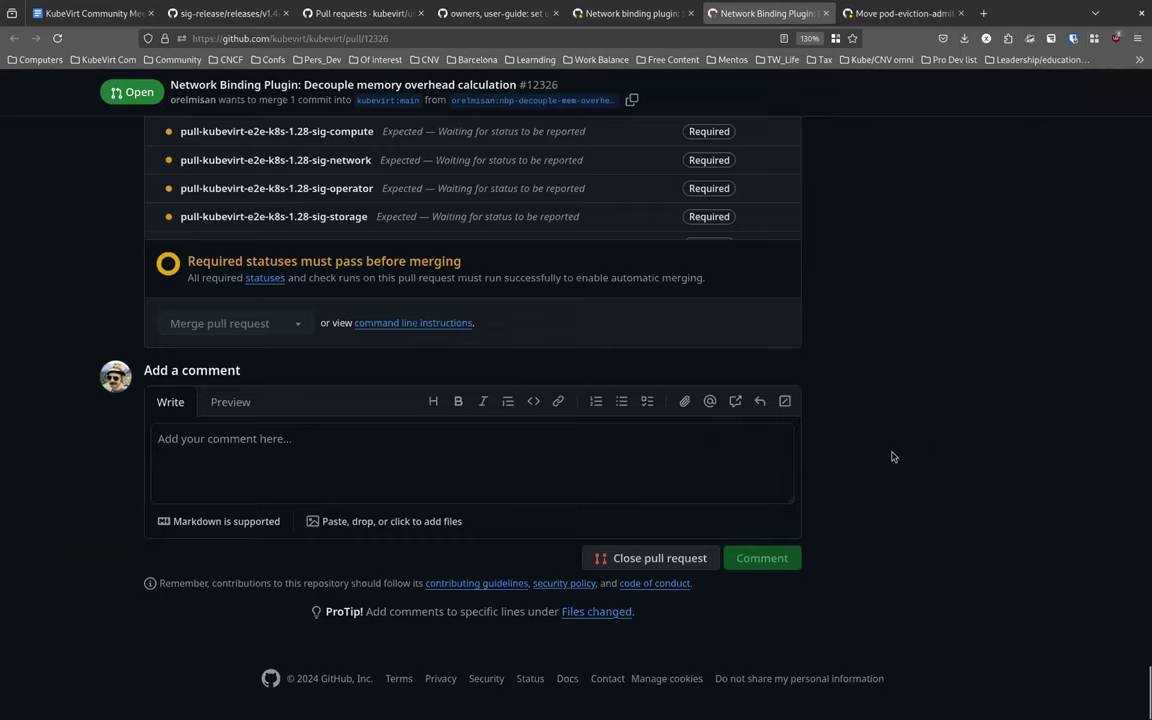
mouse_move(928, 444)
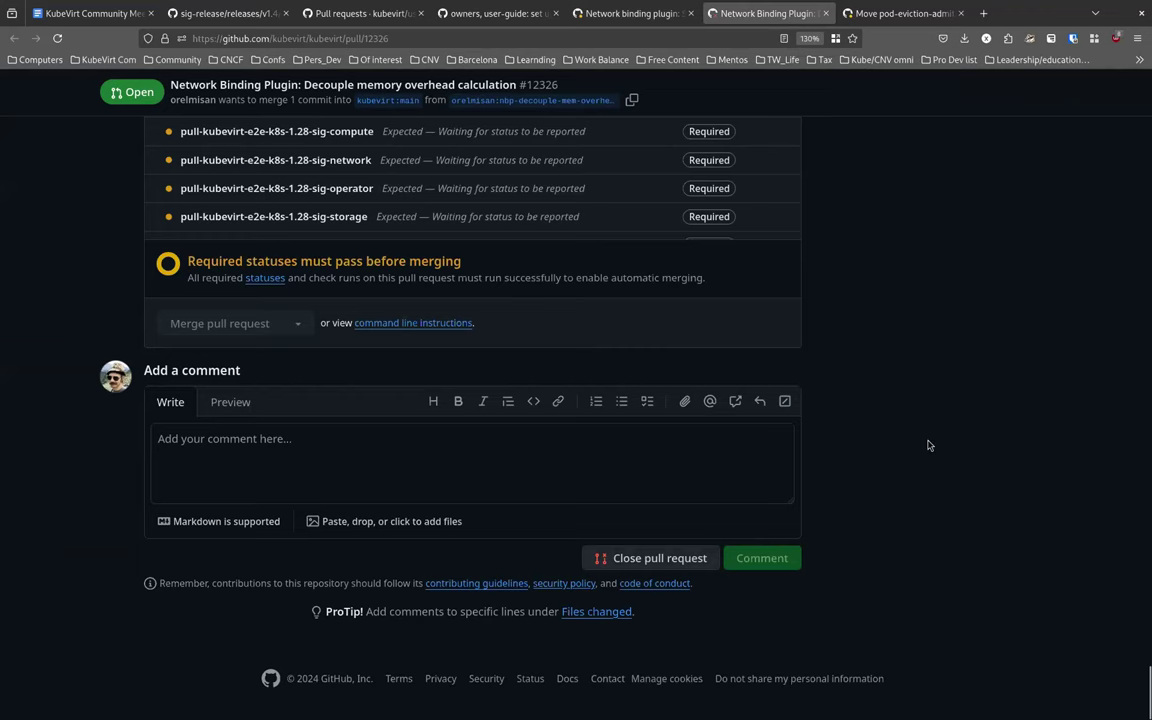
scroll("up", 3)
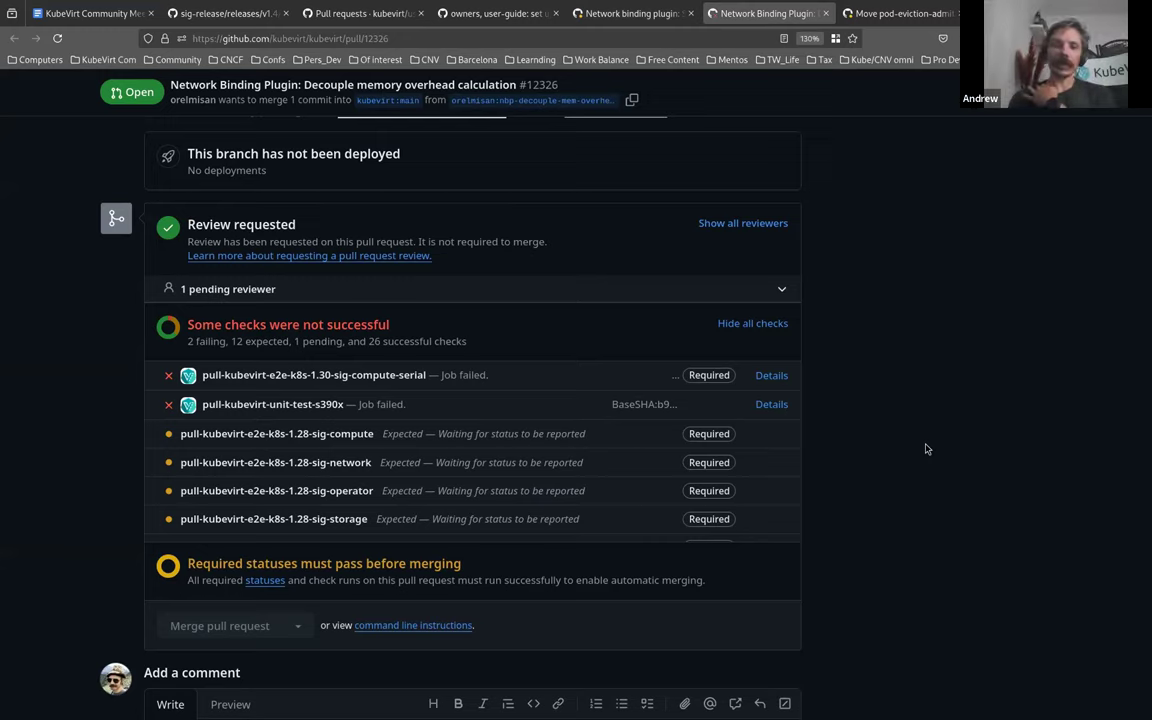
mouse_move(884, 458)
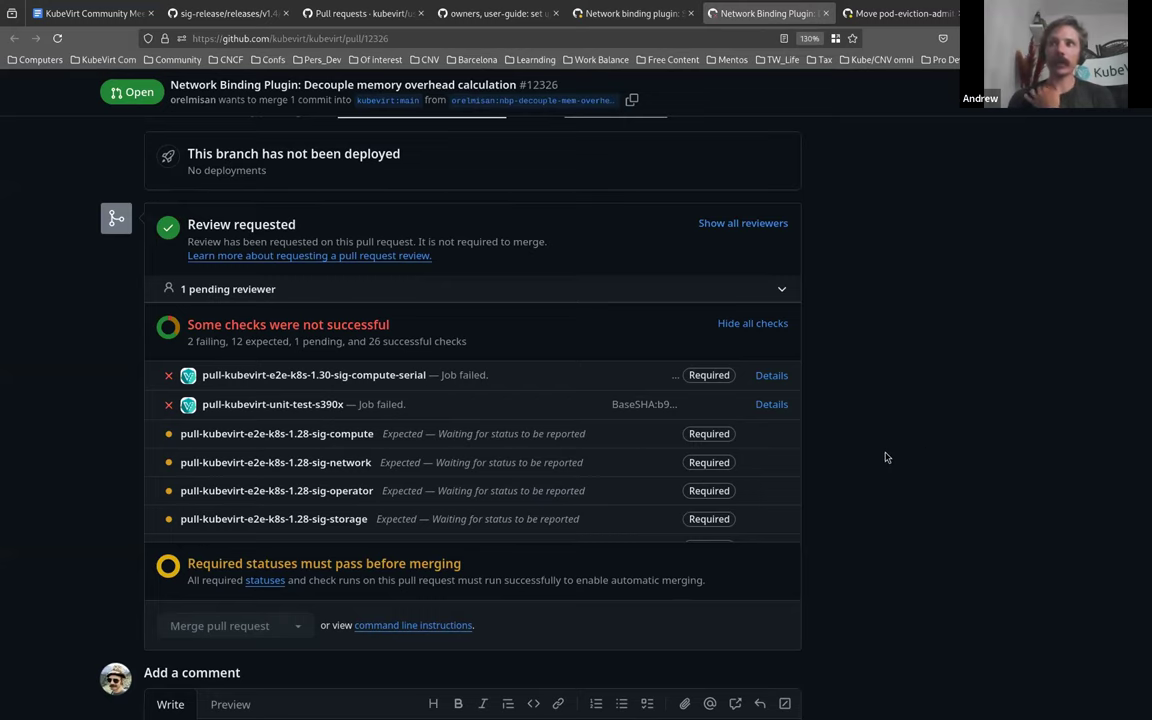
mouse_move(960, 212)
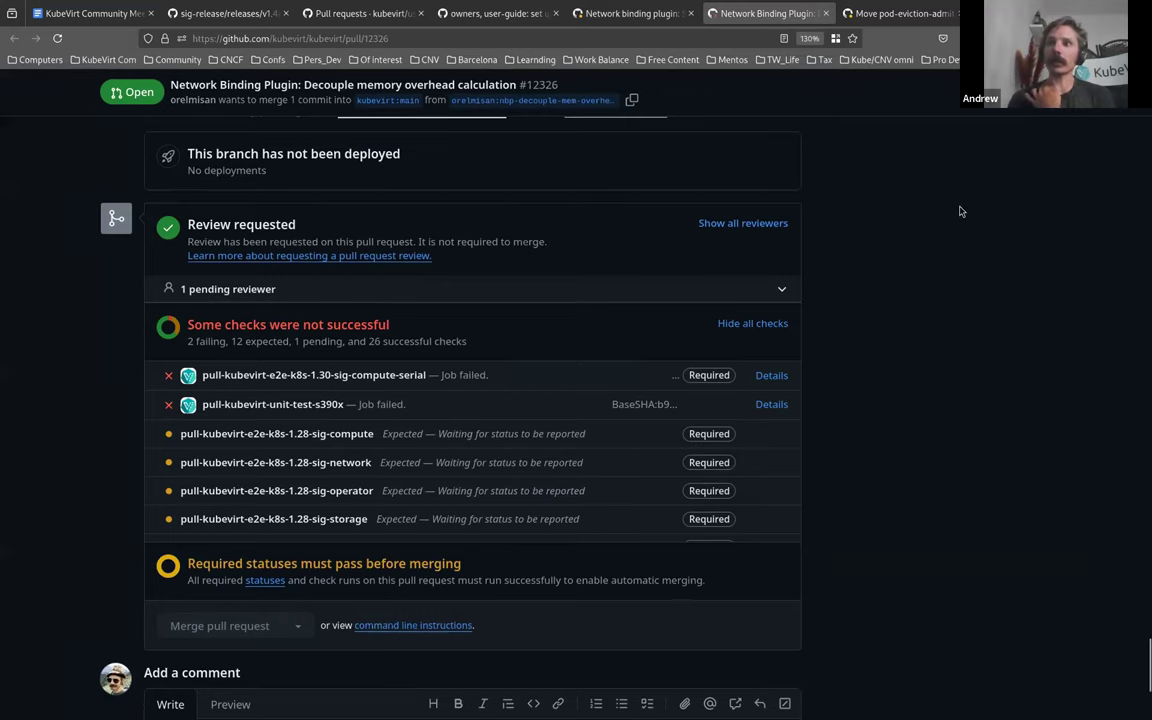
scroll("down", 3)
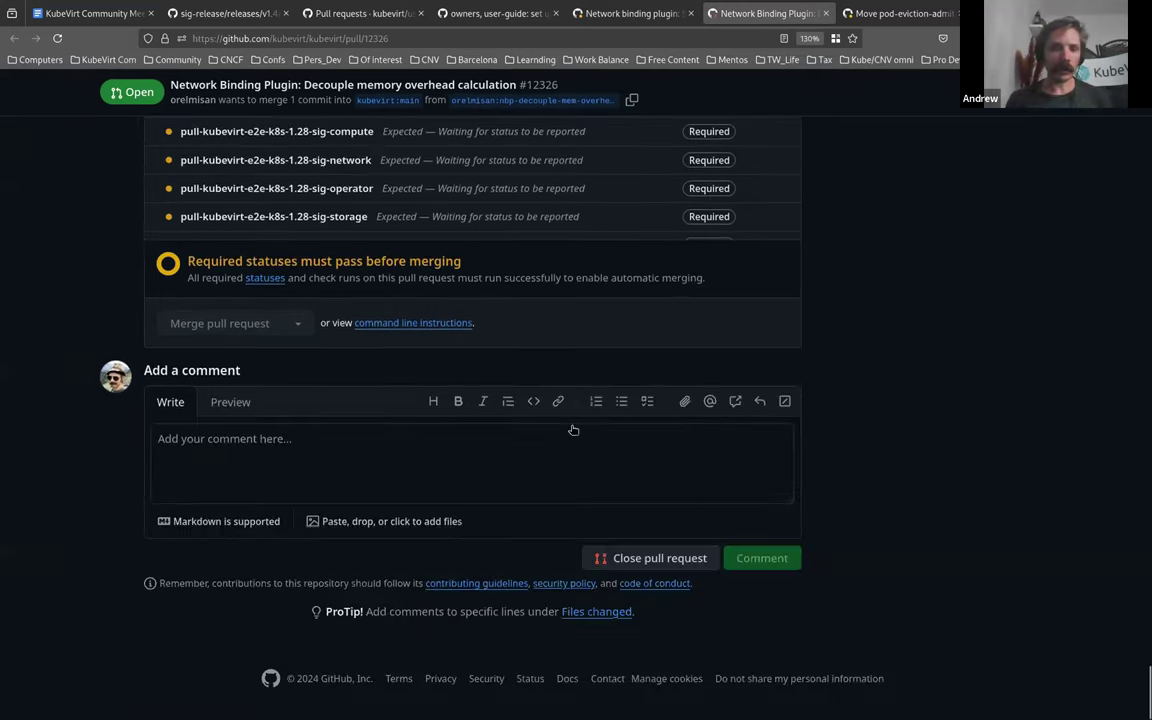
- Draft a '/cc @' comment mentioning the suggested reviewer on PR #12326, then return to the agenda
left_click(472, 460)
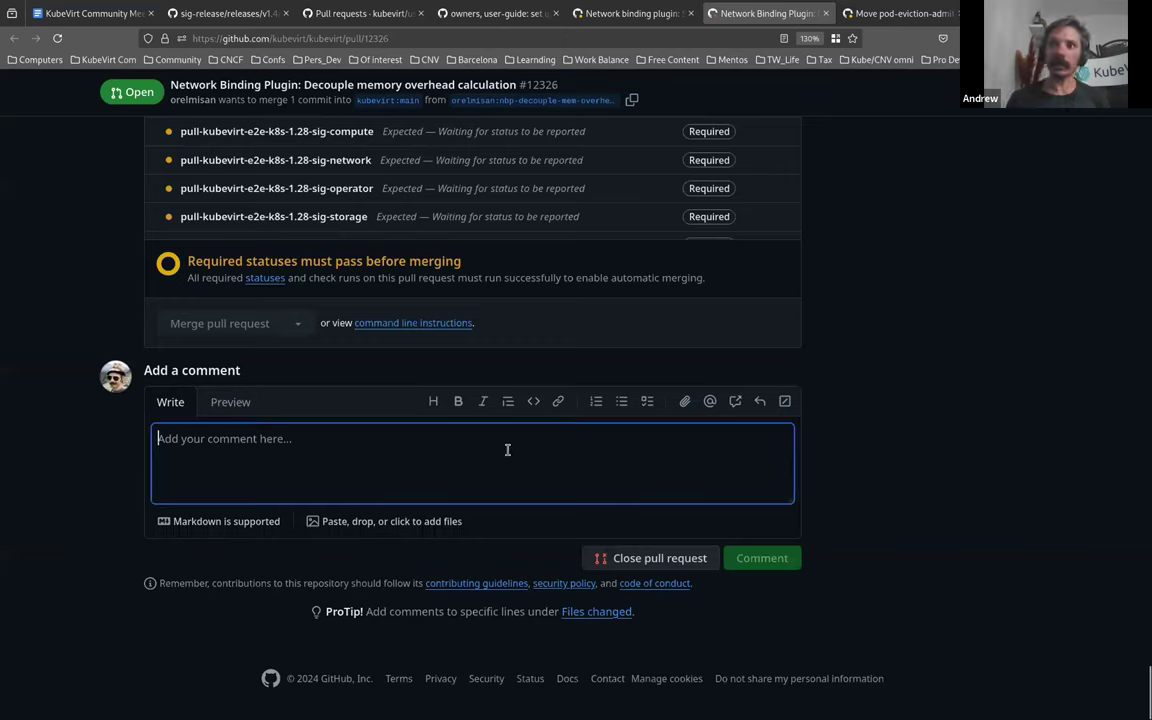
mouse_move(460, 468)
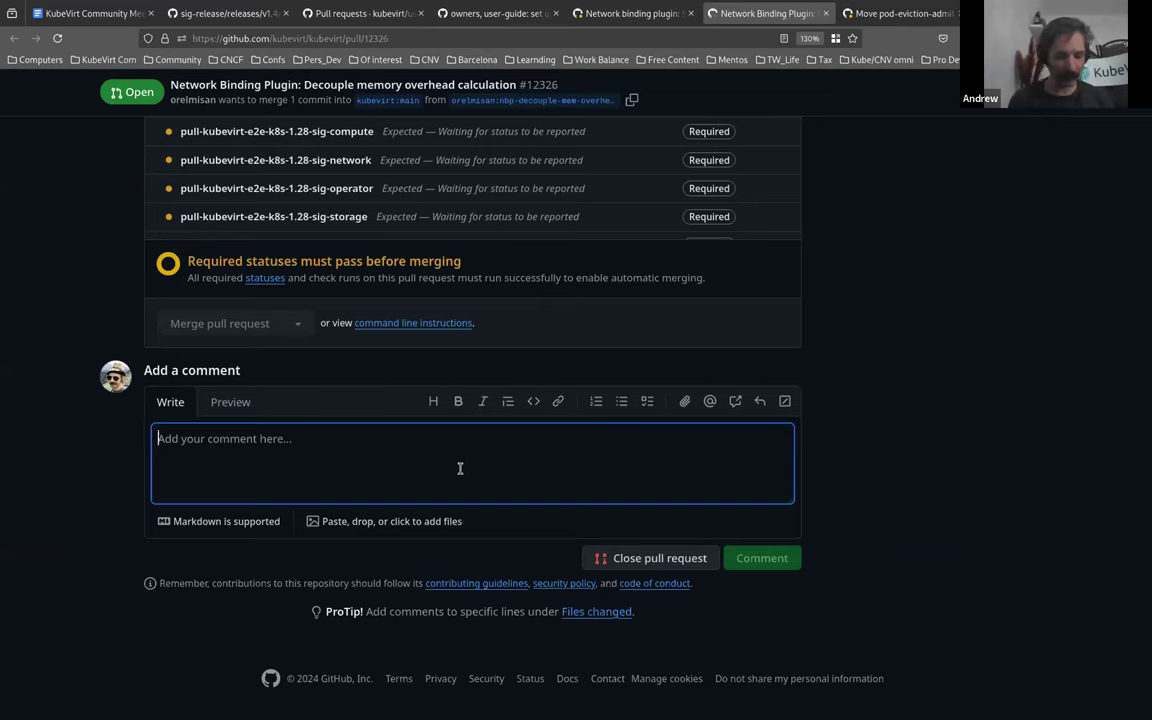
type("/")
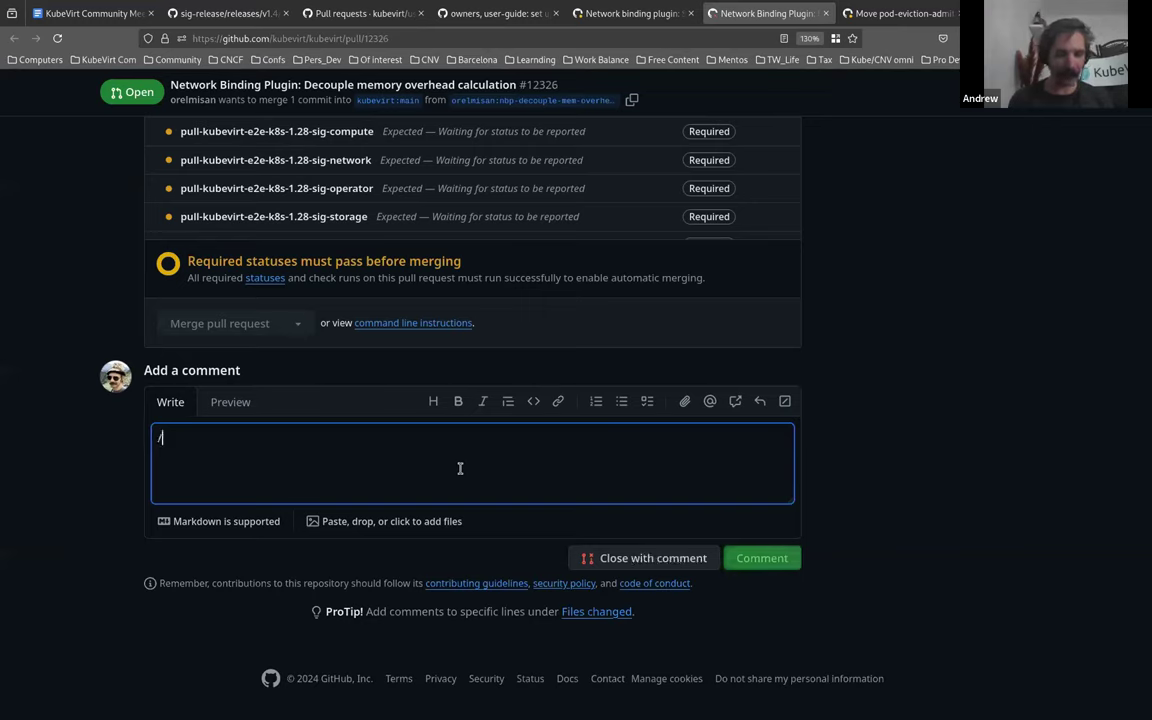
type("cc @")
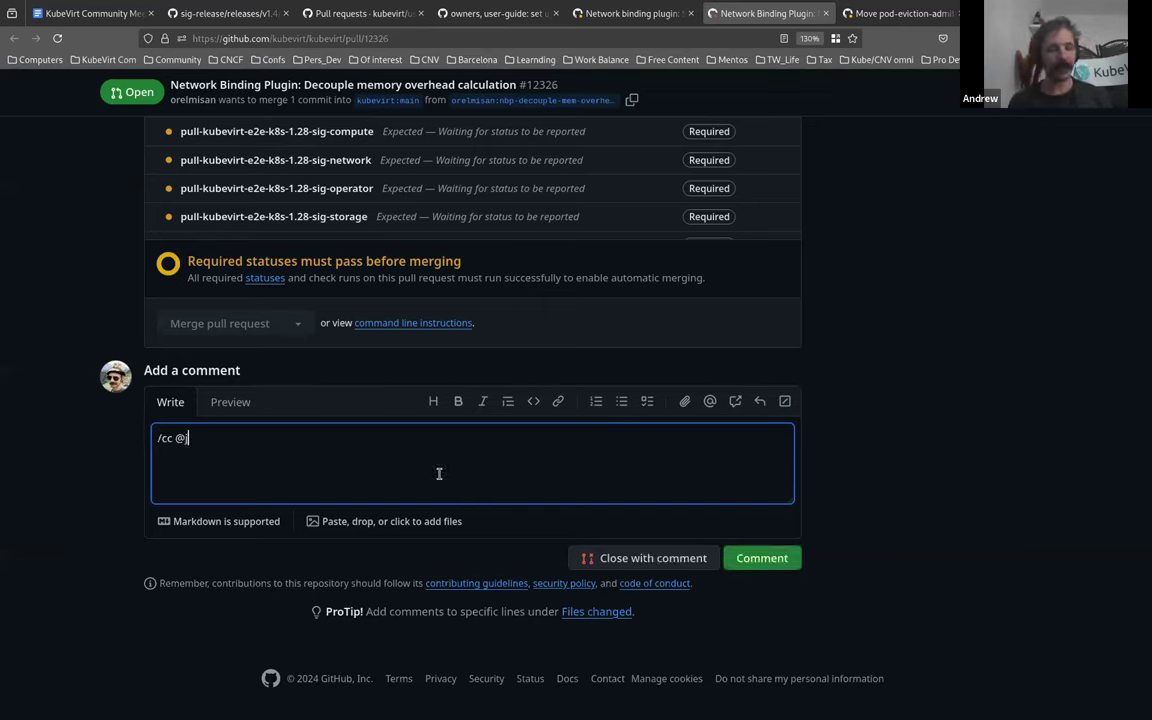
type("e")
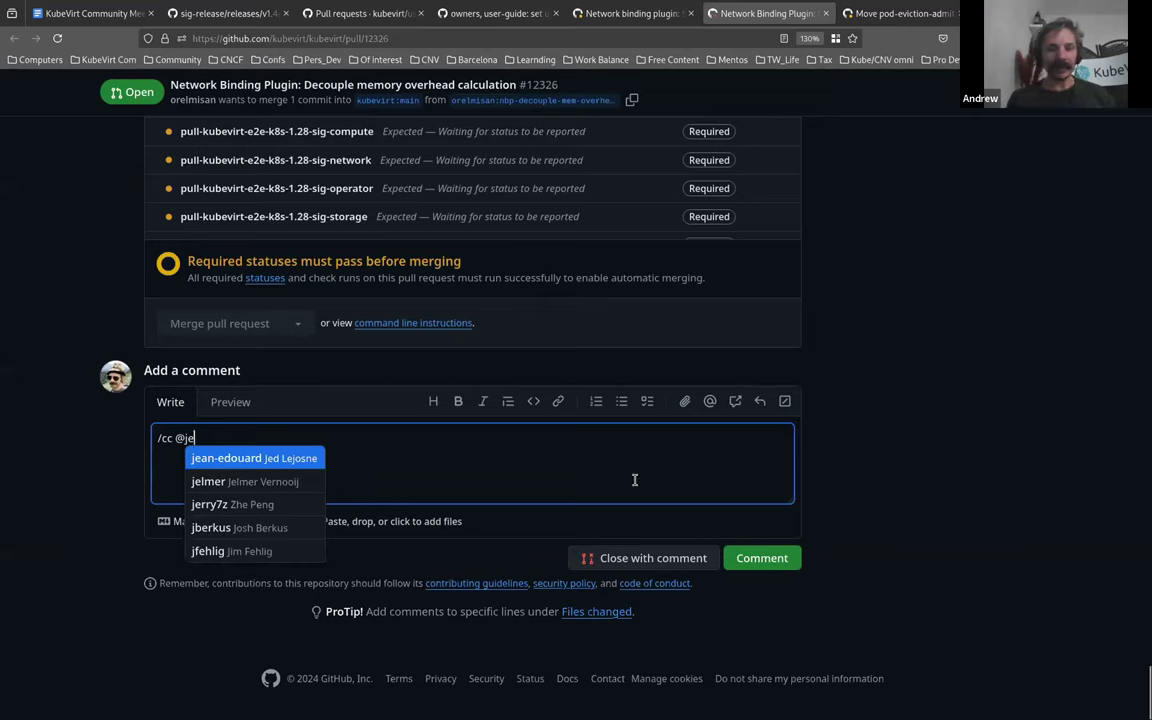
left_click(224, 458)
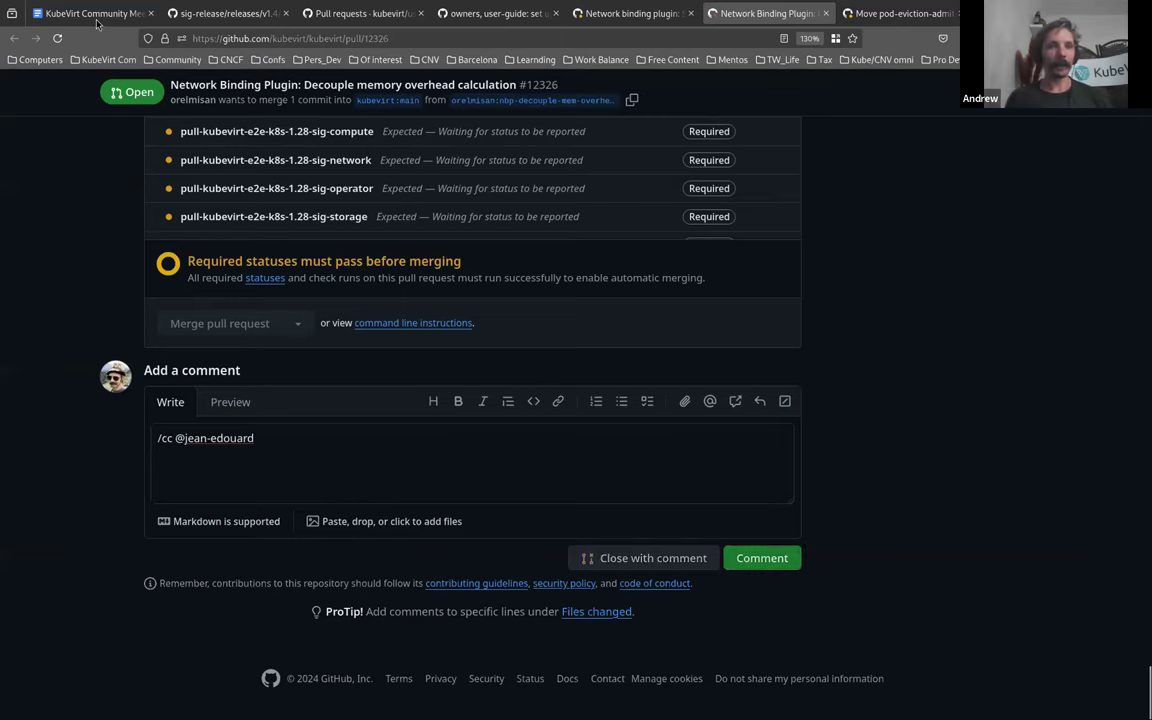
left_click(90, 12)
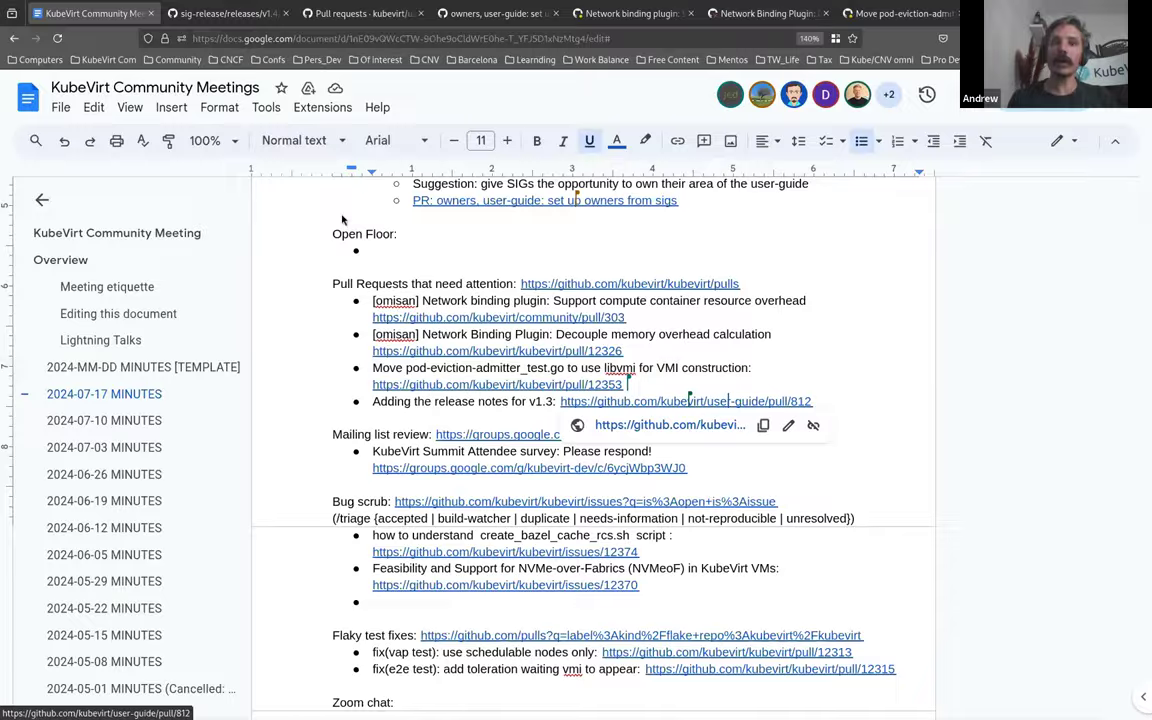
left_click(686, 400)
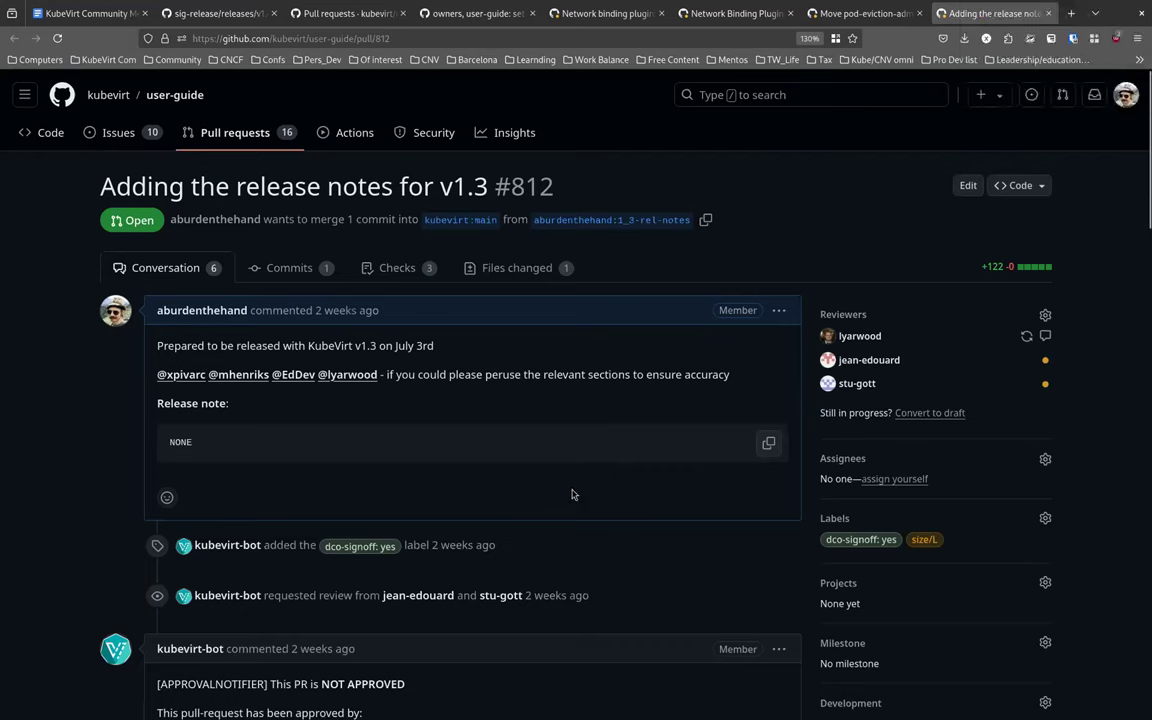
mouse_move(596, 428)
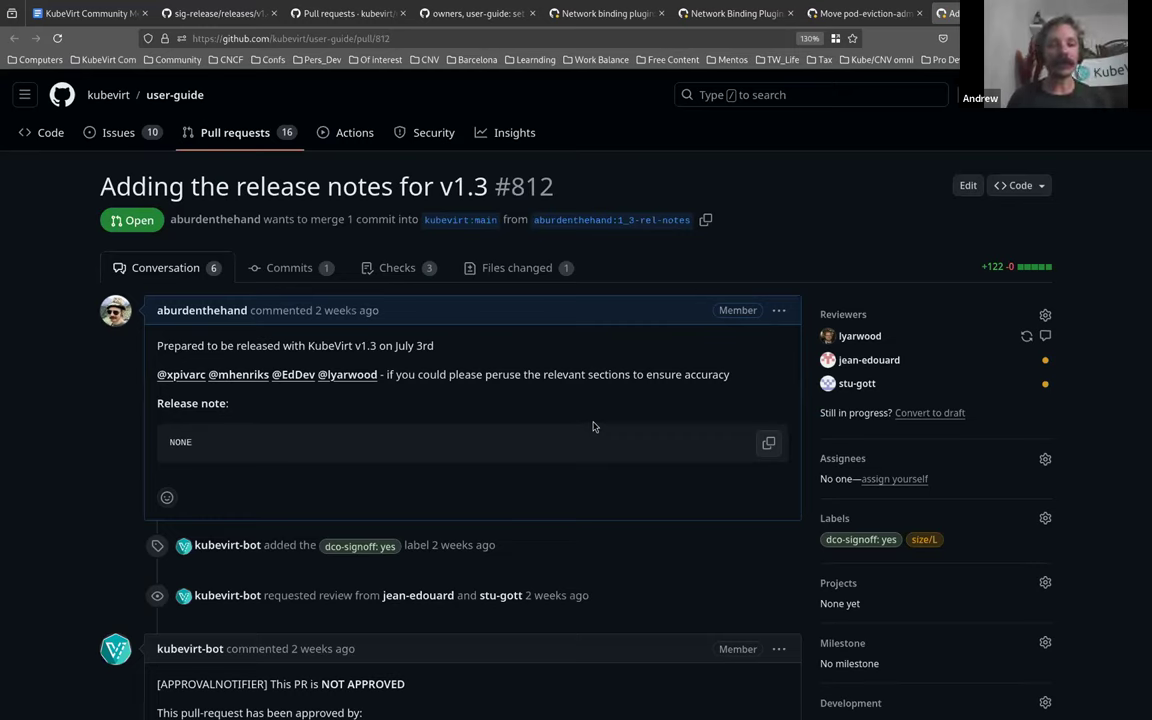
mouse_move(568, 420)
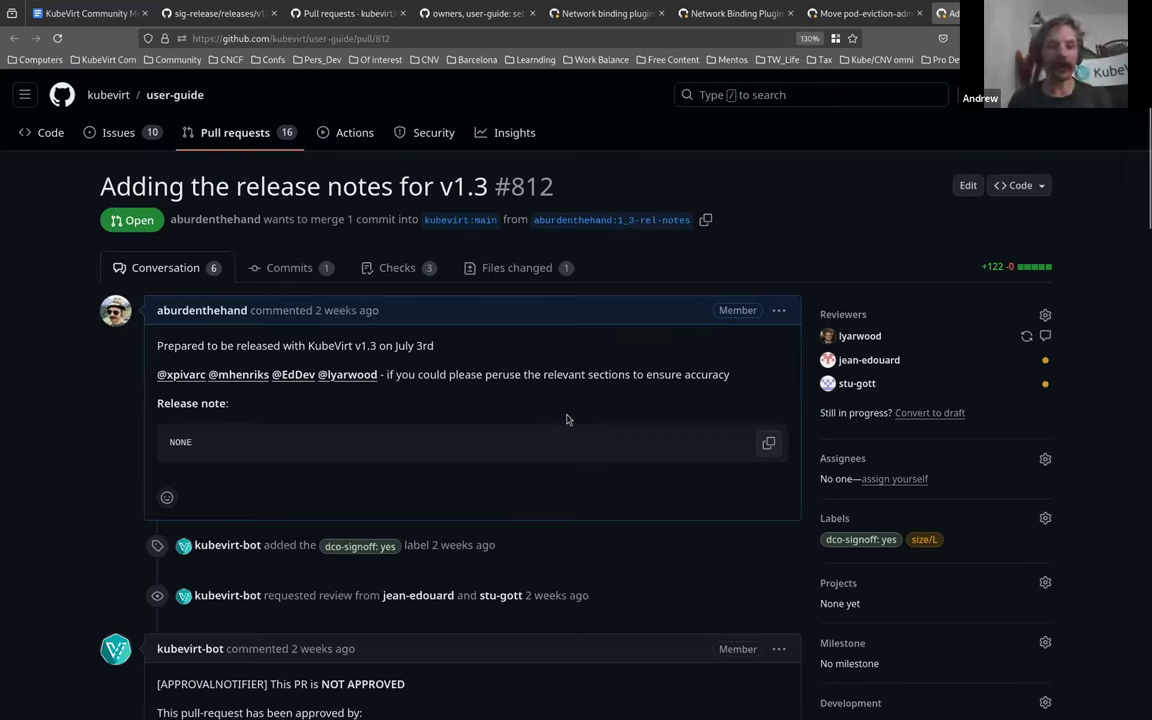
mouse_move(510, 376)
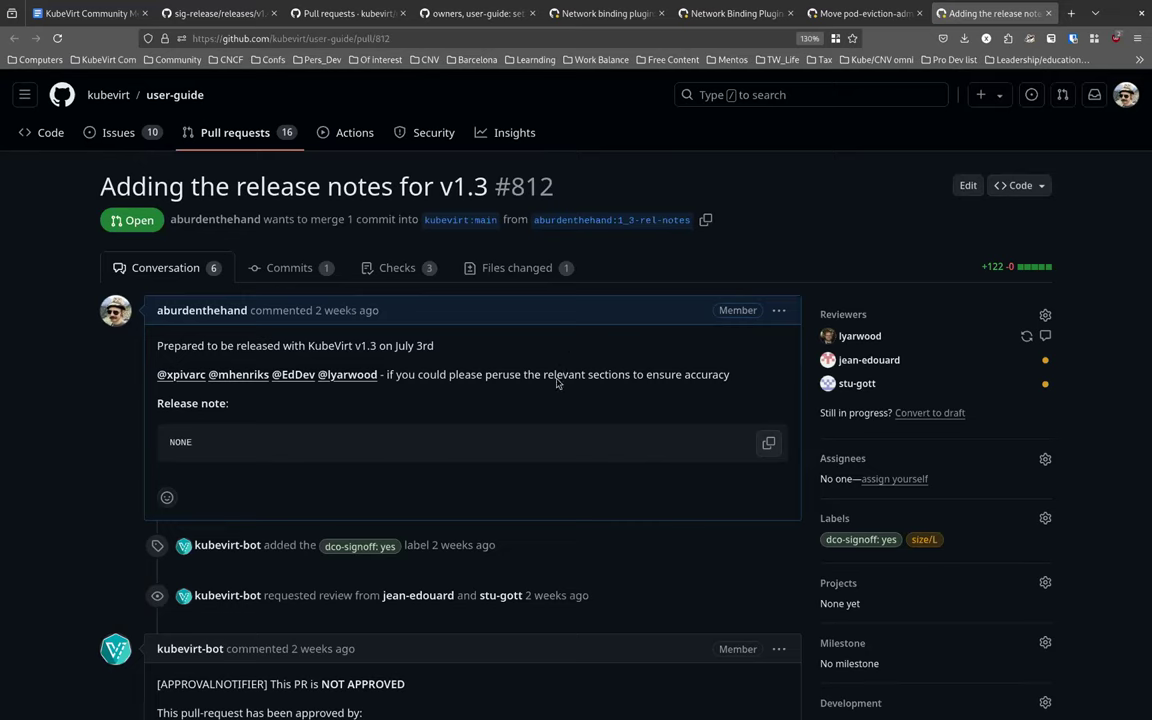
mouse_move(562, 378)
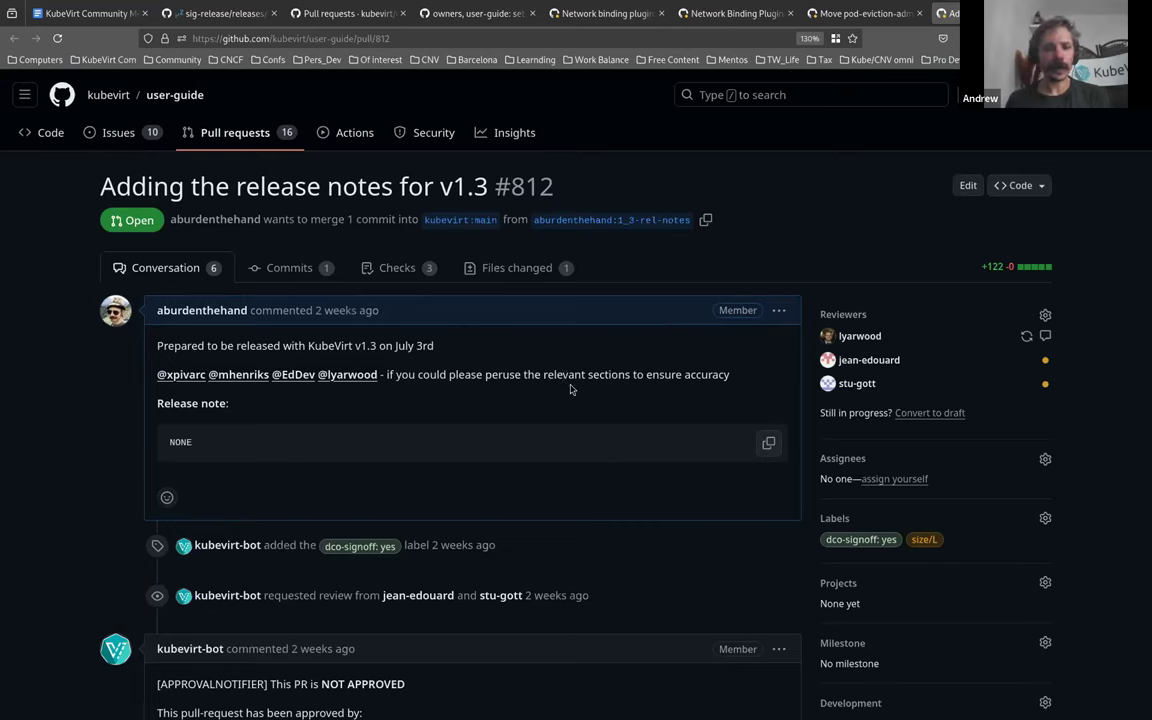
mouse_move(488, 264)
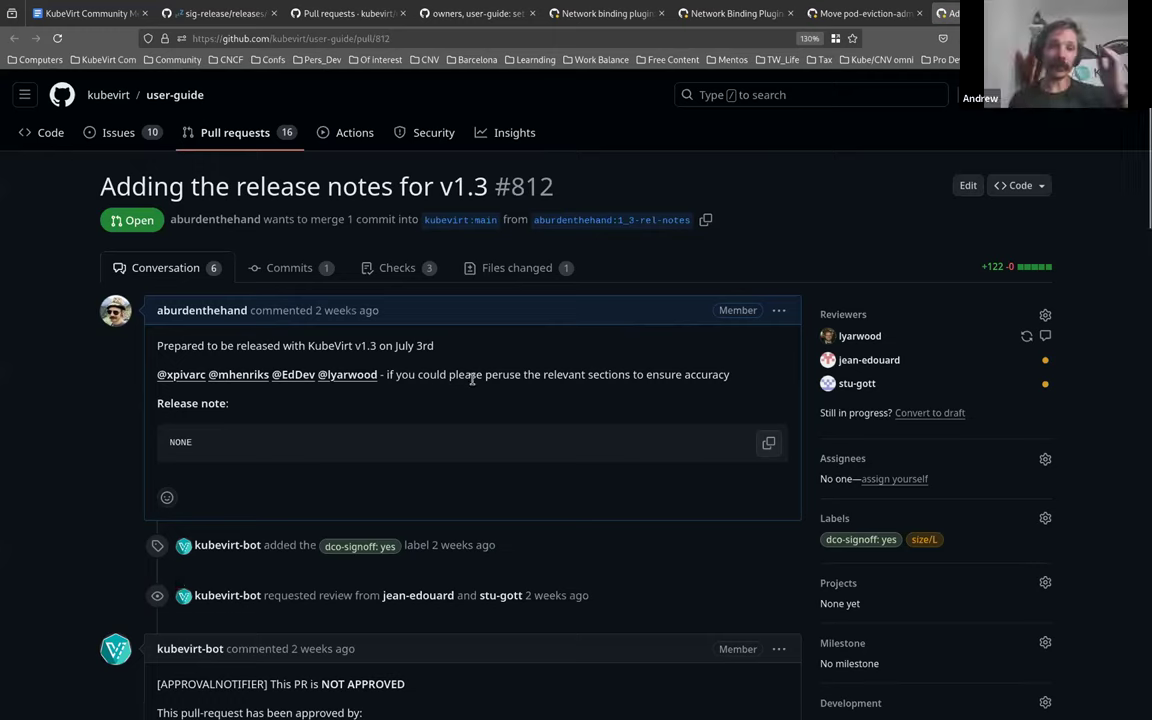
mouse_move(512, 244)
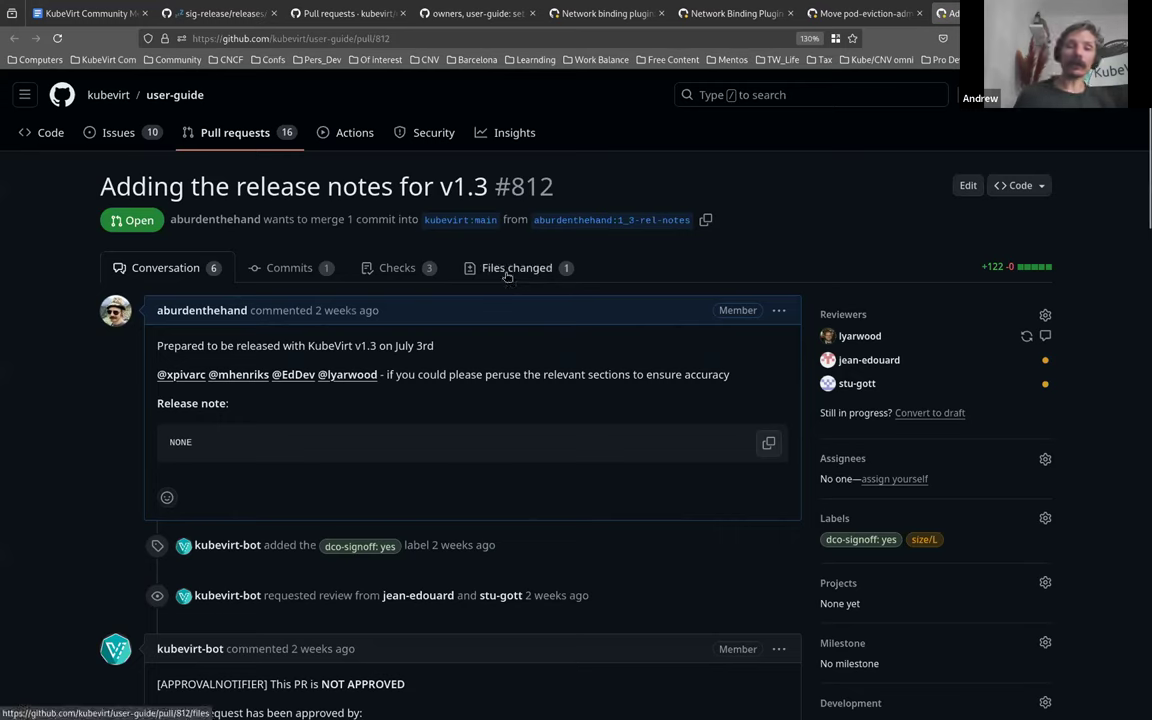
mouse_move(504, 338)
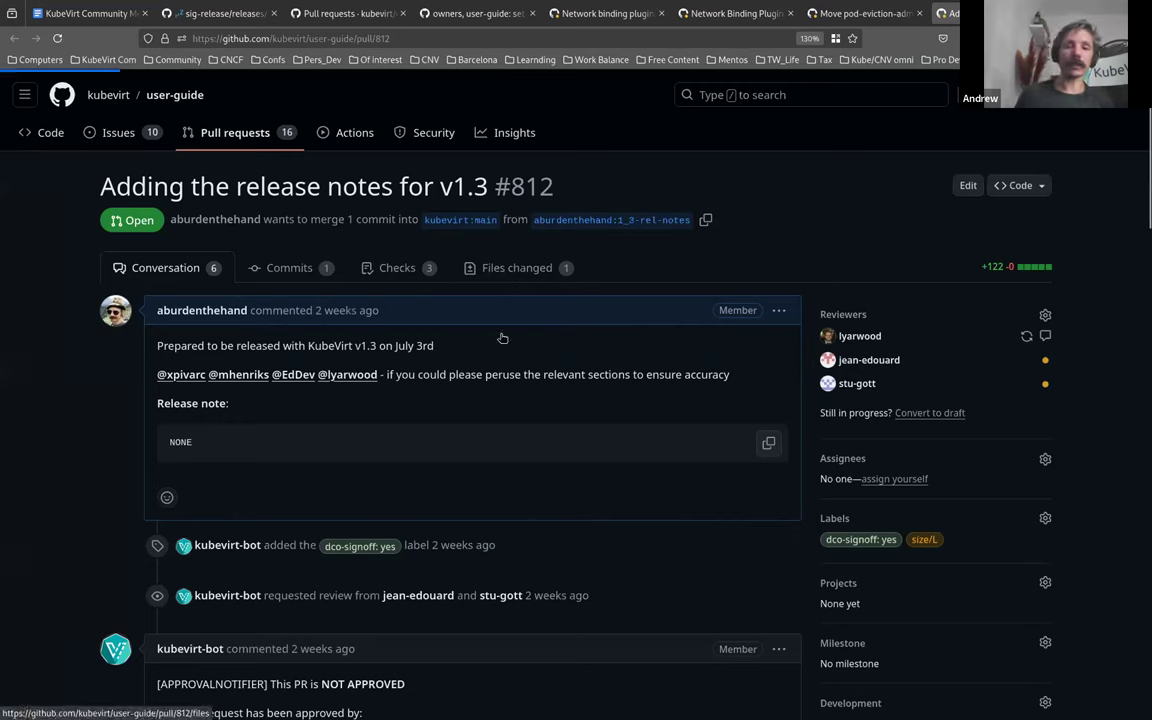
mouse_move(510, 380)
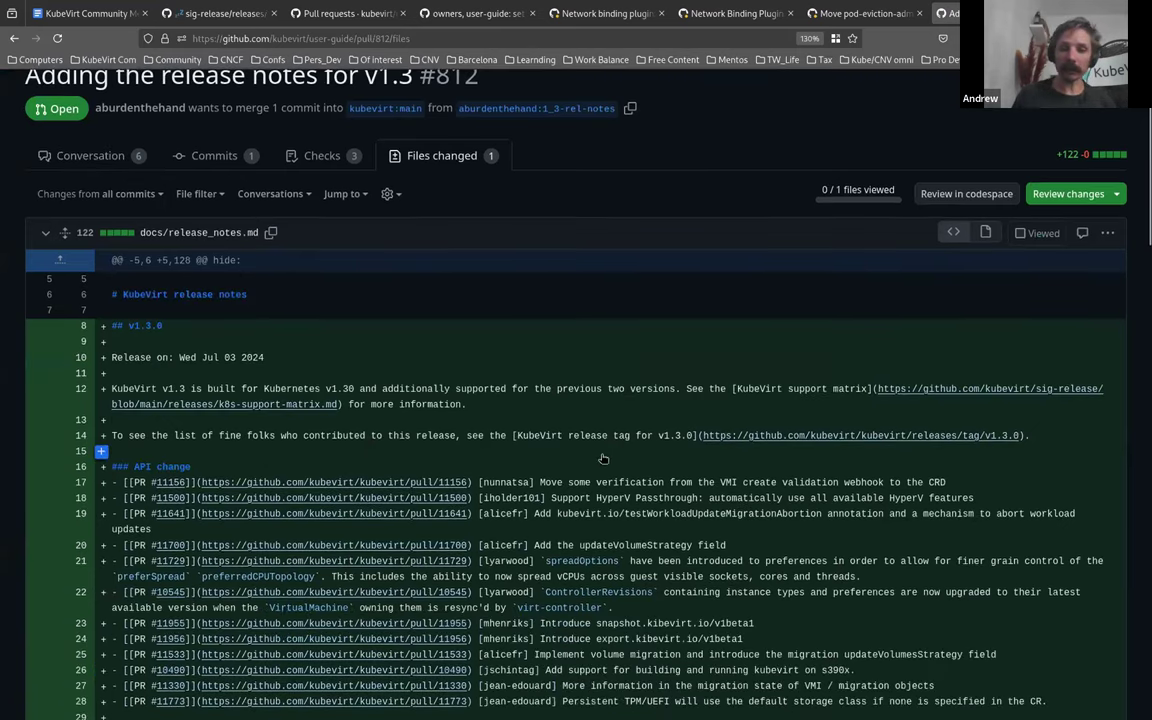
- Read through the docs/release_notes.md diff in PR #812, then go back to the meeting agenda
scroll("down", 3)
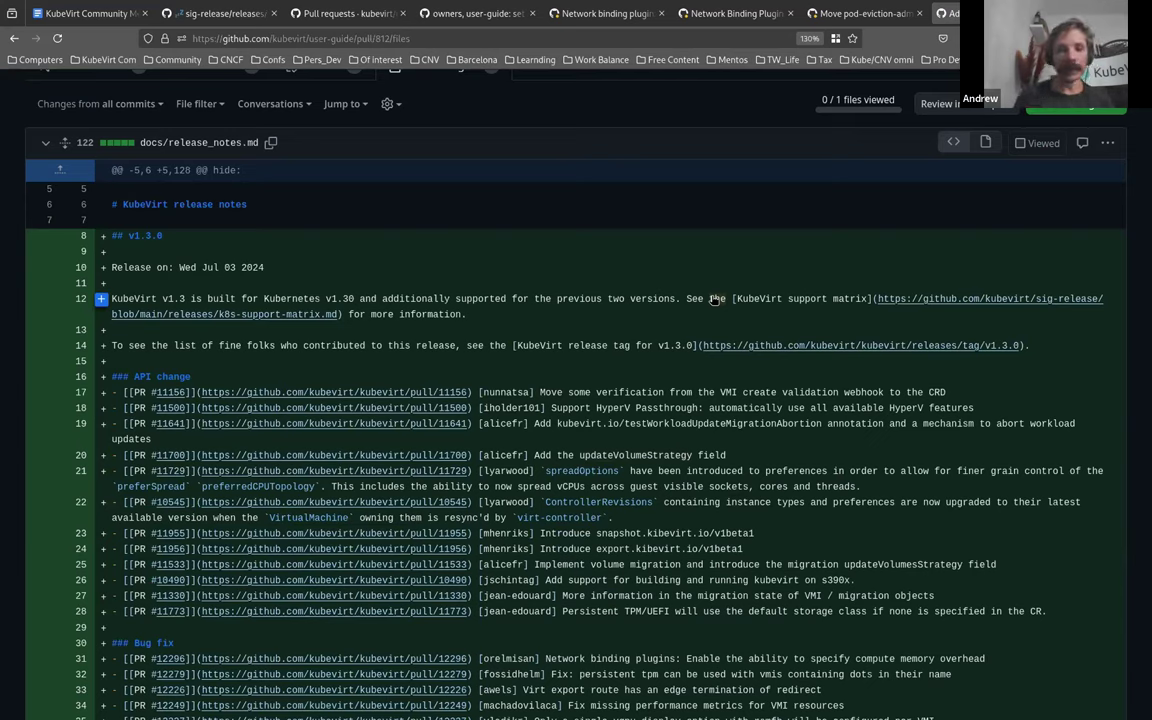
mouse_move(692, 344)
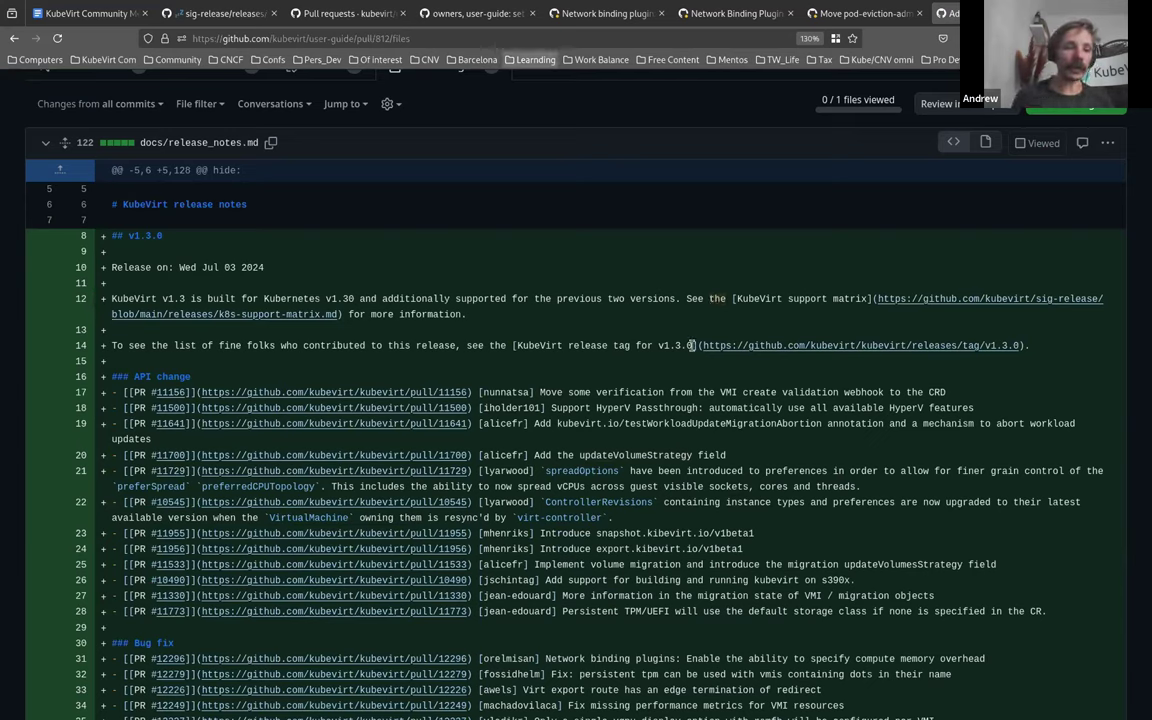
scroll("down", 3)
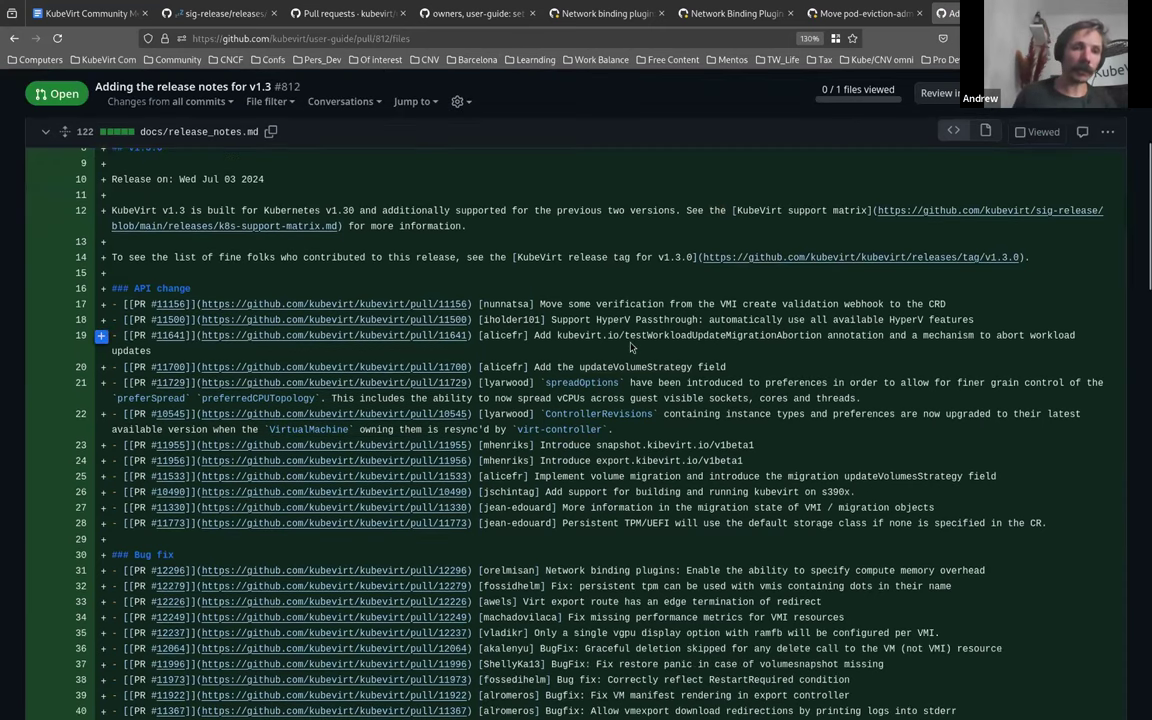
scroll("down", 3)
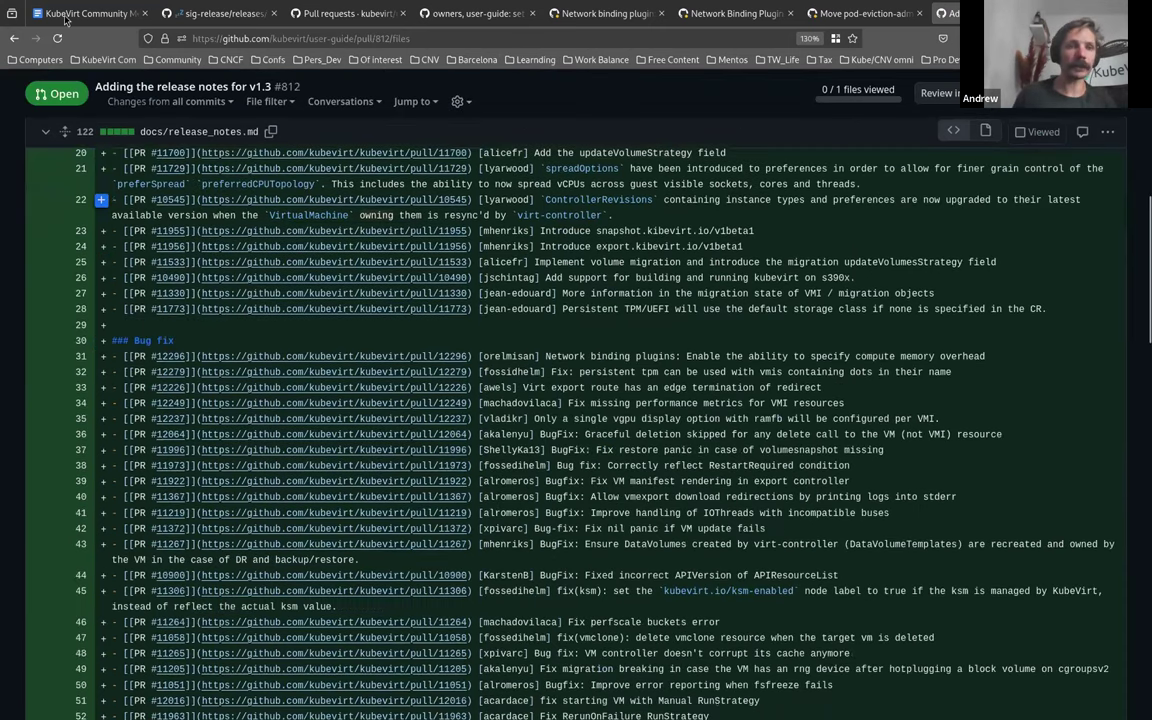
left_click(88, 12)
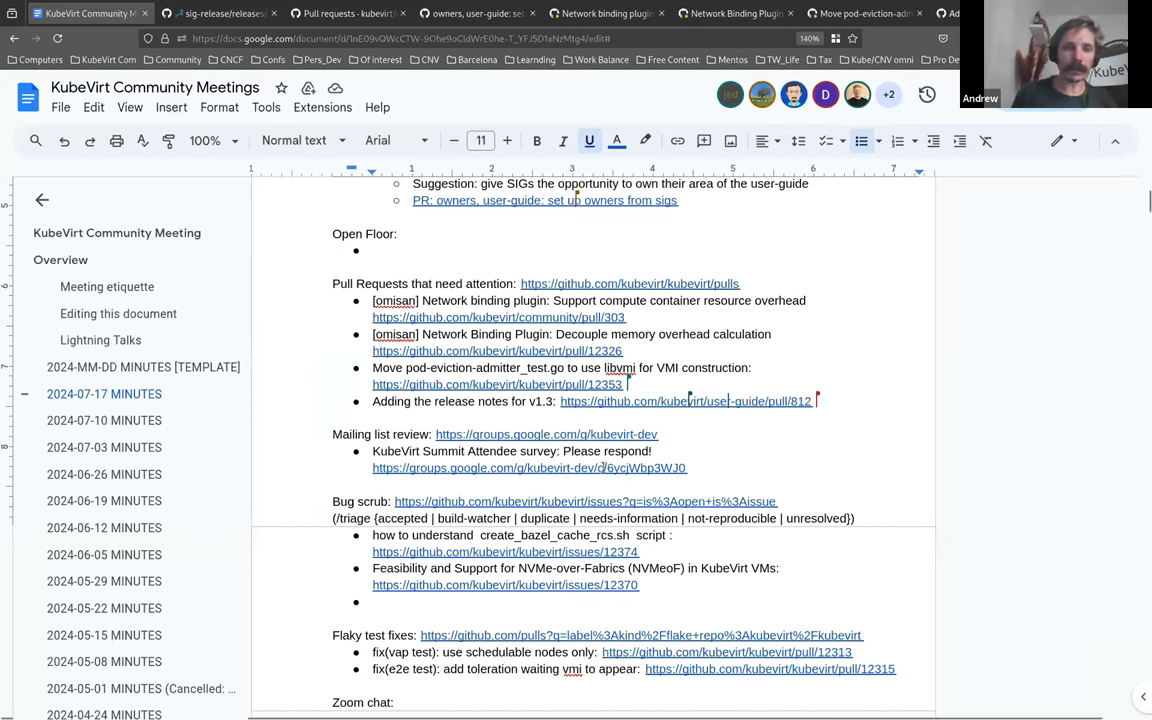
- Under Mailing list review, follow the groups.google.com link to the KubeVirt Summit Attendee survey thread
scroll("down", 3)
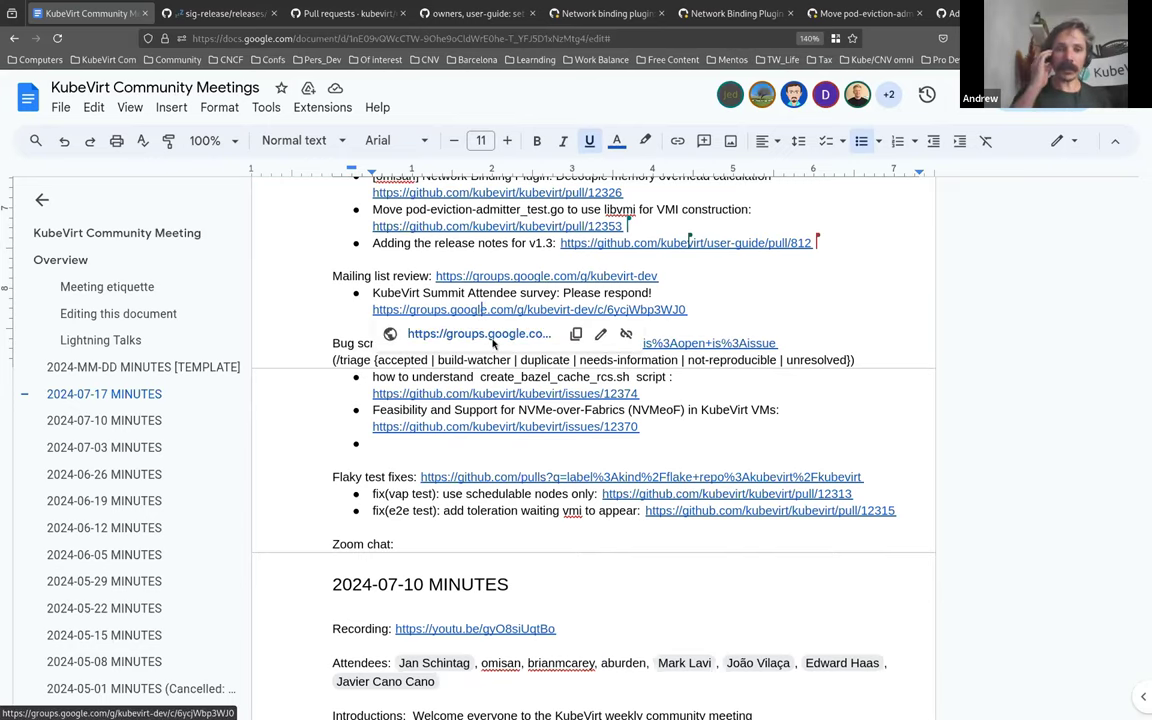
left_click(480, 332)
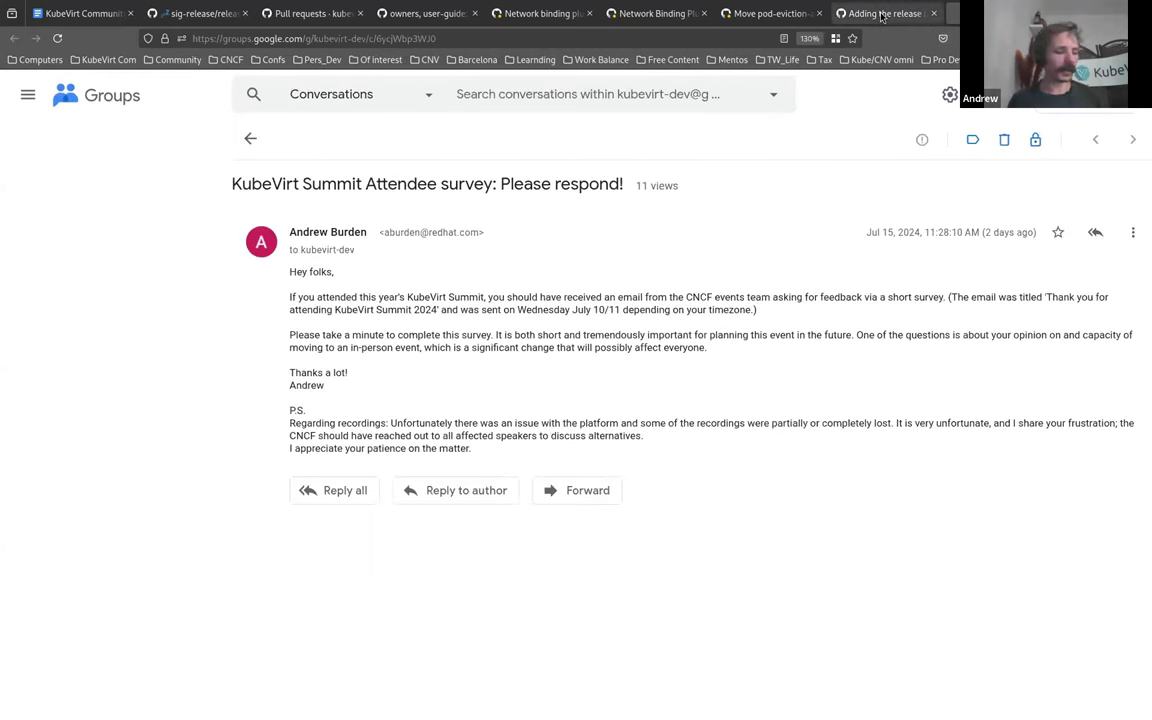
- Expand the Google Groups navigation panel while reading the kubevirt-dev survey post
left_click(28, 94)
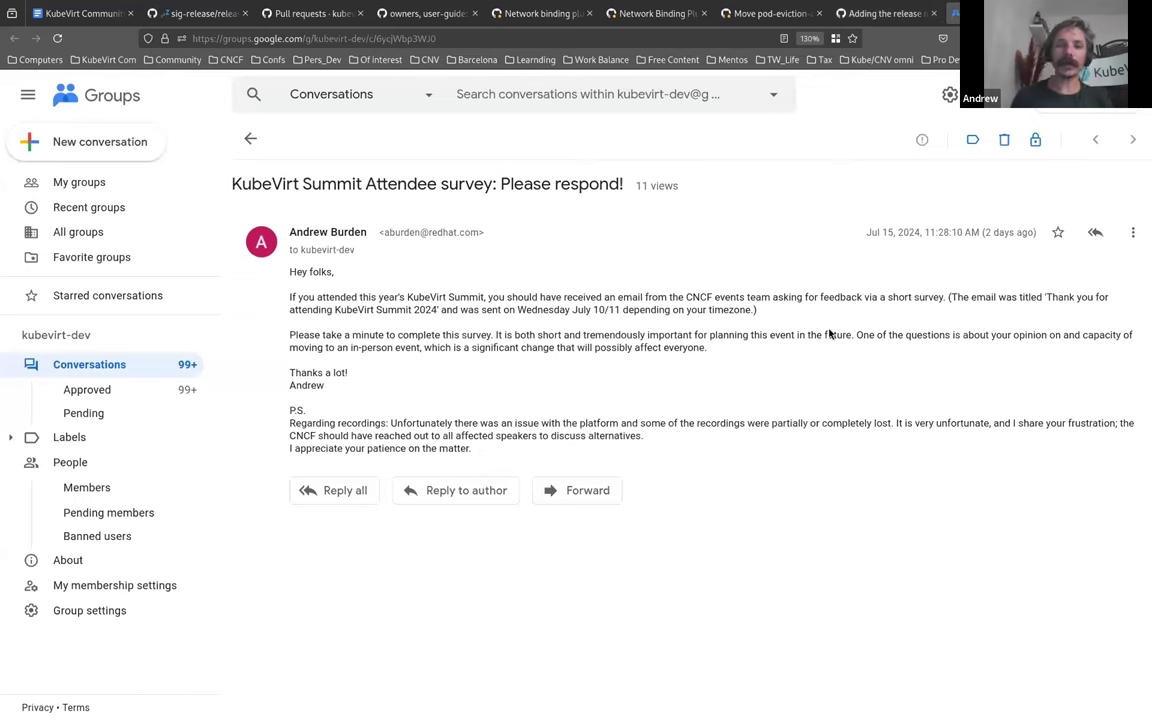
mouse_move(844, 356)
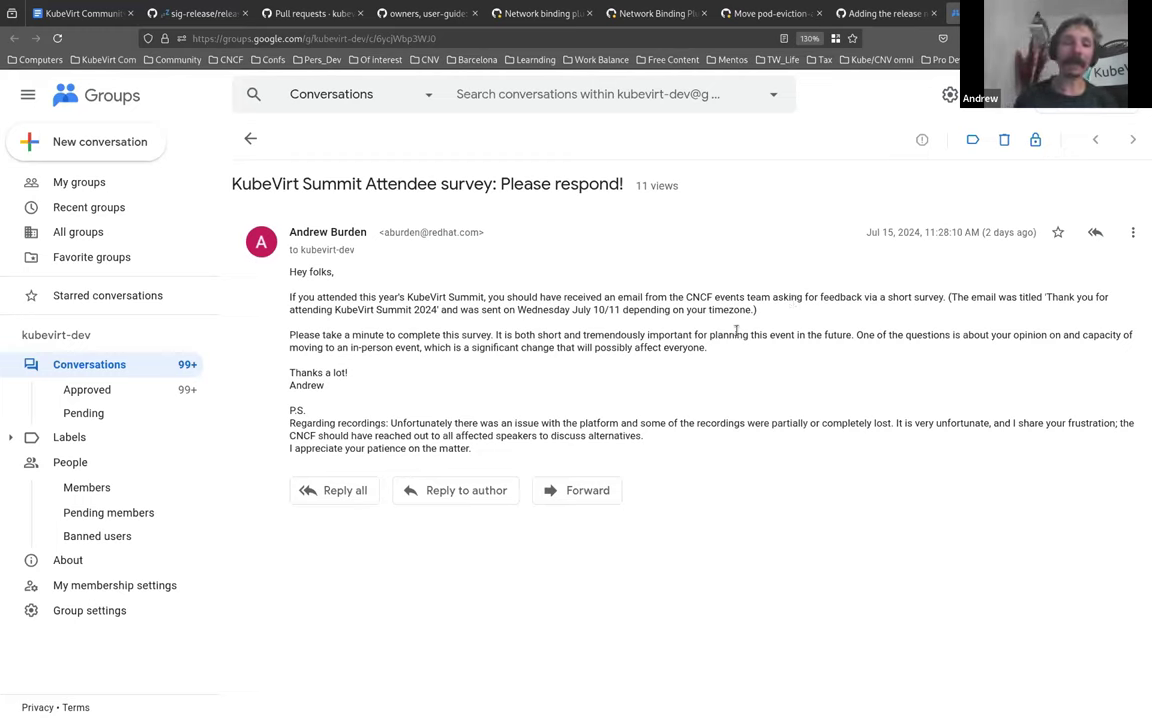
mouse_move(744, 412)
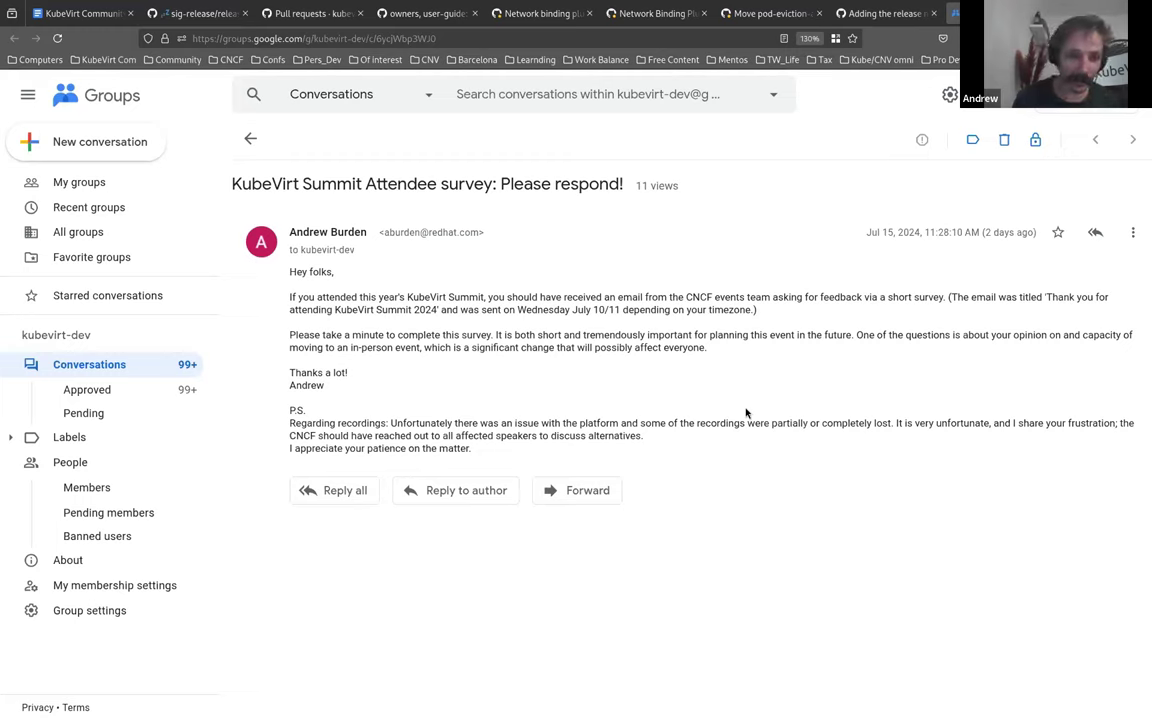
mouse_move(696, 336)
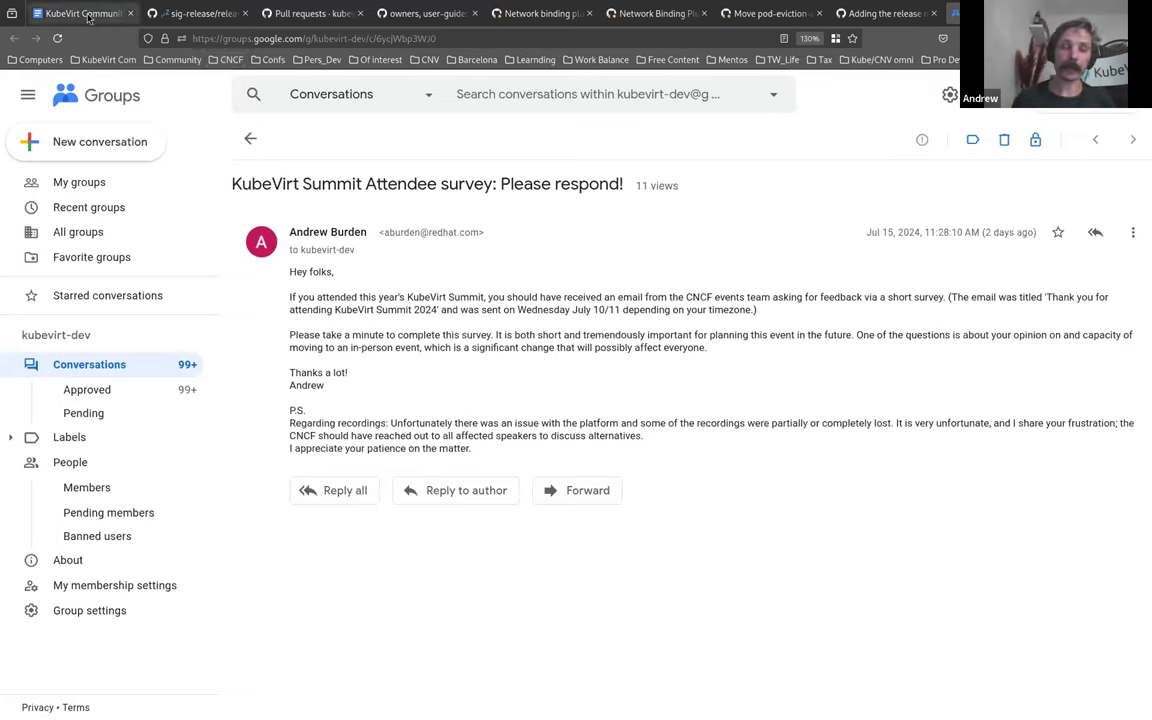
mouse_move(624, 390)
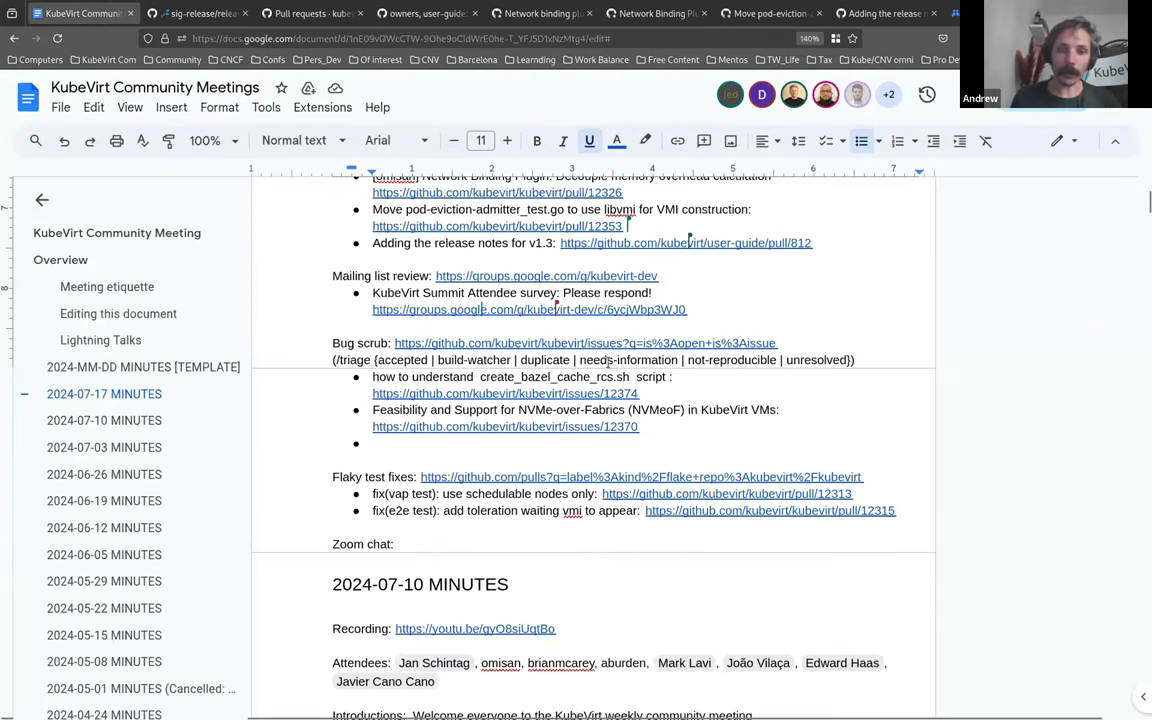
- Scroll the agenda down to the Bug scrub items with the issue #12374 link
scroll("down", 3)
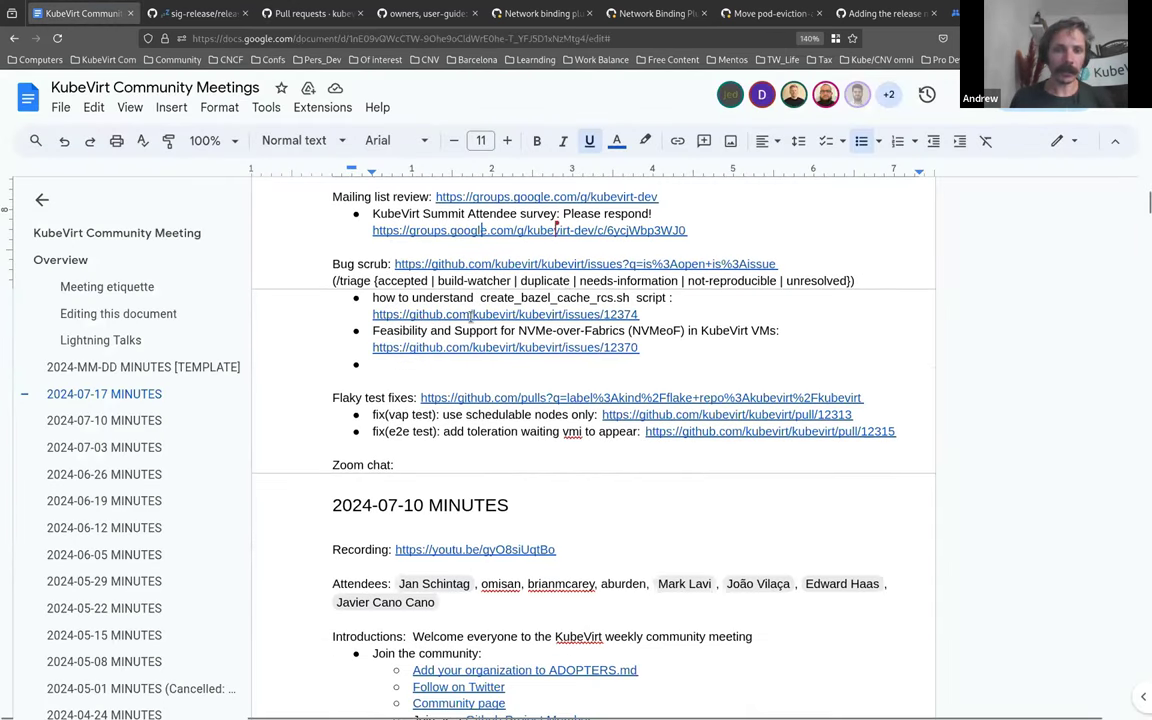
mouse_move(504, 348)
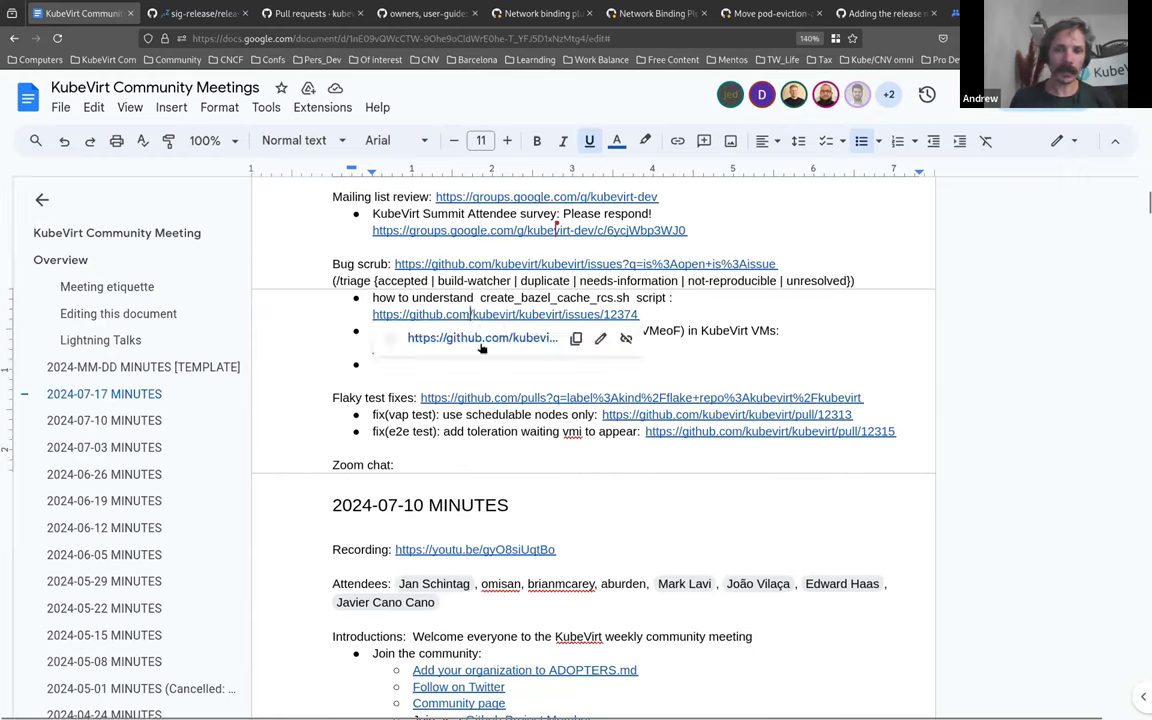
mouse_move(484, 336)
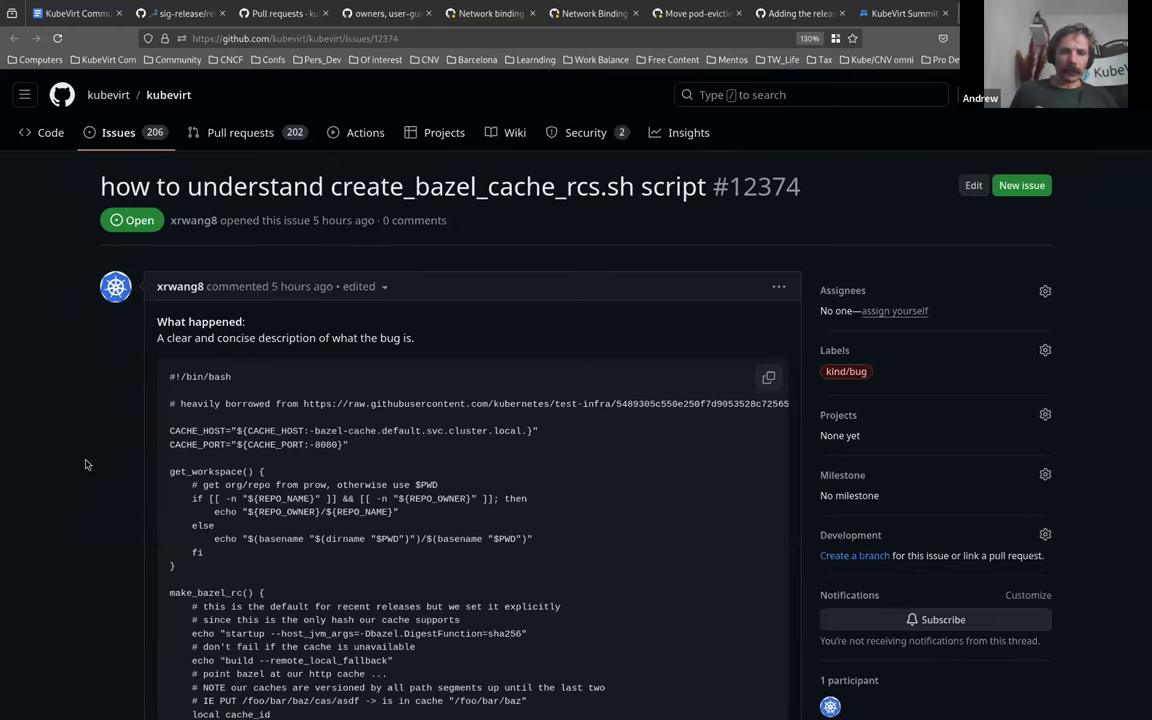
- Read through issue #12374 about how the create_bazel_cache_rcs.sh script works
scroll("down", 3)
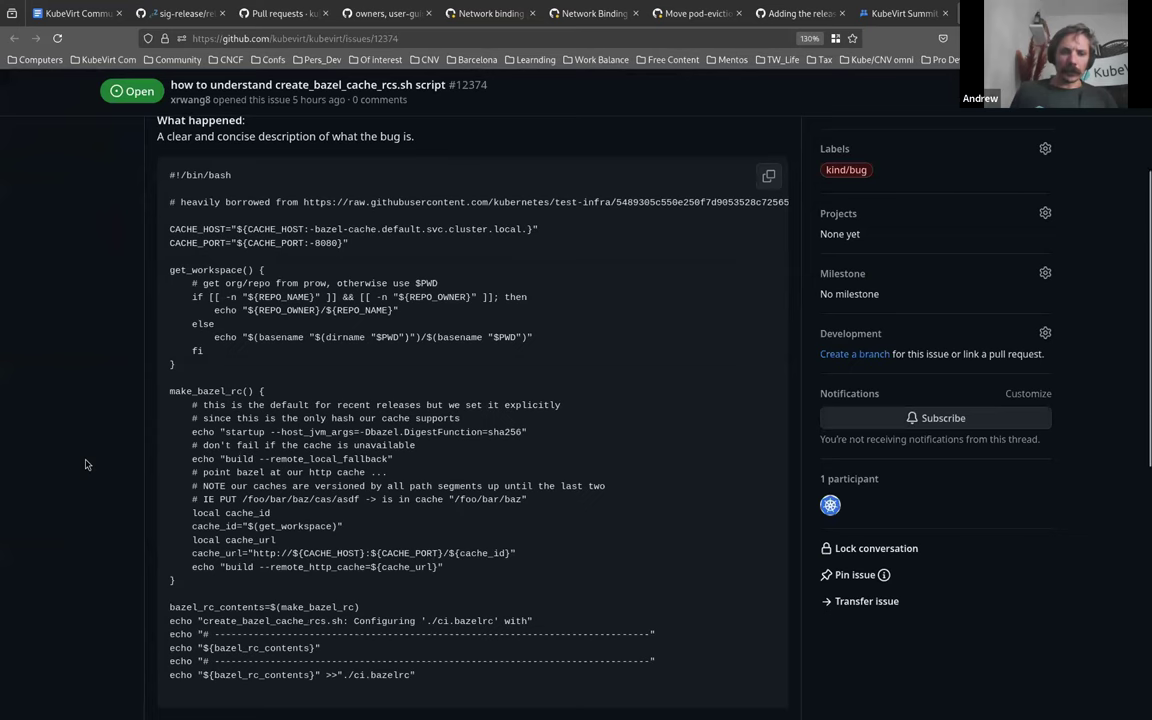
scroll("down", 3)
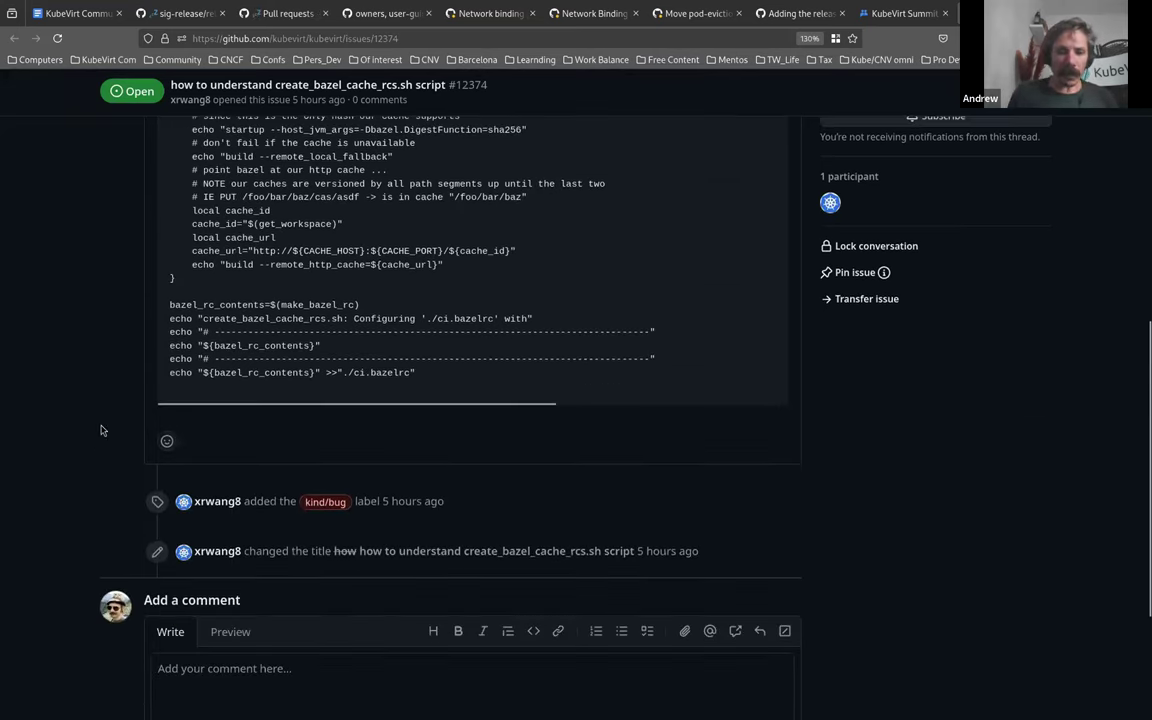
scroll("up", 3)
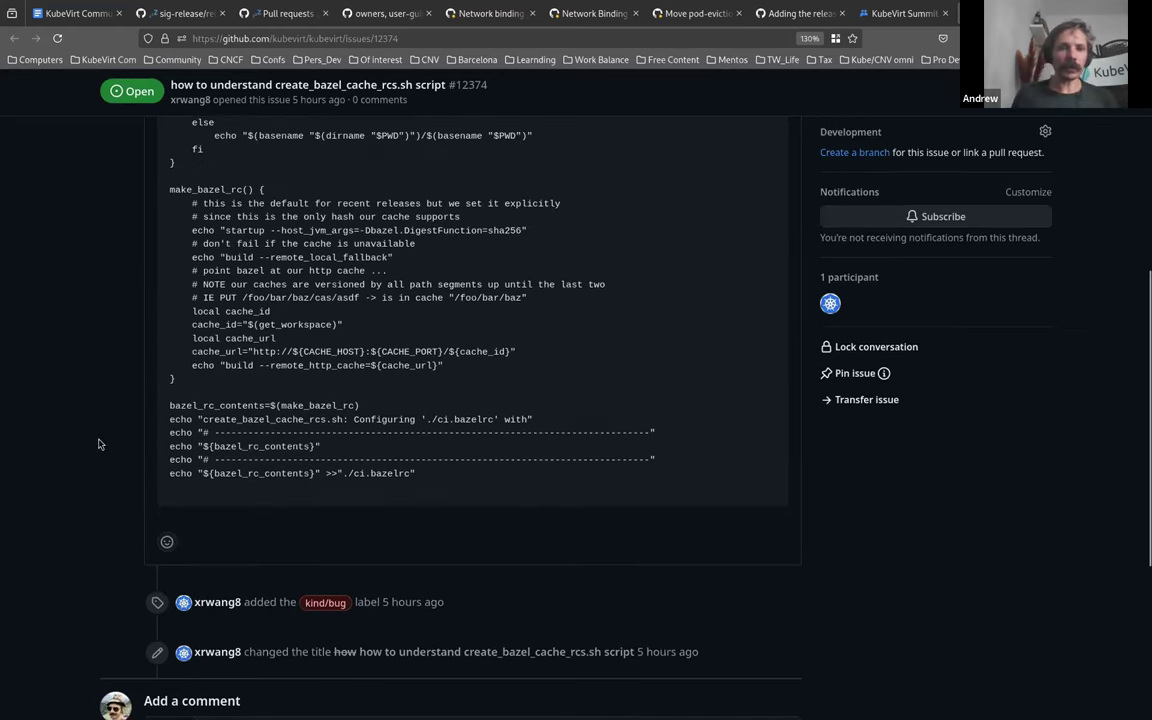
scroll("up", 3)
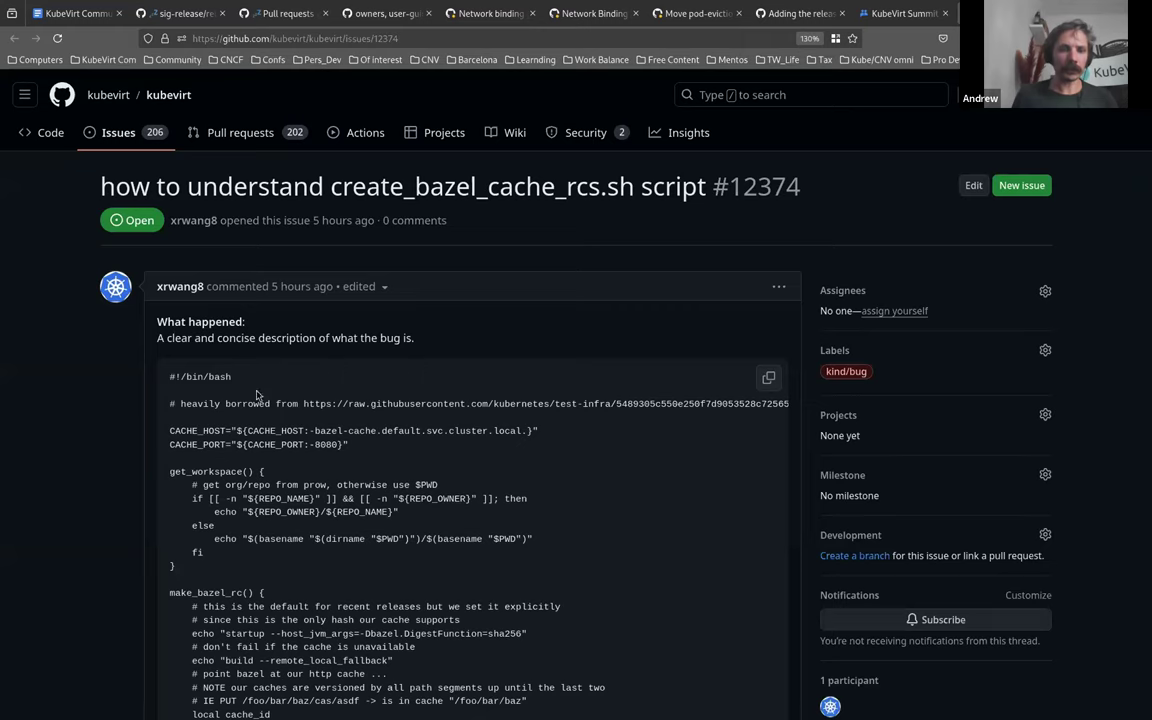
mouse_move(502, 340)
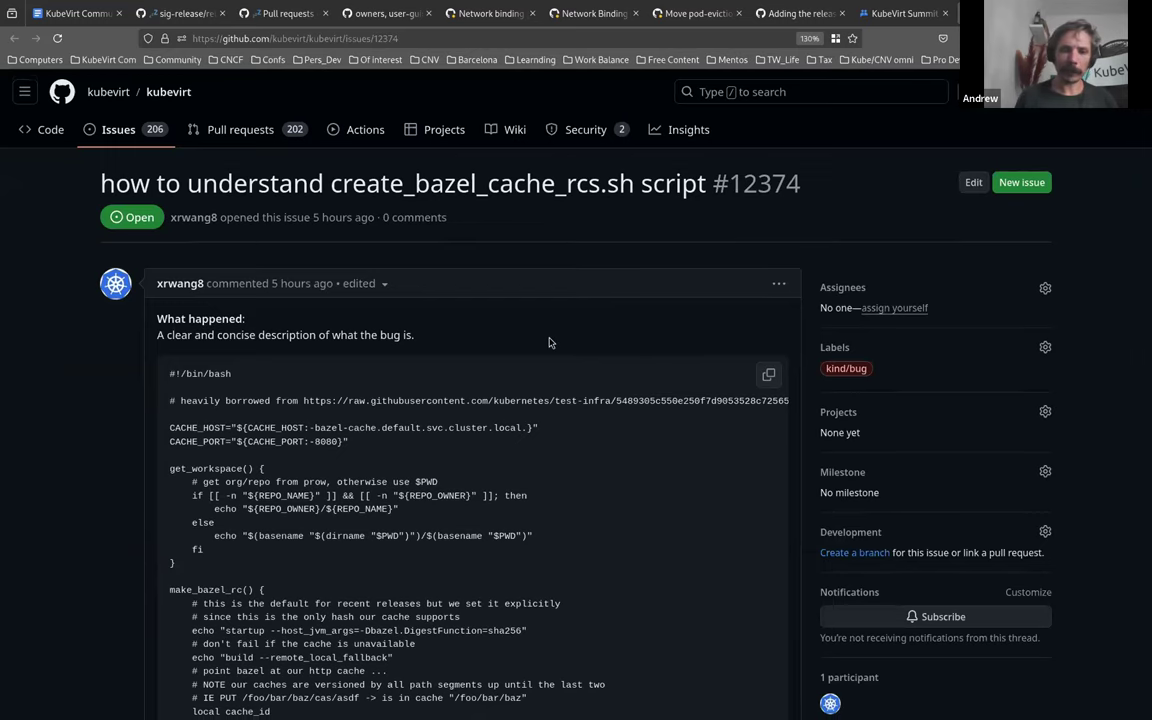
scroll("down", 3)
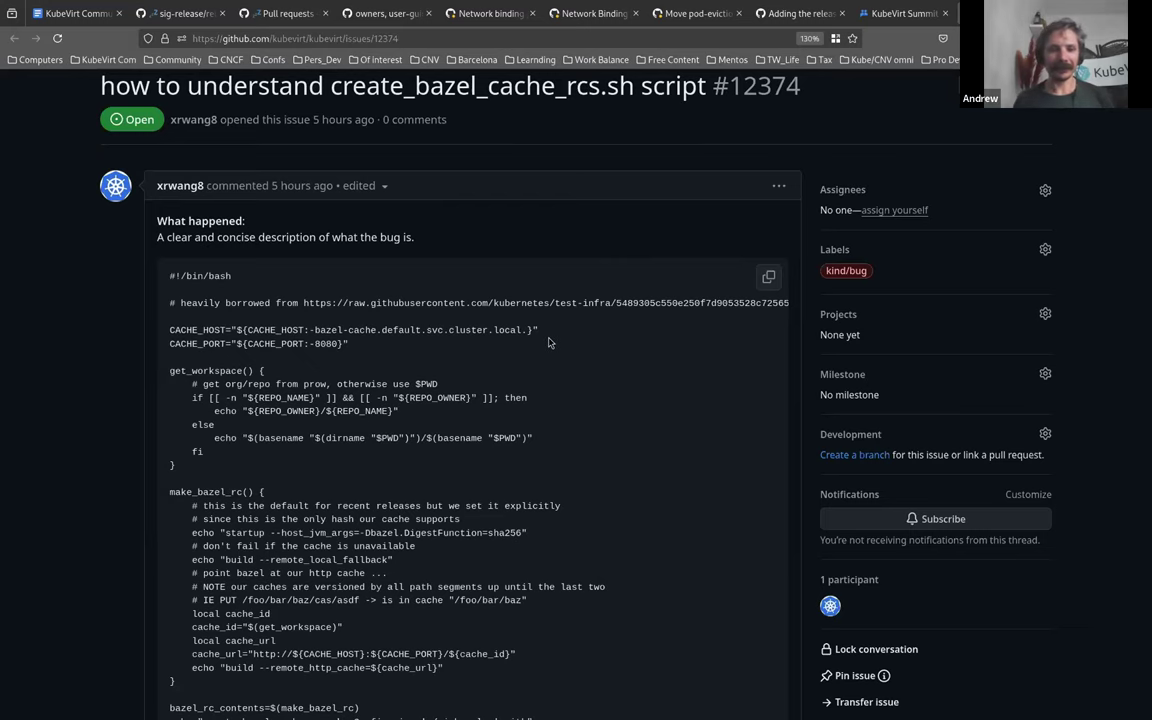
scroll("down", 3)
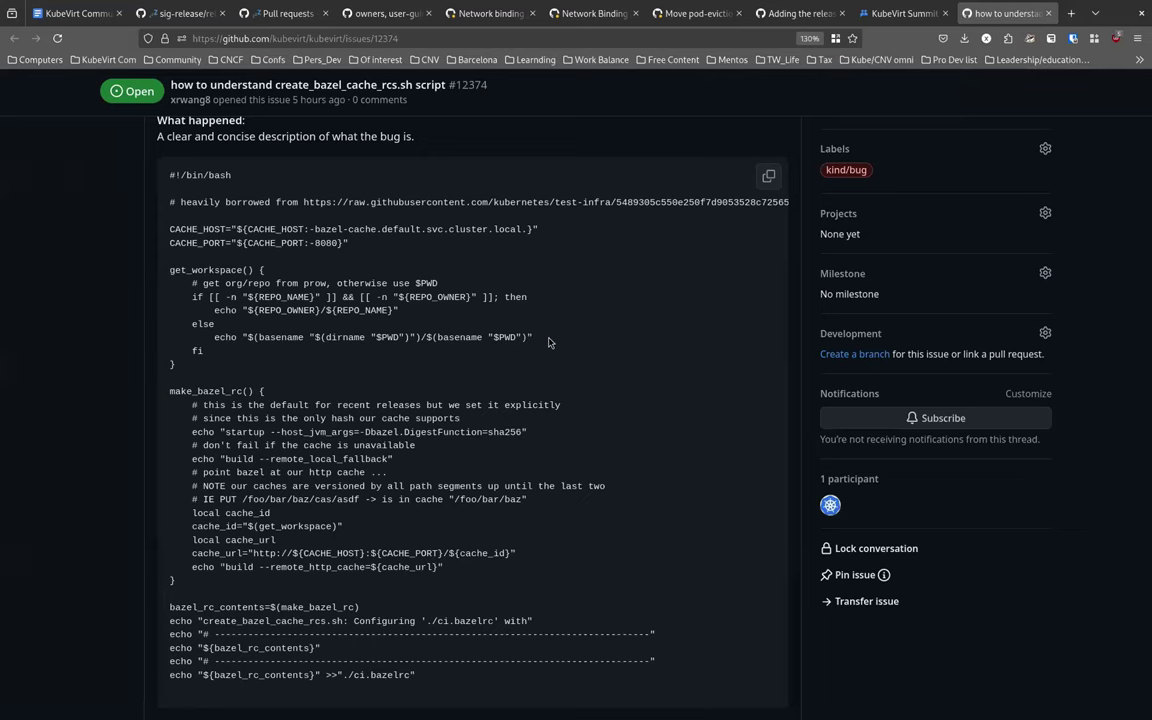
mouse_move(592, 434)
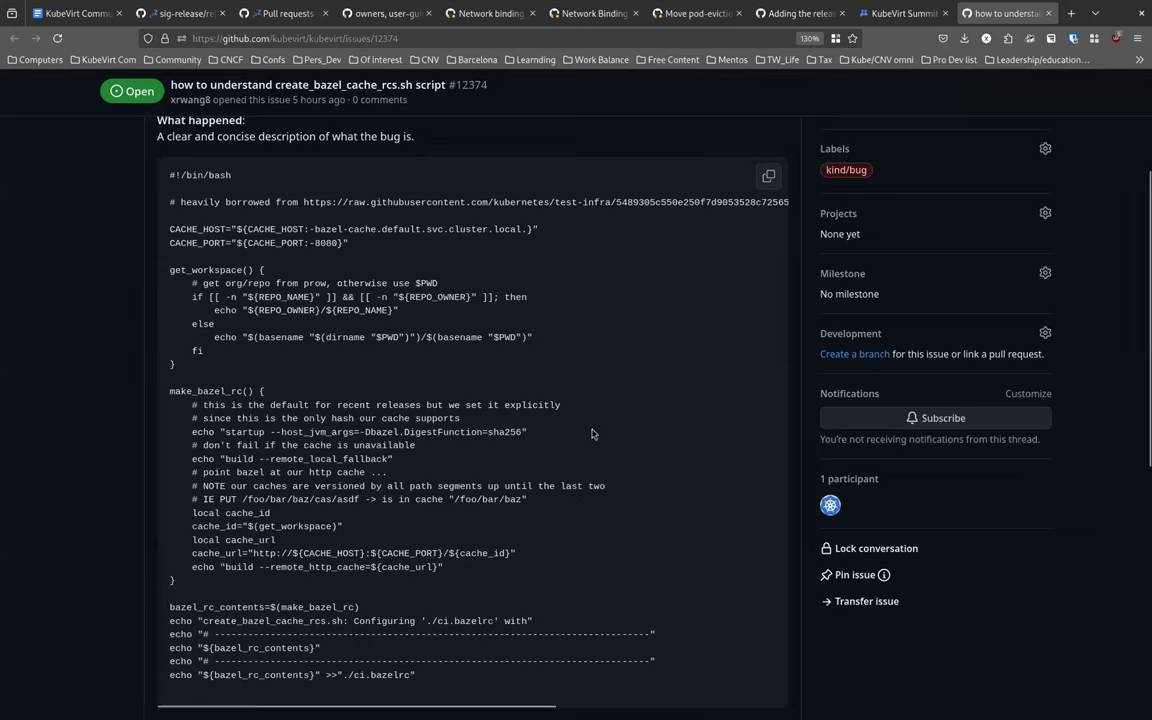
mouse_move(558, 384)
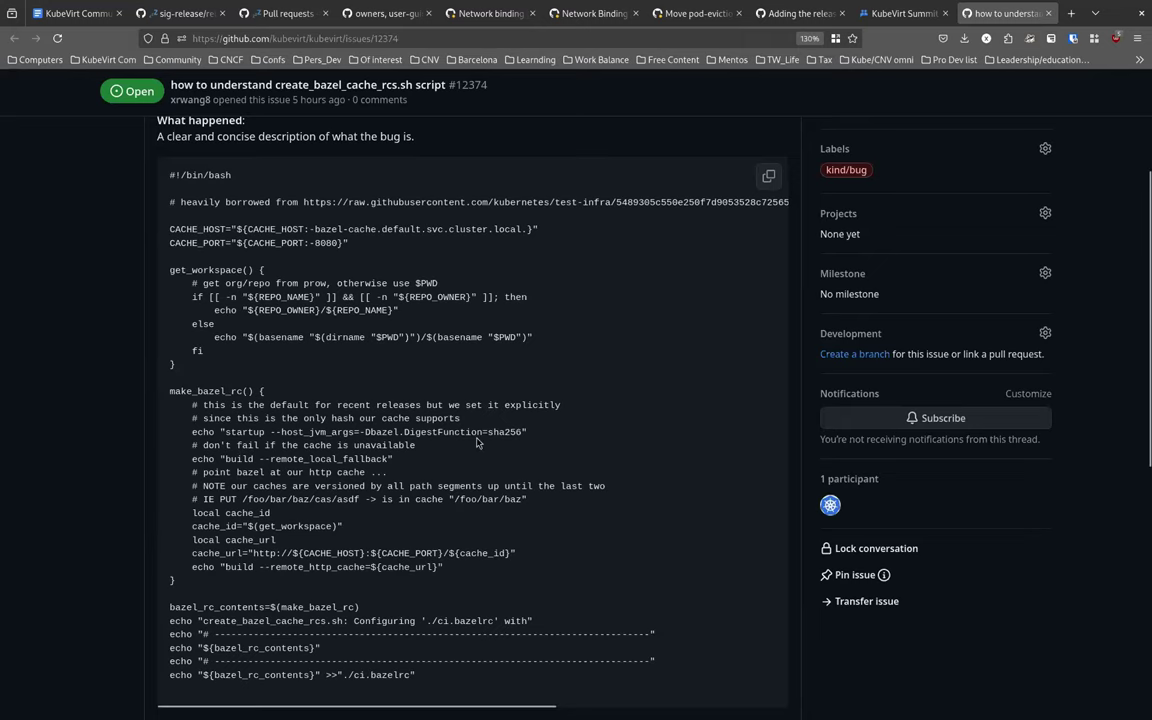
scroll("down", 3)
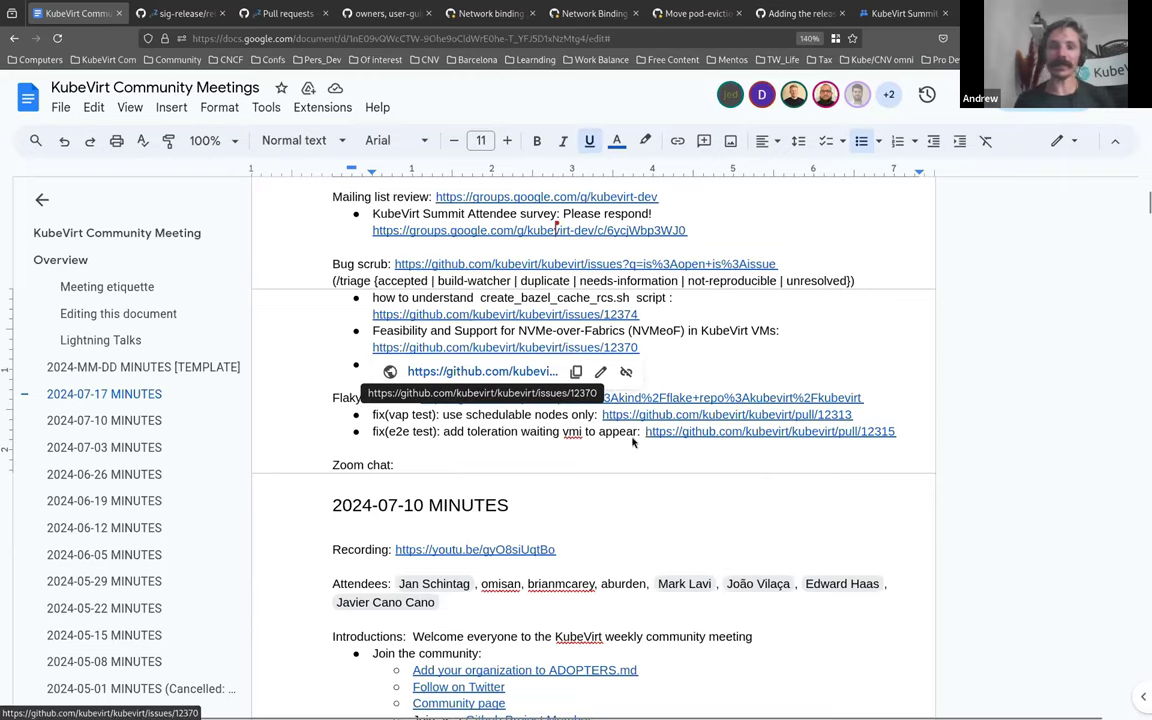
- Follow the Bug scrub link to issue #12370 on NVMe-over-Fabrics support in KubeVirt VMs
left_click(504, 348)
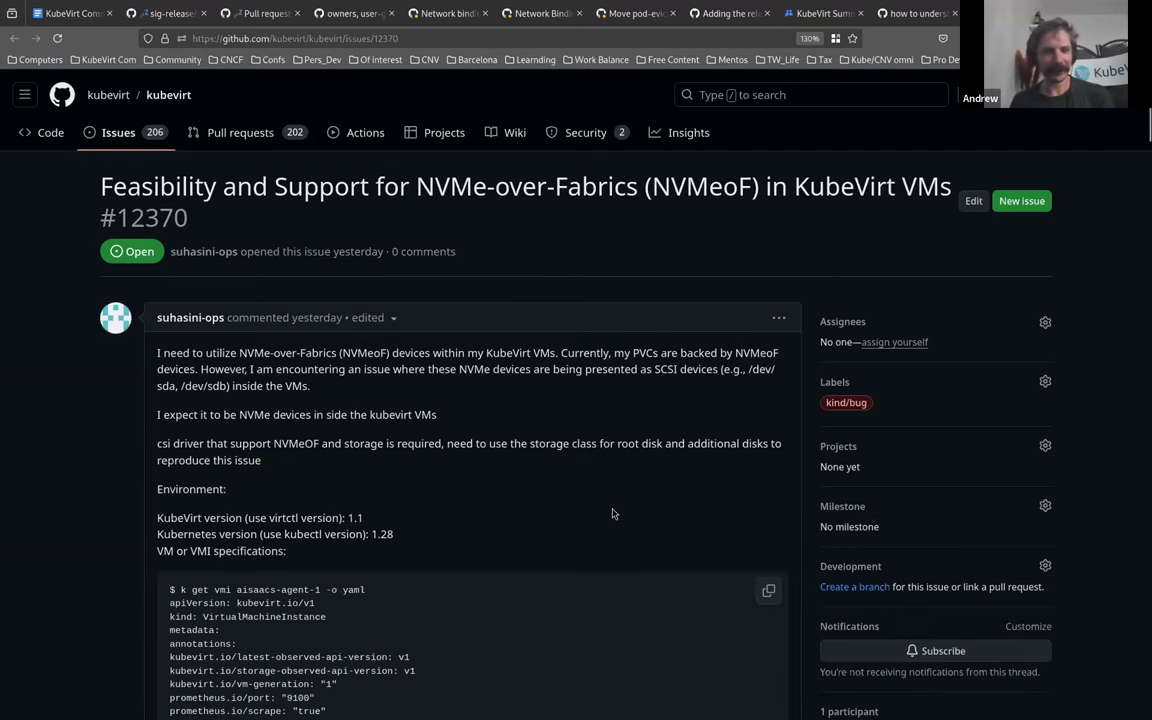
scroll("down", 3)
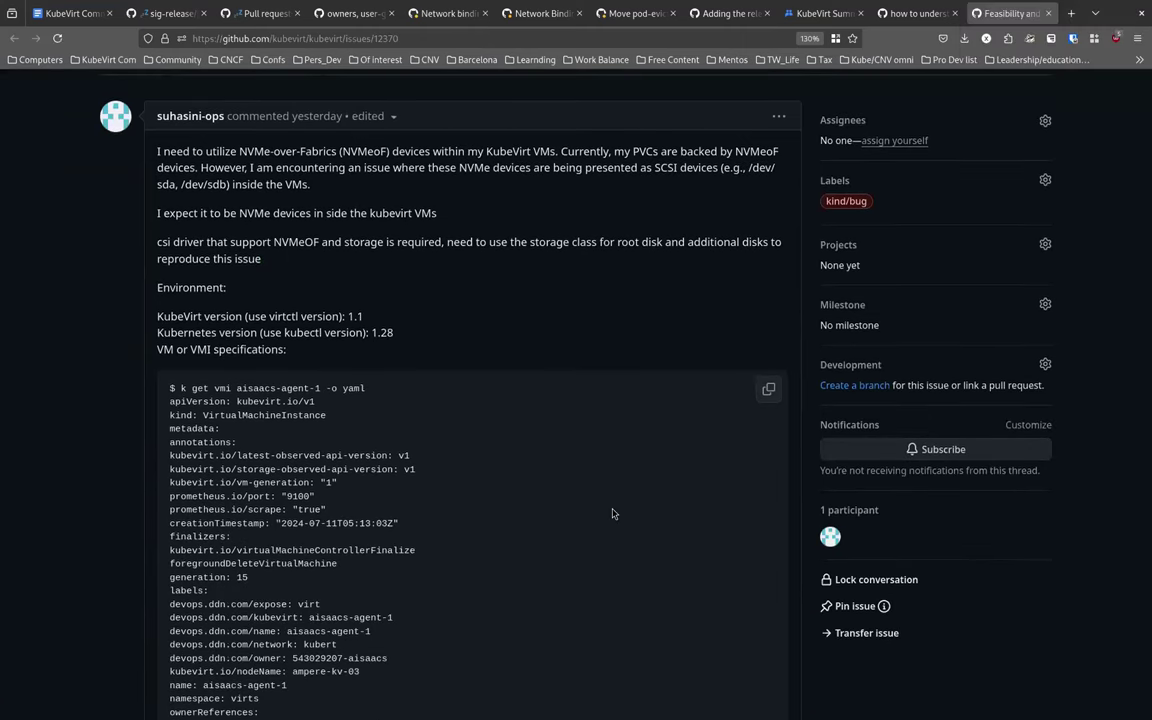
mouse_move(578, 428)
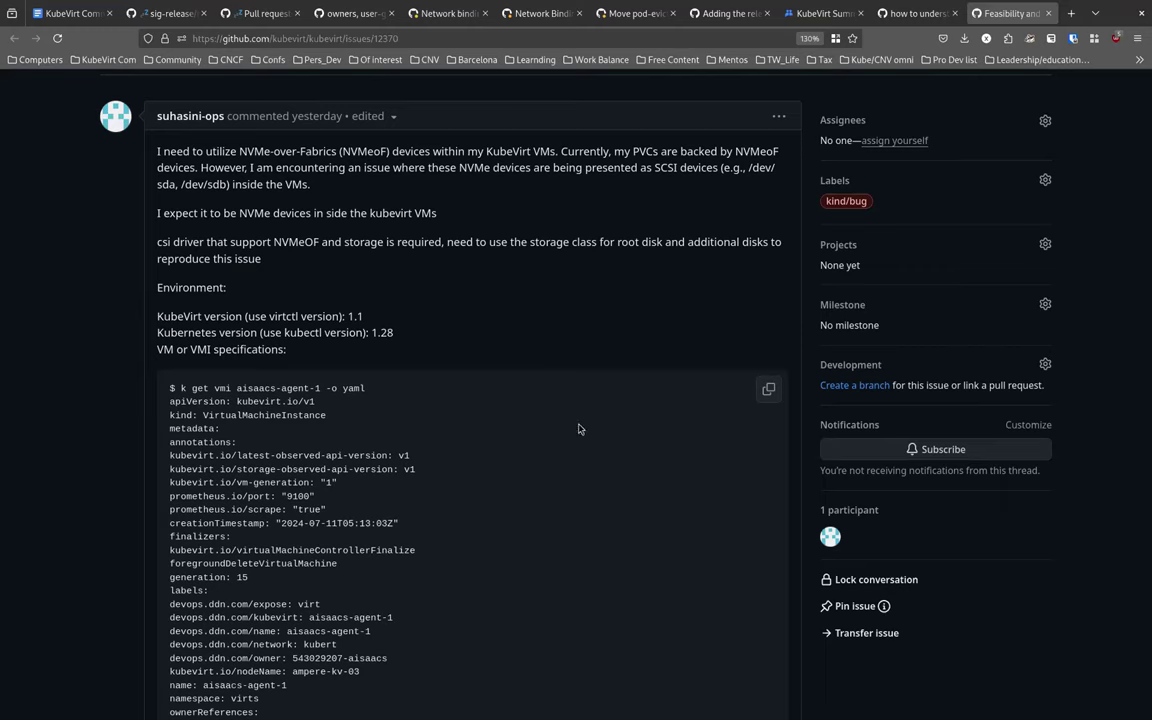
mouse_move(608, 414)
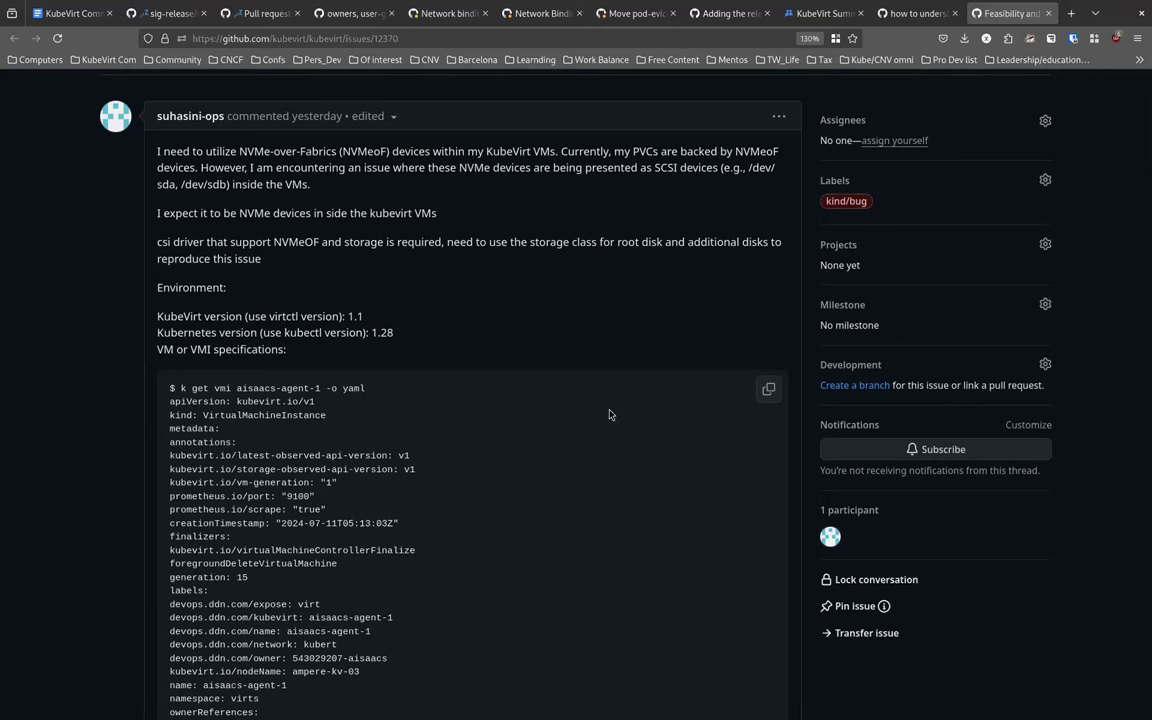
mouse_move(596, 444)
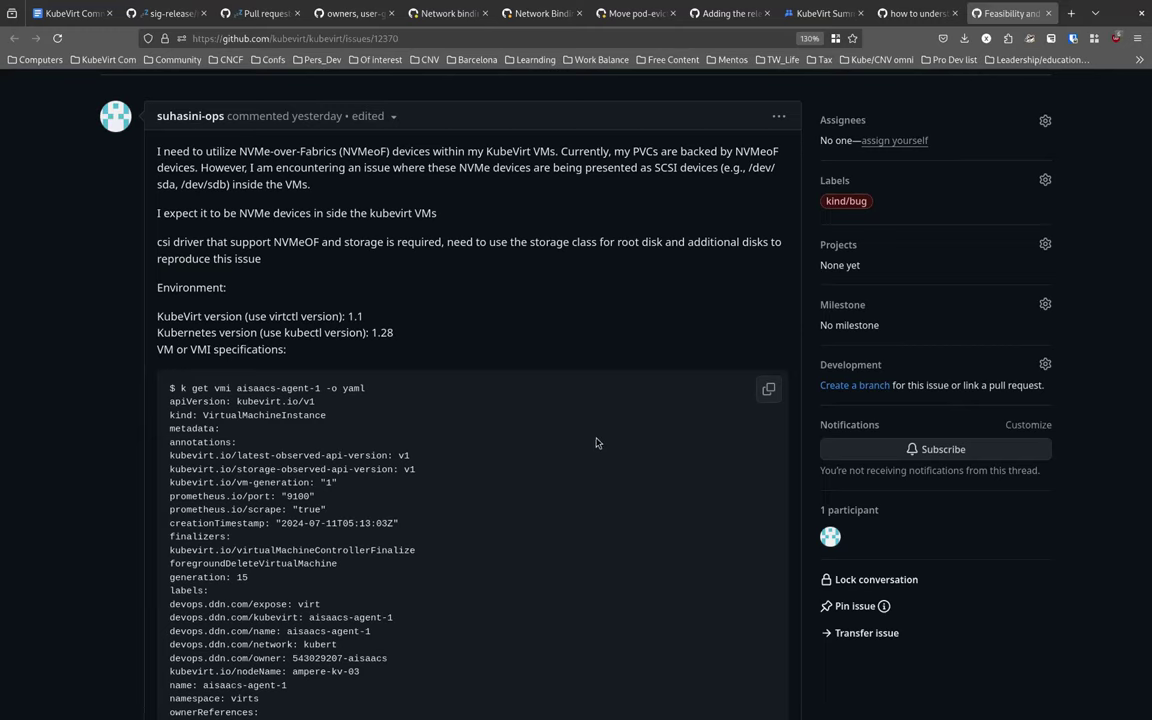
mouse_move(644, 476)
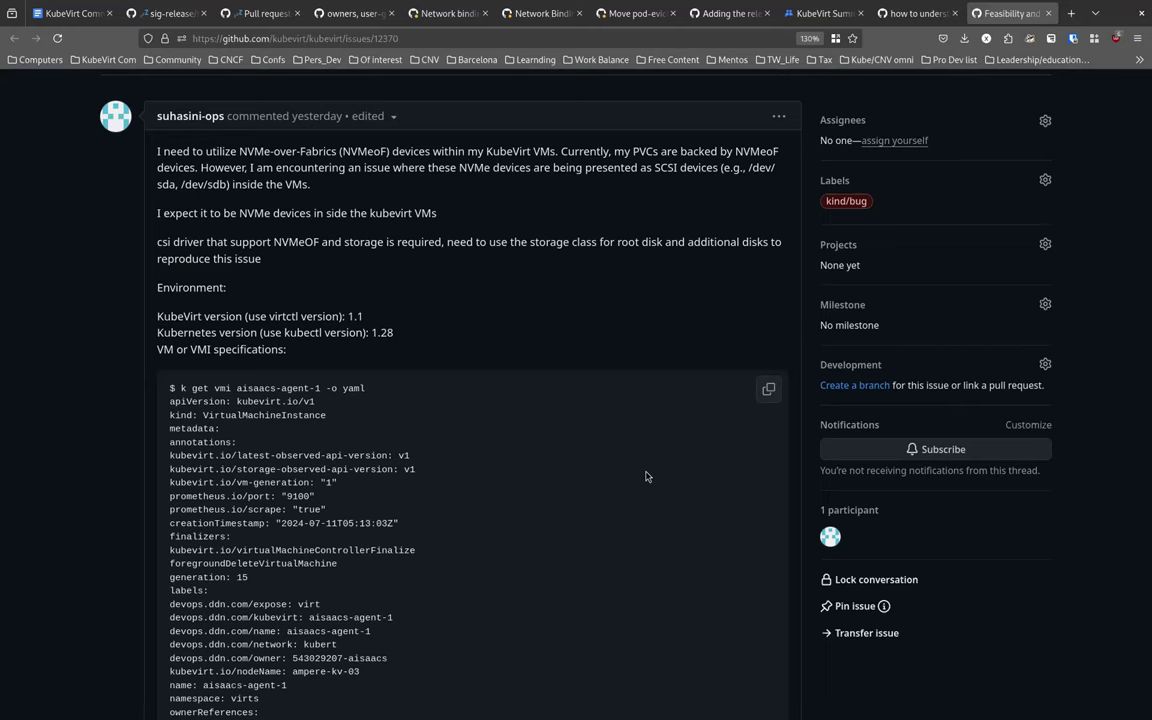
mouse_move(674, 374)
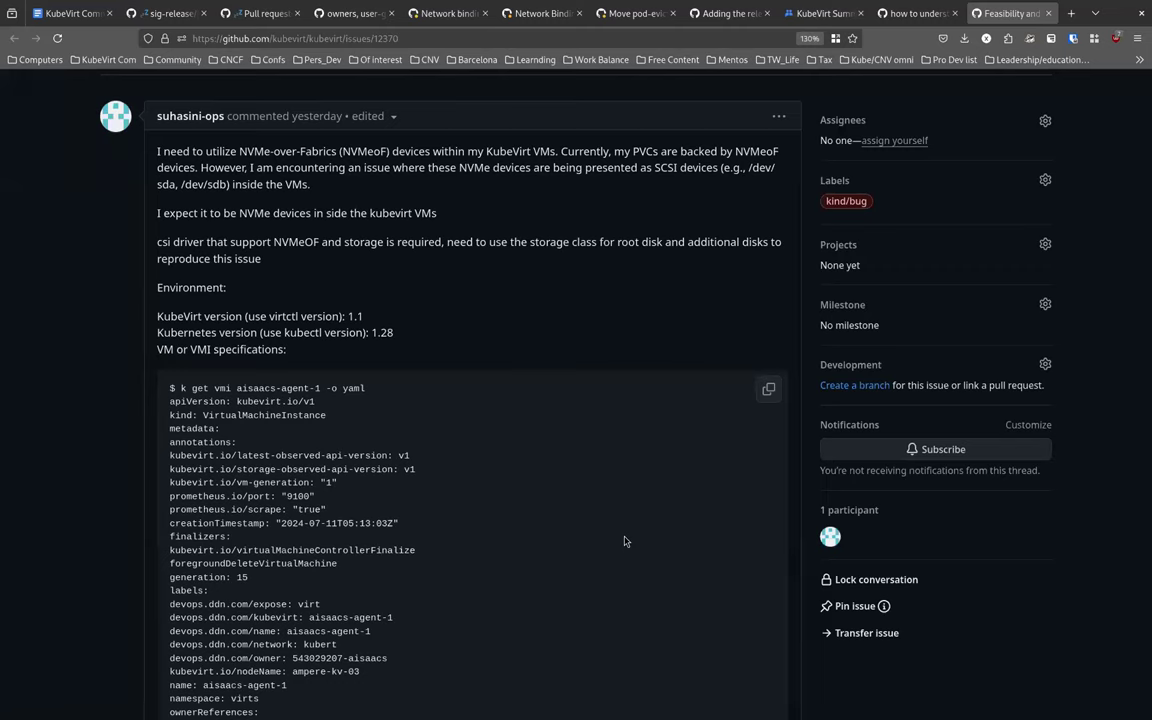
mouse_move(632, 446)
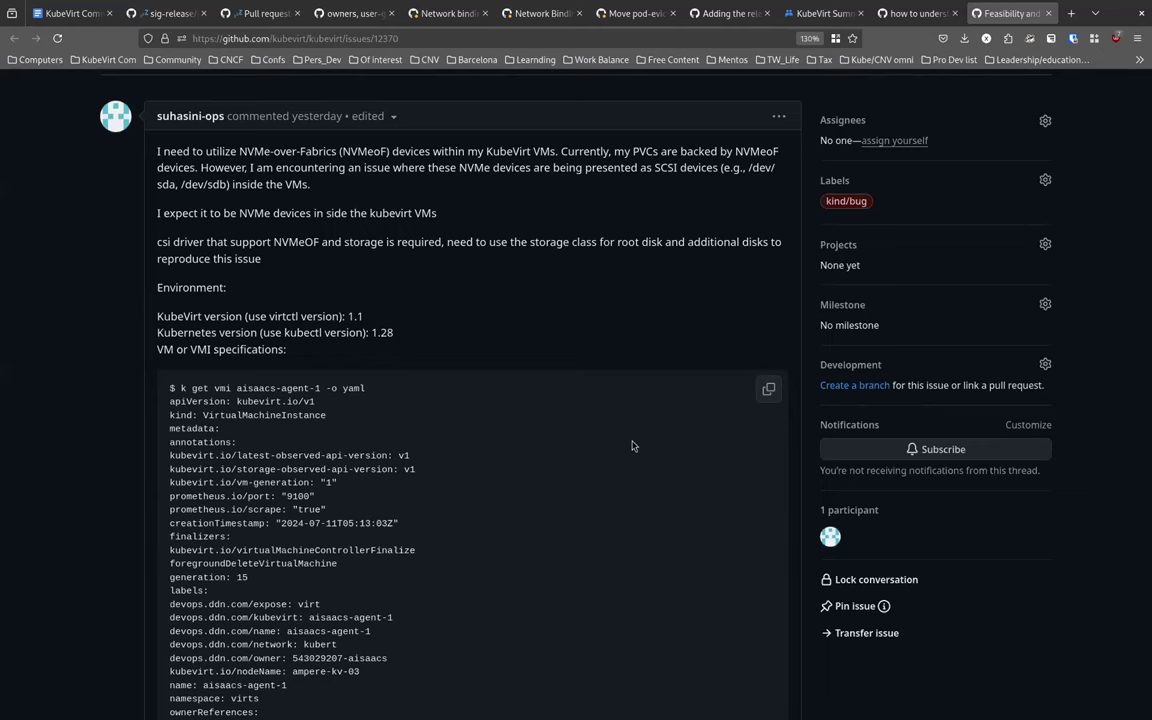
mouse_move(628, 530)
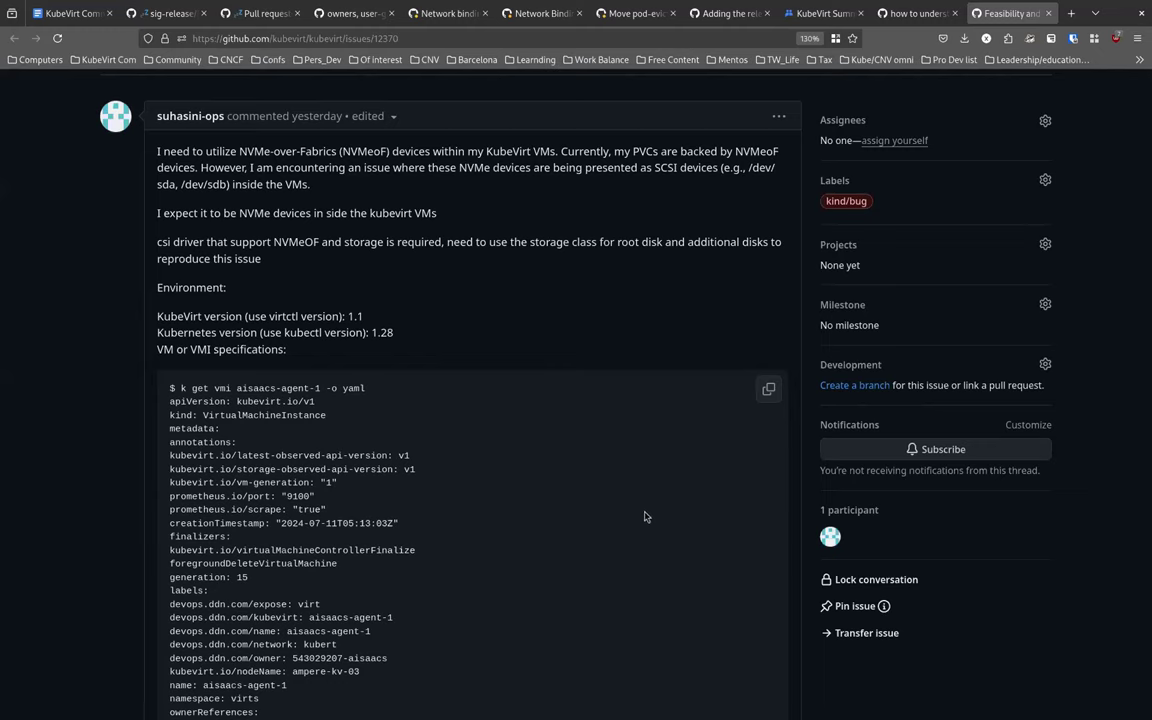
mouse_move(636, 436)
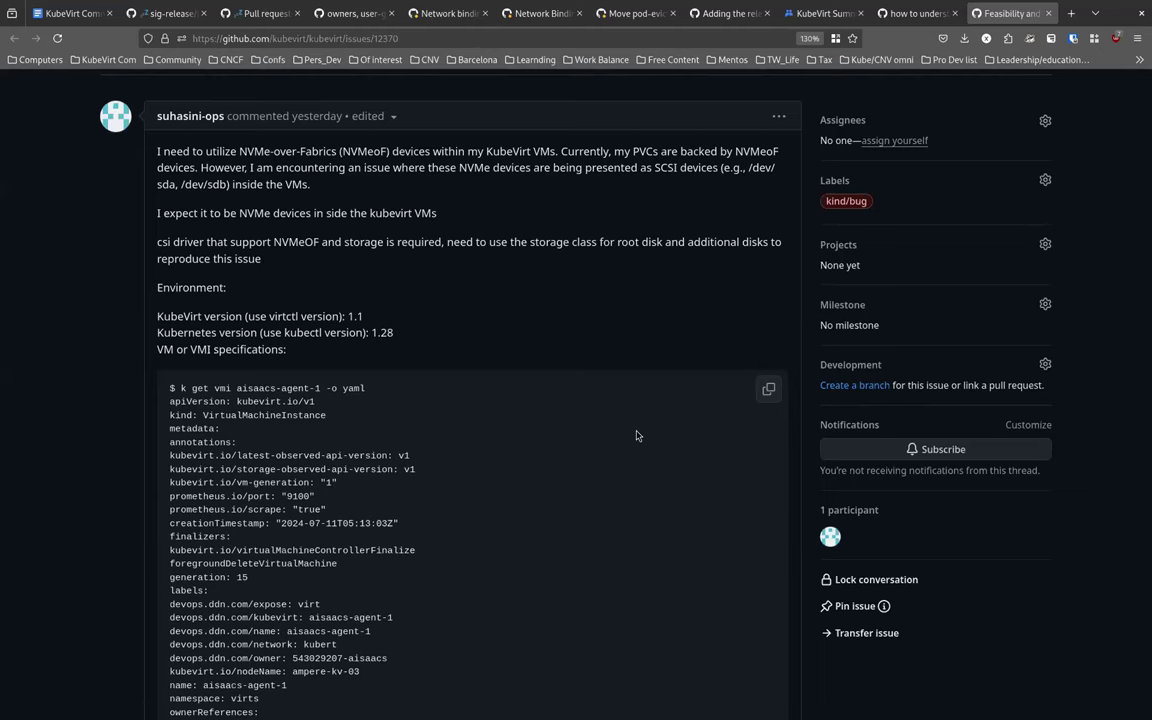
mouse_move(548, 420)
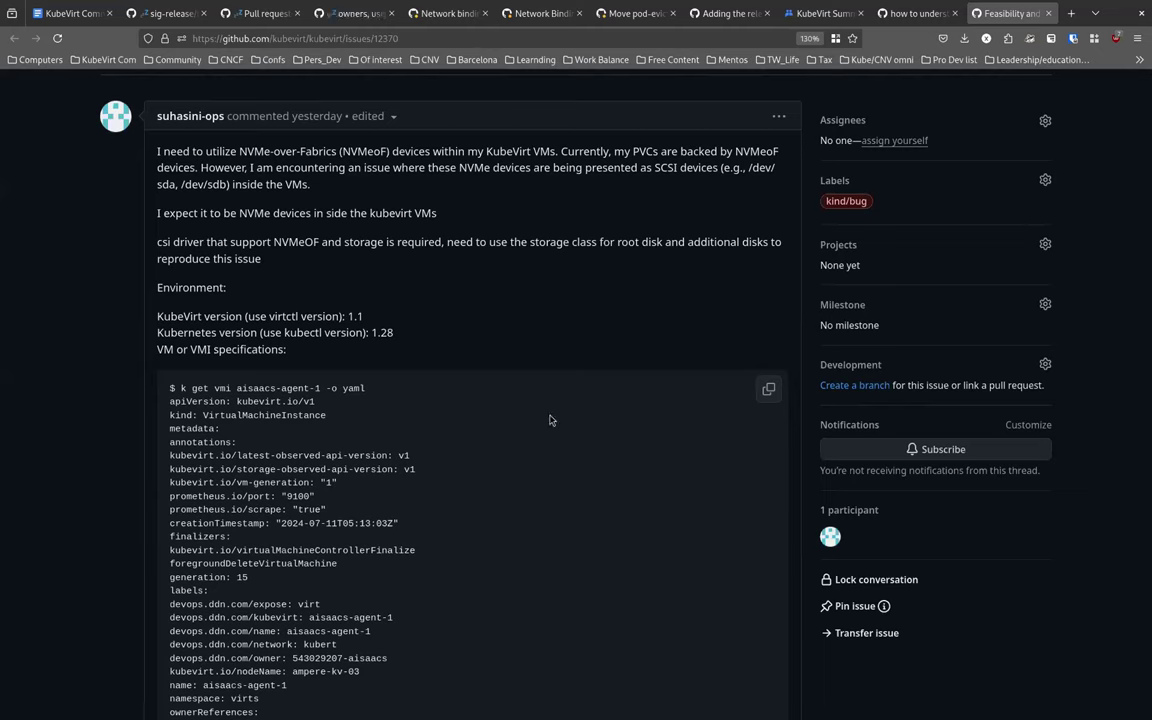
scroll("down", 3)
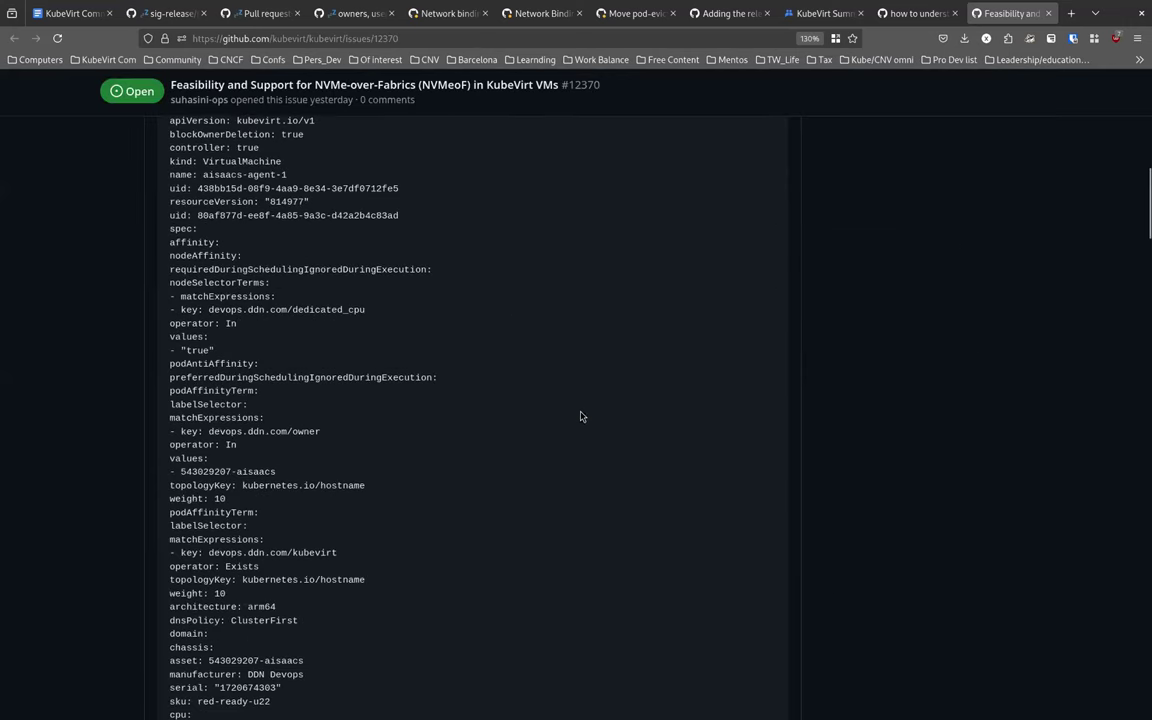
scroll("down", 3)
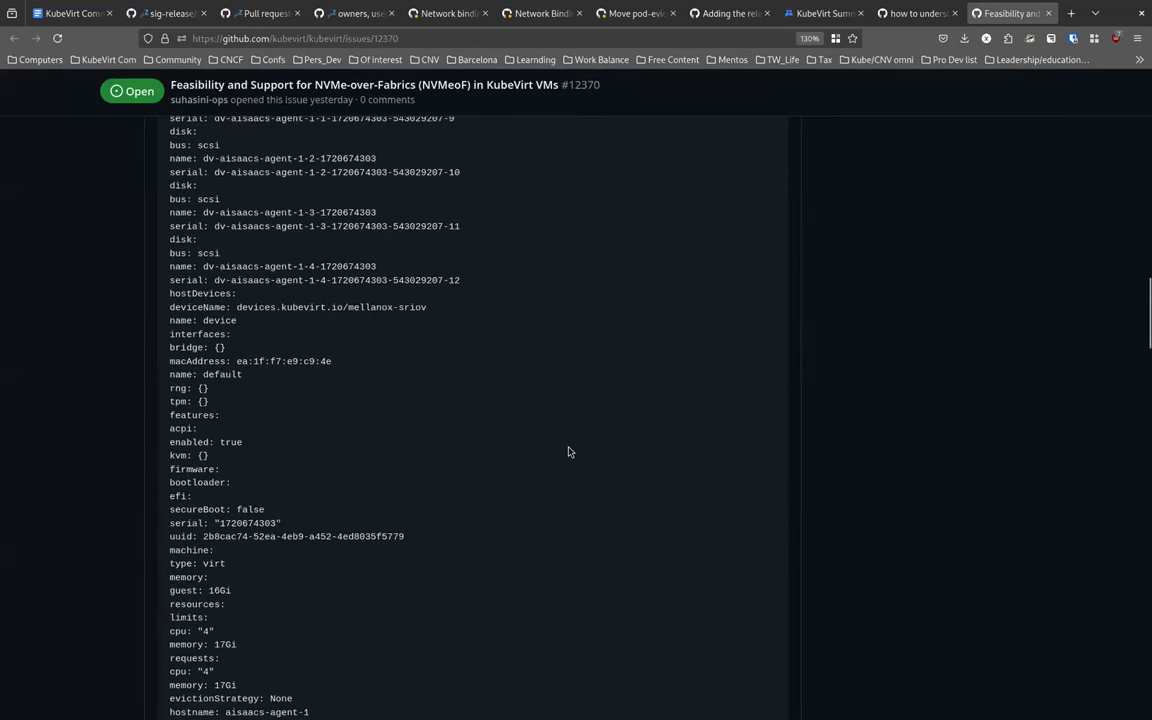
scroll("down", 3)
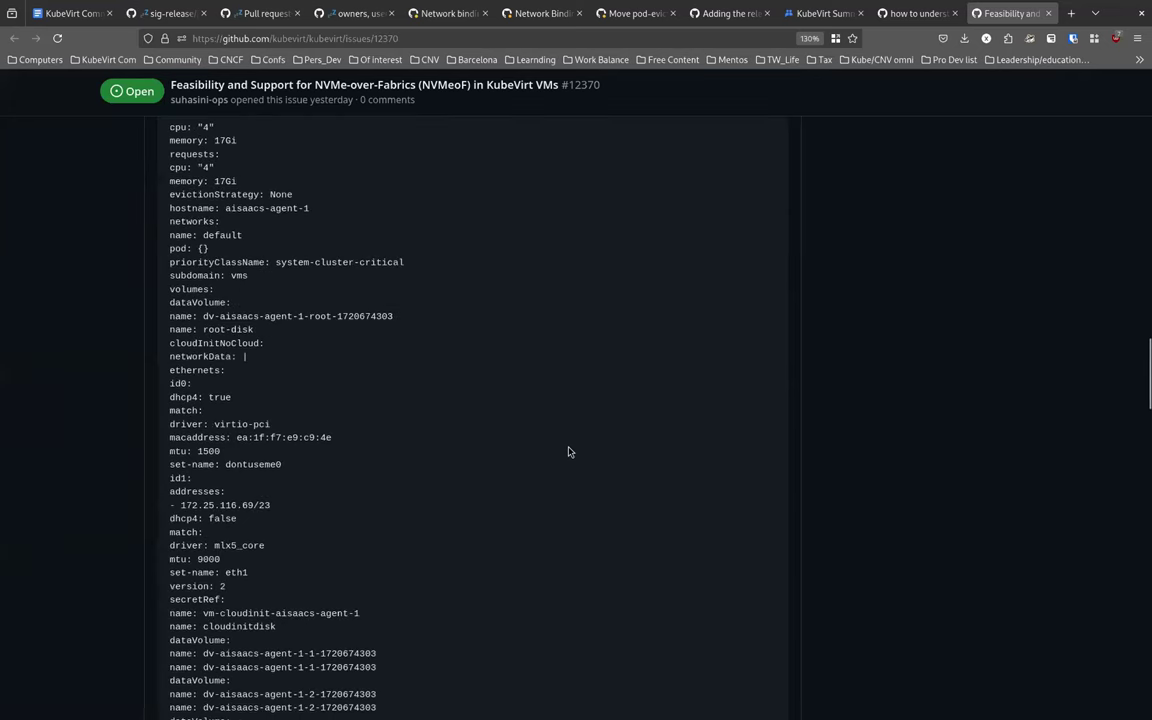
scroll("down", 3)
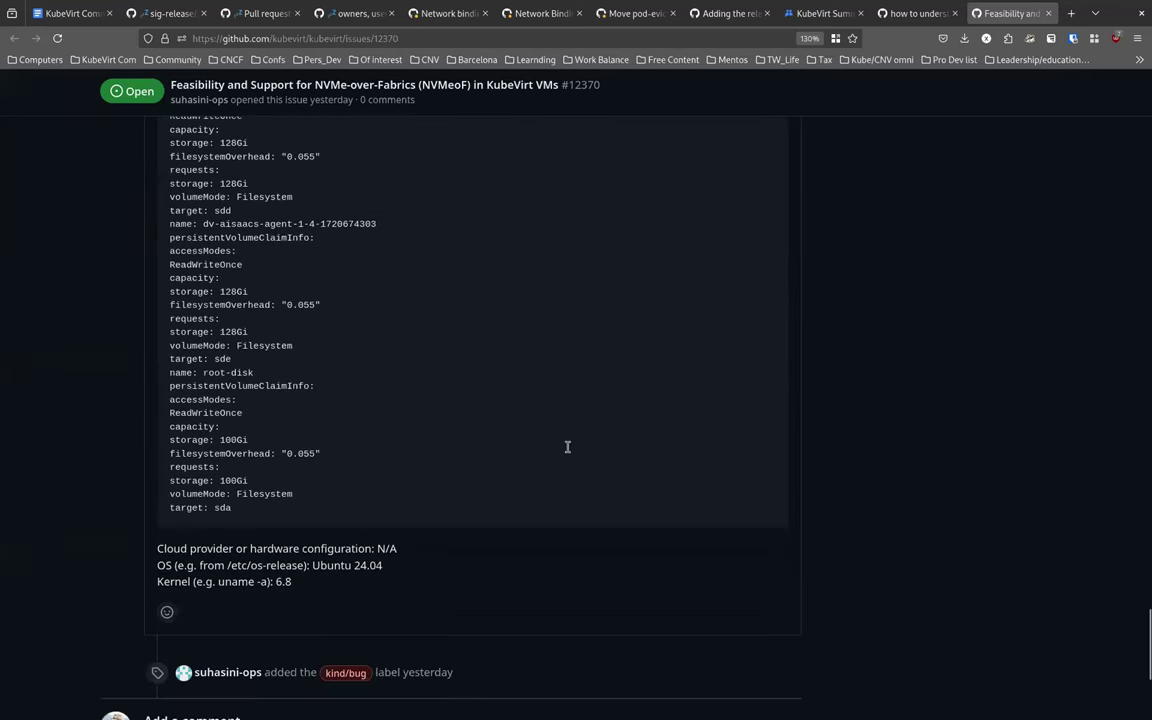
scroll("down", 3)
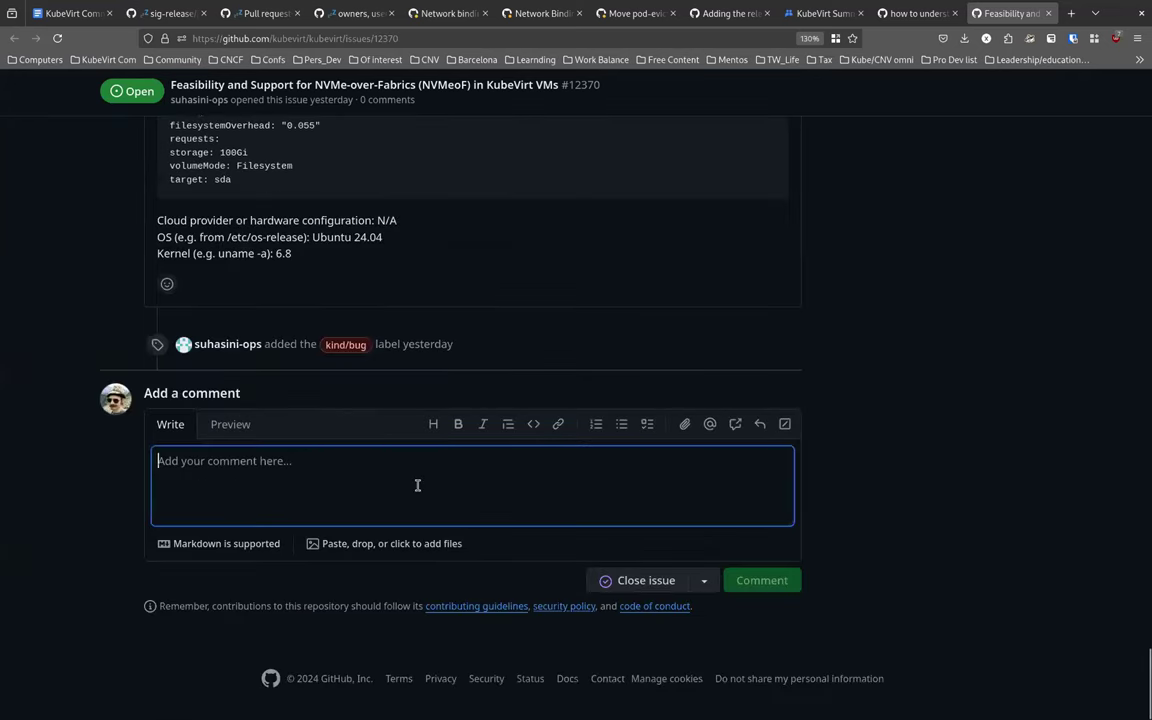
type("/cc @")
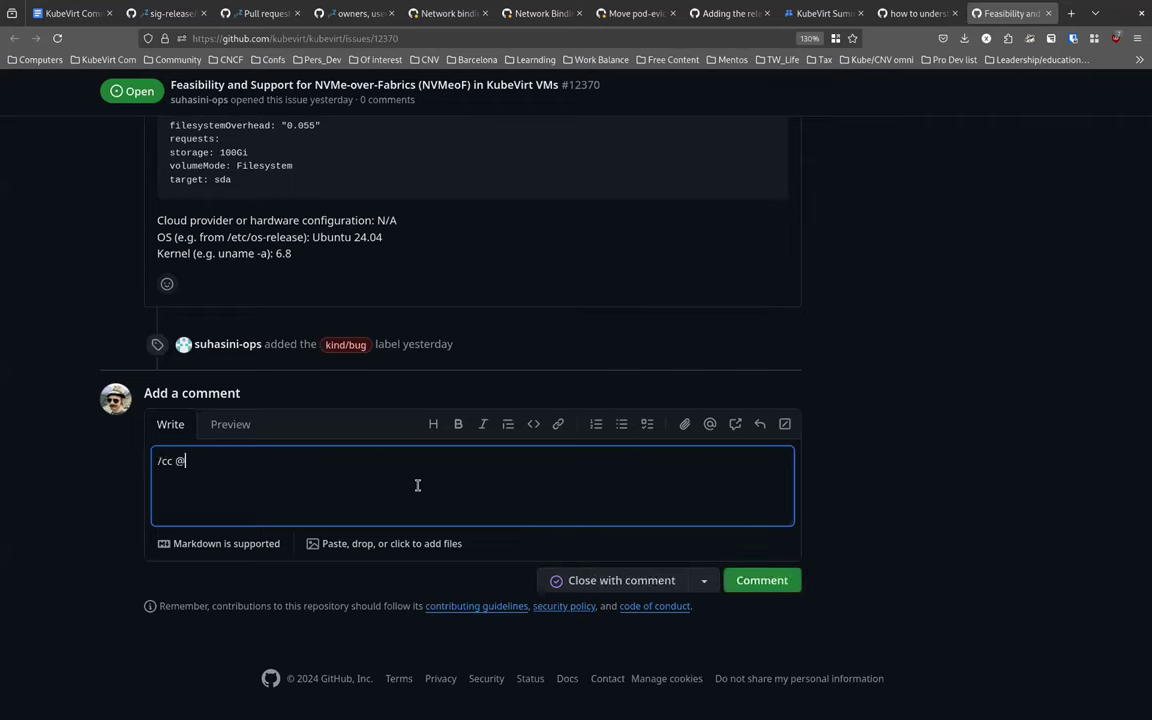
type("akalenyu")
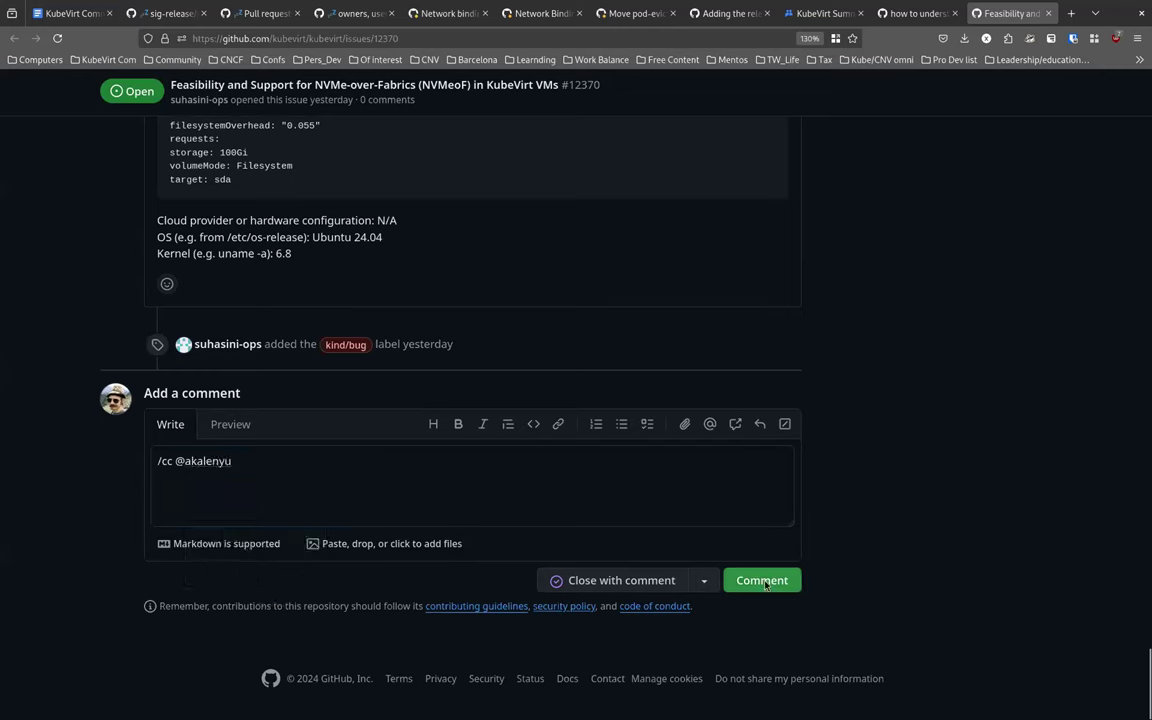
left_click(760, 580)
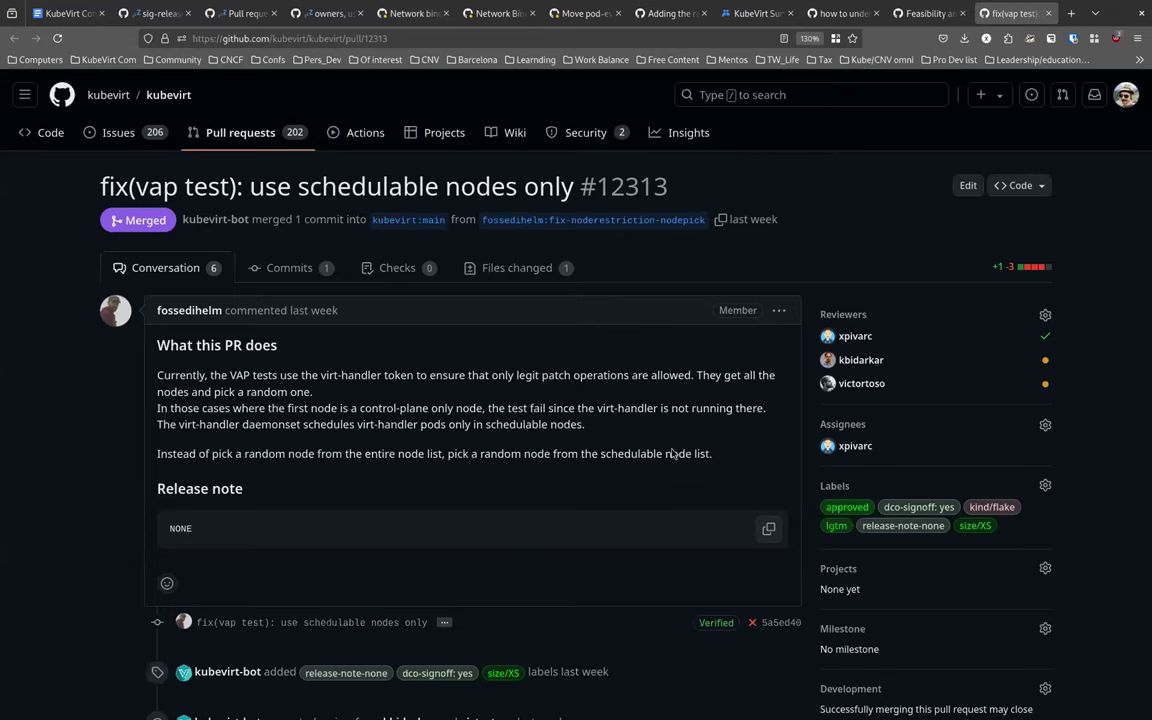
mouse_move(656, 548)
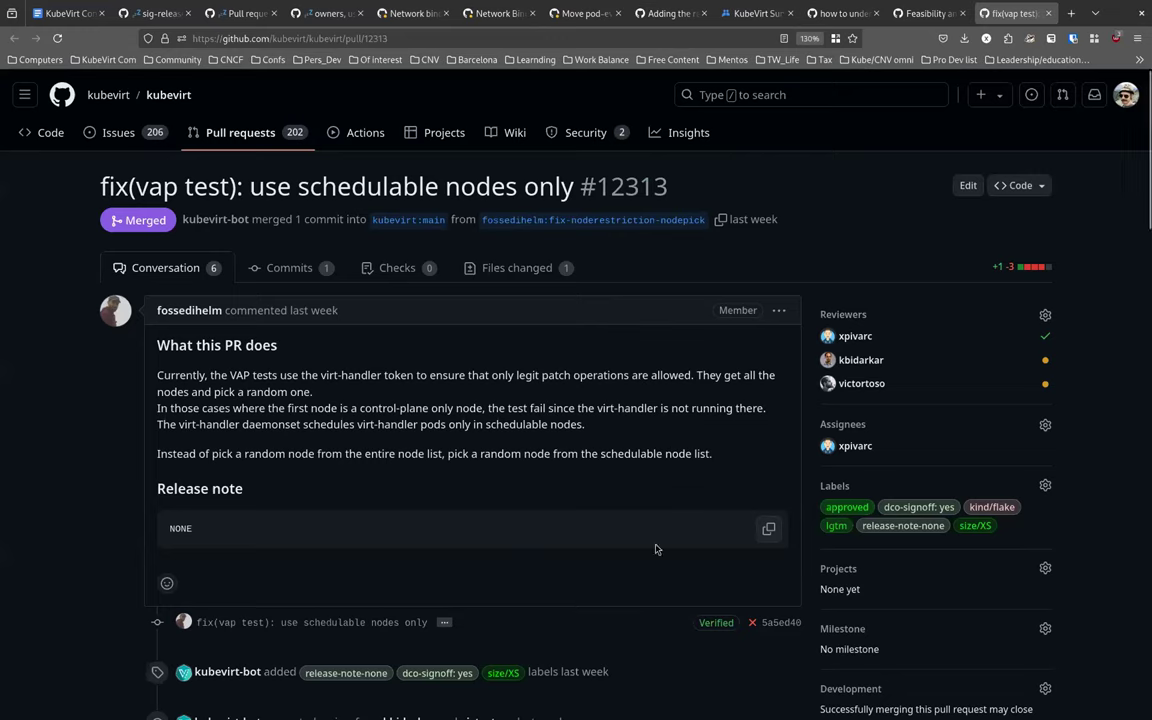
mouse_move(82, 456)
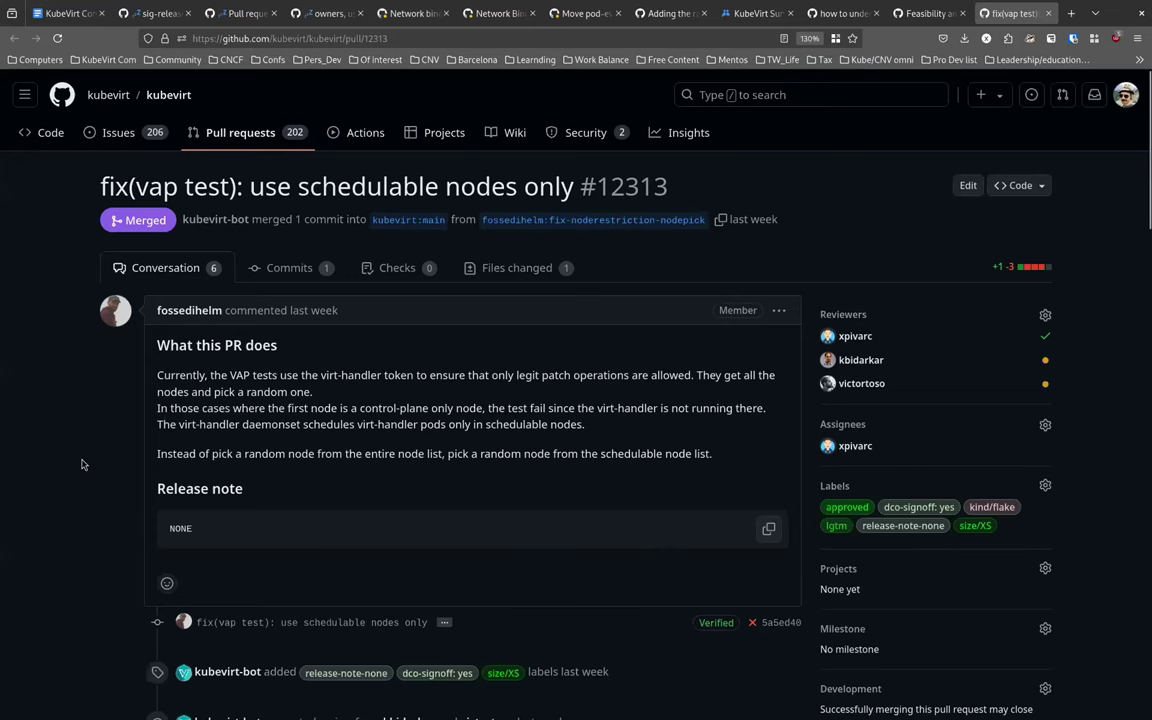
- Read PR #12313's description, glance at its one-line GetAllSchedulableNodes diff, and return to the conversation
scroll("down", 3)
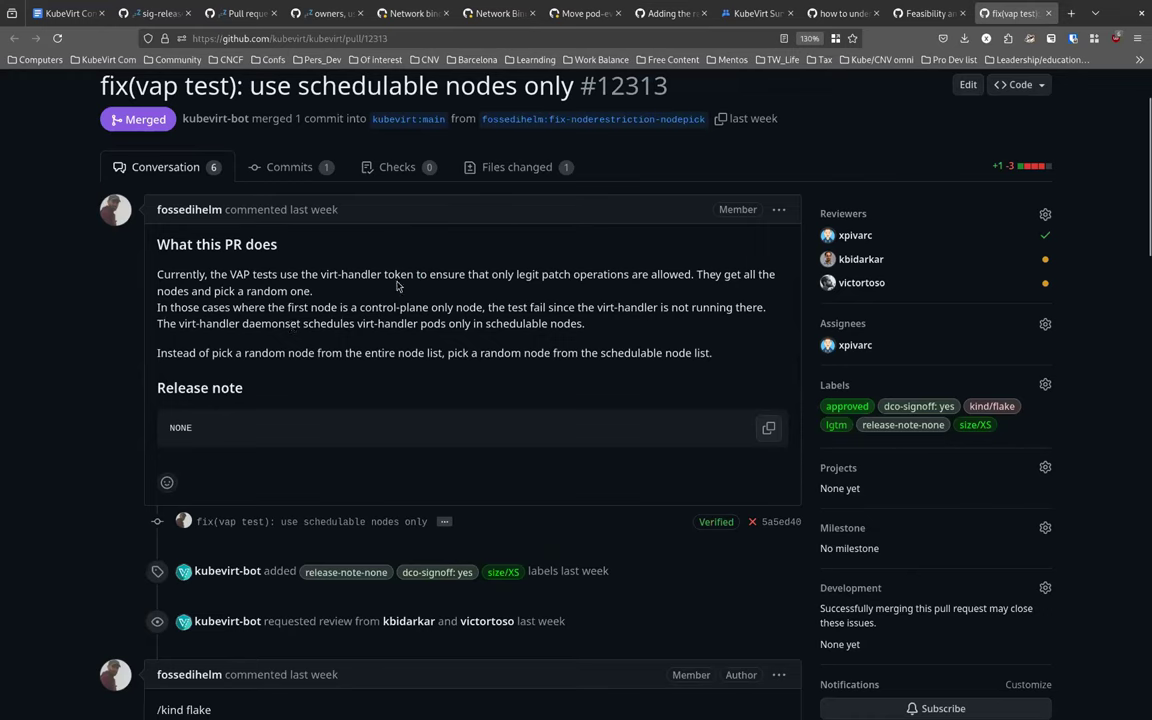
mouse_move(516, 168)
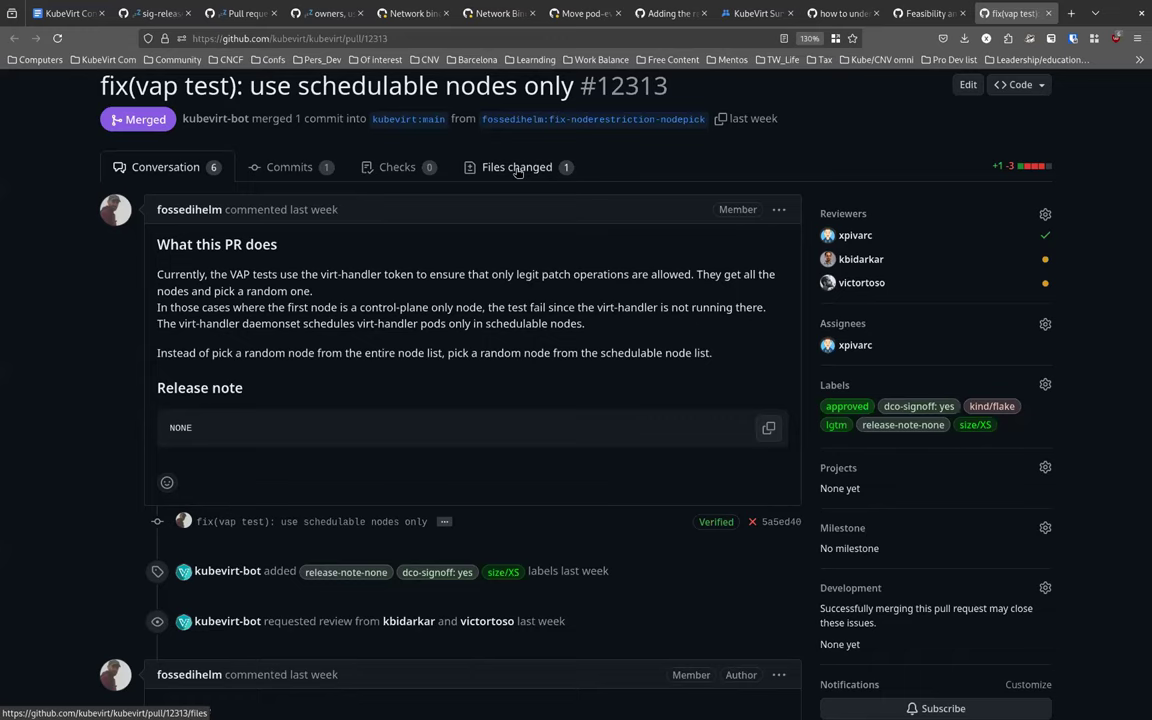
mouse_move(516, 168)
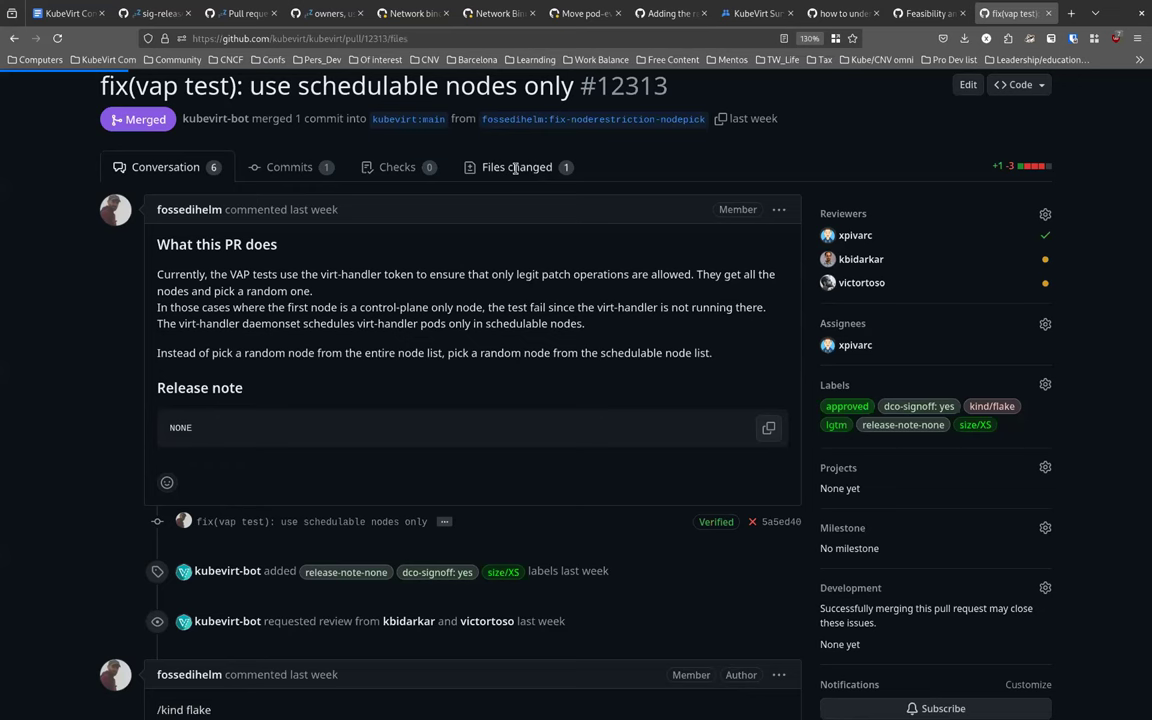
left_click(516, 168)
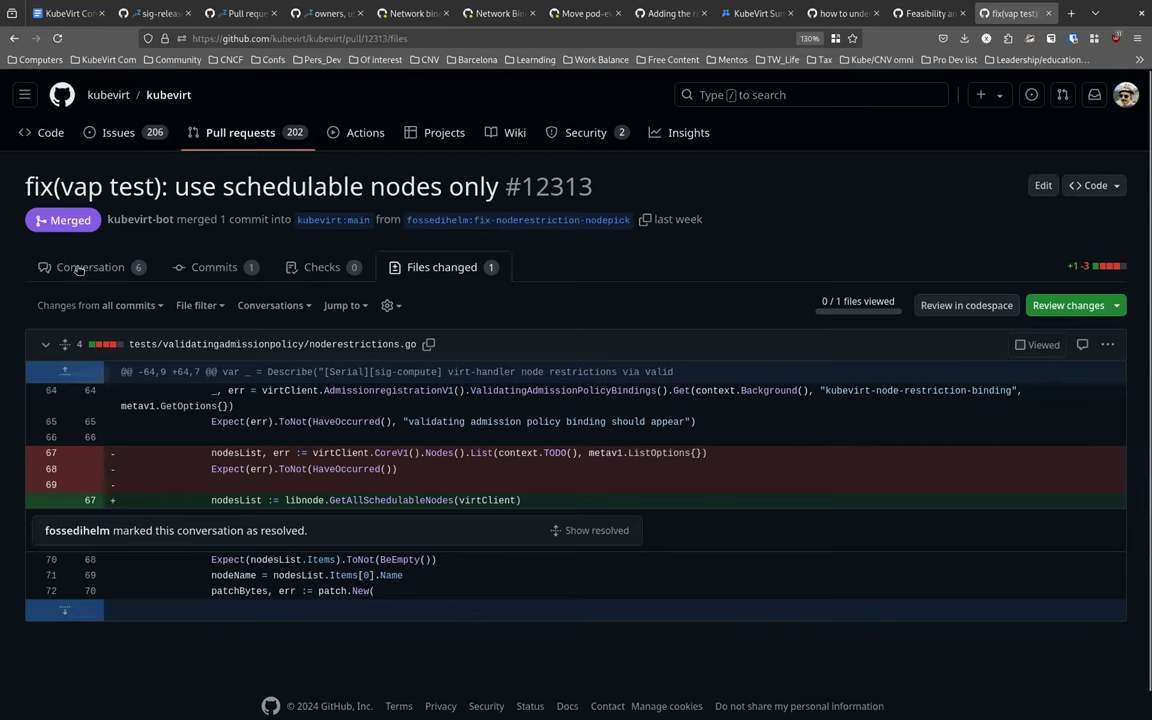
mouse_move(90, 268)
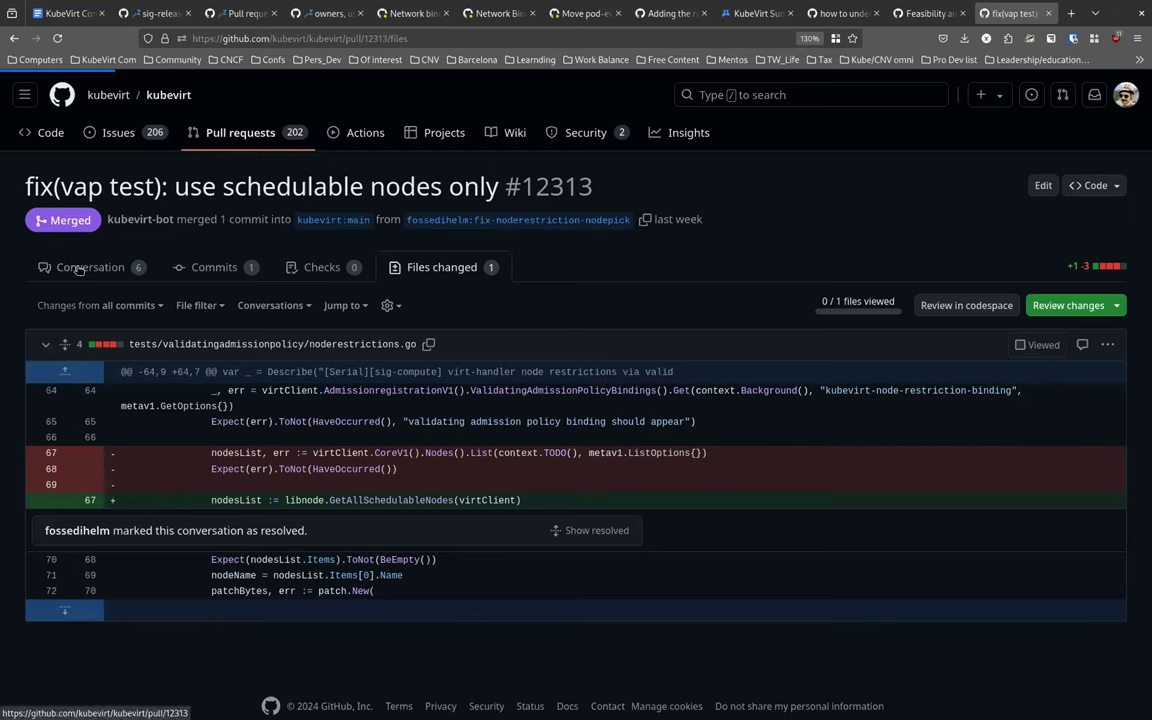
left_click(90, 268)
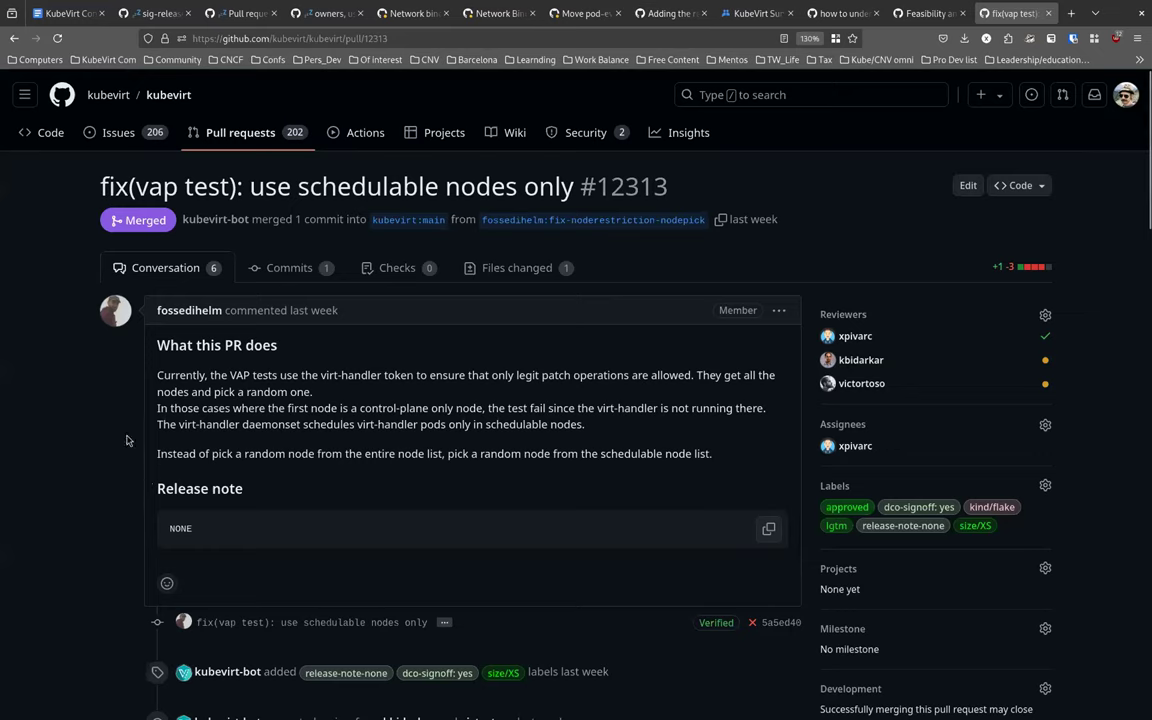
mouse_move(106, 436)
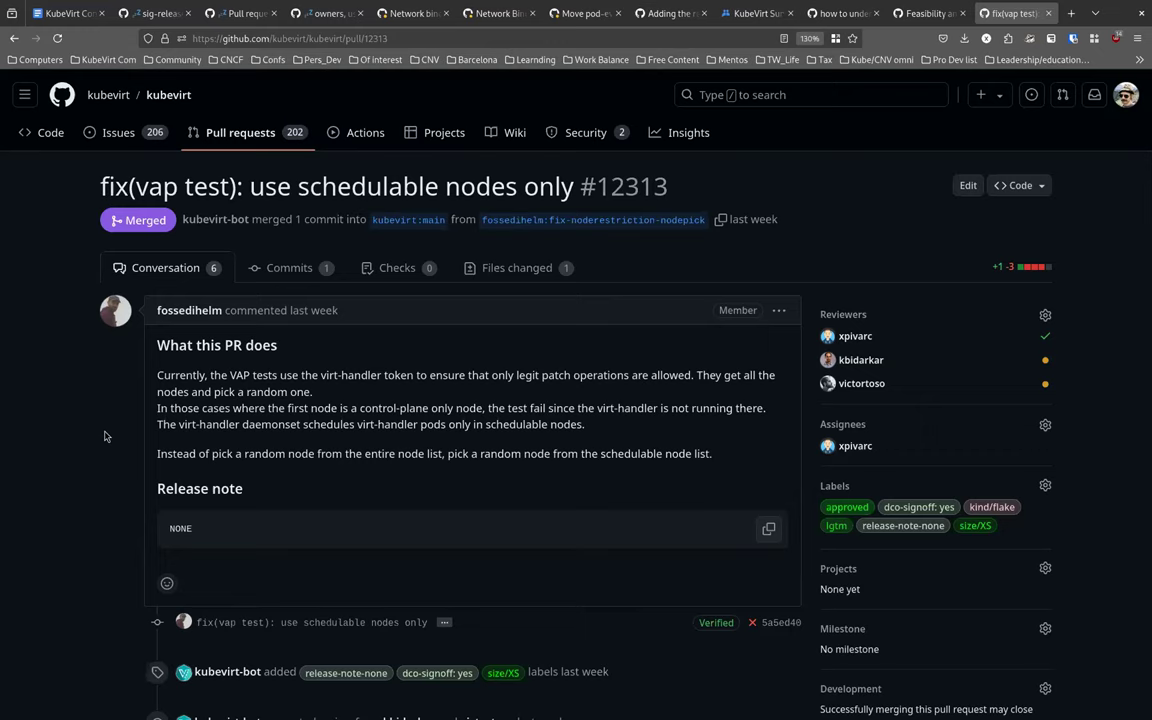
mouse_move(52, 440)
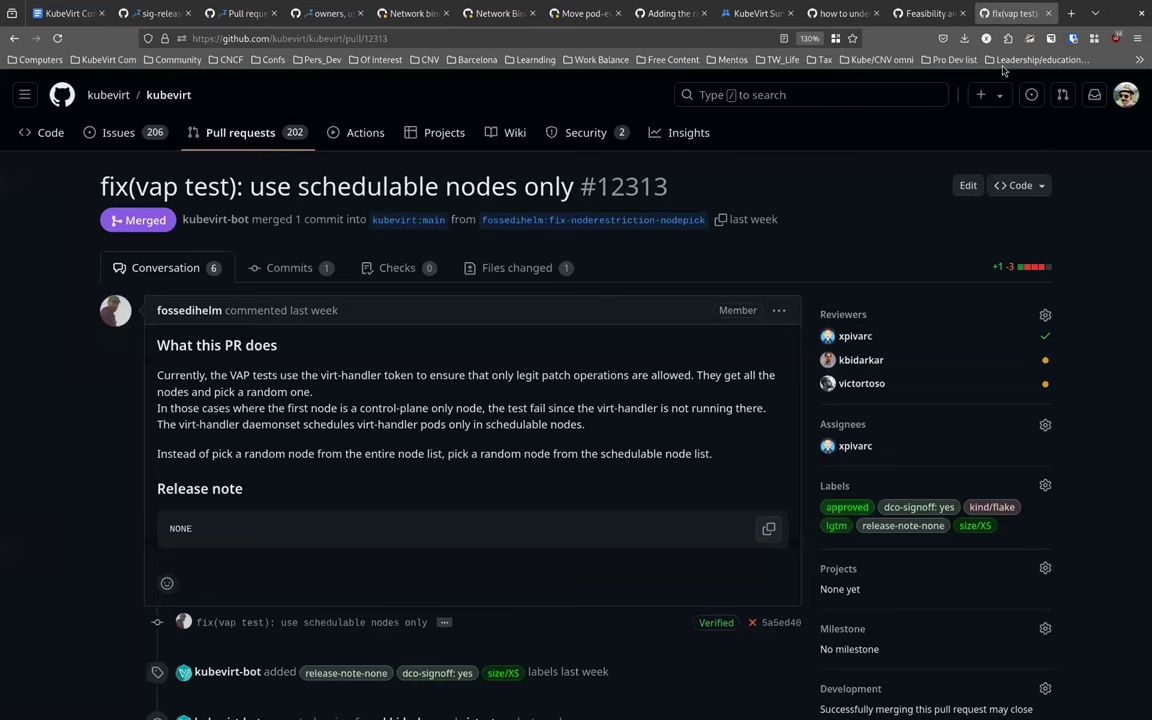
mouse_move(366, 472)
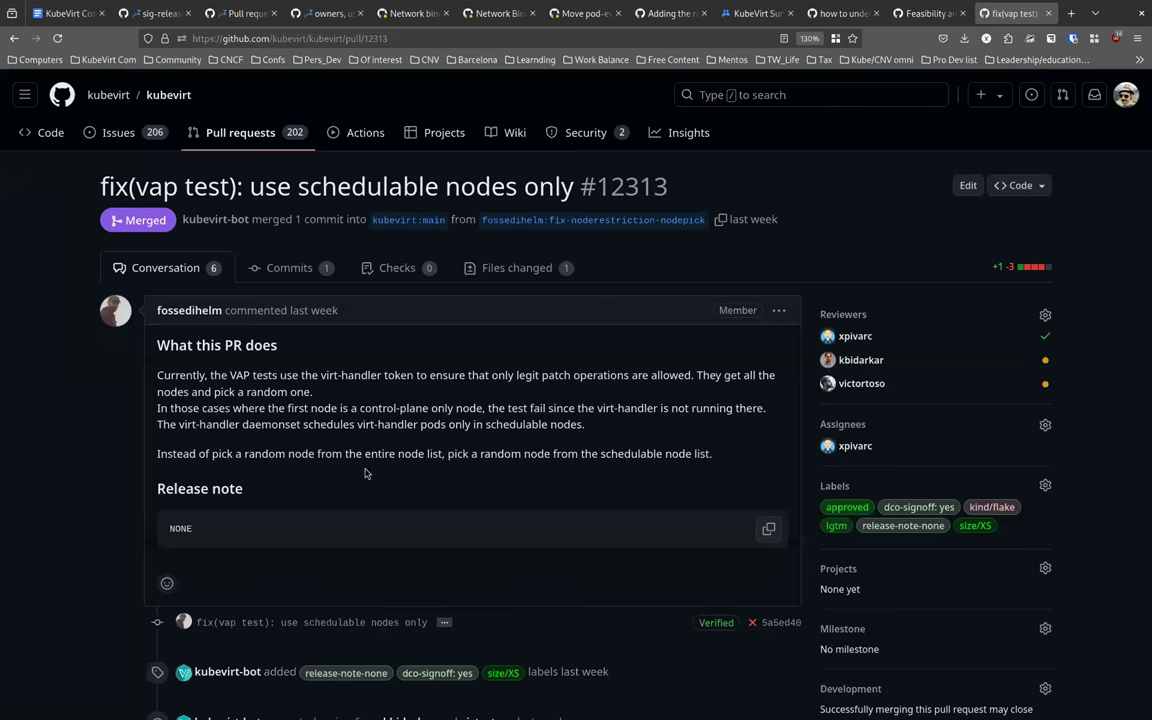
mouse_move(132, 674)
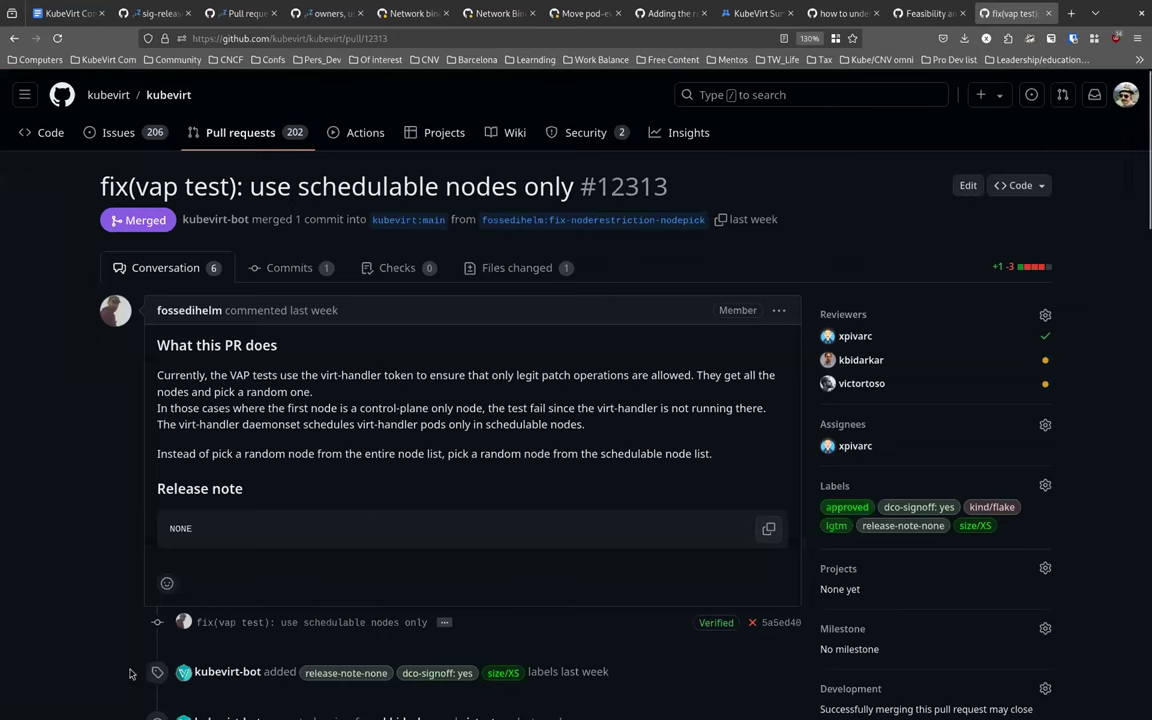
mouse_move(54, 540)
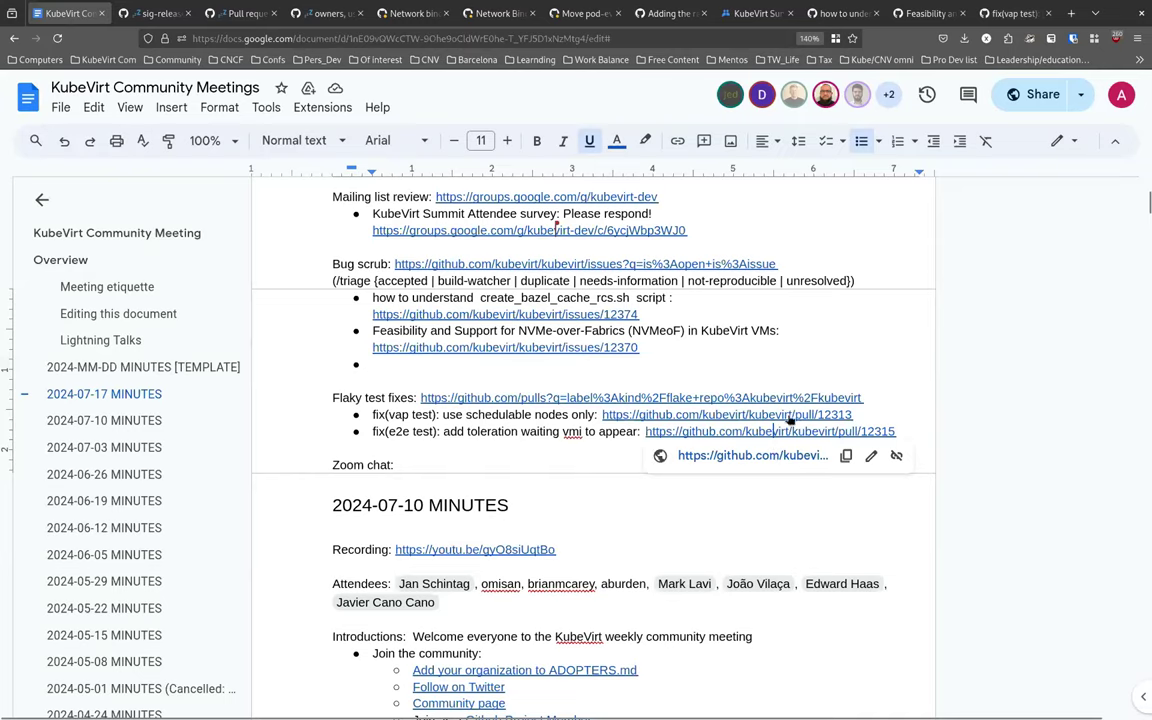
- Bring up PR #12315 from the agenda, recheck #12313's Files changed diff, and switch to the #12315 tab
left_click(728, 414)
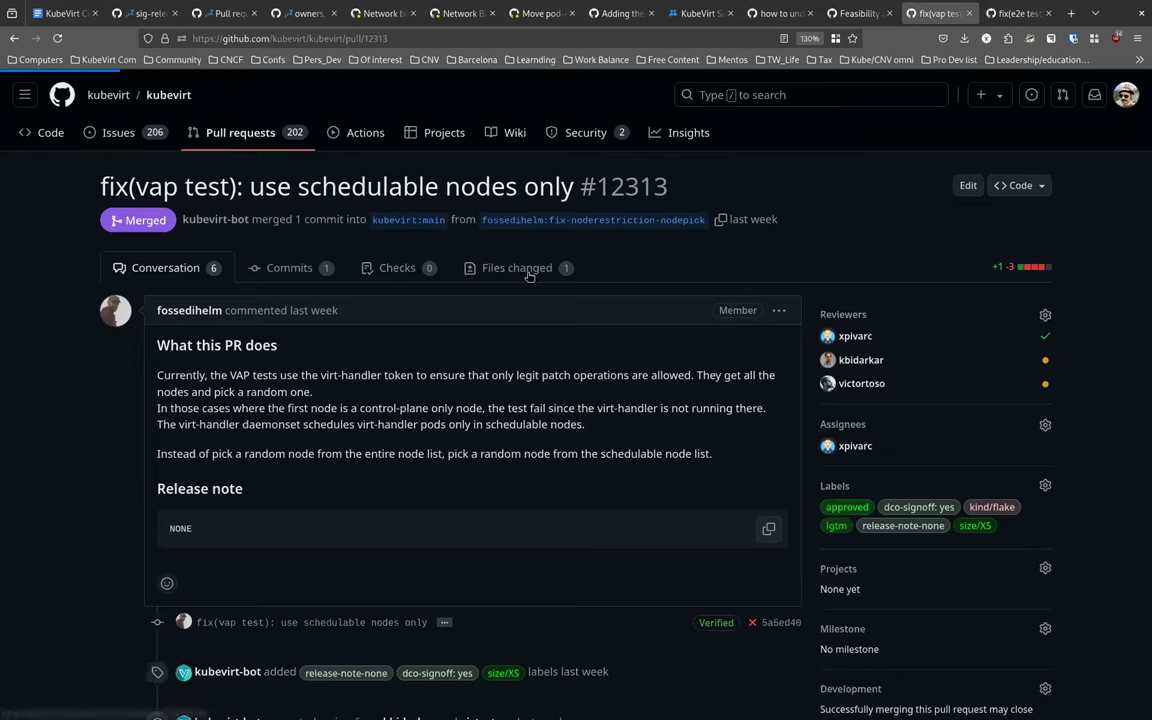
left_click(516, 268)
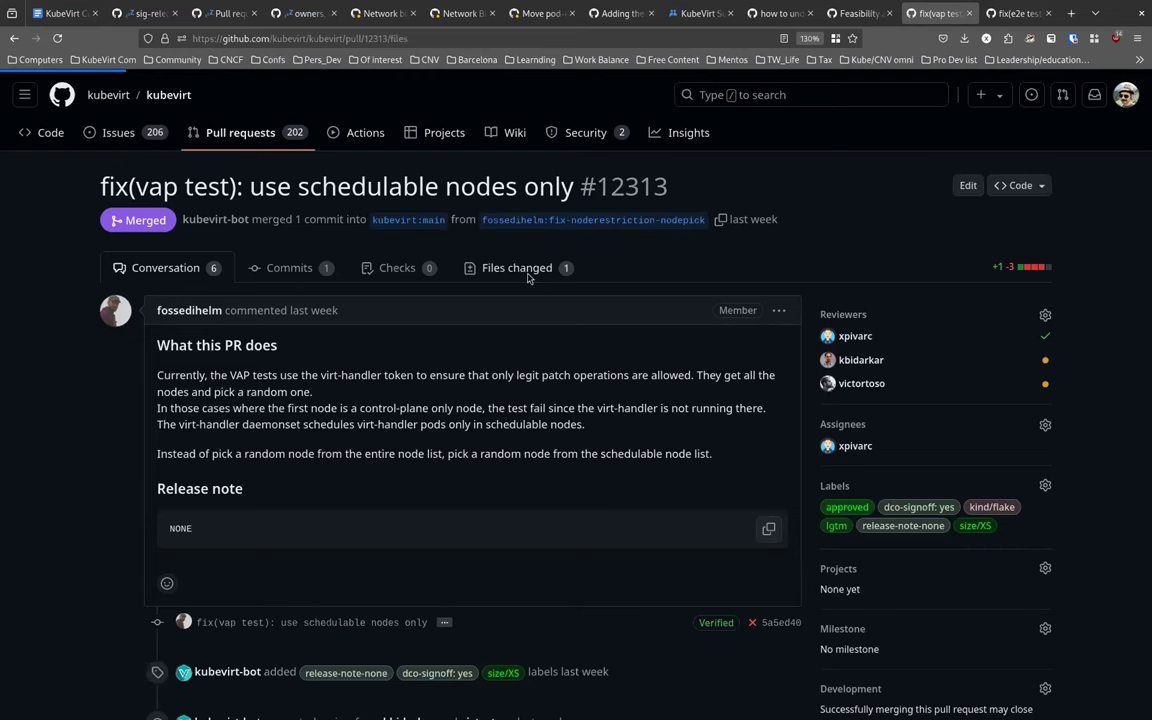
left_click(516, 268)
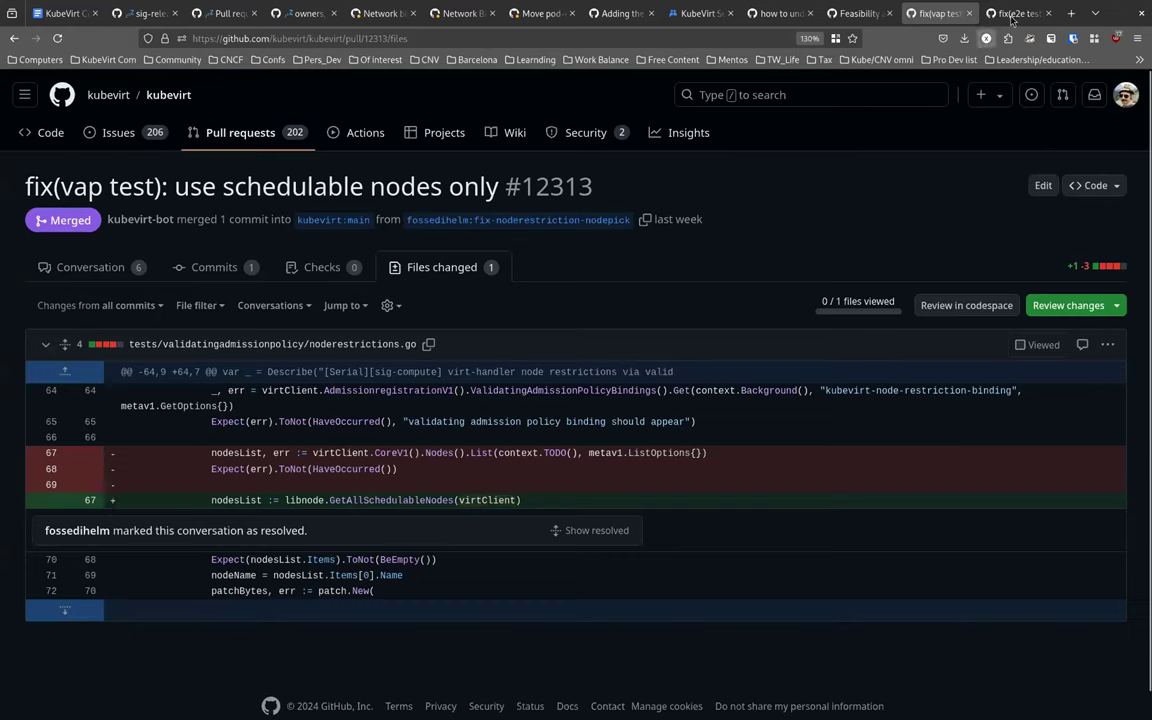
mouse_move(964, 20)
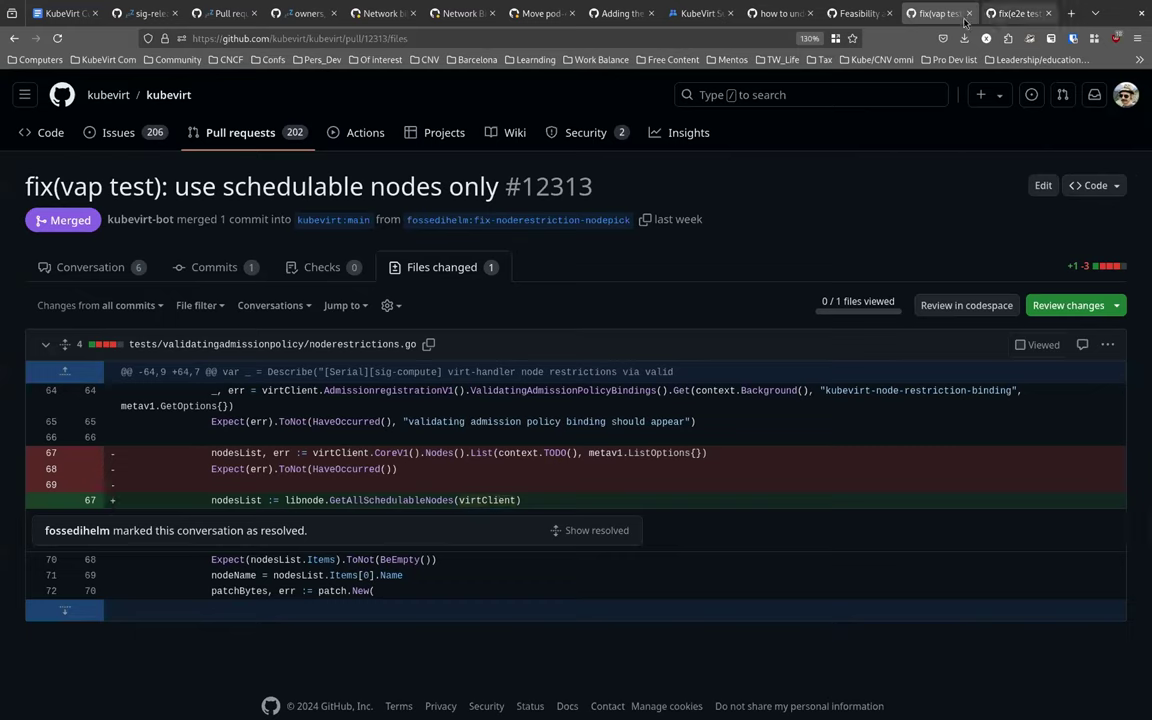
left_click(1020, 12)
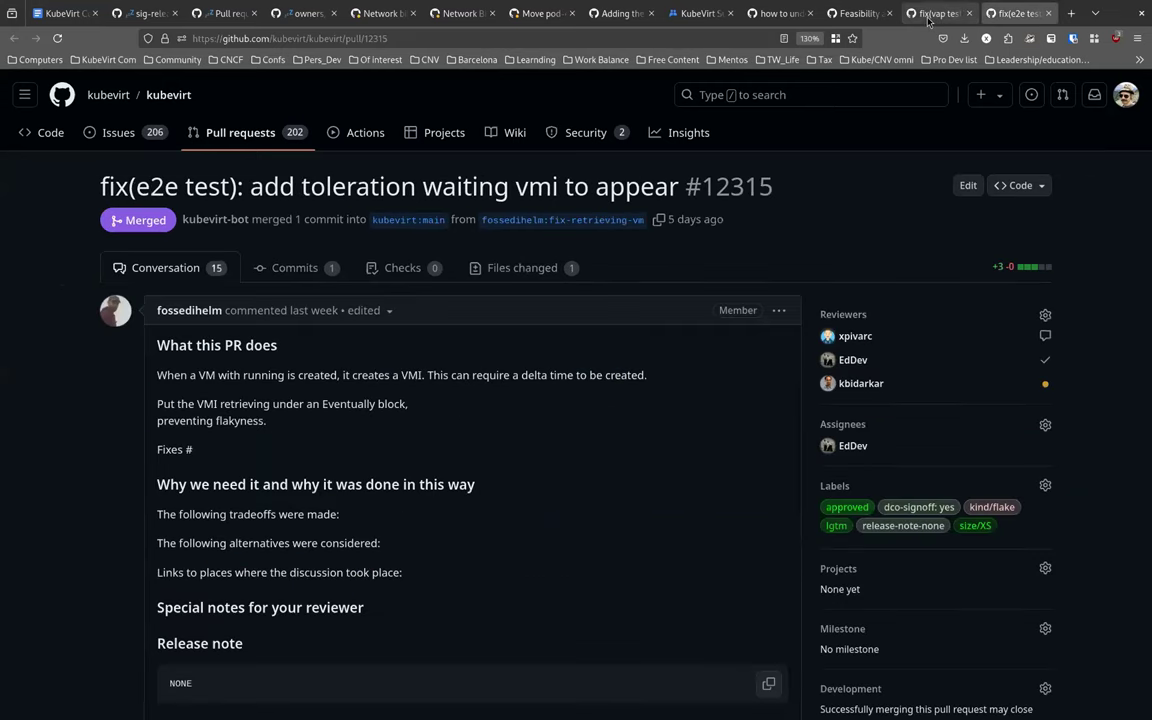
- Read PR #12315's description and its vmidefaults.go diff adding an Eventually wait for the VMI
left_click(936, 12)
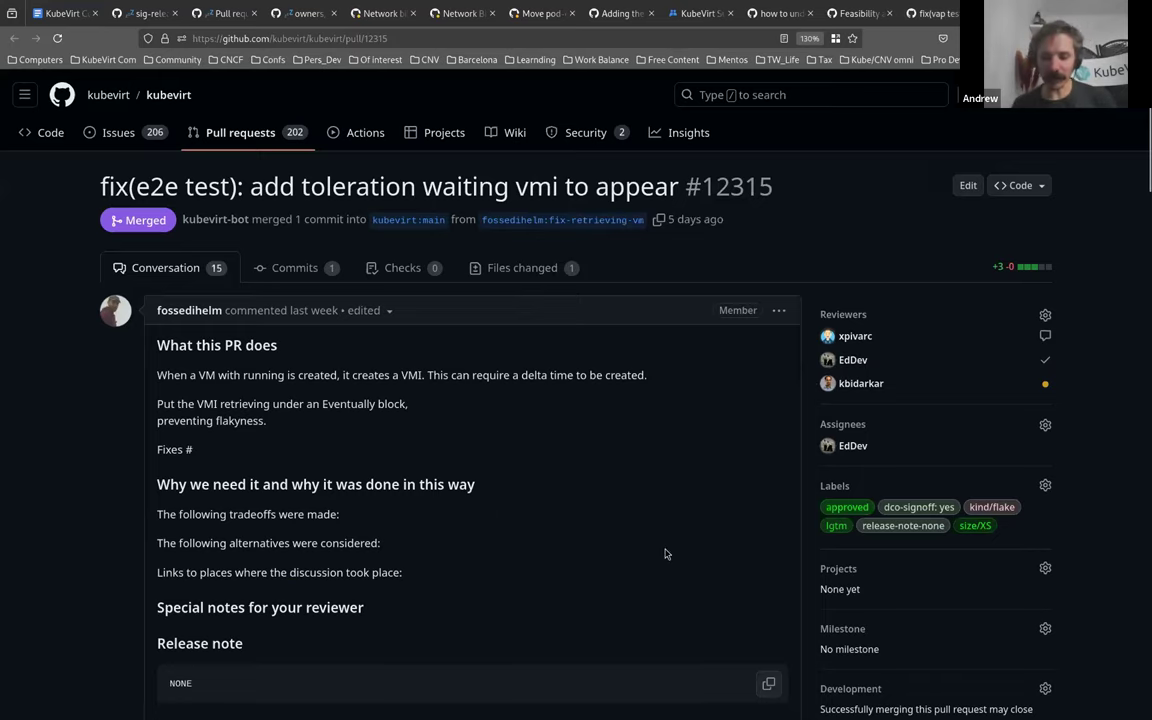
mouse_move(598, 476)
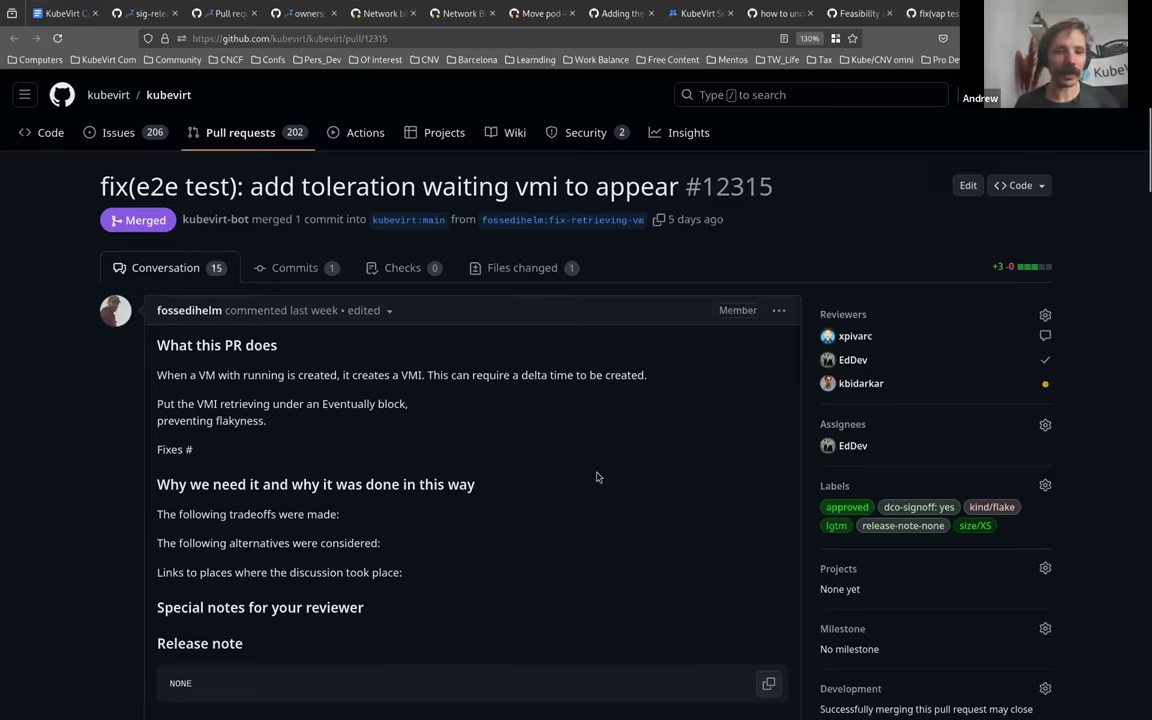
scroll("down", 3)
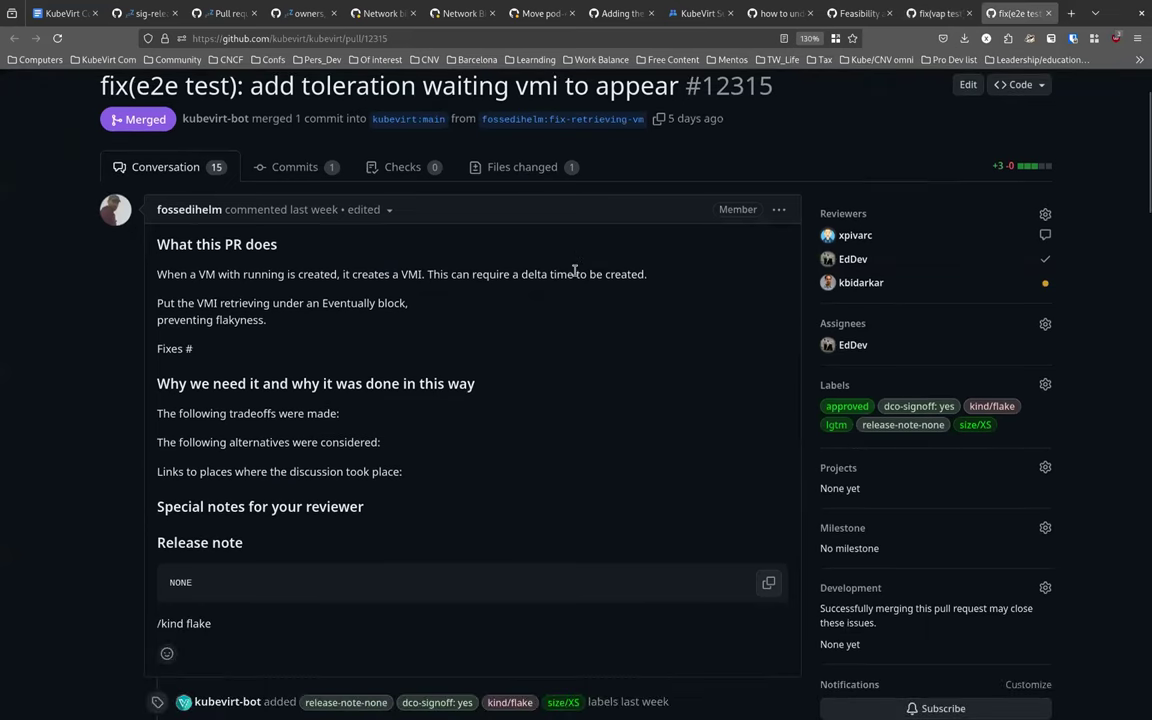
mouse_move(532, 224)
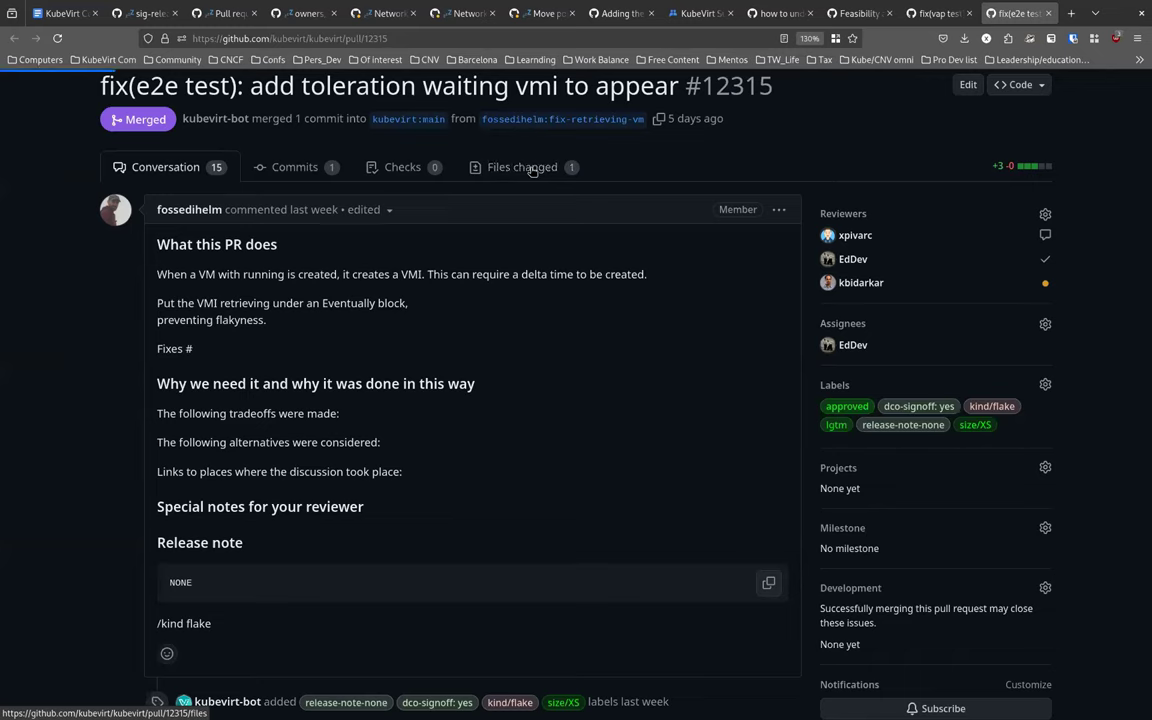
left_click(520, 168)
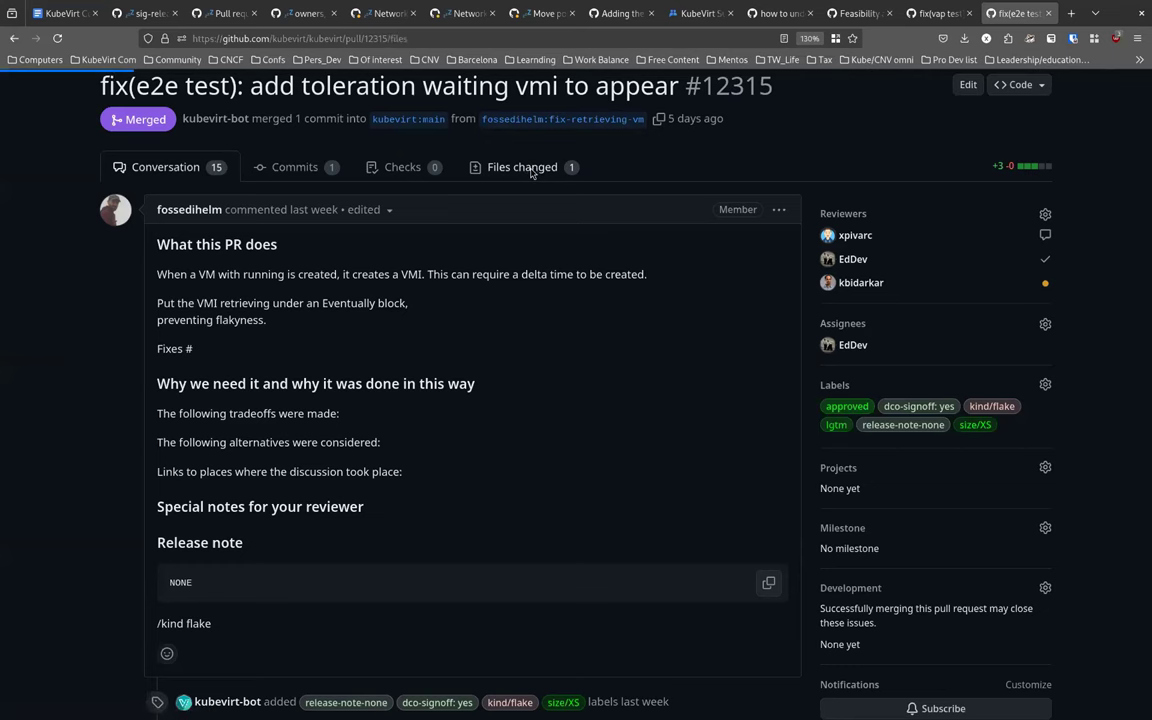
left_click(520, 168)
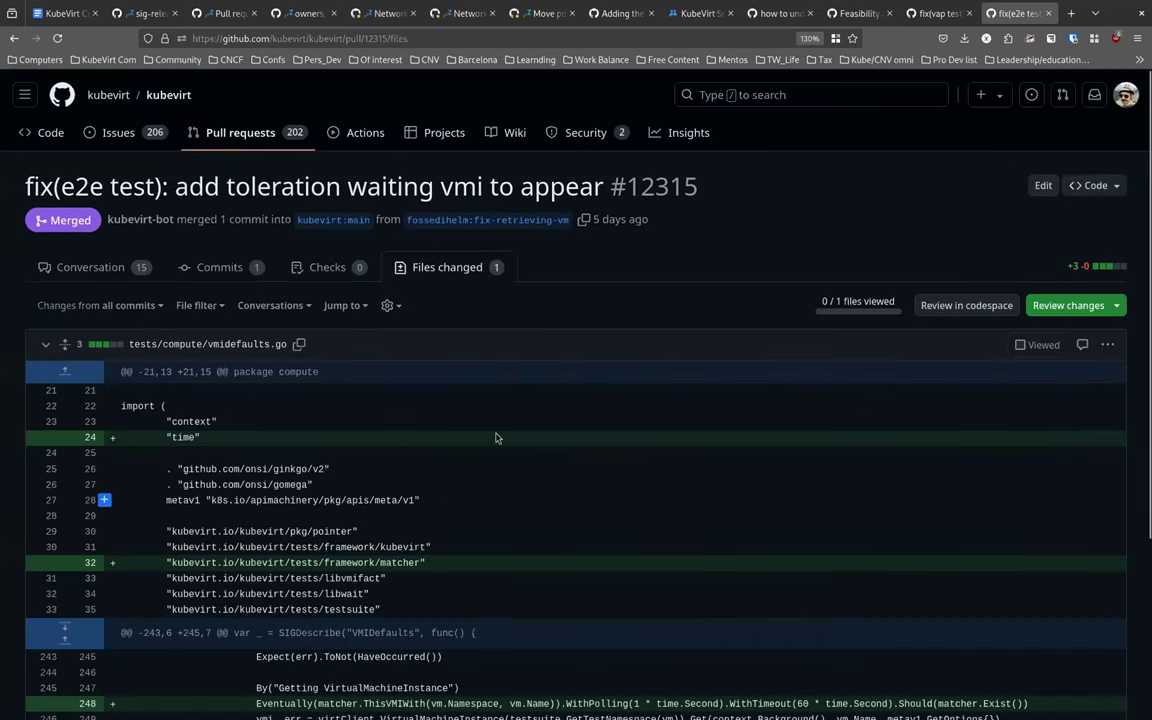
scroll("down", 3)
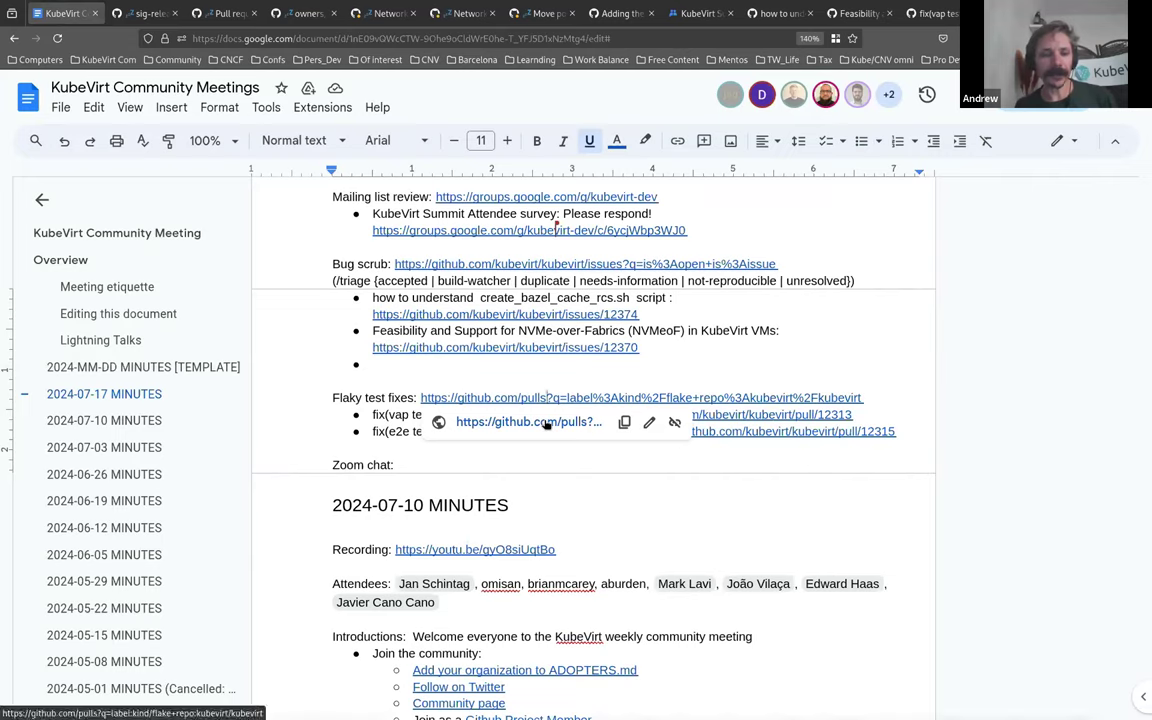
mouse_move(528, 420)
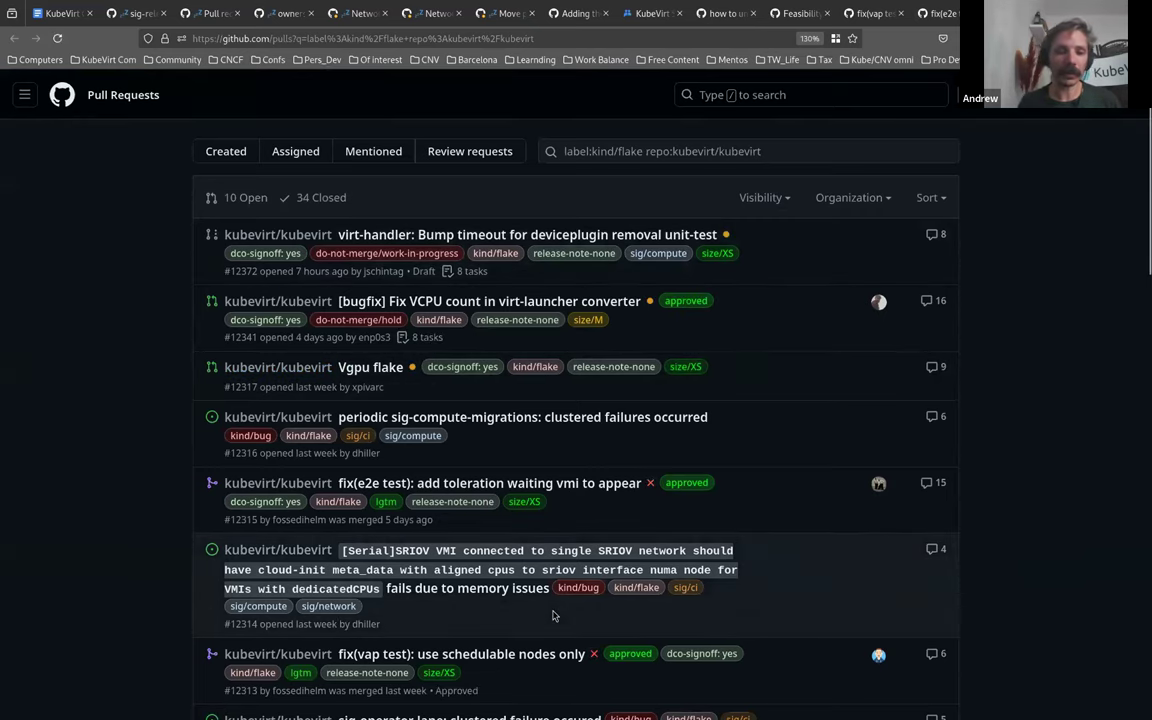
mouse_move(490, 620)
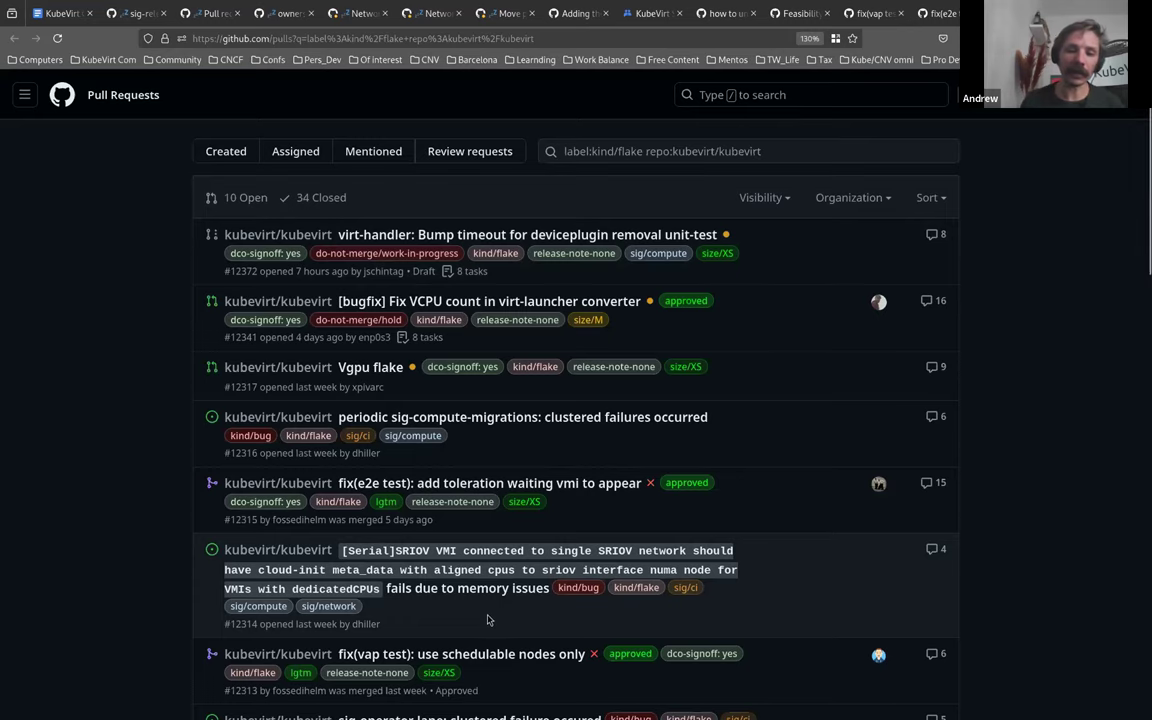
mouse_move(550, 608)
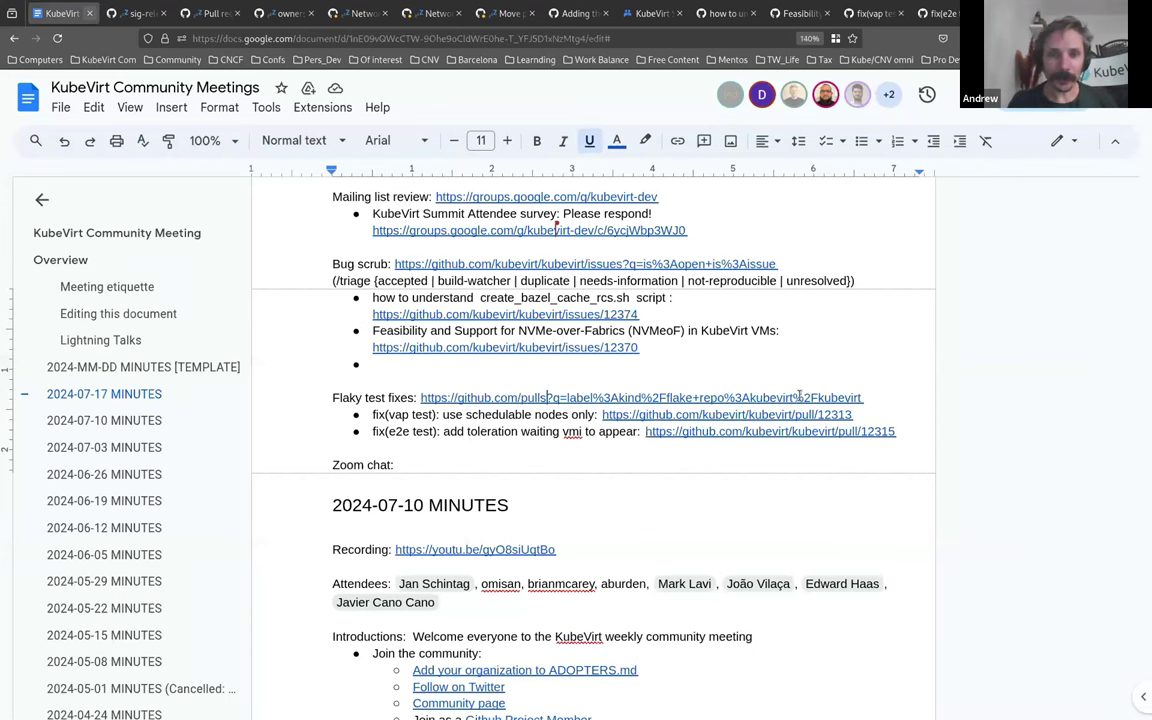
scroll("up", 3)
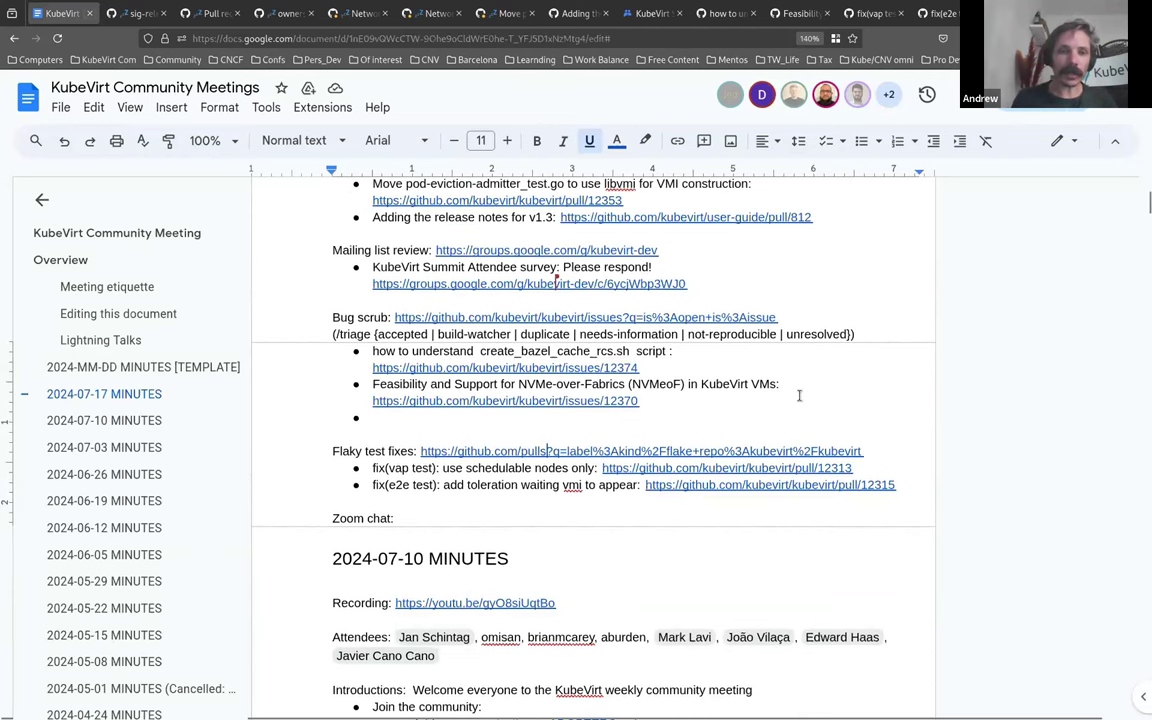
scroll("up", 3)
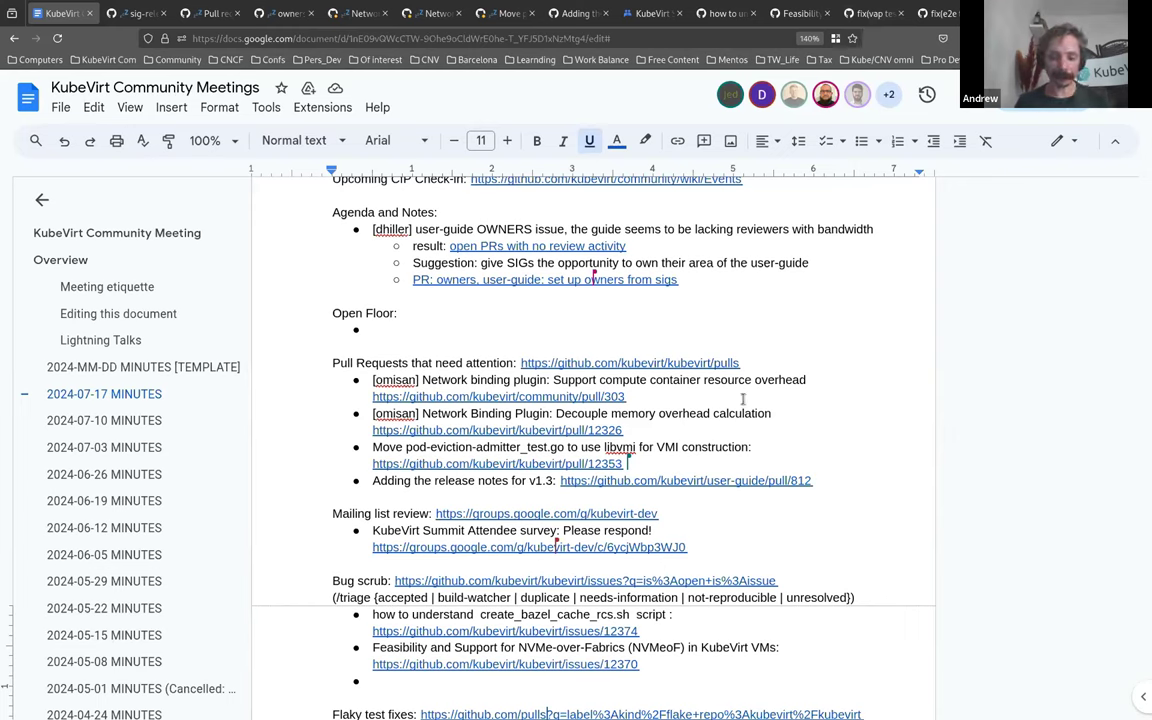
mouse_move(744, 404)
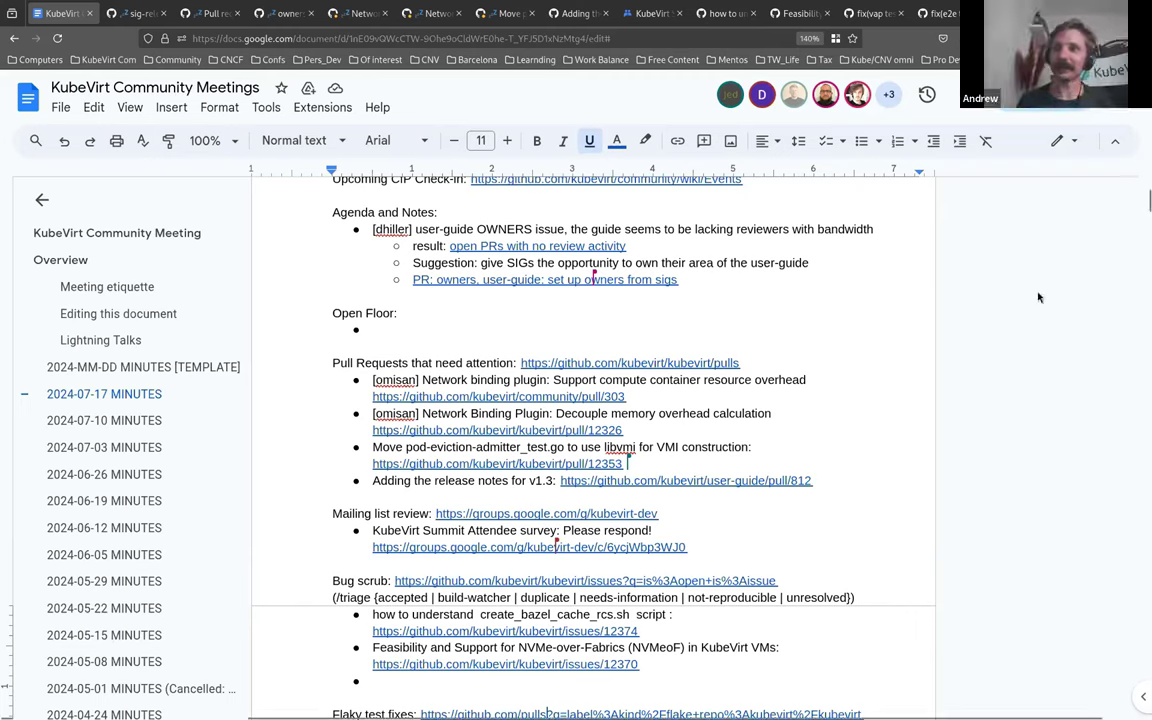
mouse_move(1004, 340)
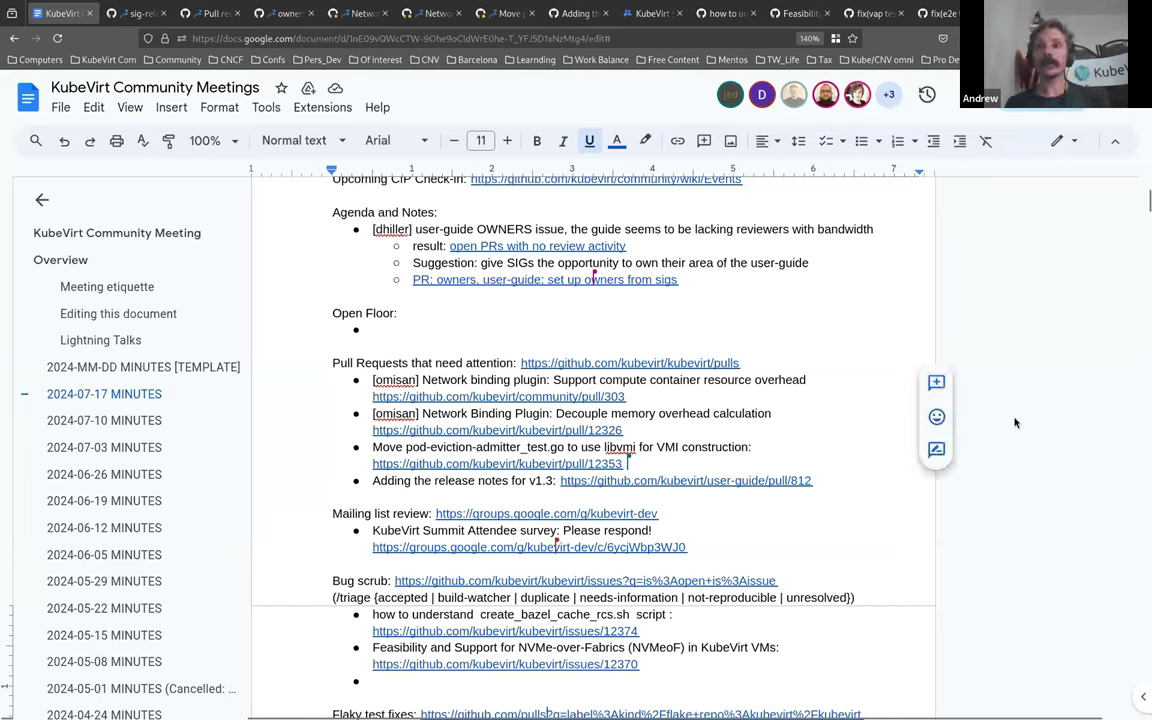
mouse_move(1000, 410)
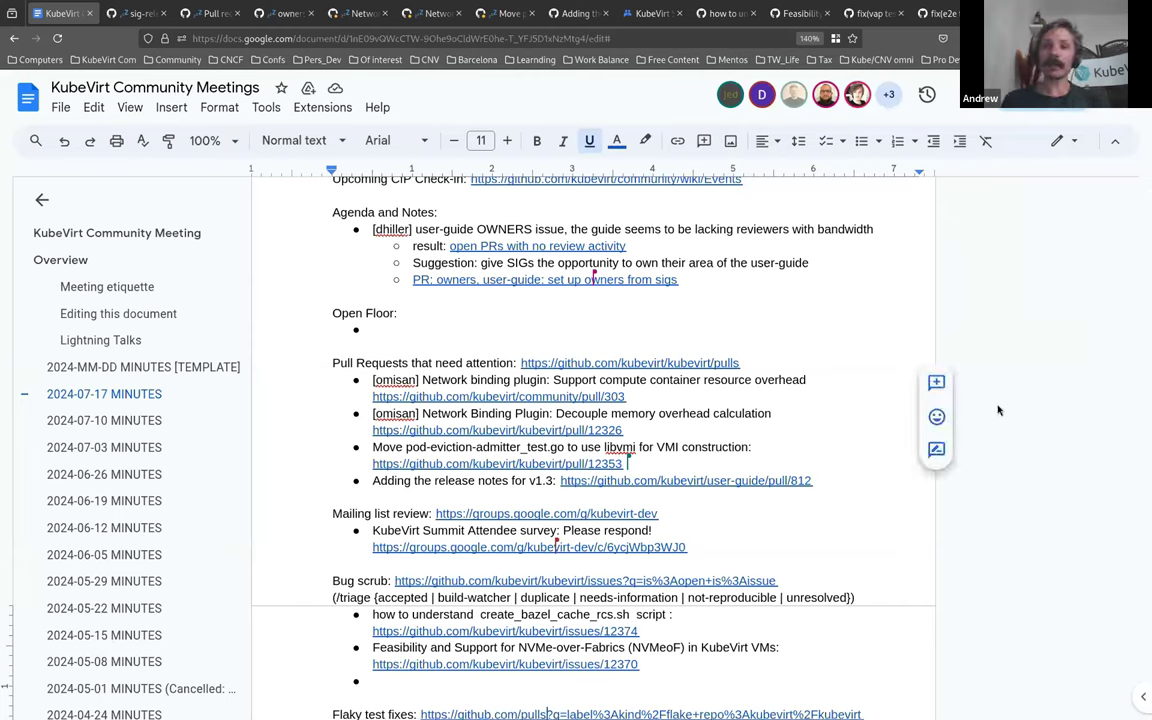